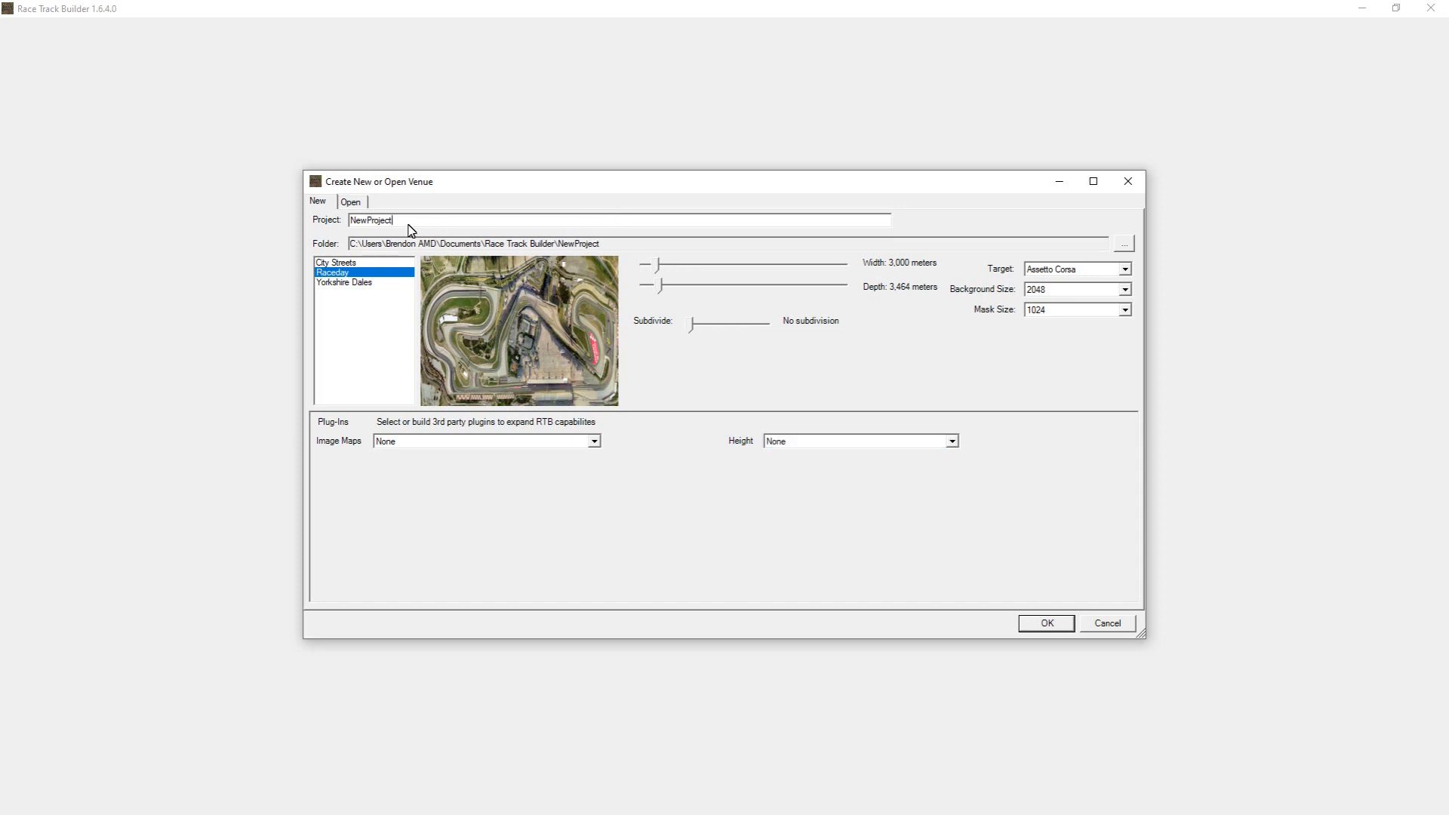
{"action": "mouse_move", "coordinate": [1017, 500]}
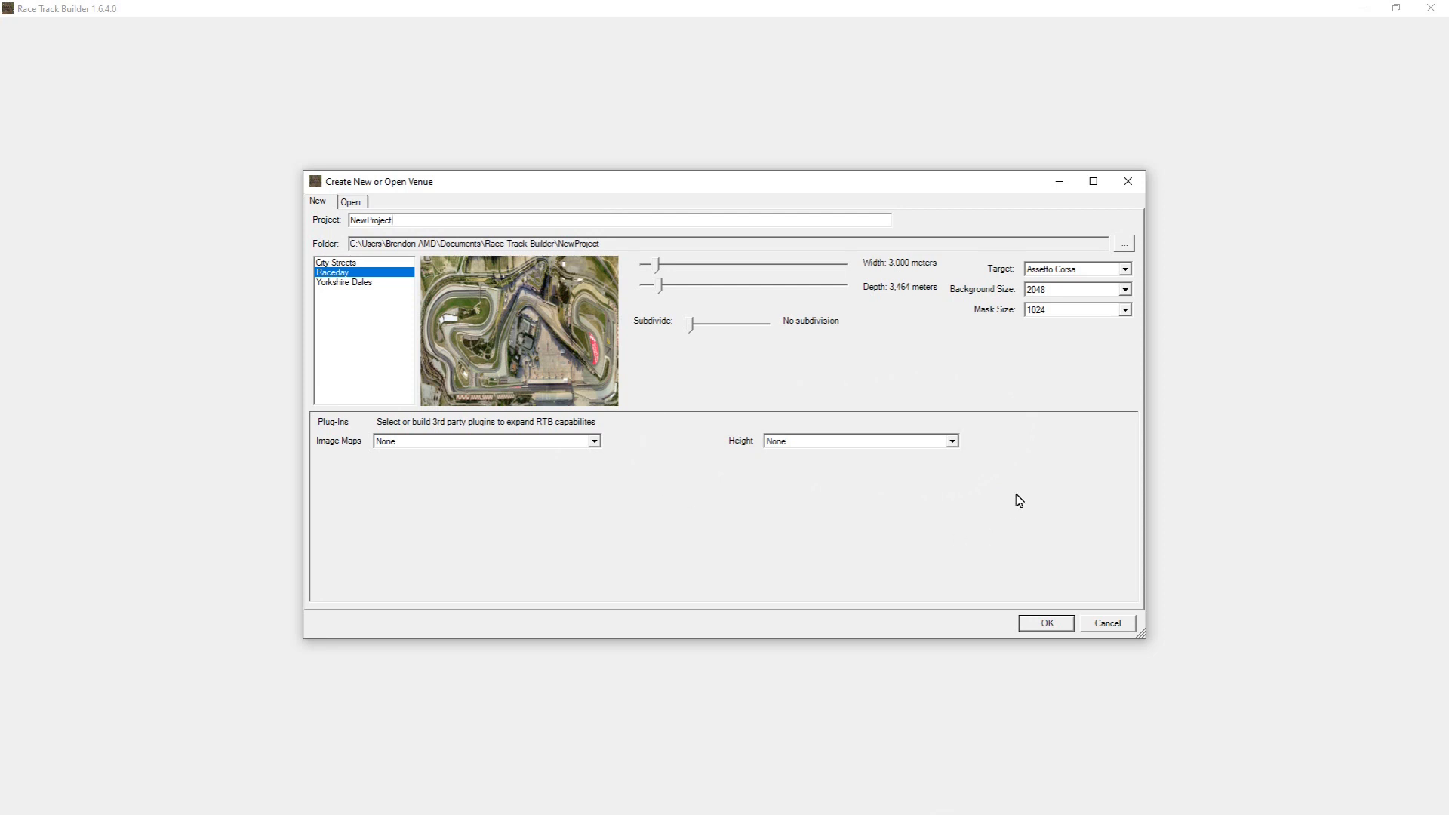
{"action": "mouse_move", "coordinate": [992, 457]}
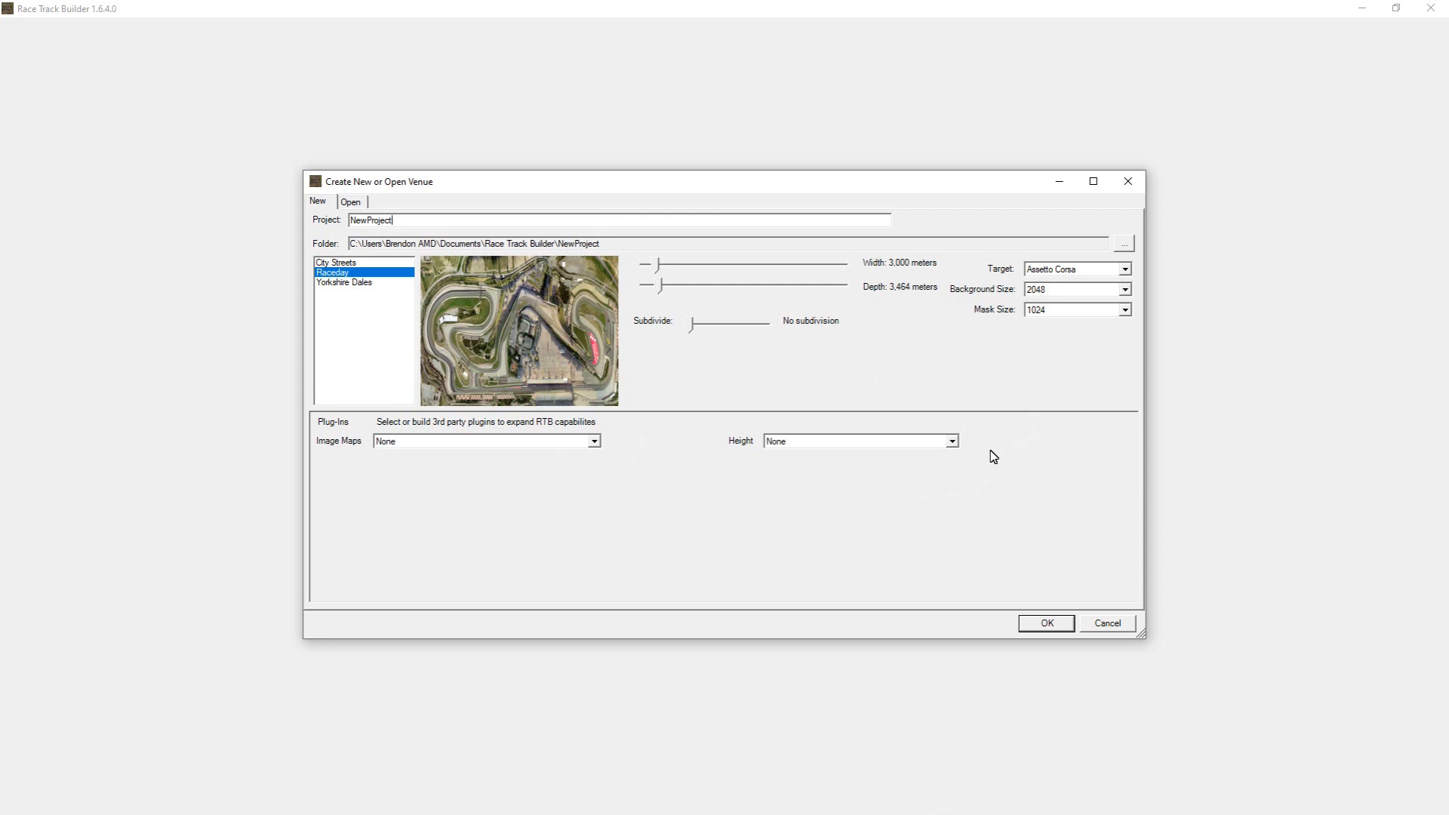
- Leave image map as None and set the venue's height plugin to RTB Google Elevation API
{"action": "left_click", "coordinate": [592, 441]}
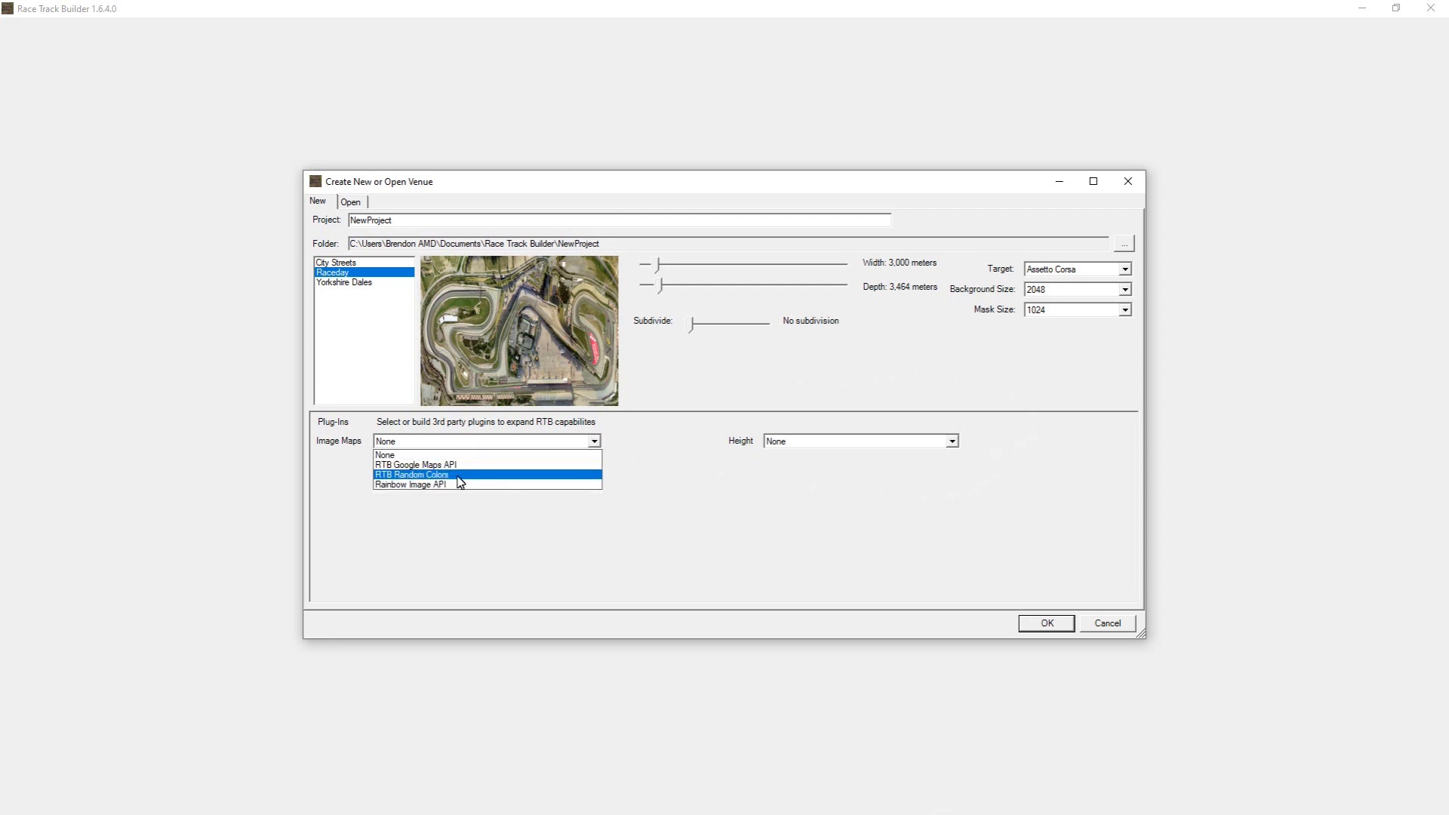
{"action": "mouse_move", "coordinate": [435, 482]}
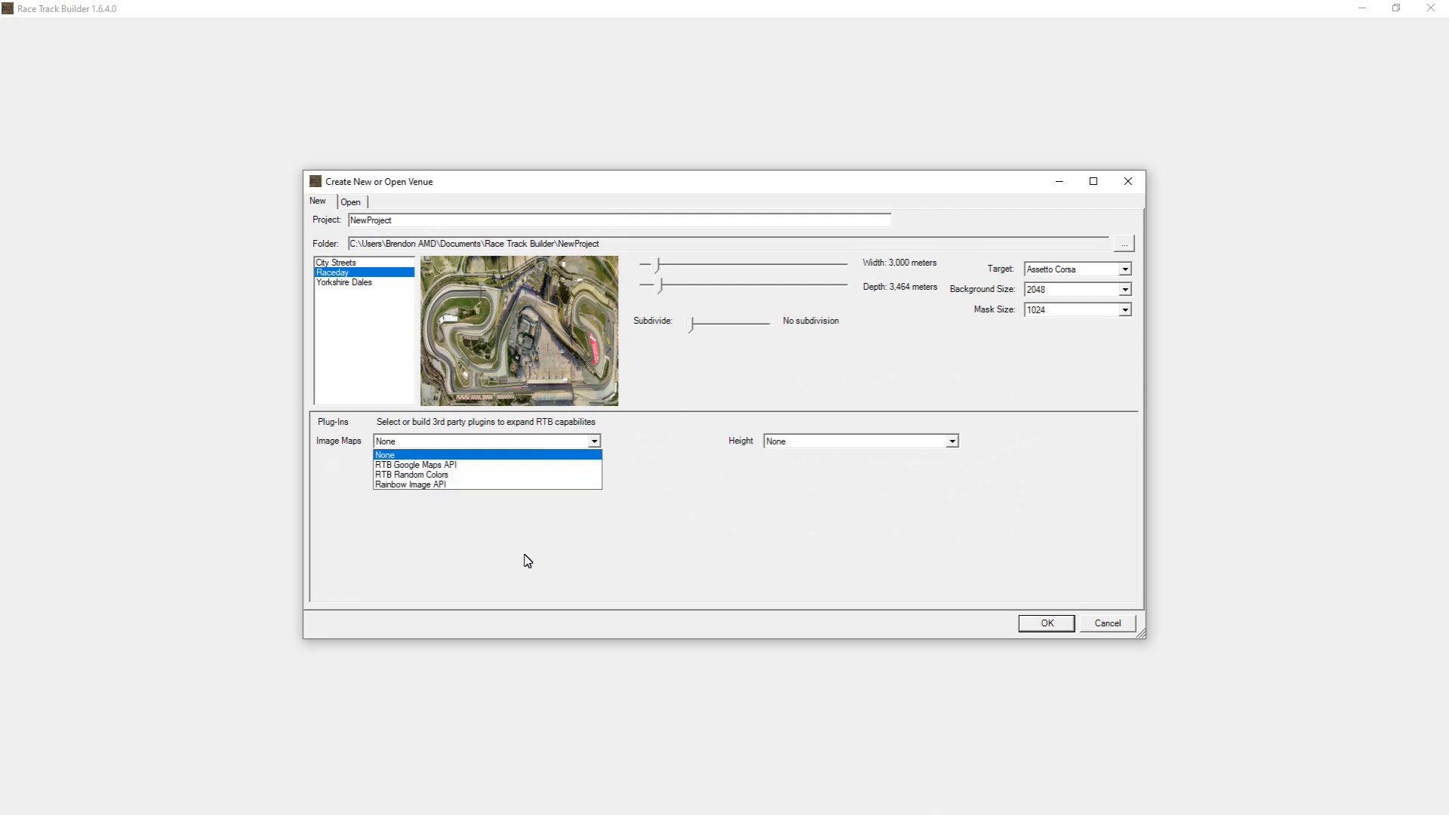
{"action": "left_click", "coordinate": [384, 454]}
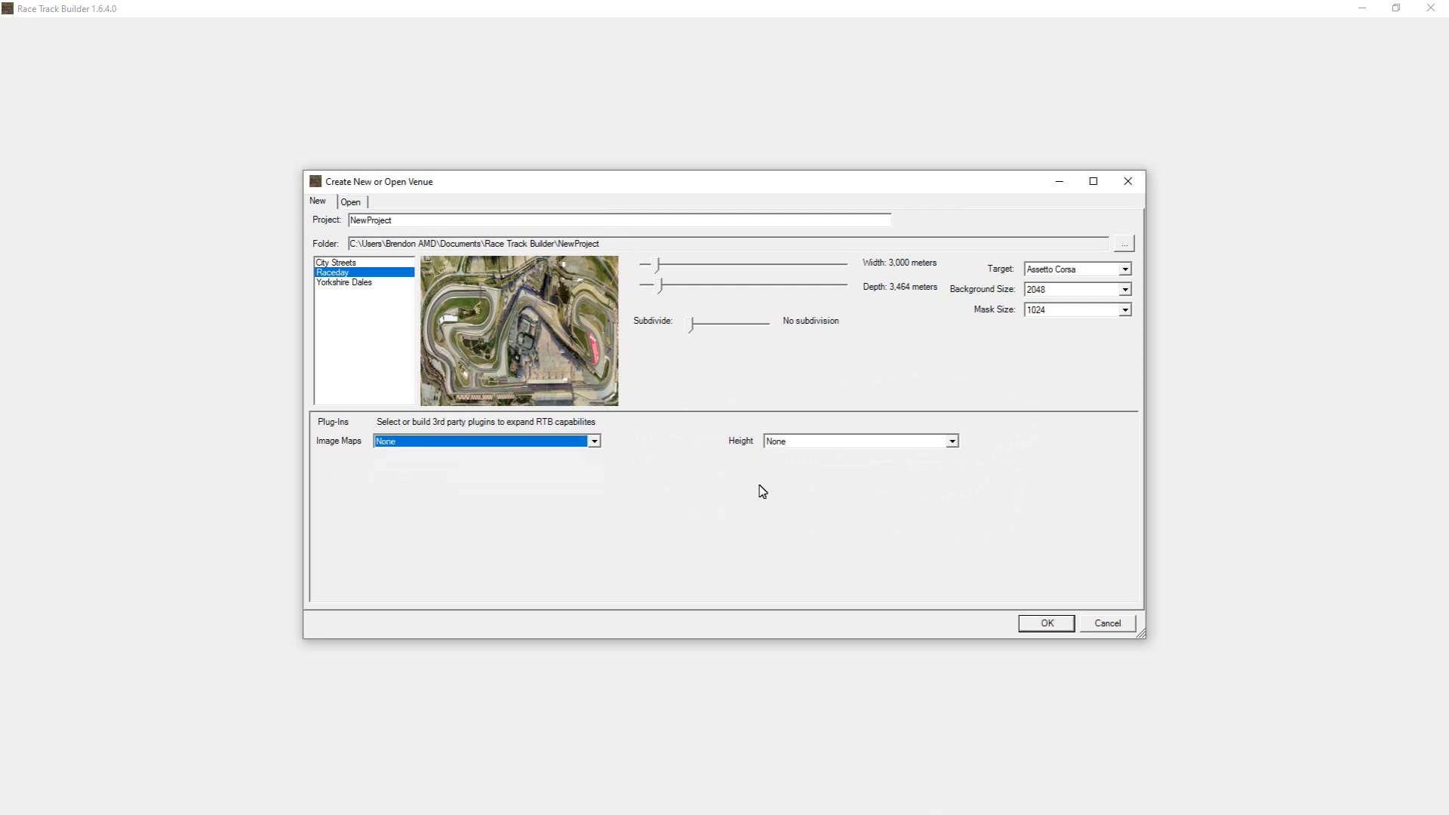
{"action": "left_click", "coordinate": [951, 441]}
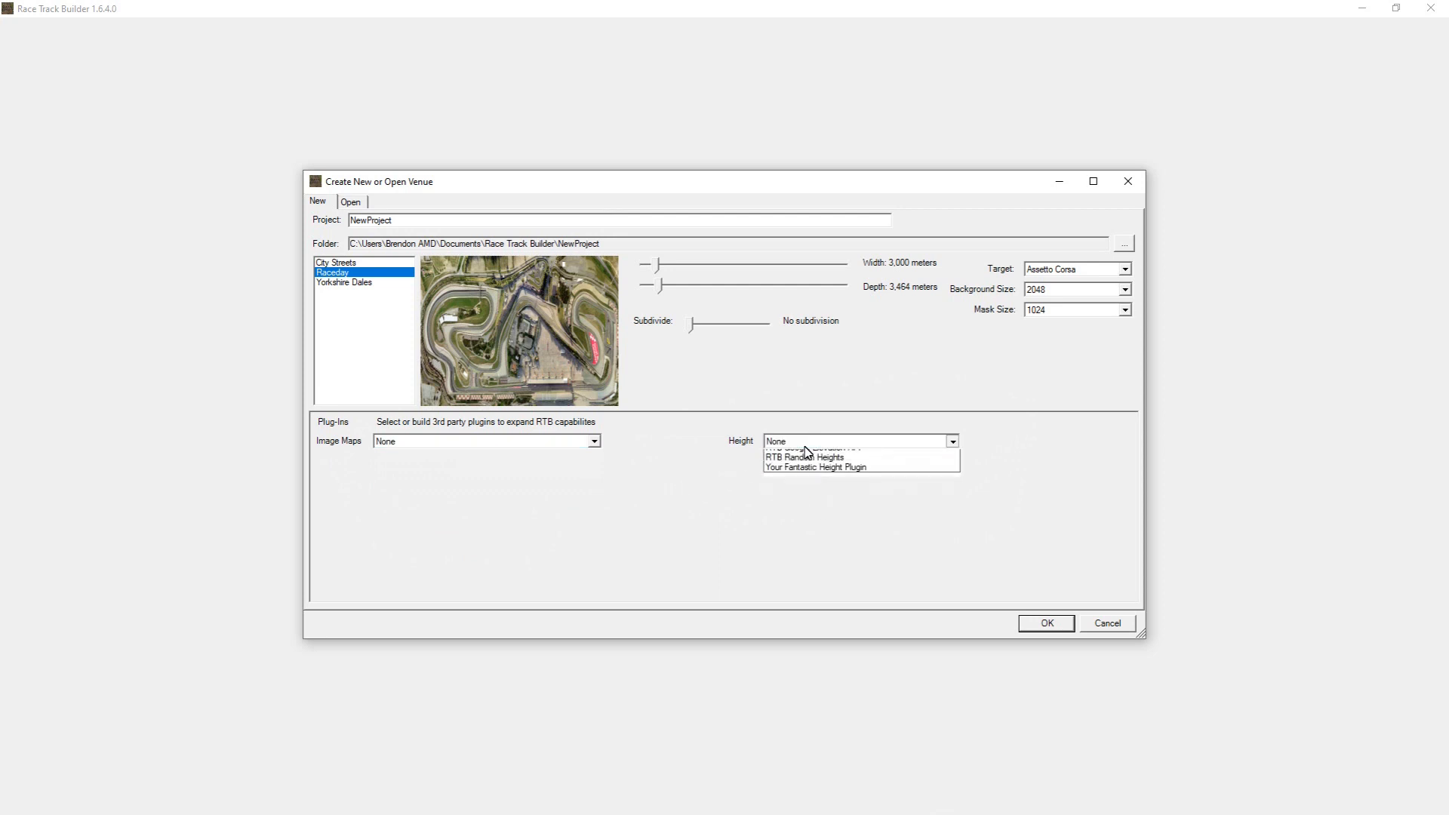
{"action": "left_click", "coordinate": [592, 440]}
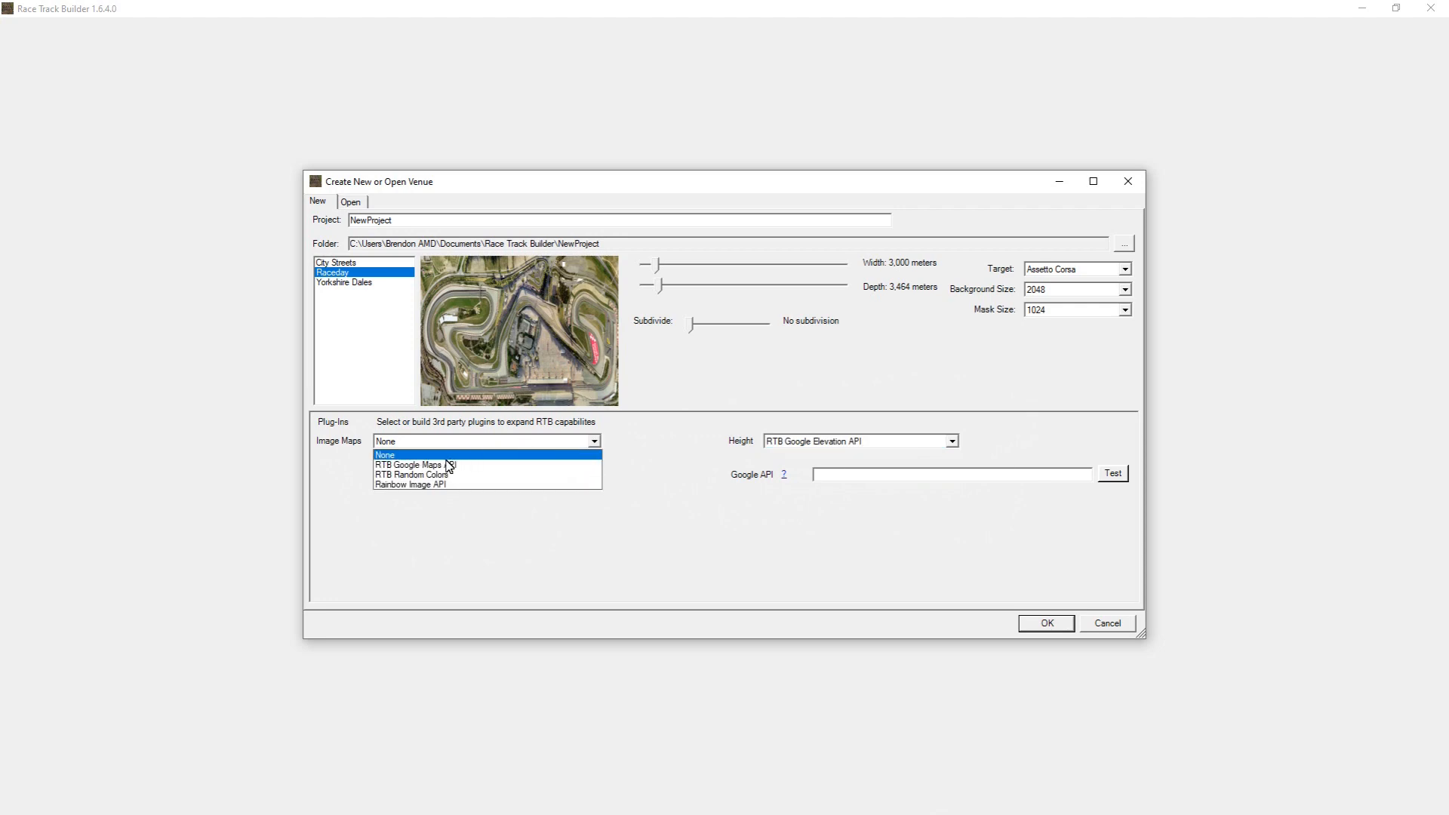
{"action": "mouse_move", "coordinate": [416, 464]}
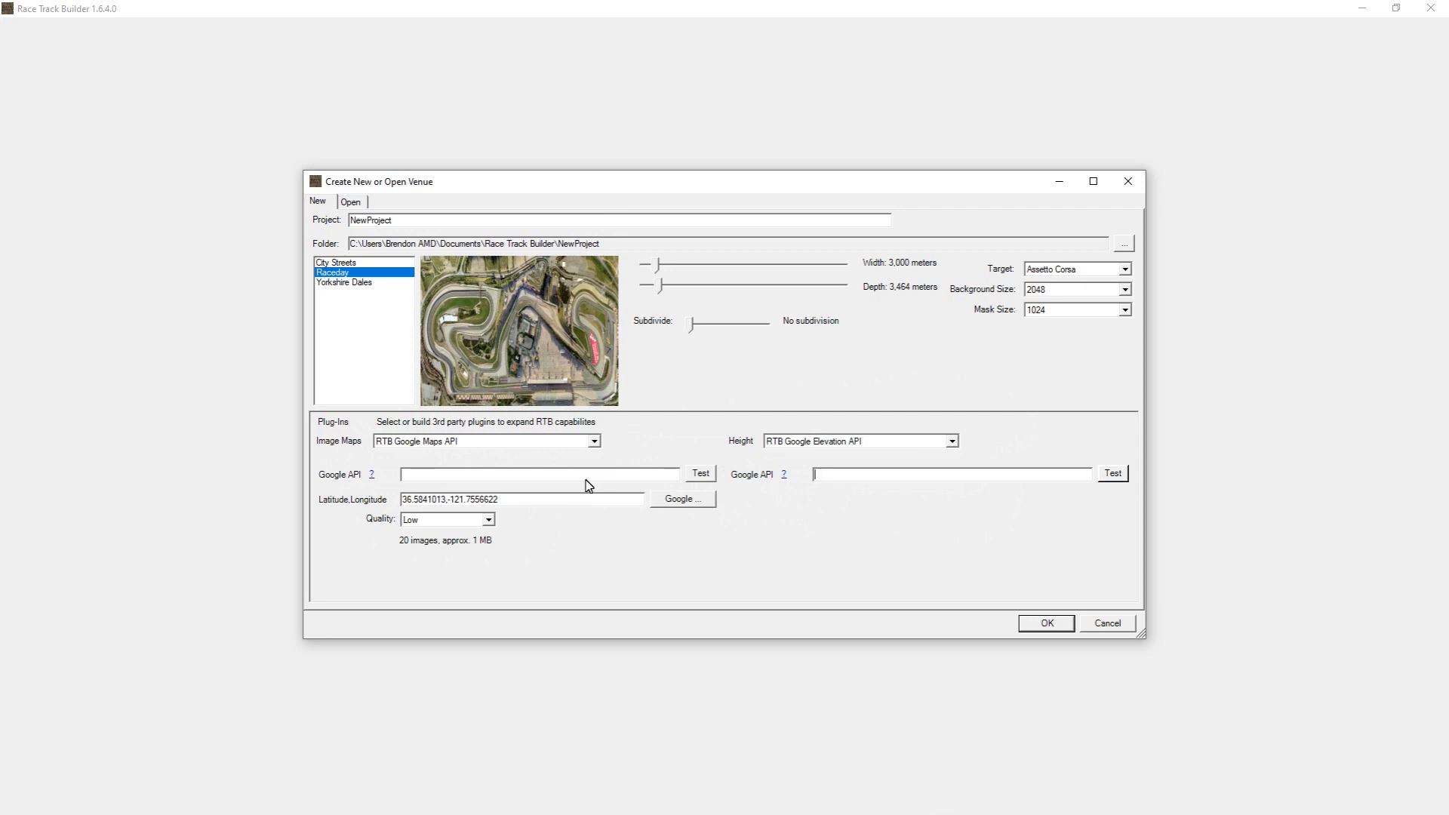
{"action": "mouse_move", "coordinate": [333, 483]}
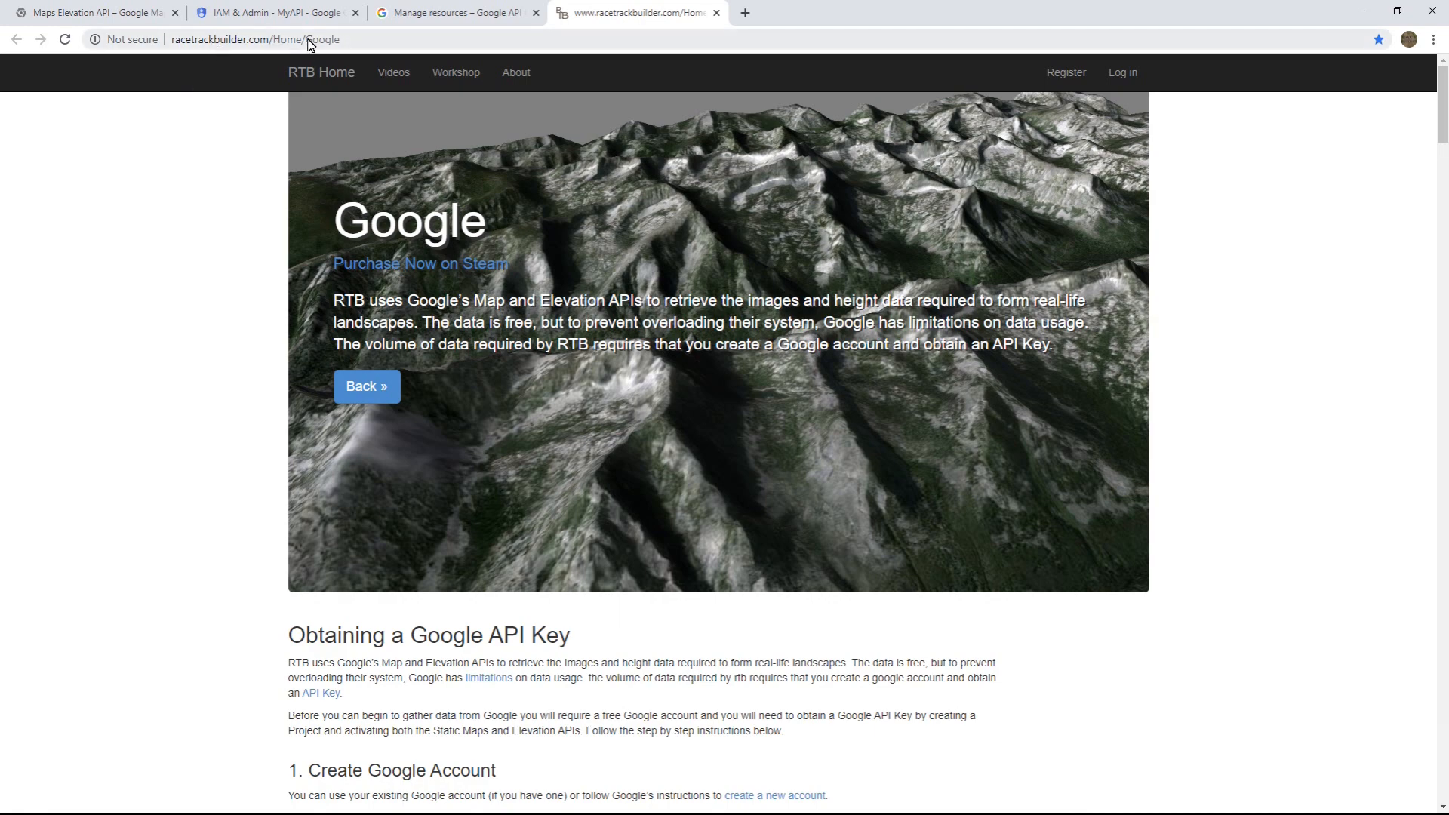
{"action": "scroll", "scroll_direction": "down", "scroll_amount": 3}
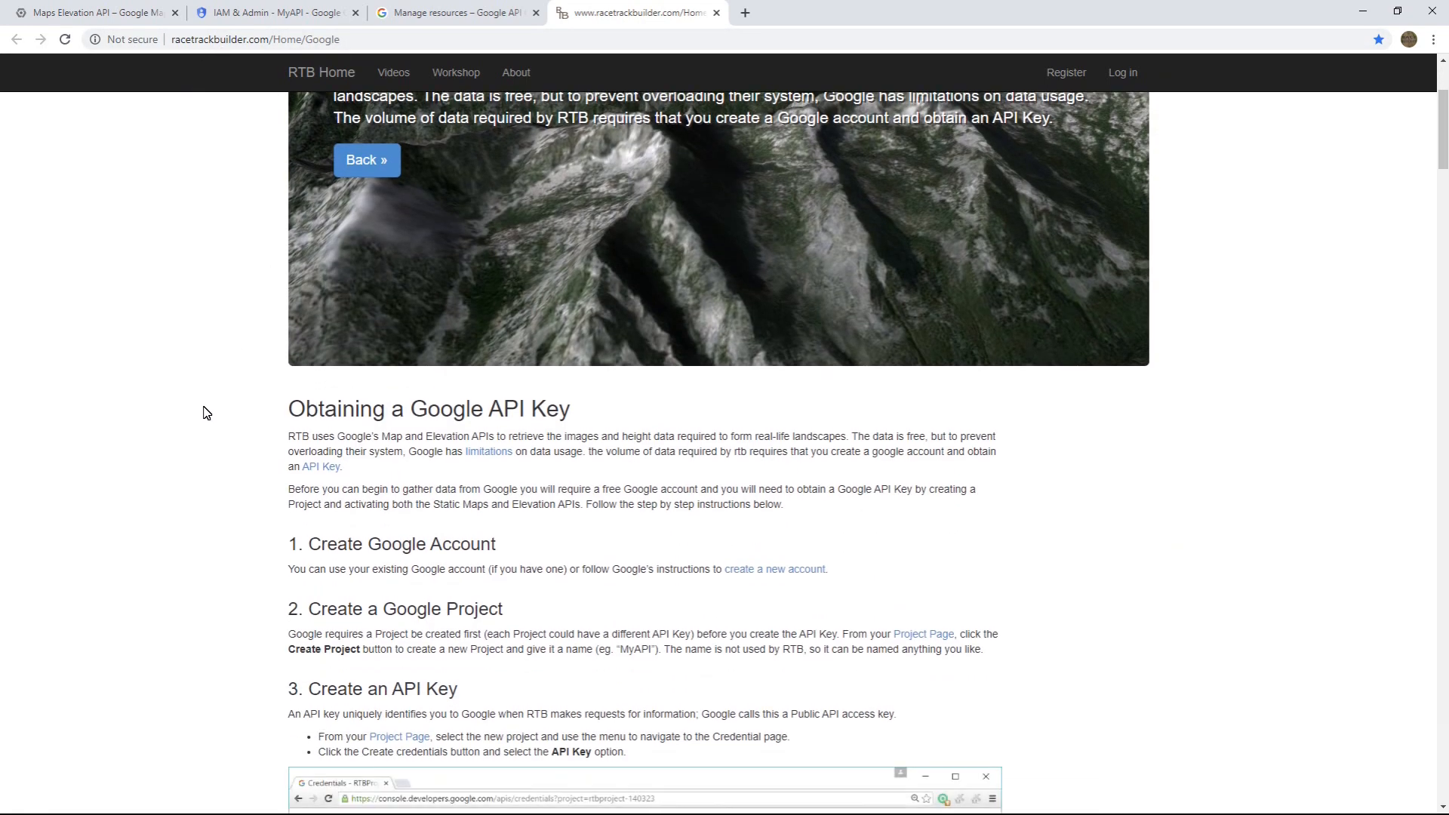
{"action": "scroll", "scroll_direction": "down", "scroll_amount": 3}
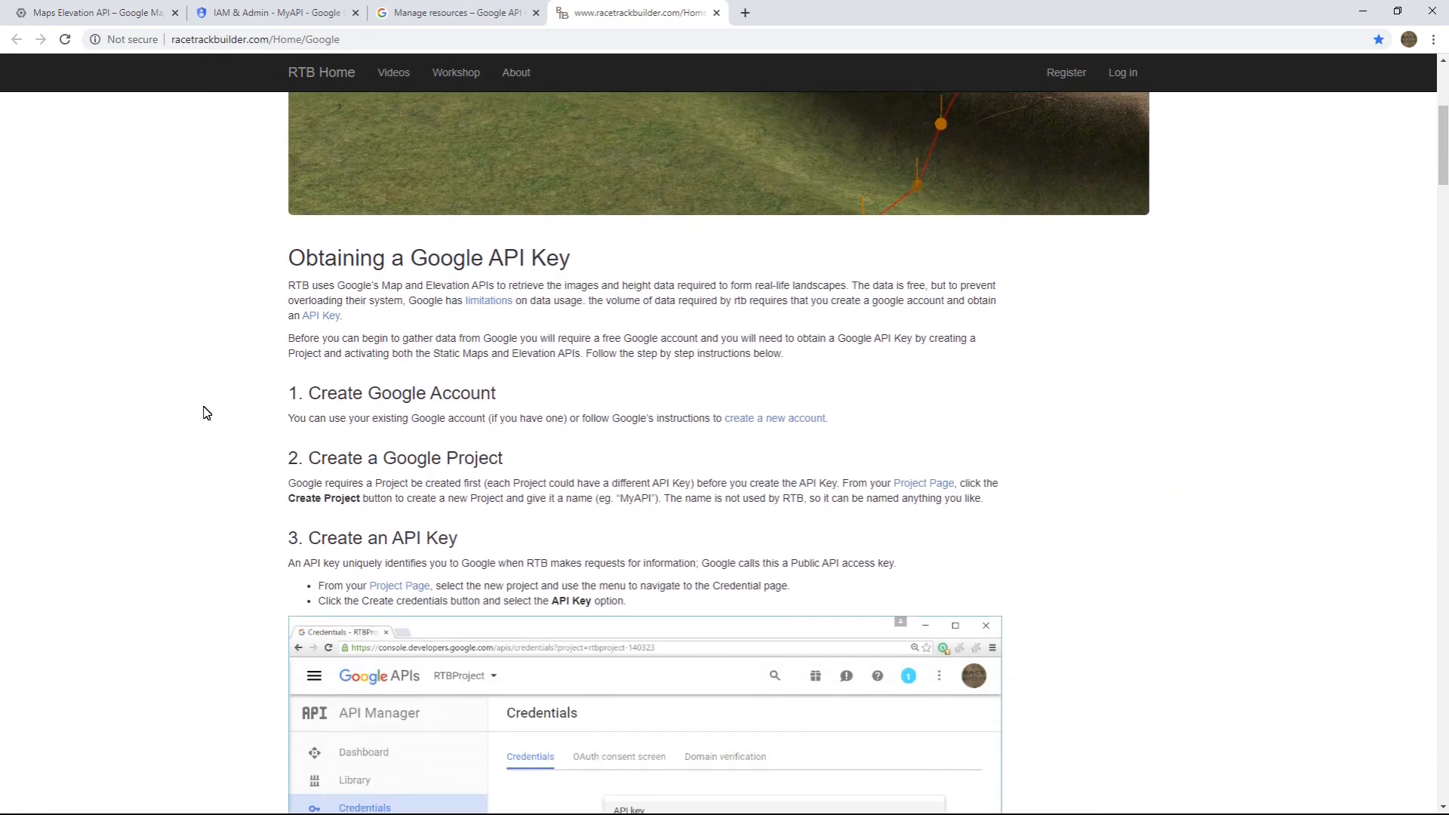
{"action": "scroll", "scroll_direction": "down", "scroll_amount": 3}
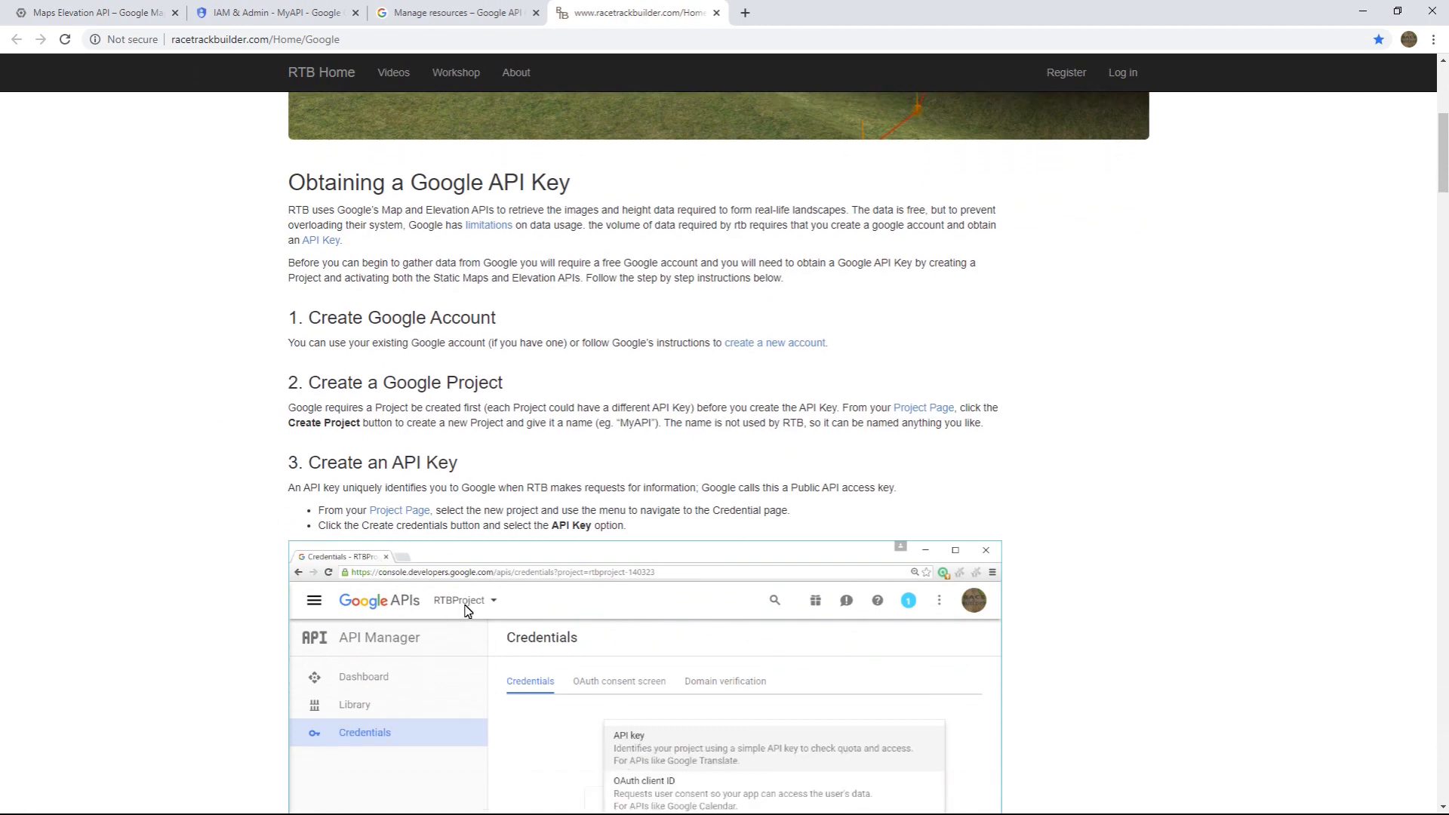
{"action": "scroll", "scroll_direction": "up", "scroll_amount": 3}
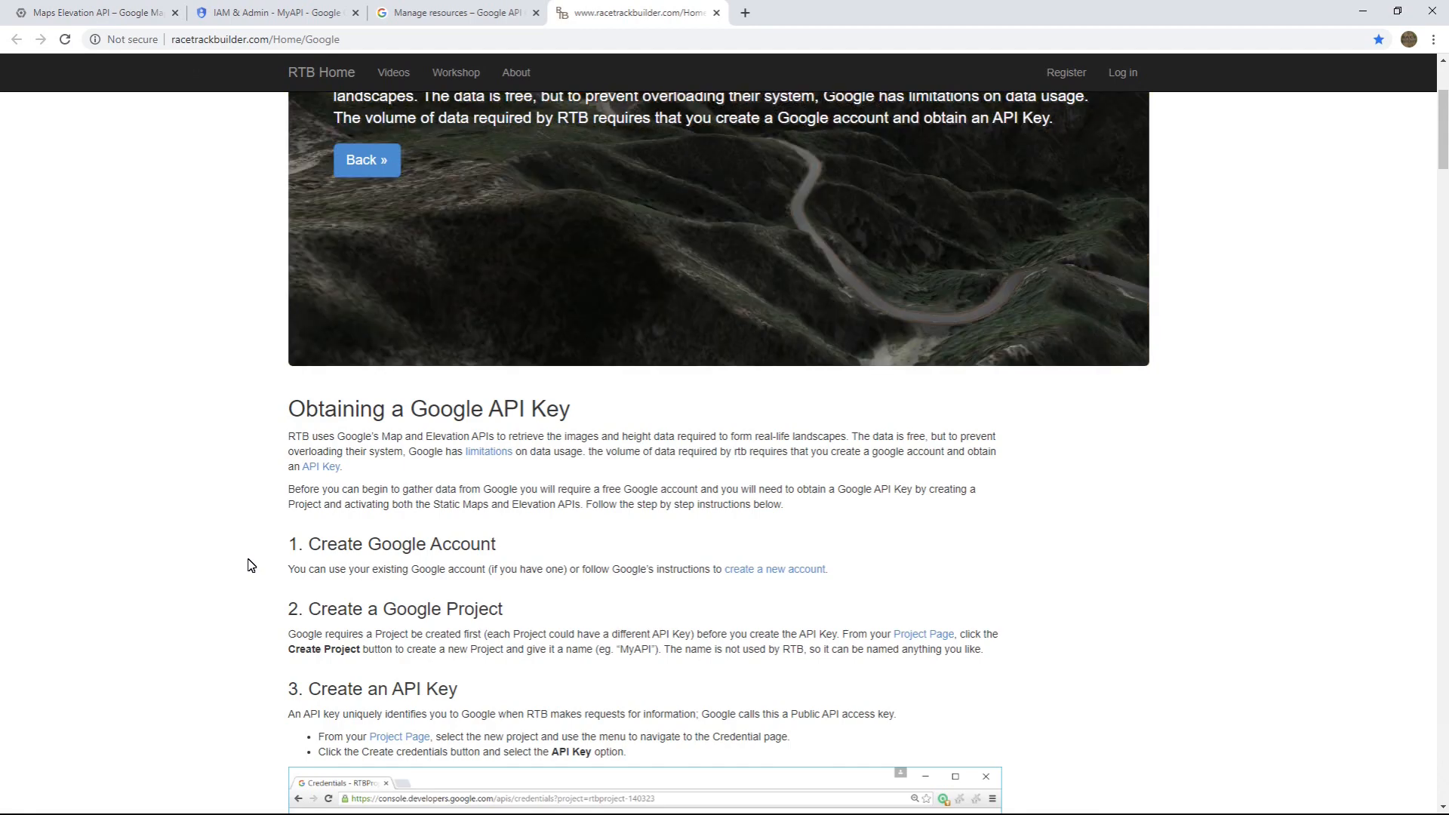
{"action": "scroll", "scroll_direction": "down", "scroll_amount": 3}
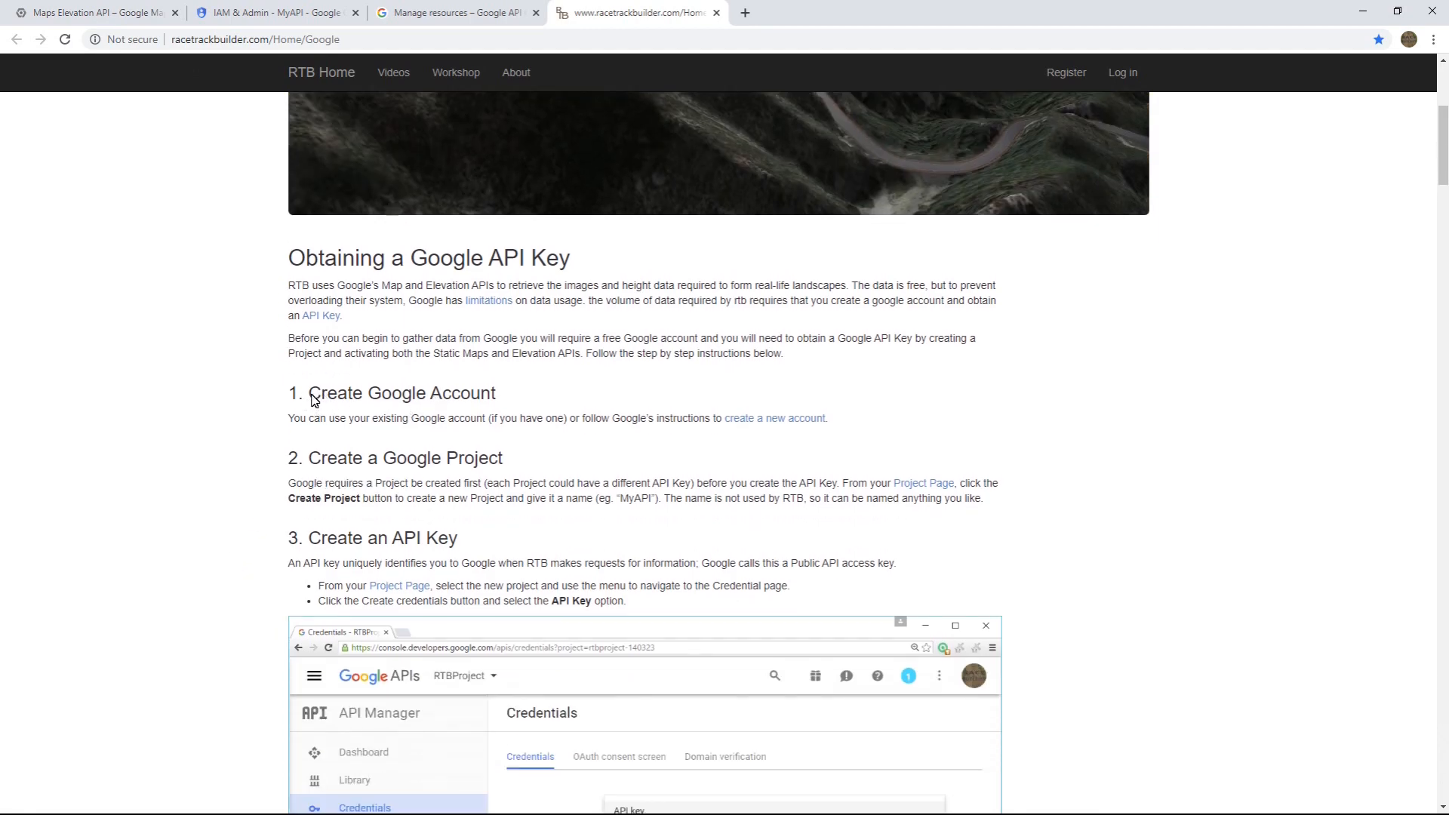
{"action": "mouse_move", "coordinate": [309, 462]}
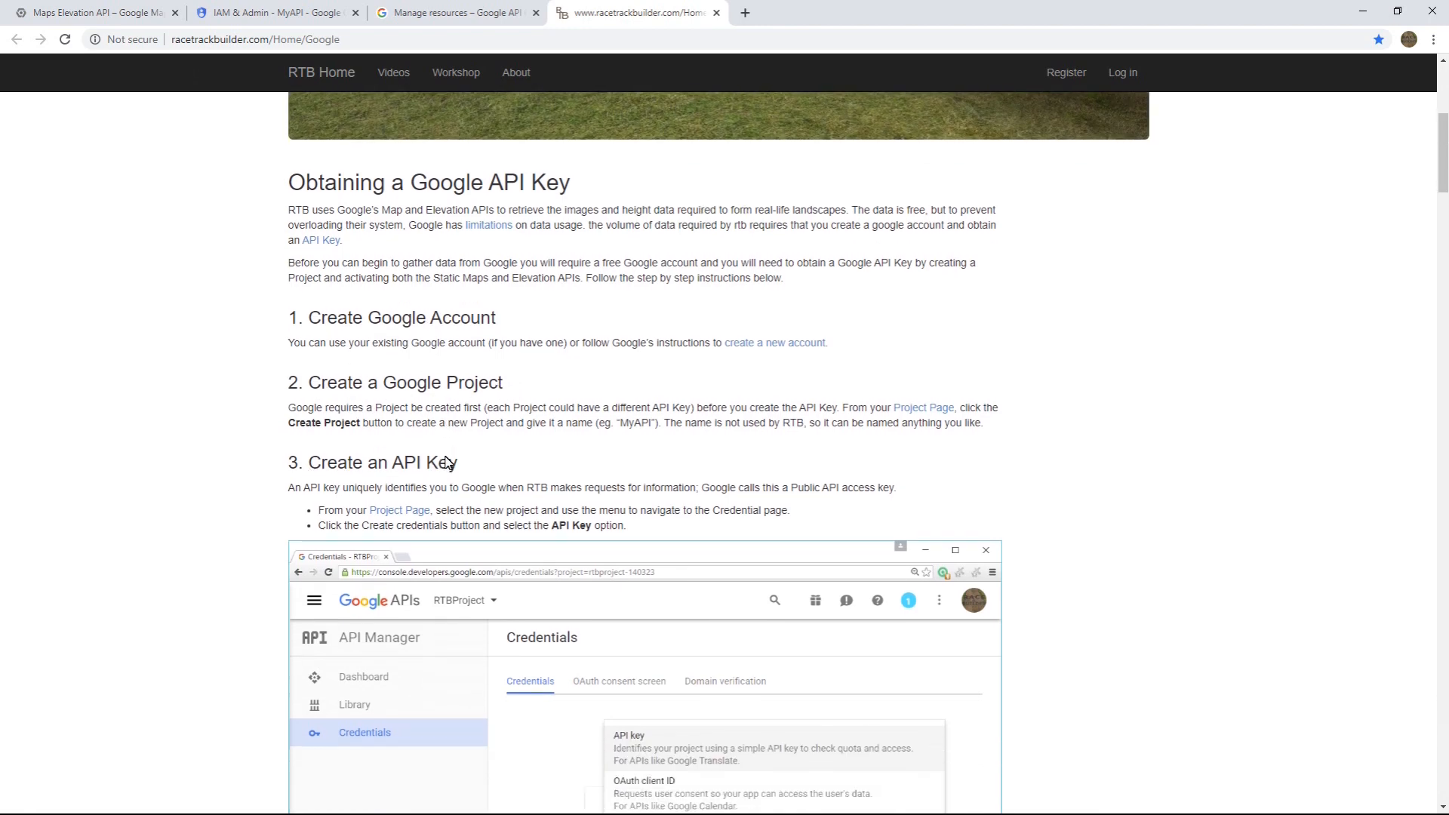
{"action": "scroll", "scroll_direction": "down", "scroll_amount": 3}
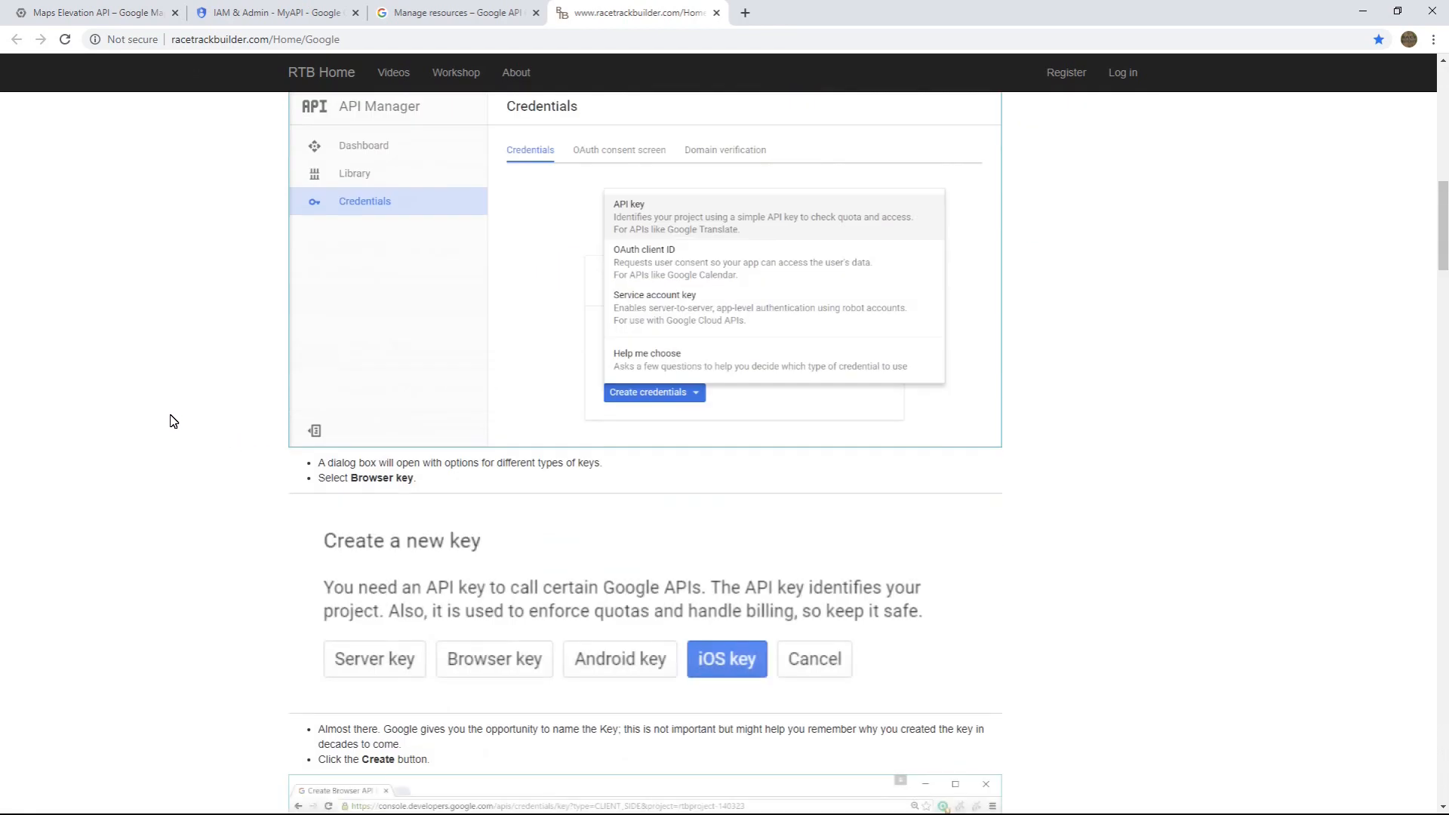
{"action": "scroll", "scroll_direction": "down", "scroll_amount": 3}
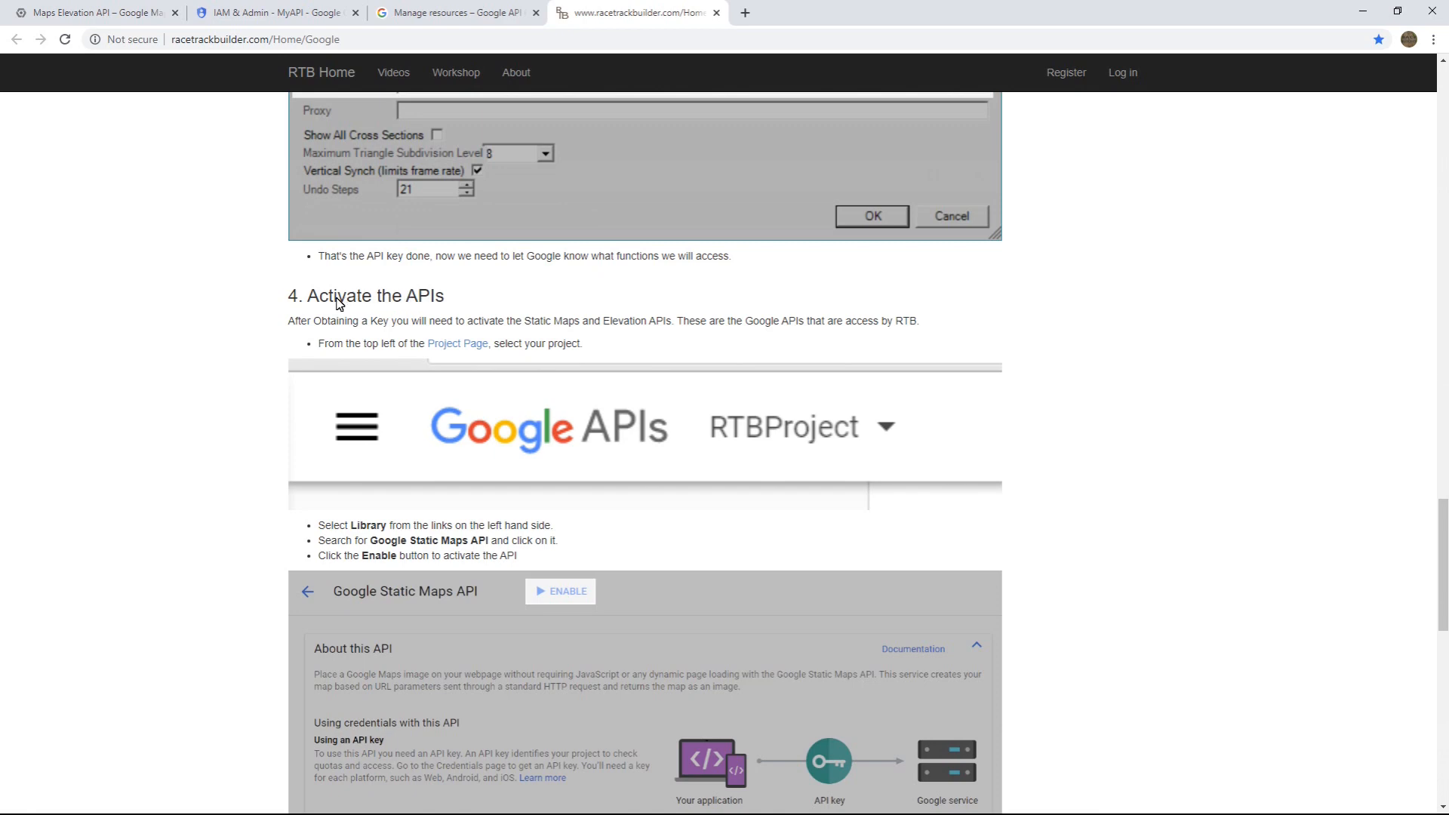
{"action": "scroll", "scroll_direction": "down", "scroll_amount": 3}
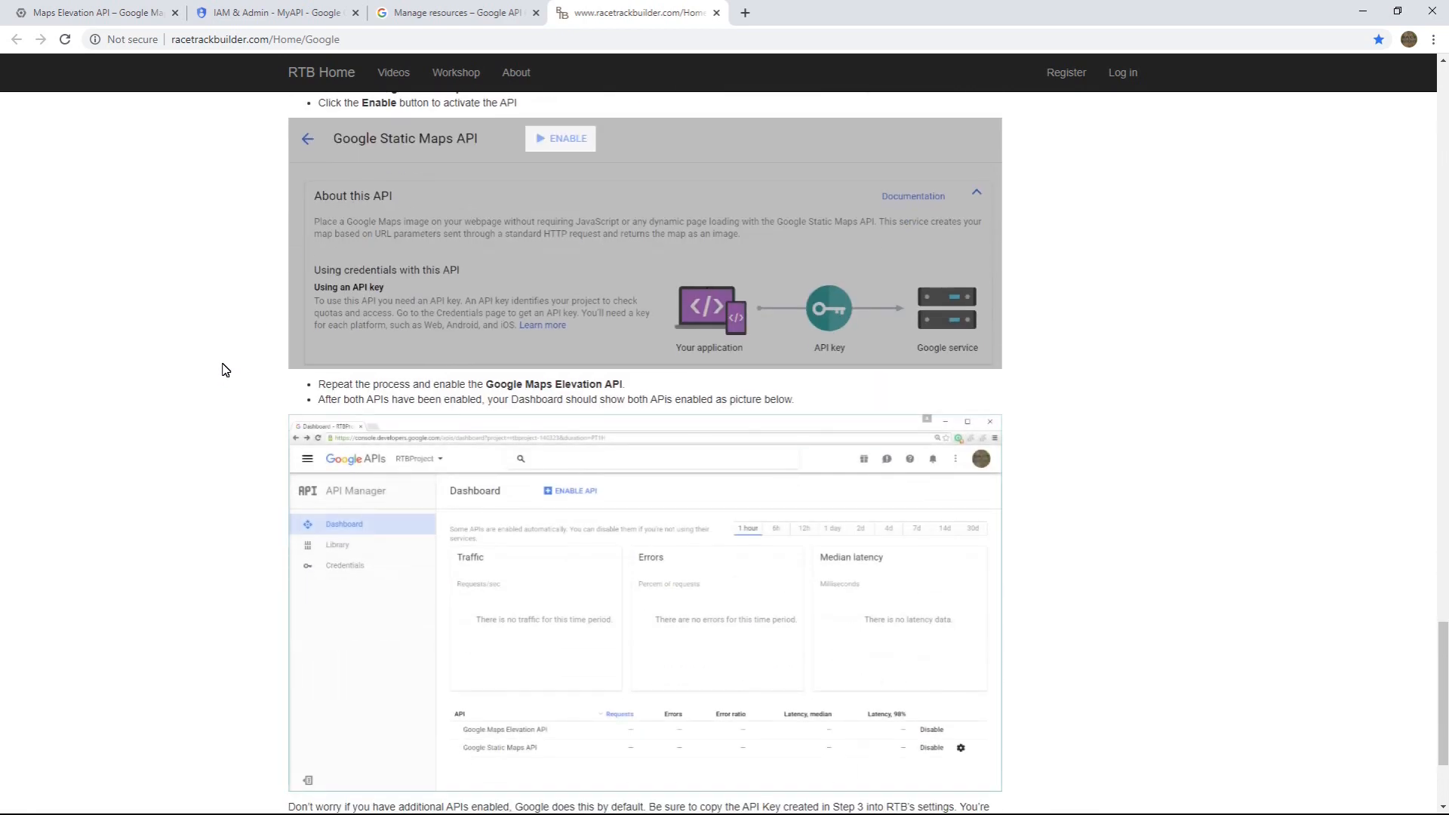
{"action": "scroll", "scroll_direction": "up", "scroll_amount": 3}
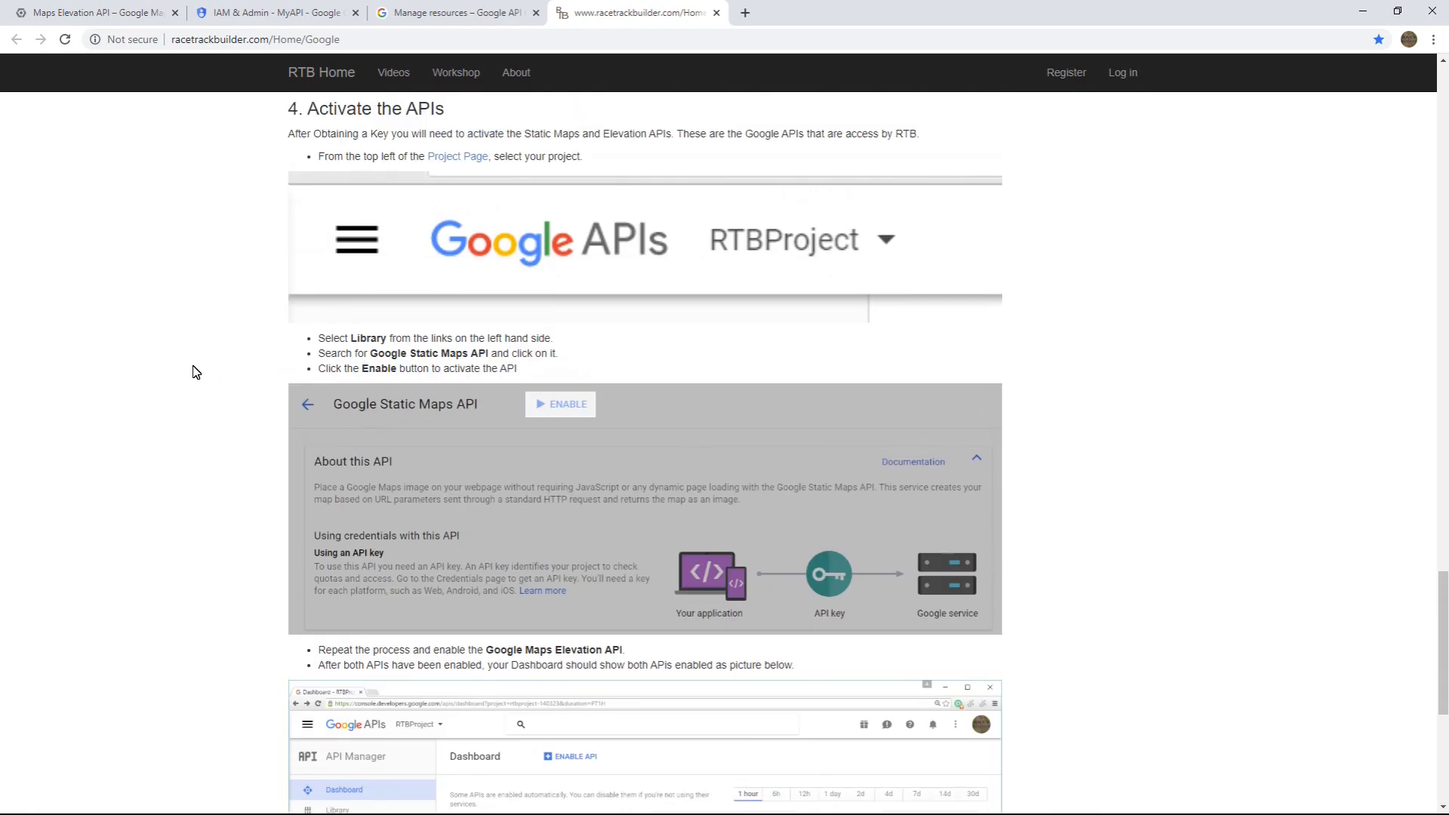
{"action": "scroll", "scroll_direction": "down", "scroll_amount": 3}
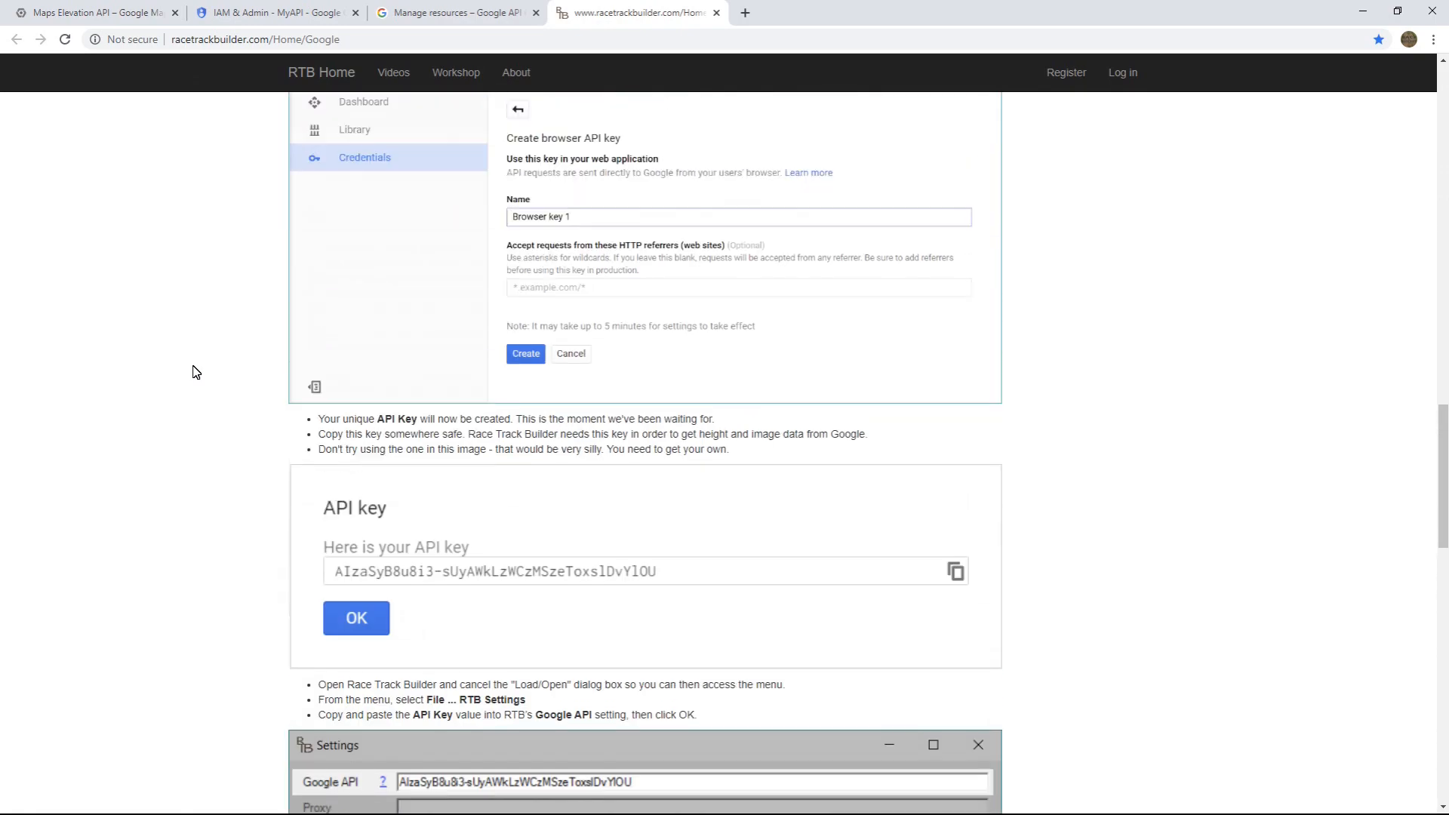
{"action": "scroll", "scroll_direction": "up", "scroll_amount": 3}
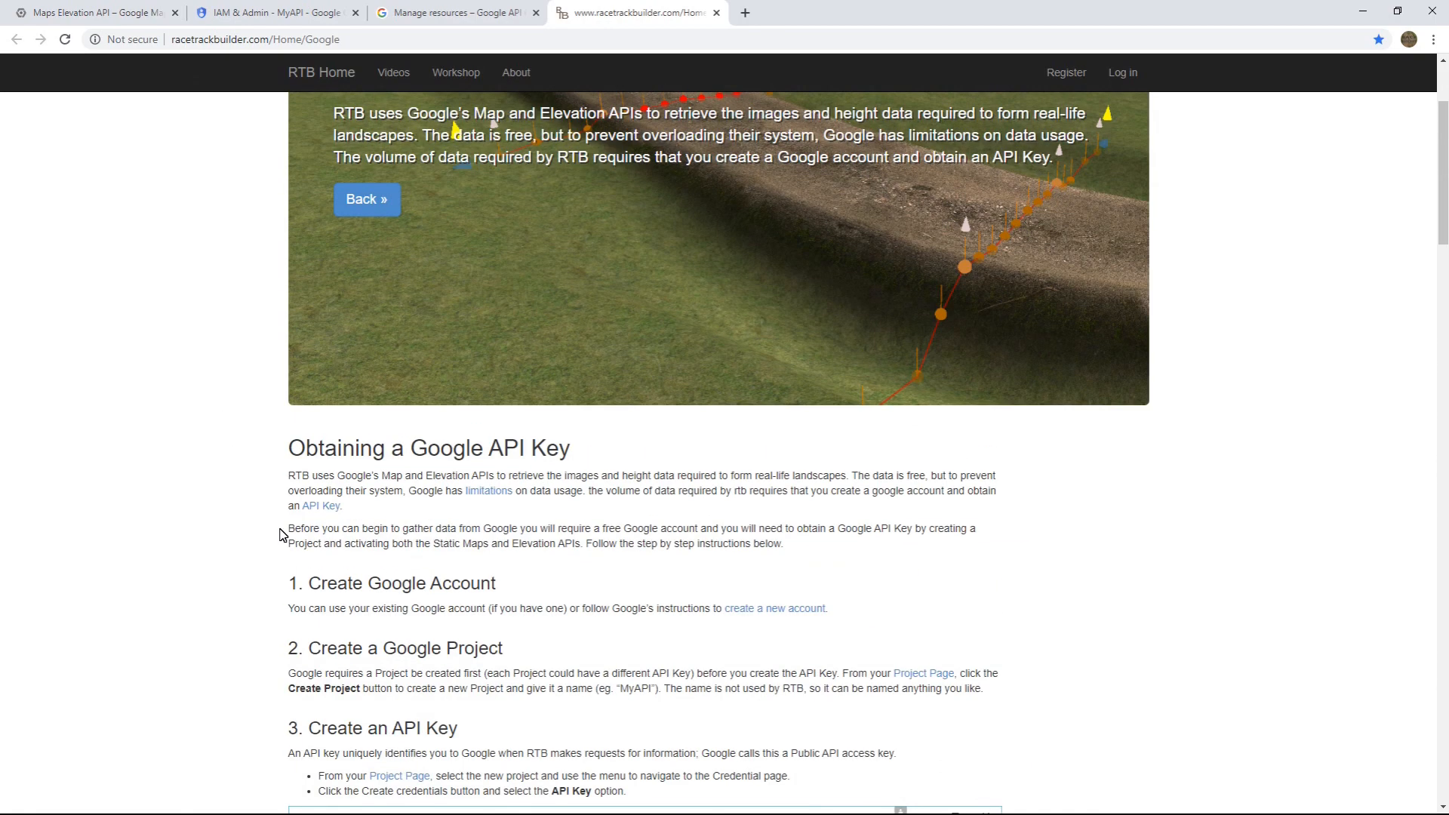
{"action": "scroll", "scroll_direction": "down", "scroll_amount": 3}
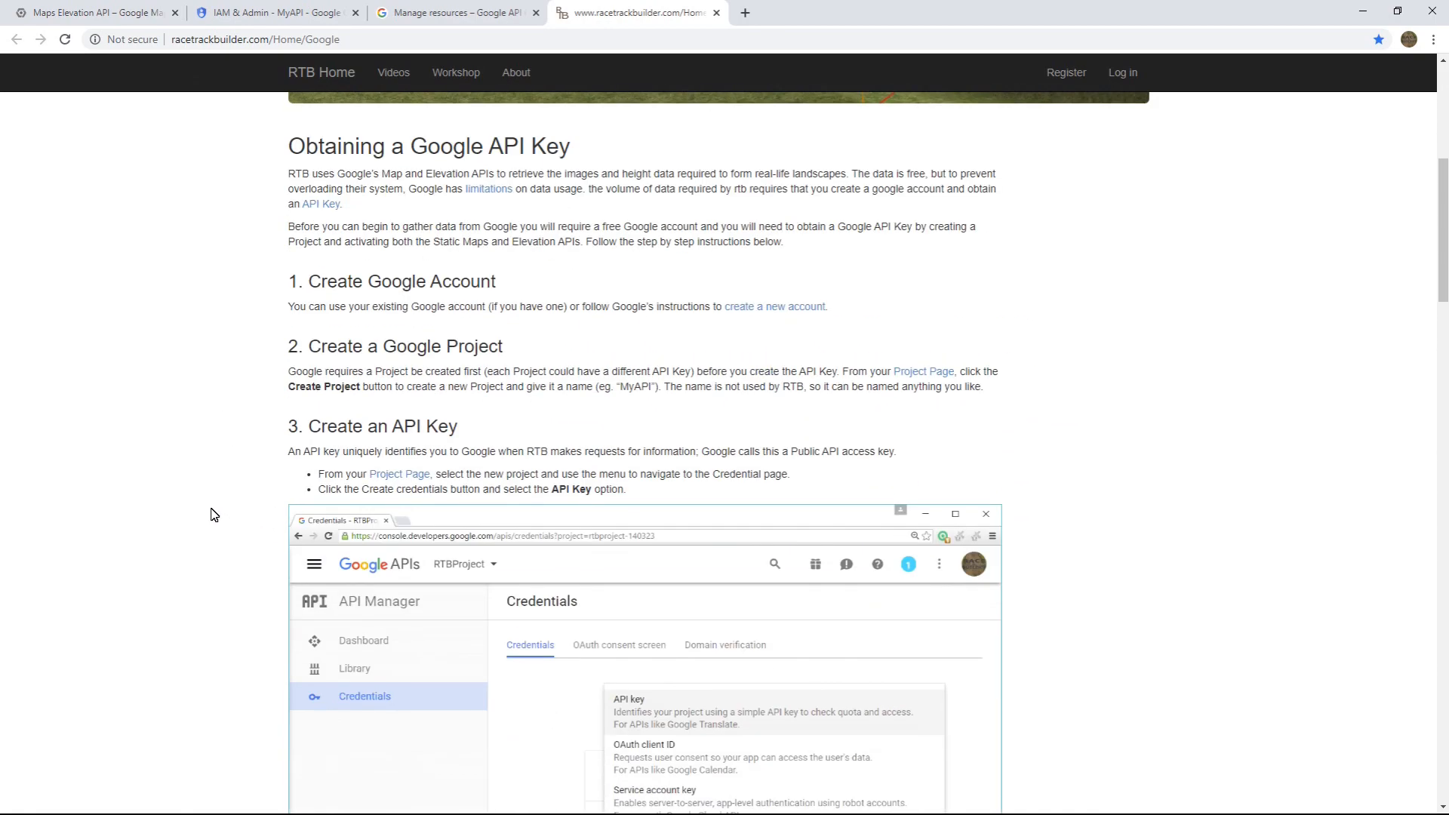
{"action": "mouse_move", "coordinate": [268, 592]}
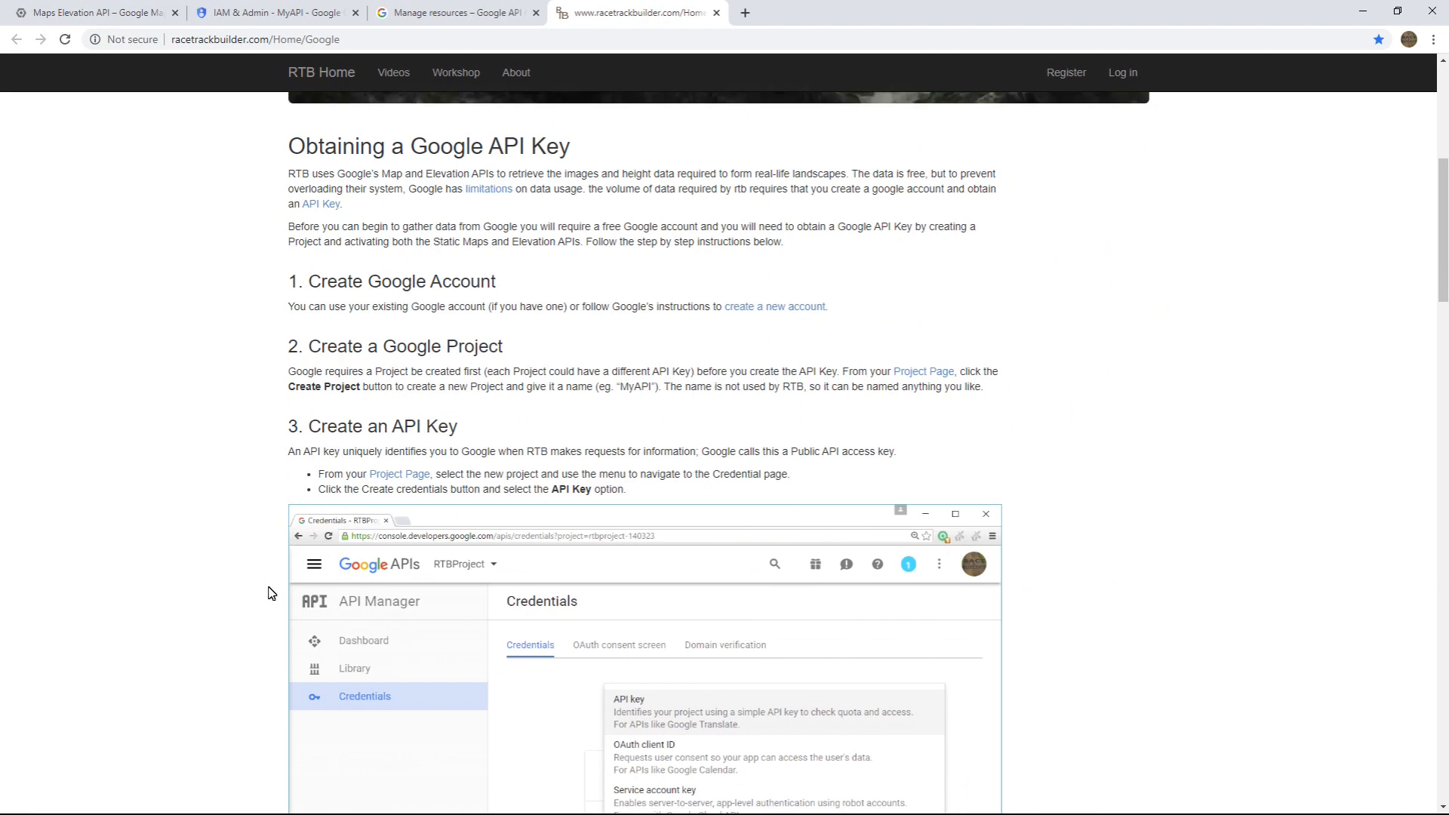
{"action": "mouse_move", "coordinate": [227, 502]}
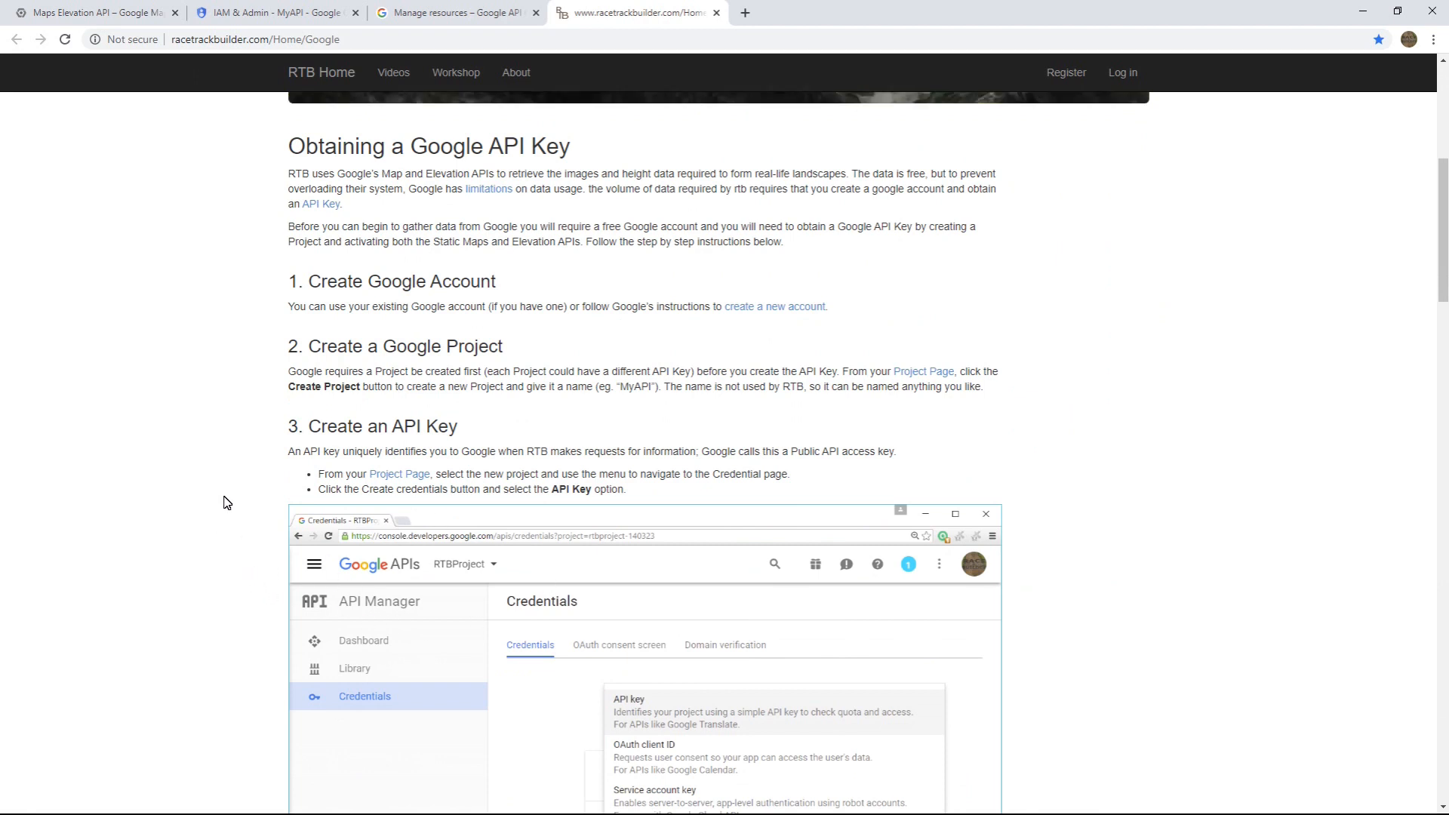
{"action": "mouse_move", "coordinate": [929, 335]}
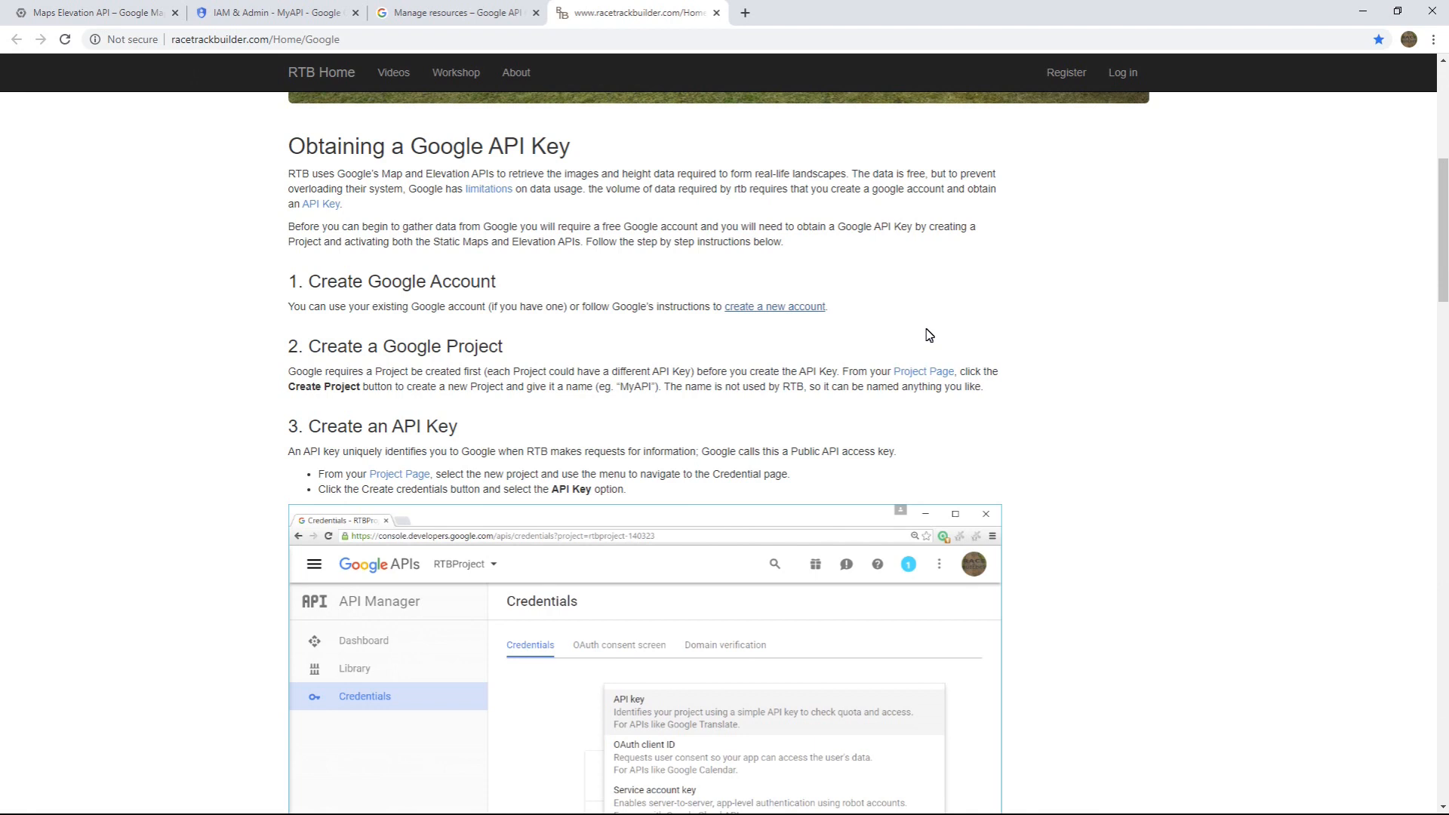
{"action": "mouse_move", "coordinate": [403, 287]}
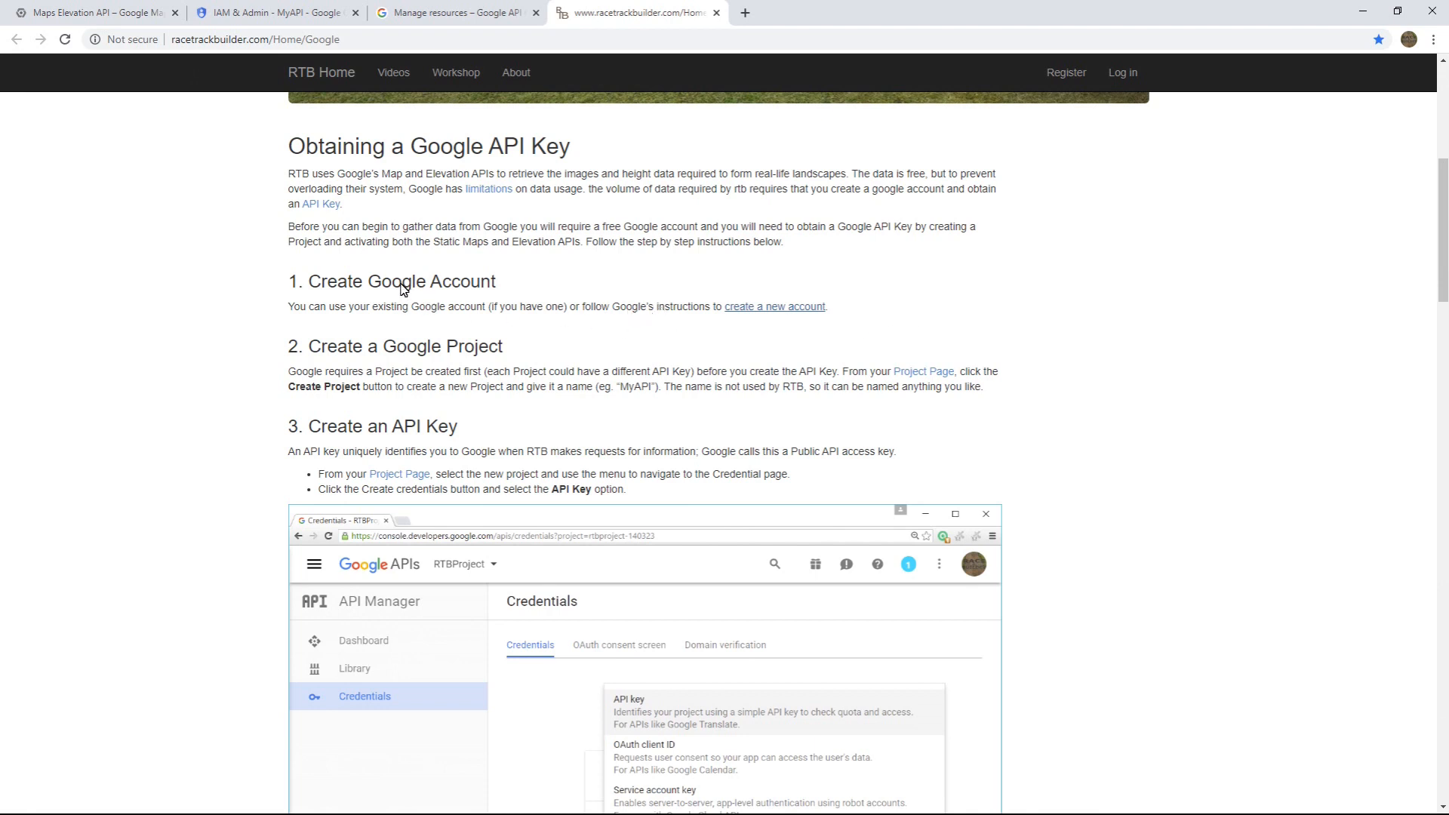
{"action": "mouse_move", "coordinate": [774, 306]}
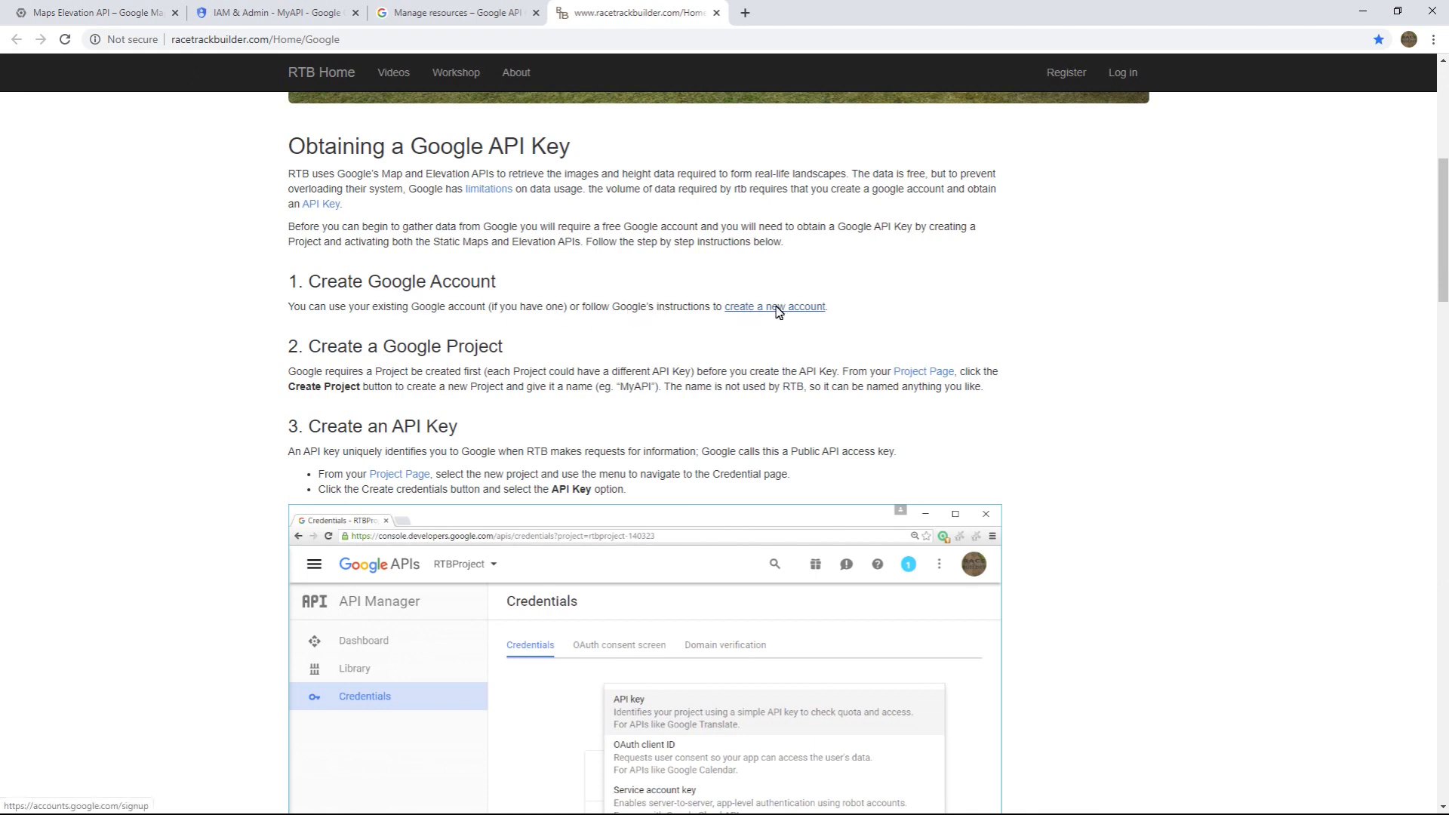
- Follow the guide's 'create a new account' link to Google's signup page
{"action": "left_click", "coordinate": [774, 305]}
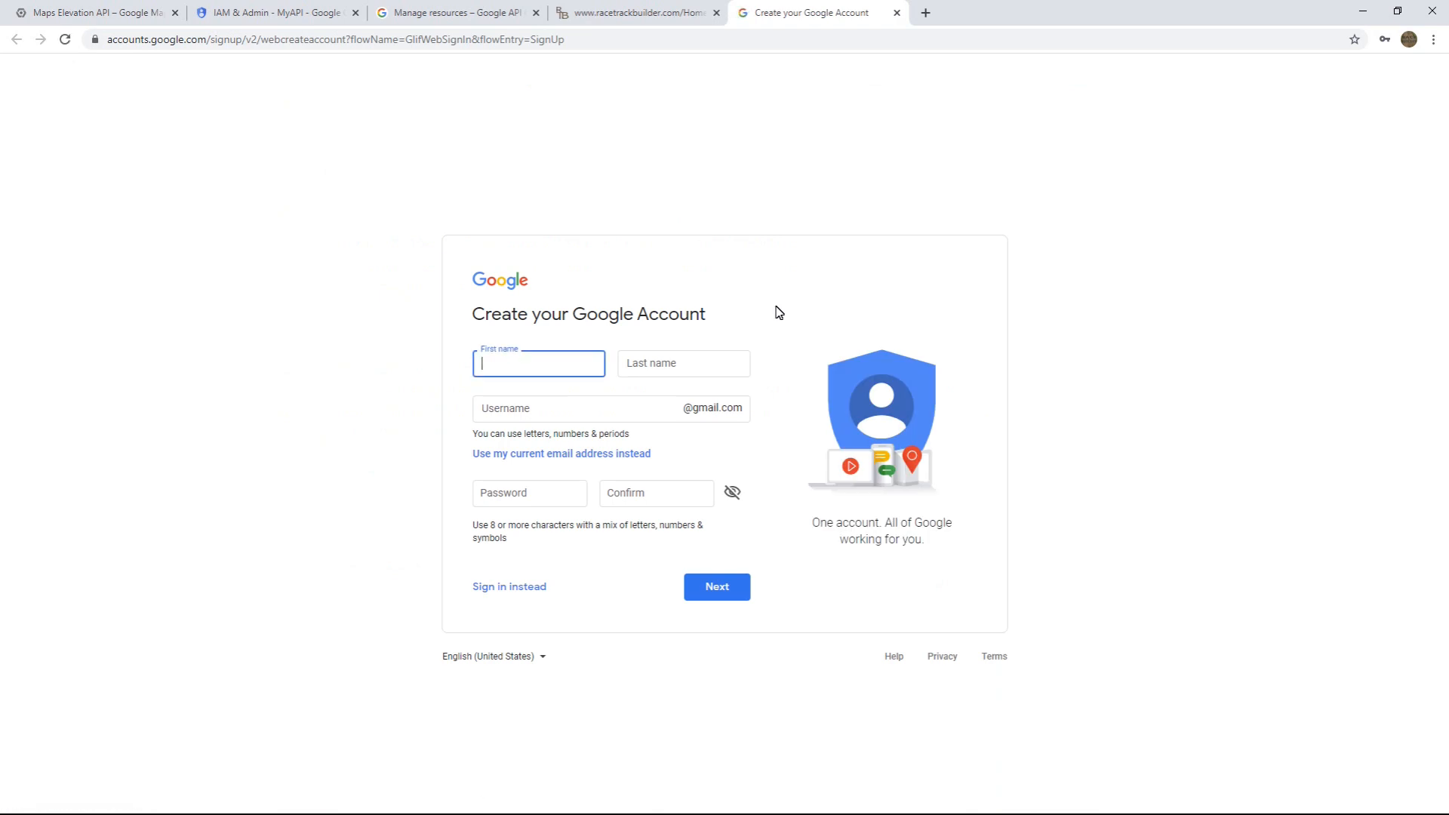
{"action": "mouse_move", "coordinate": [399, 580]}
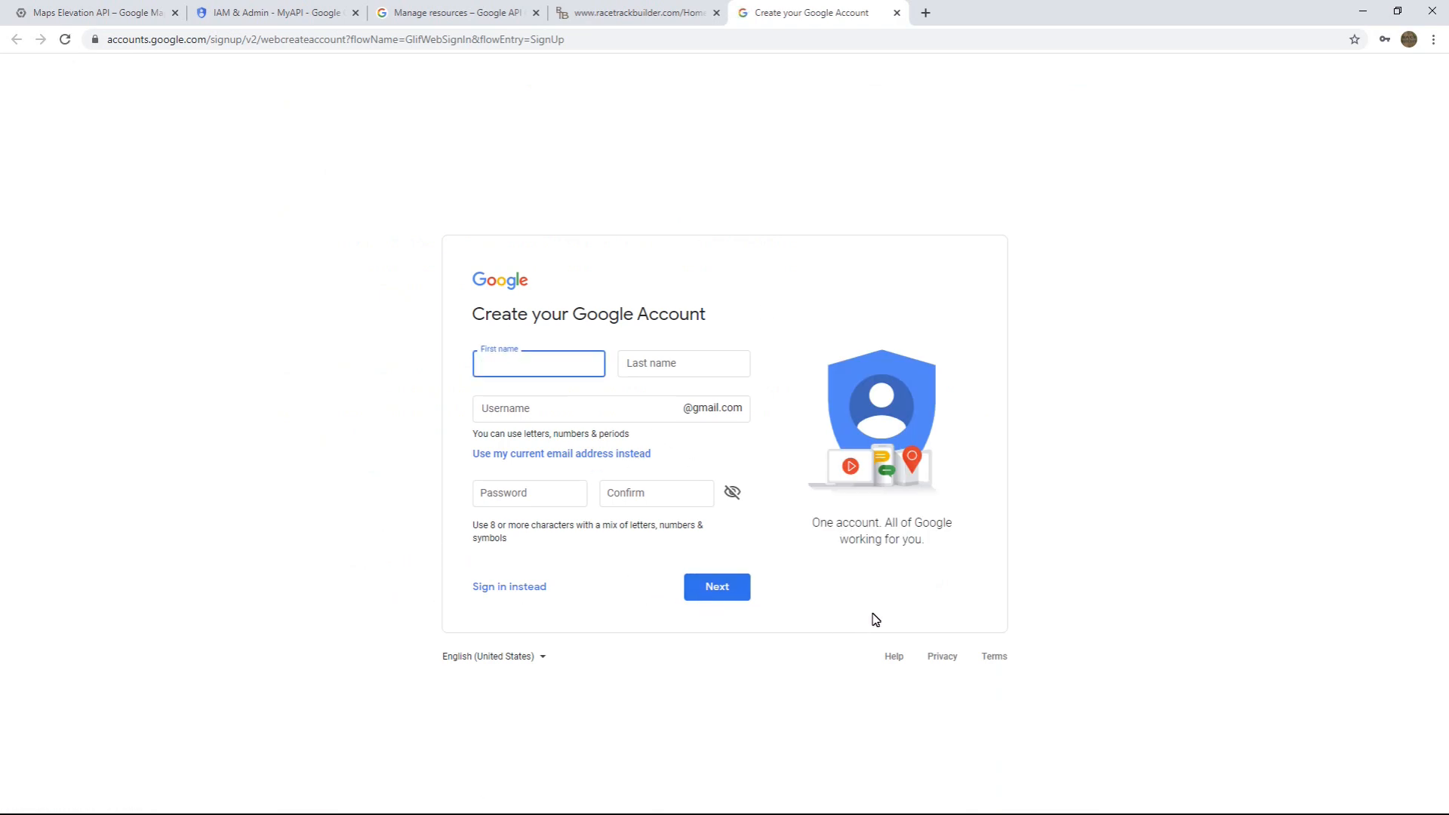
{"action": "mouse_move", "coordinate": [525, 695]}
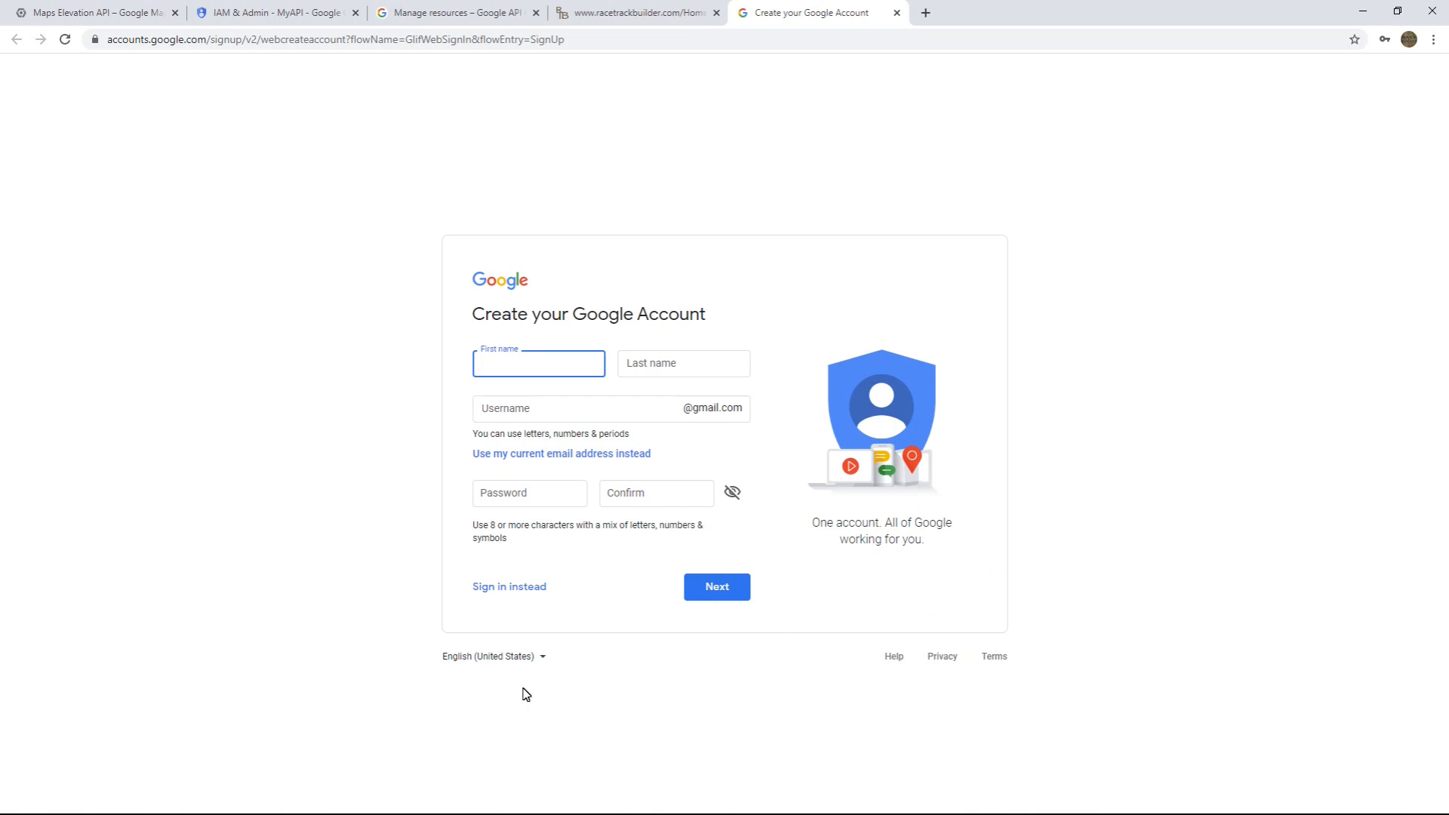
{"action": "mouse_move", "coordinate": [330, 586]}
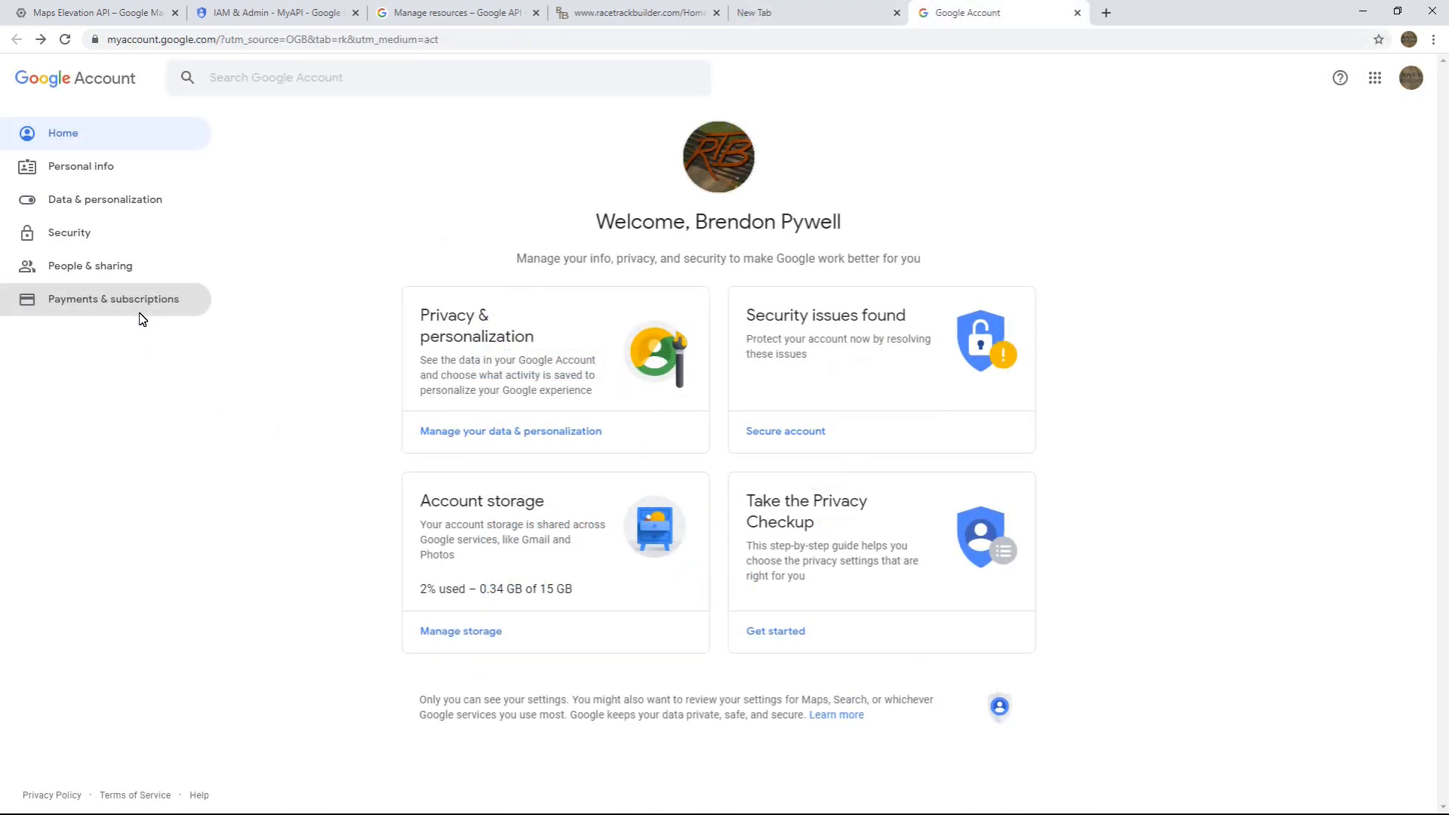
{"action": "mouse_move", "coordinate": [110, 309]}
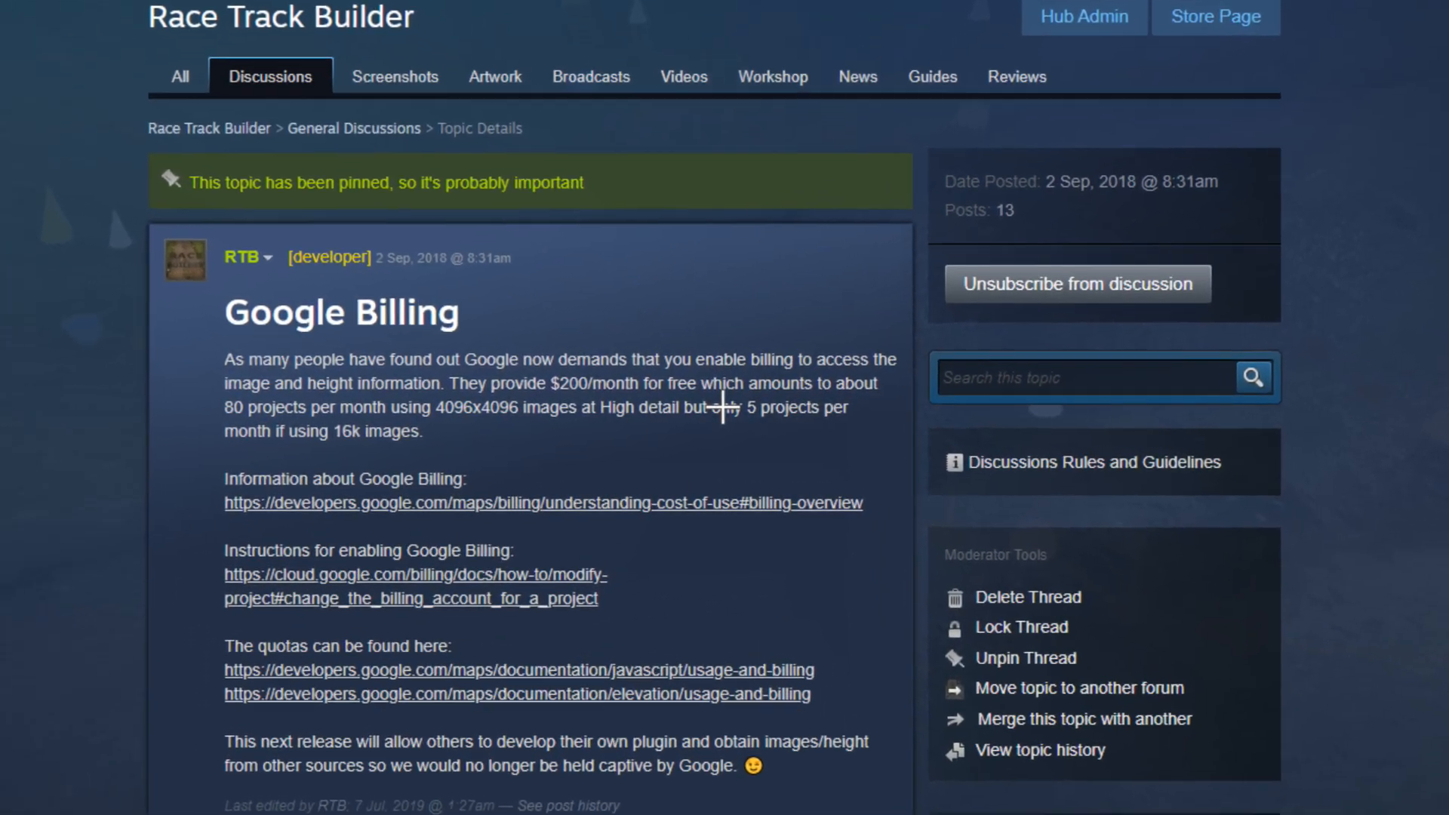
- Open Steam's pinned Google Billing topic in Race Track Builder discussions and scroll through it
{"action": "left_click", "coordinate": [515, 694]}
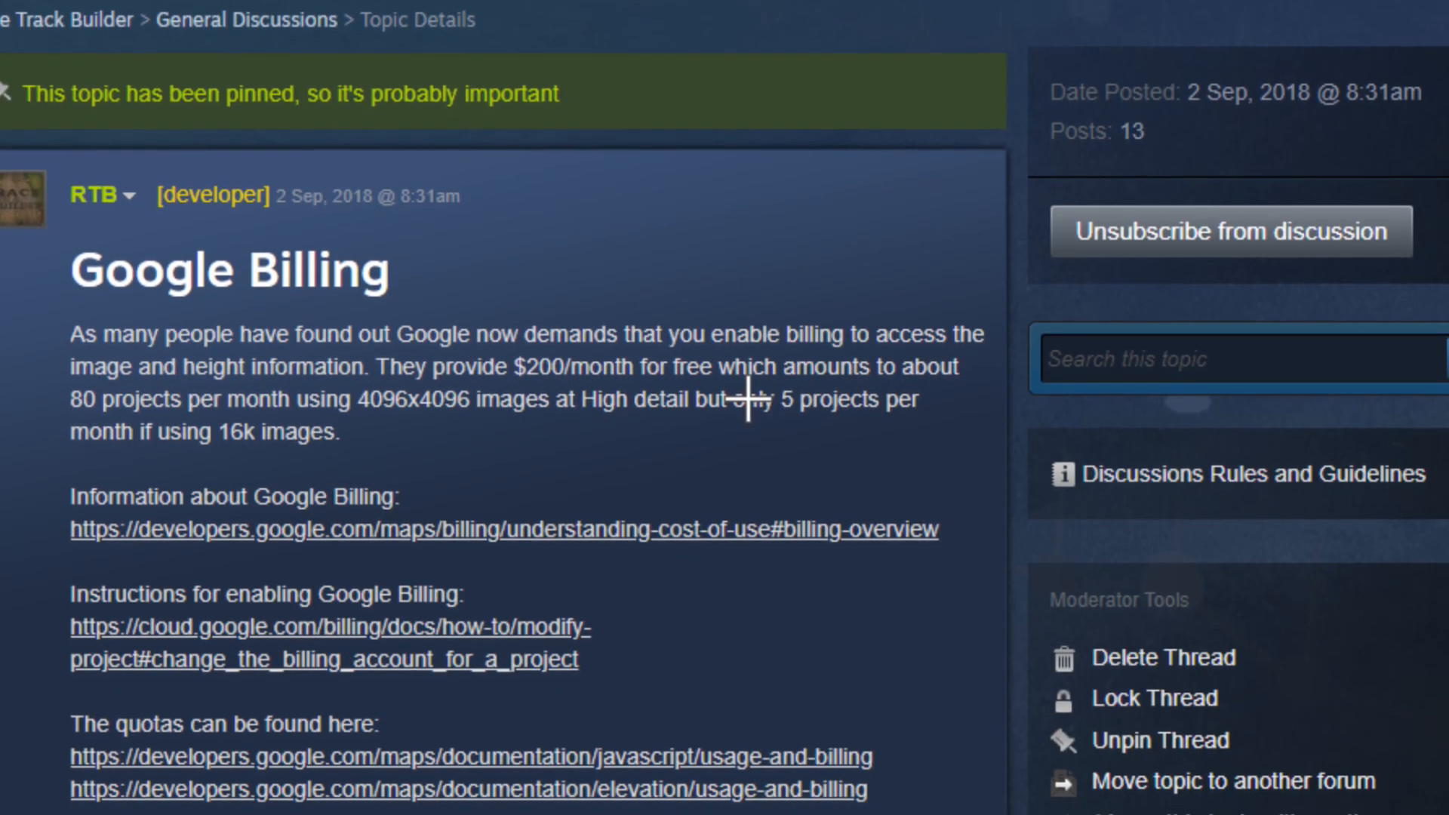
{"action": "scroll", "scroll_direction": "down", "scroll_amount": 3}
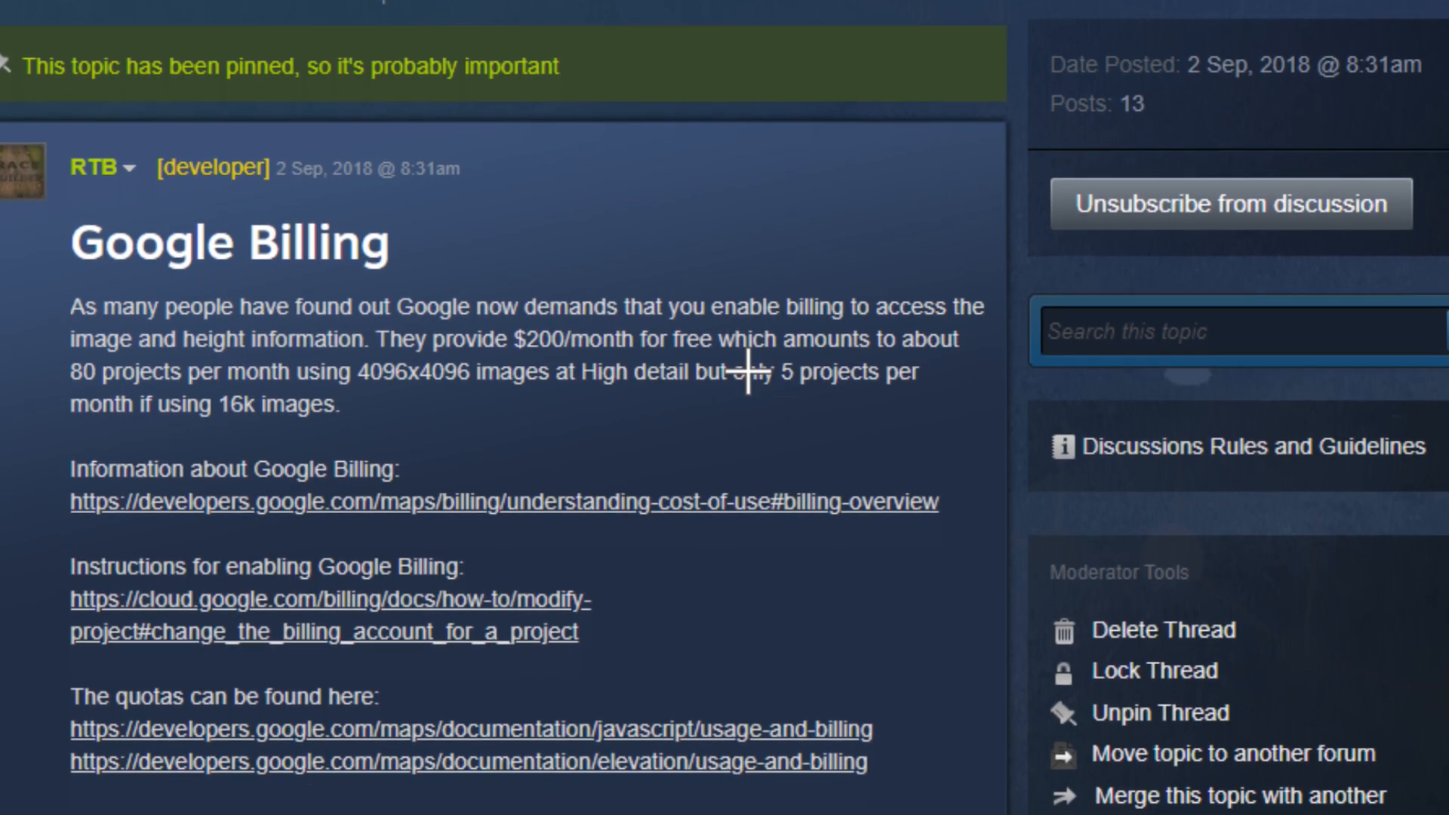
- Go to Google Account's Payments & subscriptions page listing payment methods and subscriptions
{"action": "left_click", "coordinate": [970, 12]}
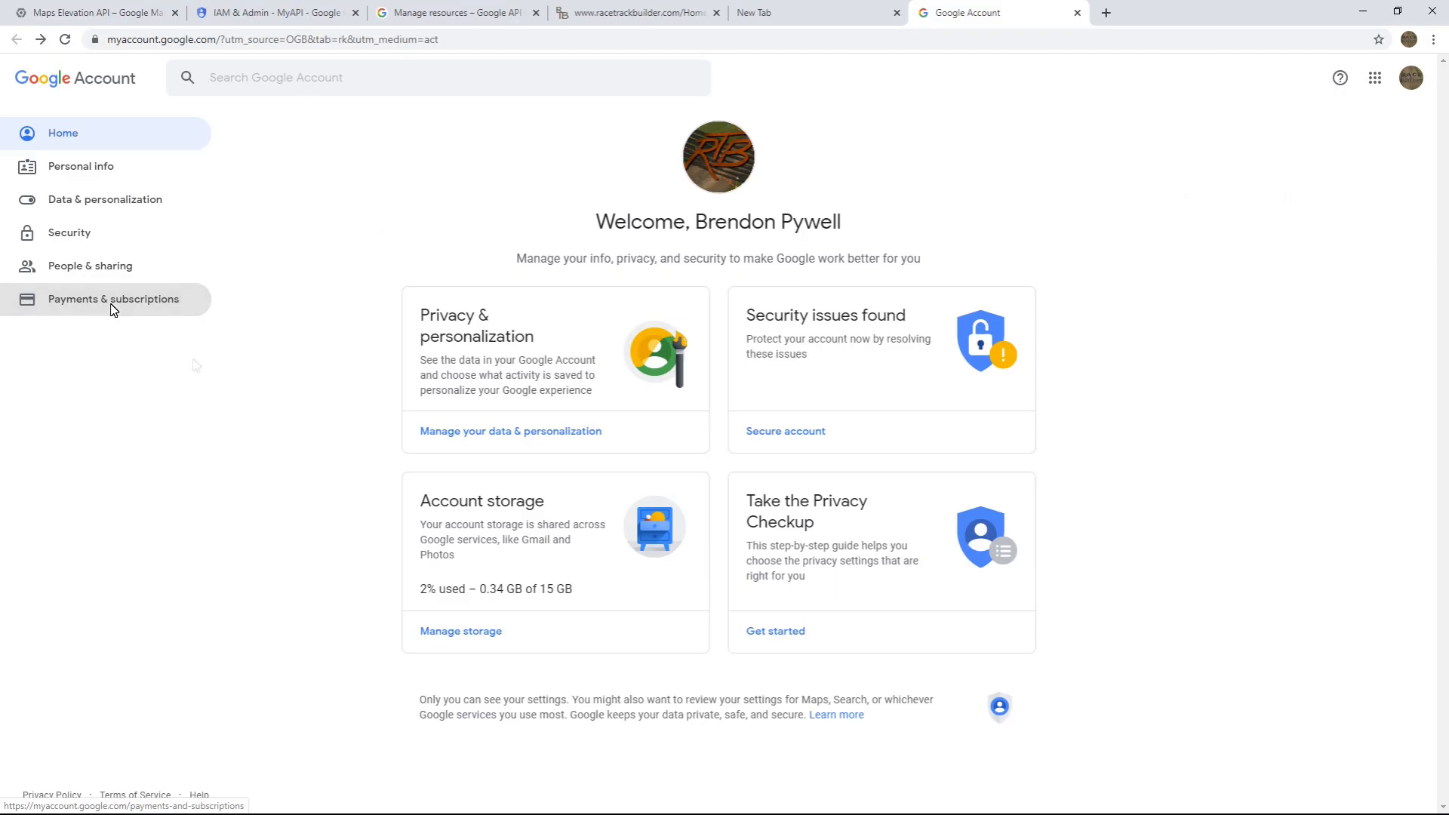
{"action": "mouse_move", "coordinate": [135, 313]}
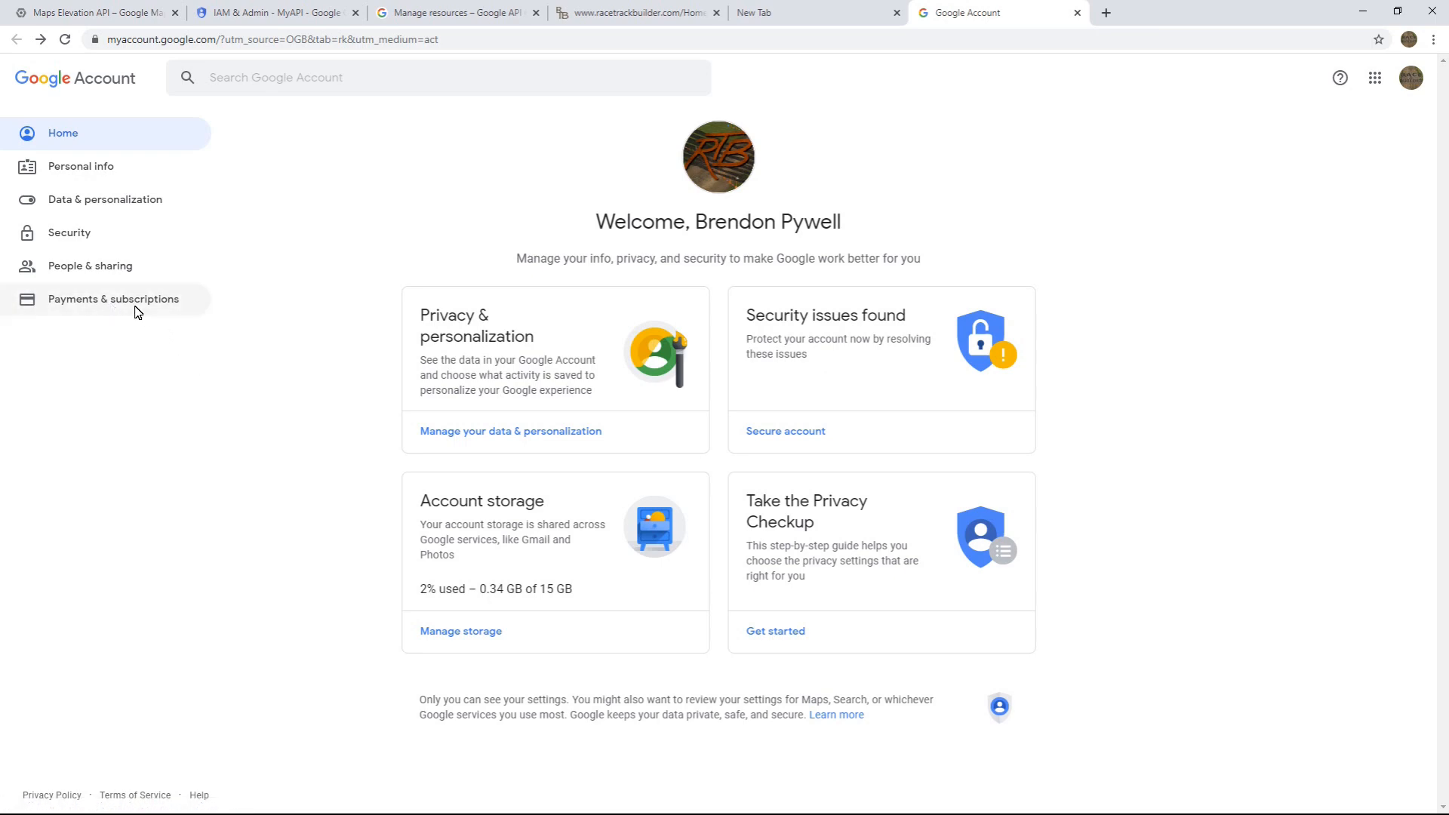
{"action": "left_click", "coordinate": [114, 299]}
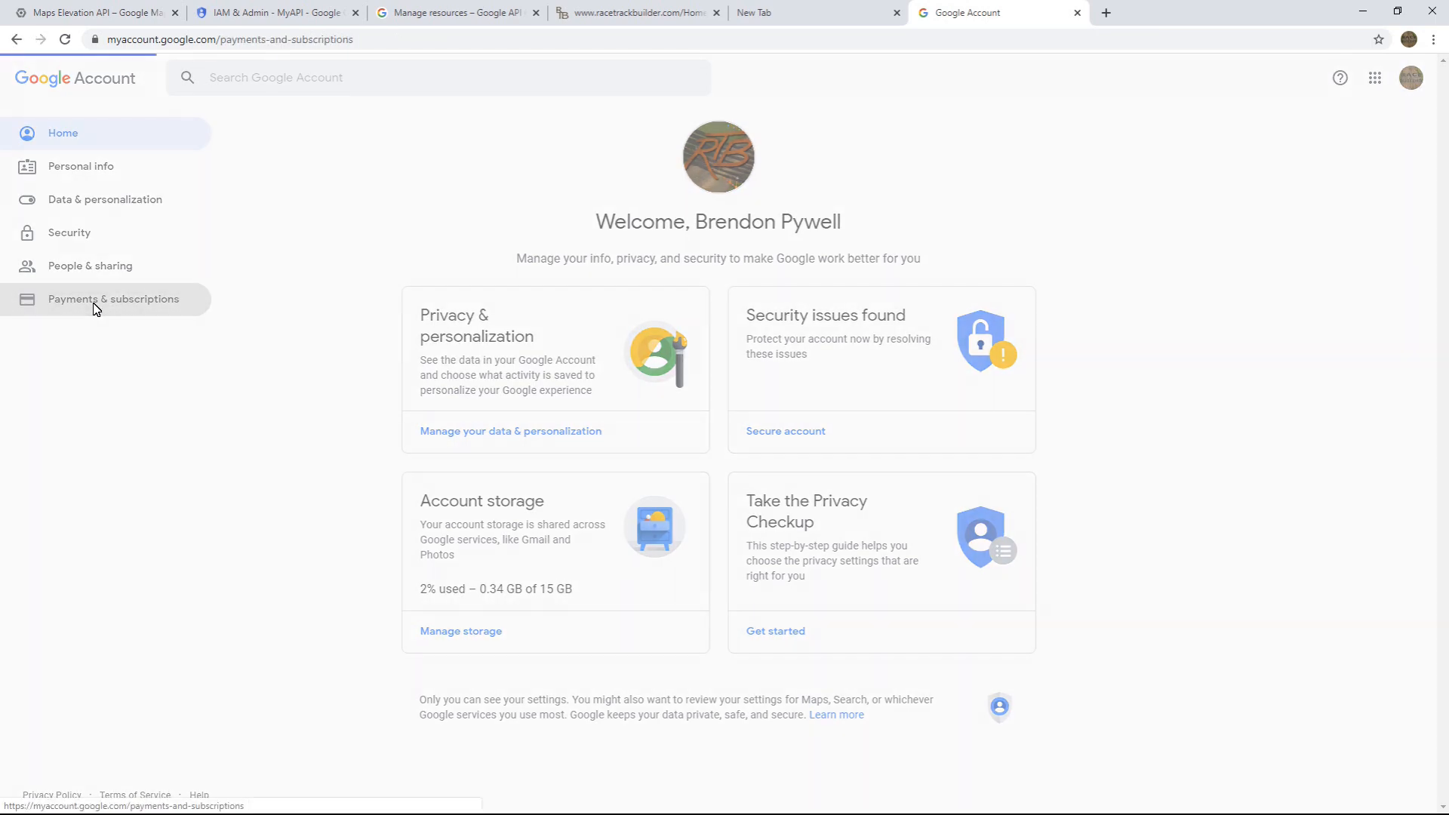
{"action": "left_click", "coordinate": [112, 299]}
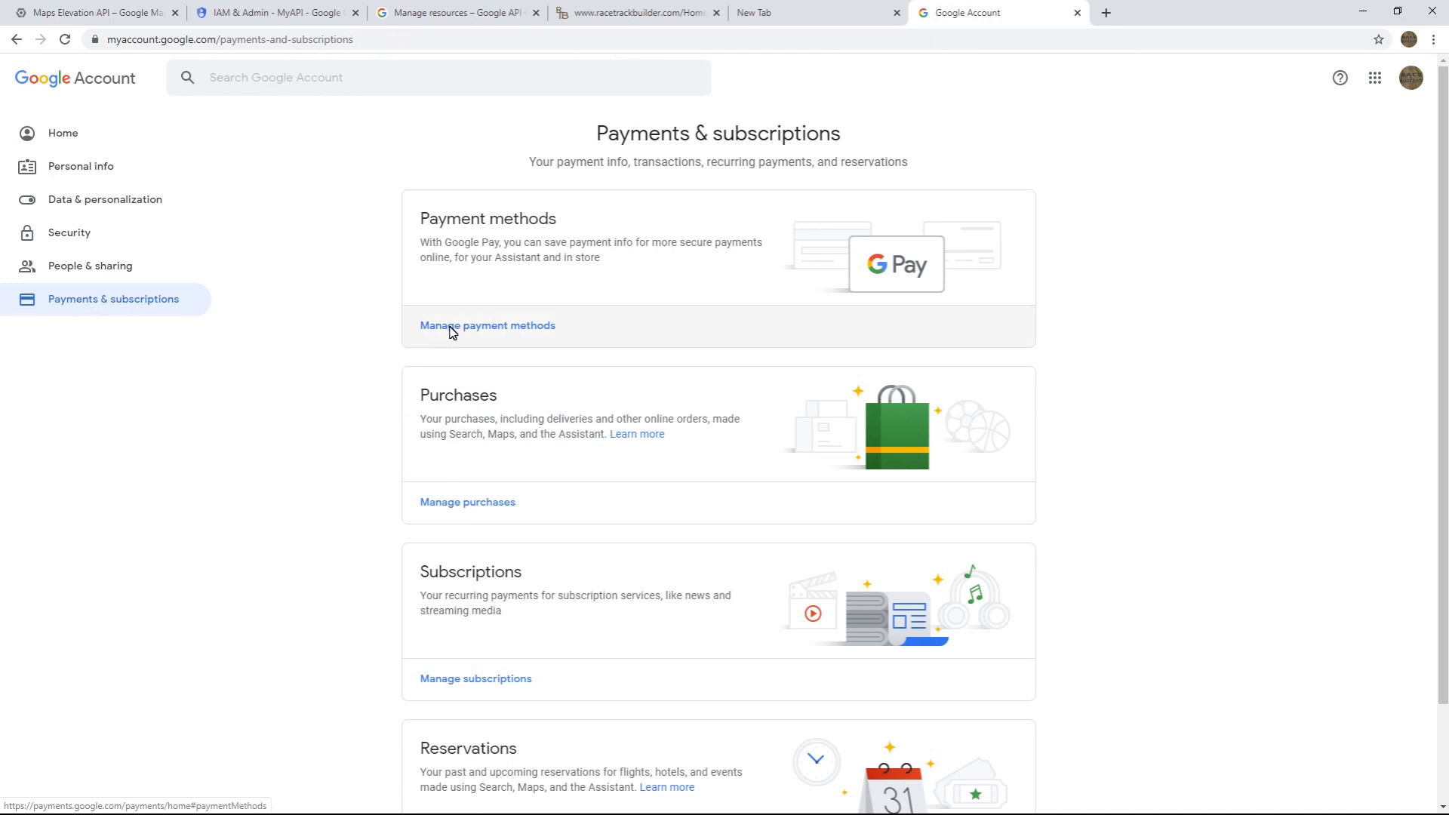
{"action": "mouse_move", "coordinate": [548, 331]}
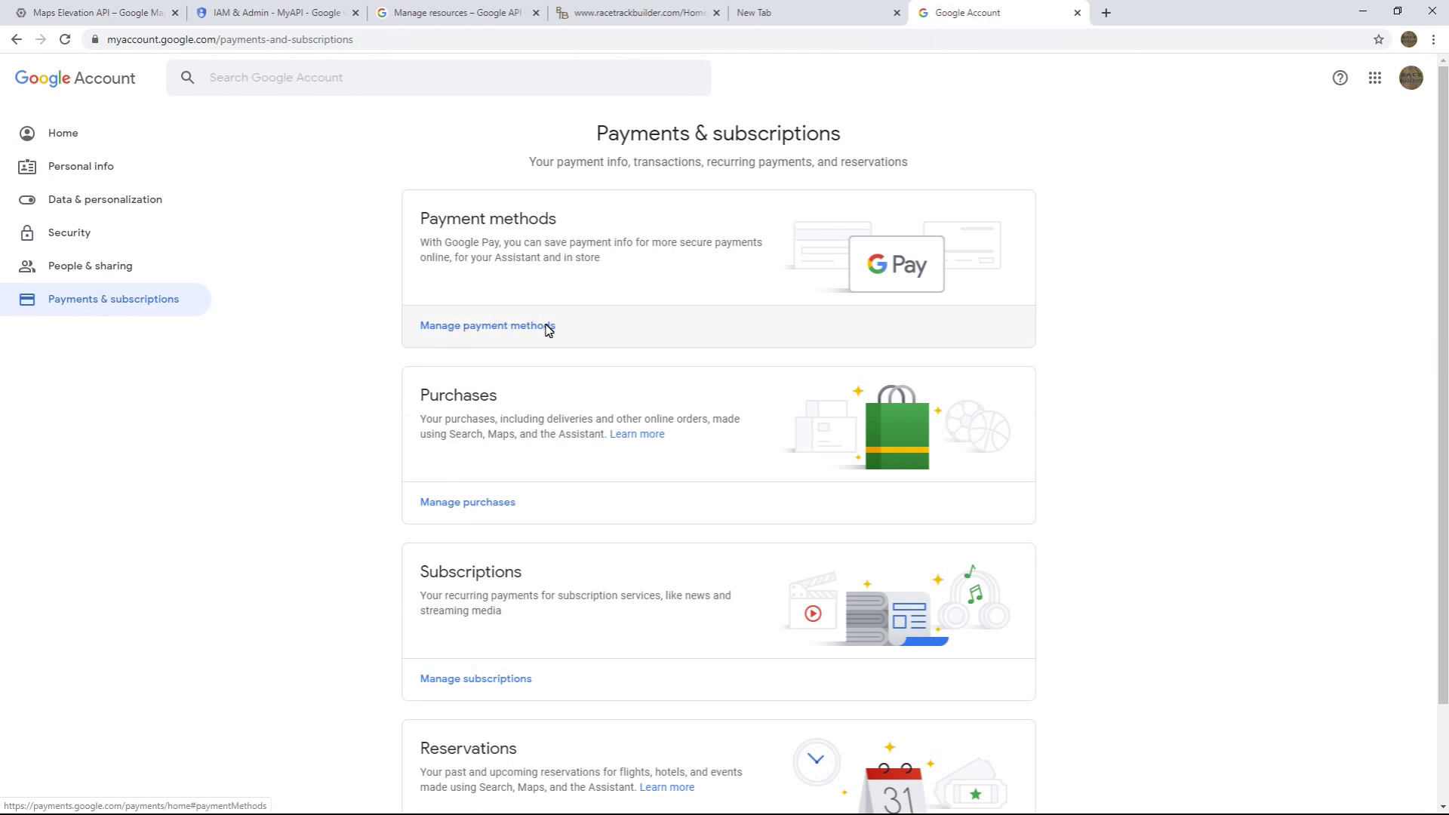
{"action": "mouse_move", "coordinate": [565, 330]}
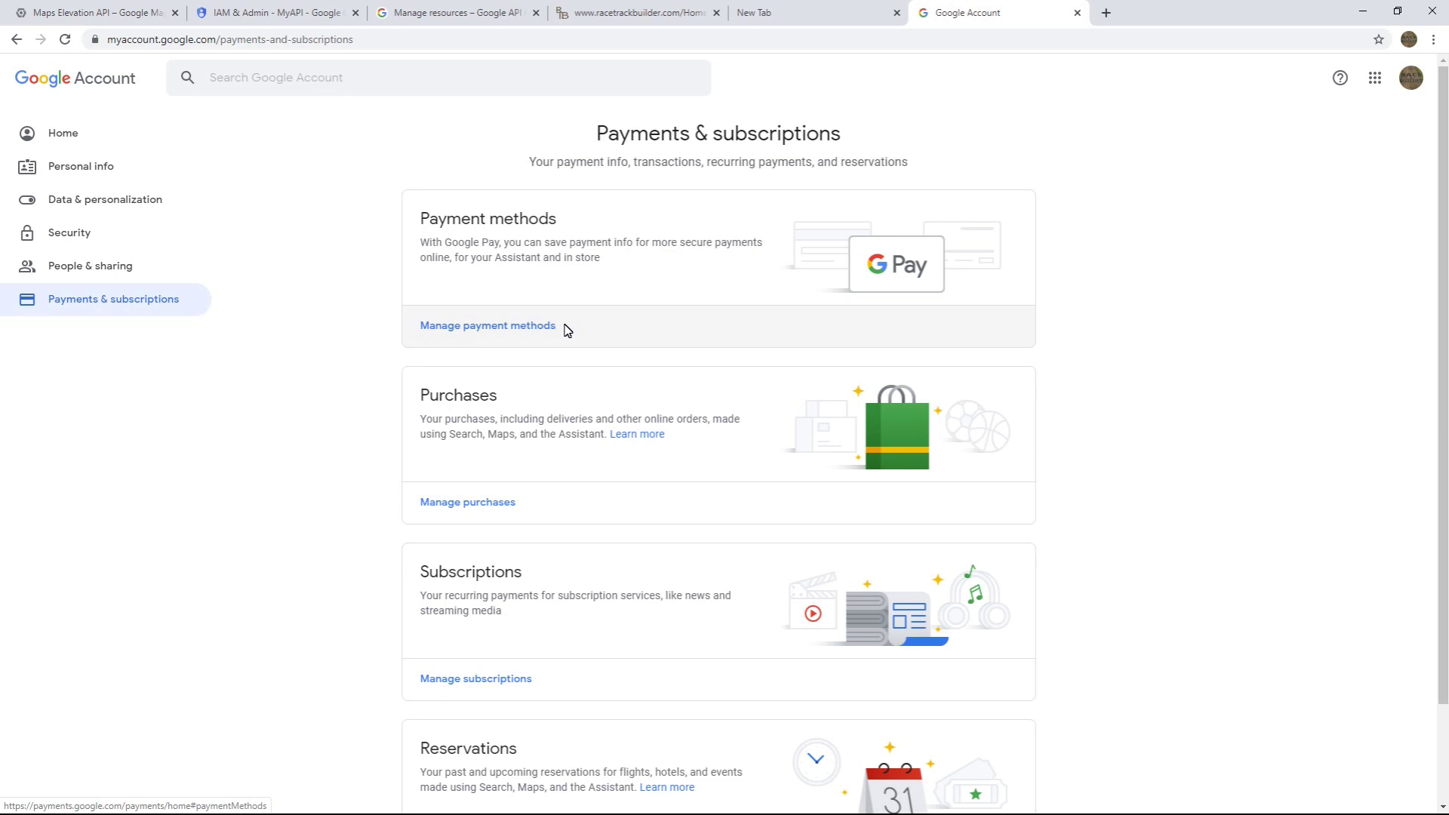
{"action": "mouse_move", "coordinate": [573, 329]}
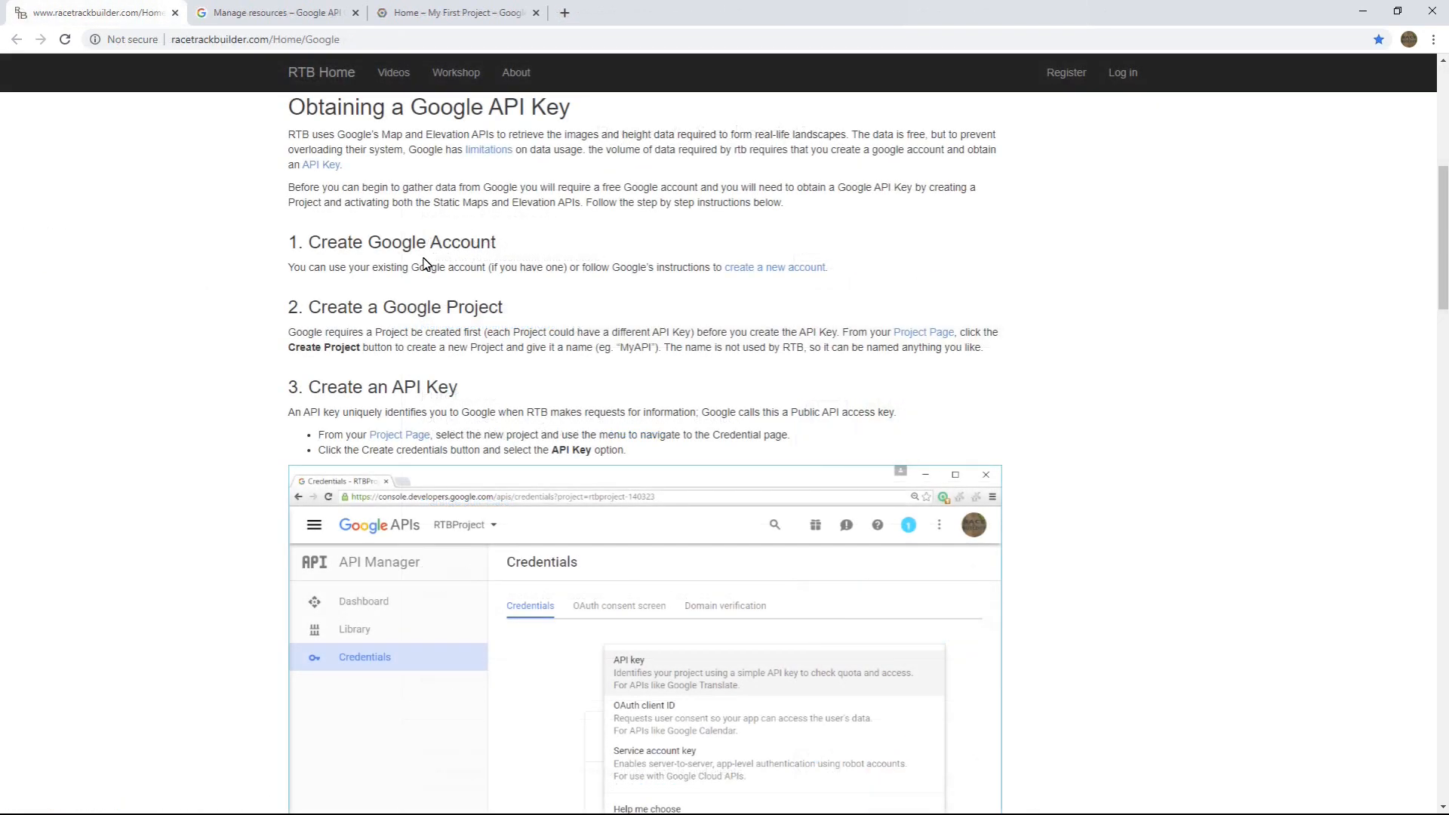
{"action": "mouse_move", "coordinate": [619, 329]}
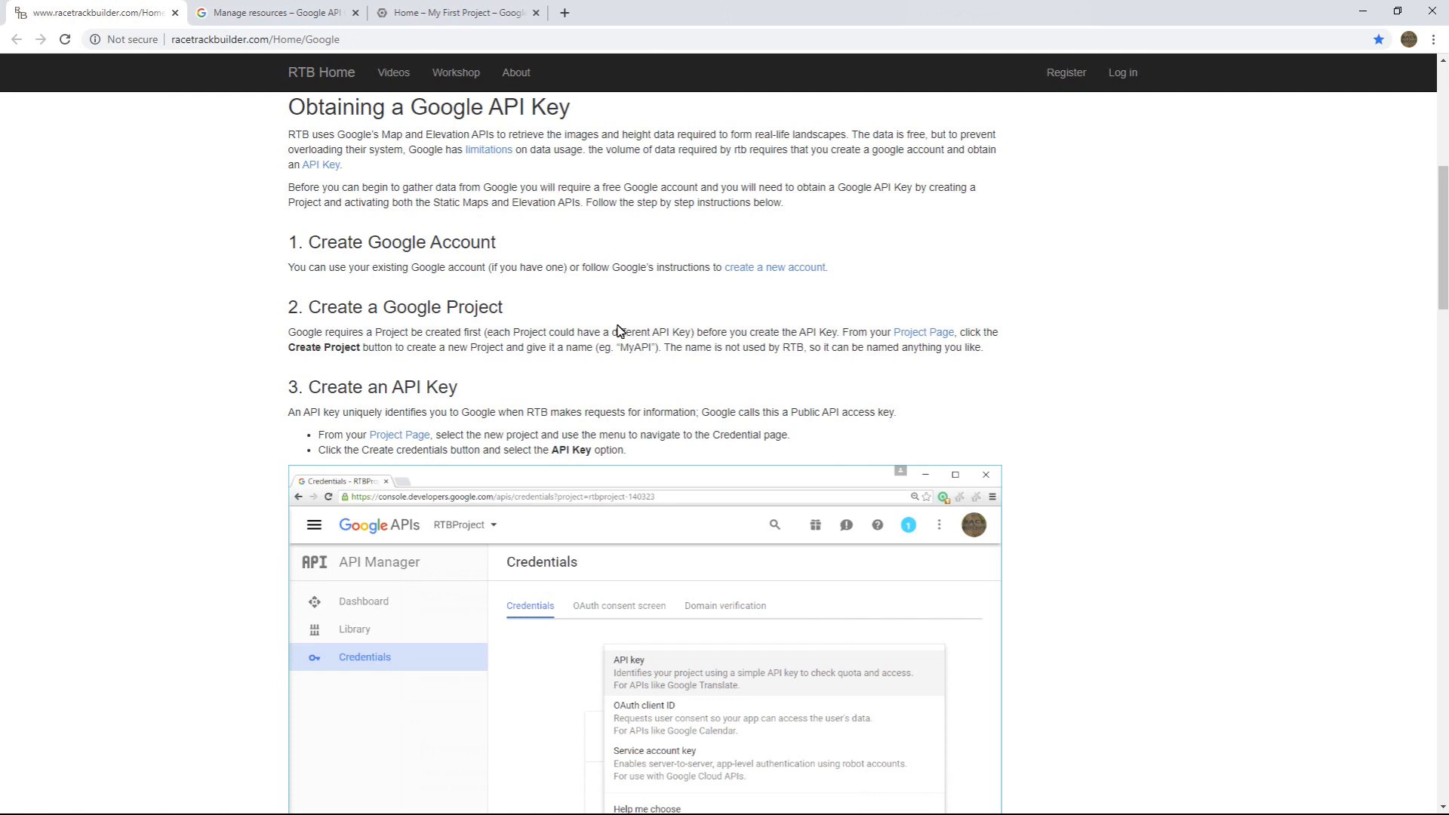
{"action": "mouse_move", "coordinate": [922, 332]}
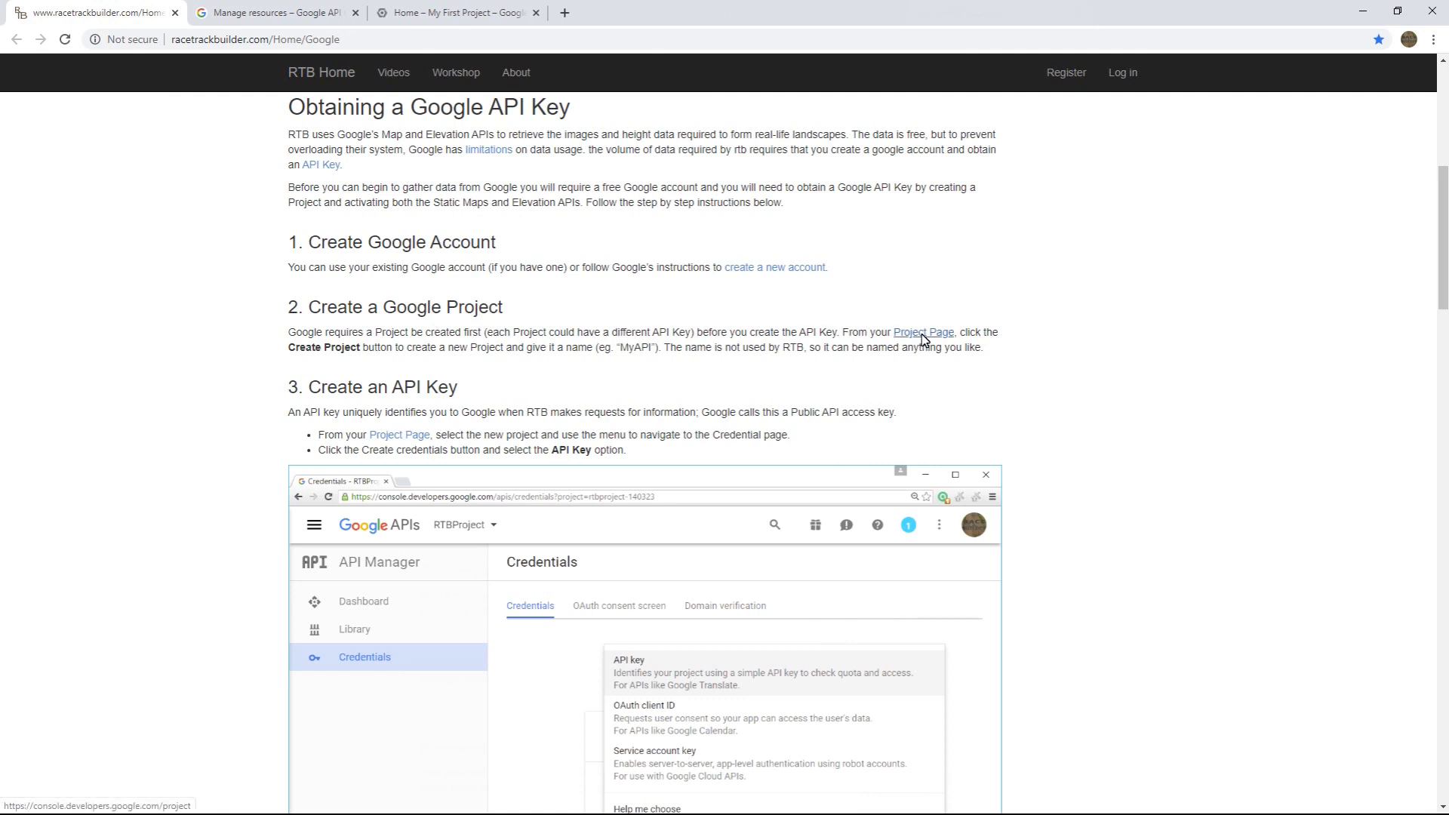
{"action": "mouse_move", "coordinate": [941, 340]}
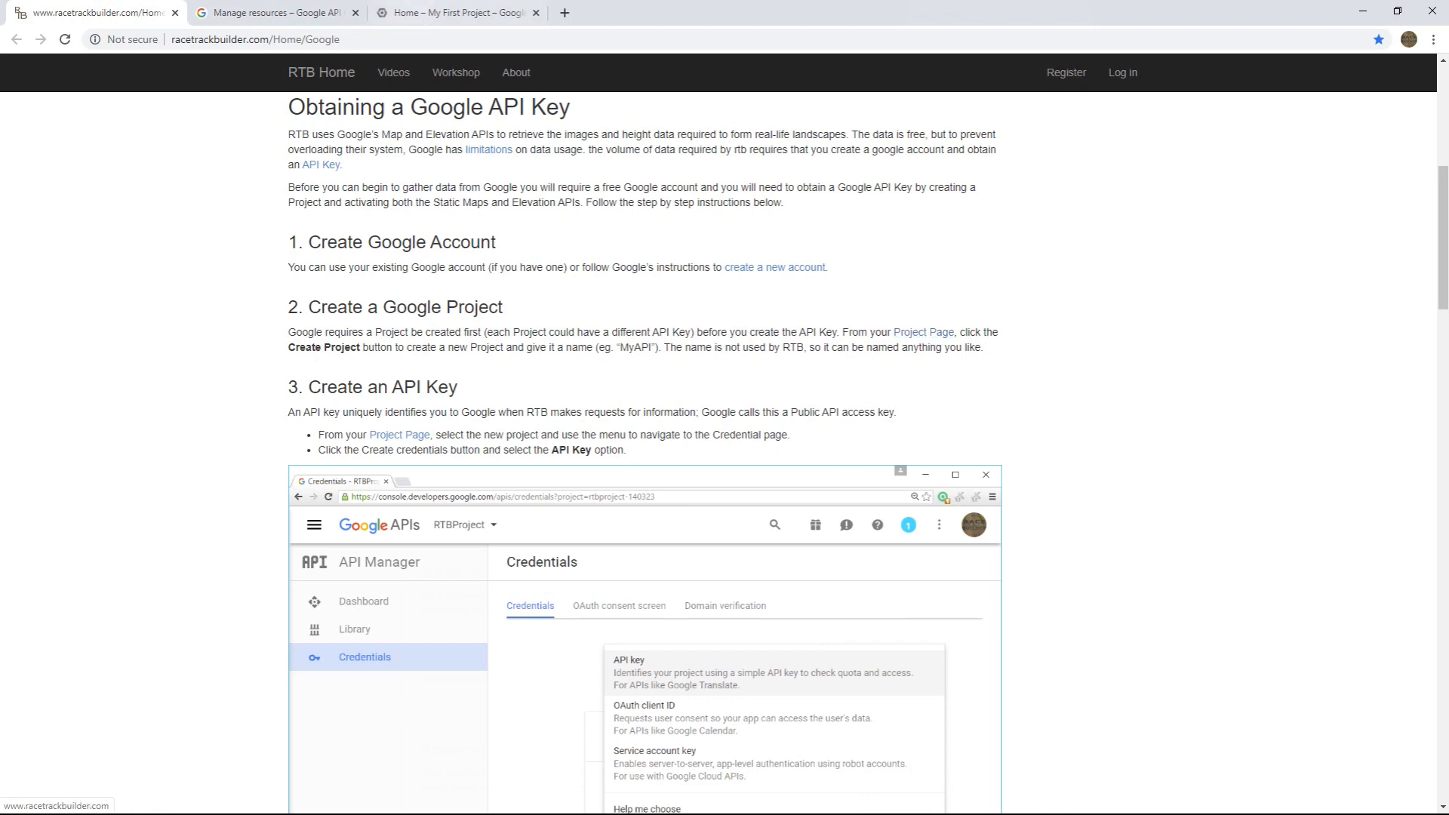
- Show the My First Project Cloud Console dashboard tab
{"action": "left_click", "coordinate": [452, 12]}
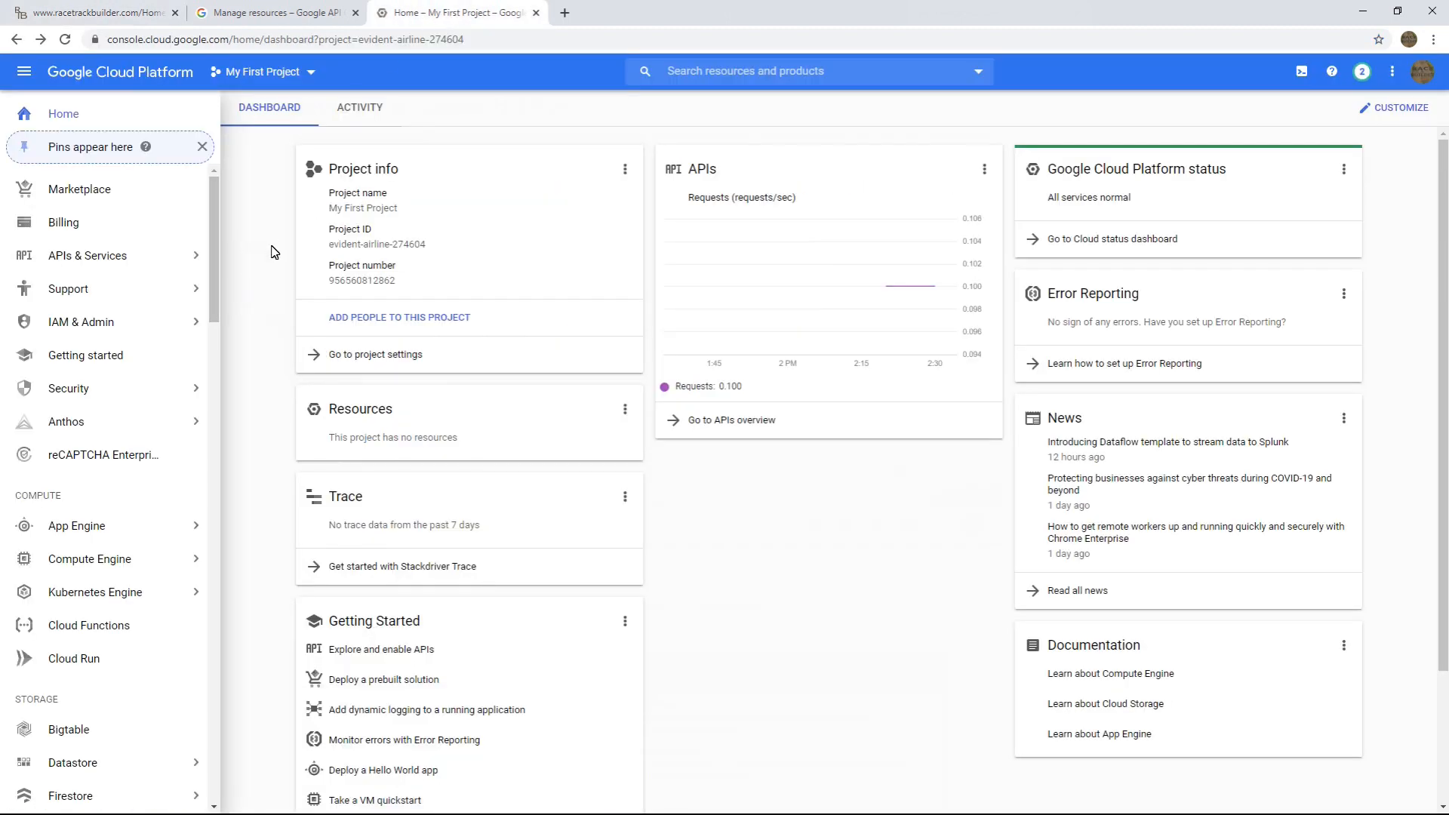
{"action": "mouse_move", "coordinate": [262, 71]}
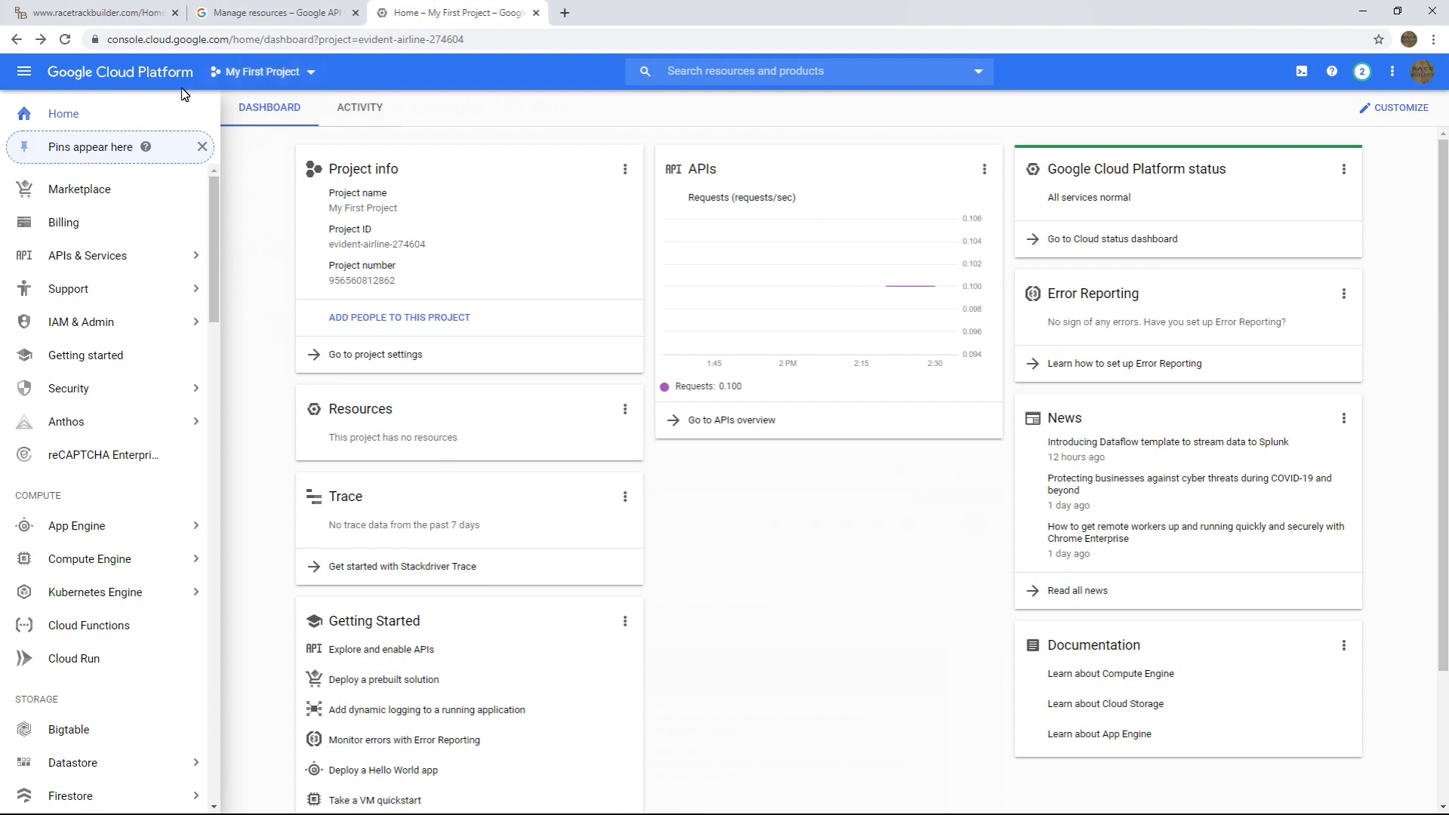
{"action": "mouse_move", "coordinate": [299, 219]}
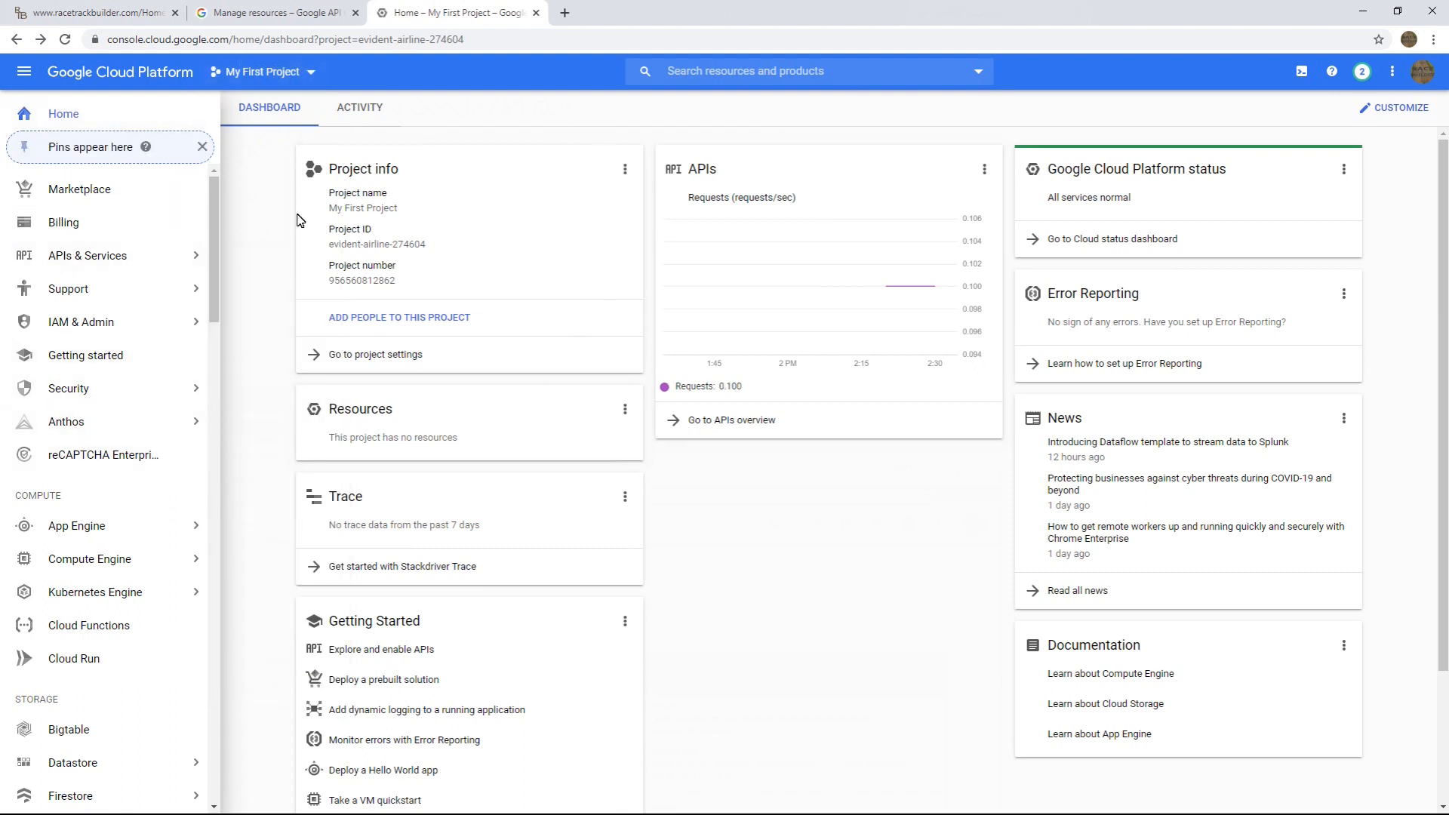
{"action": "mouse_move", "coordinate": [255, 239]}
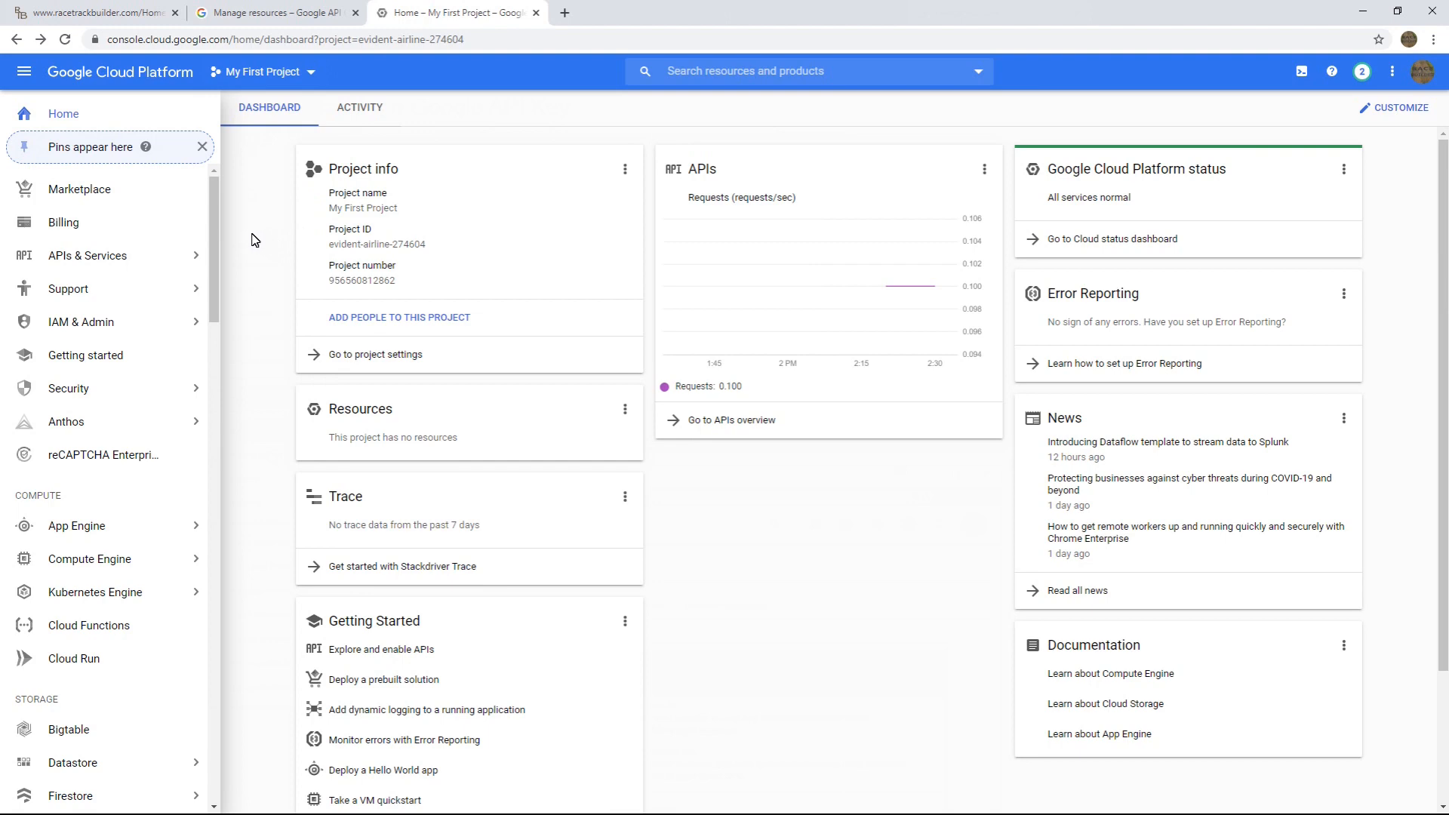
{"action": "mouse_move", "coordinate": [125, 18]}
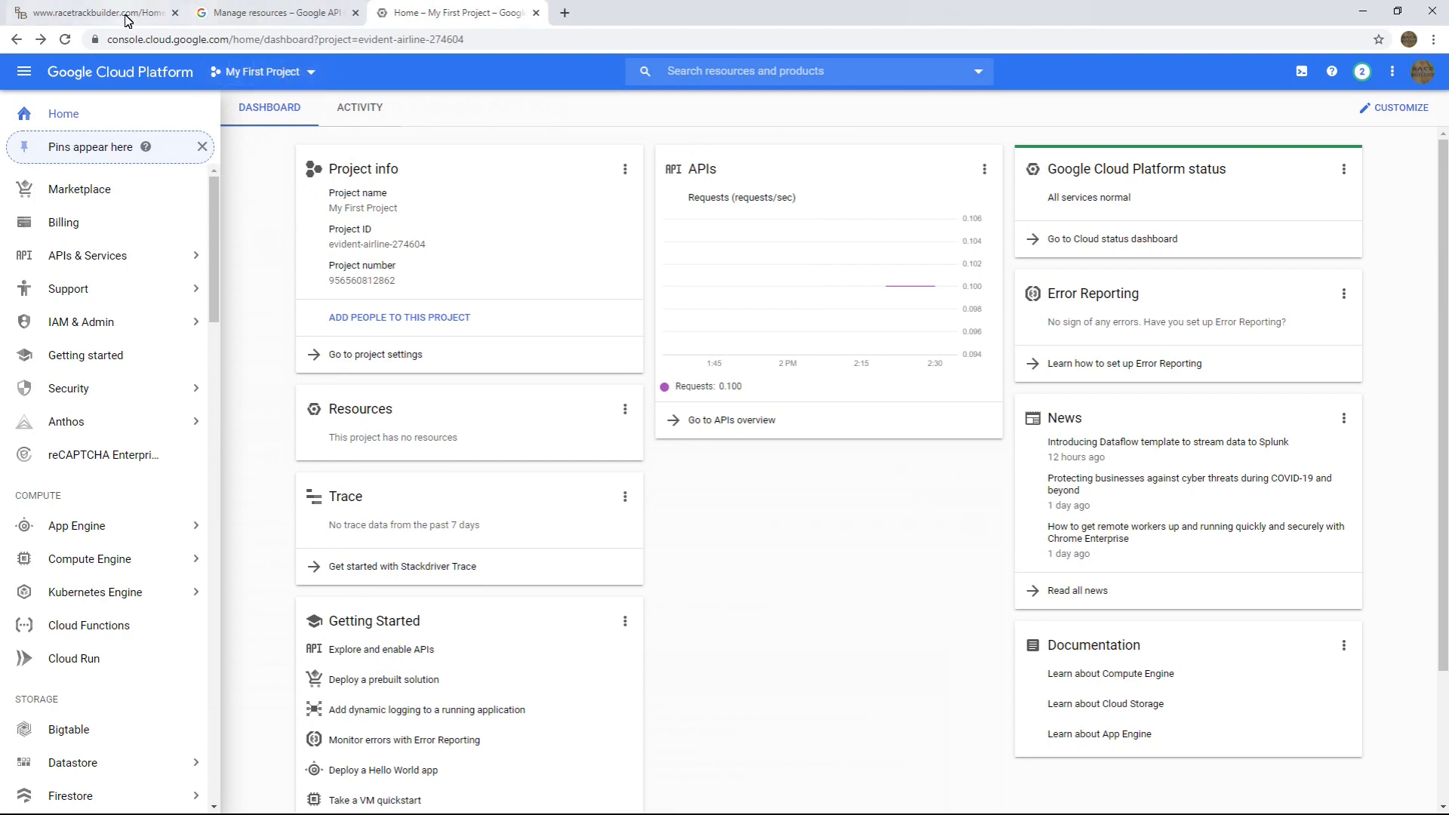
- Start a new project on Manage resources, cancel it, and close the duplicate tab
{"action": "left_click", "coordinate": [92, 12]}
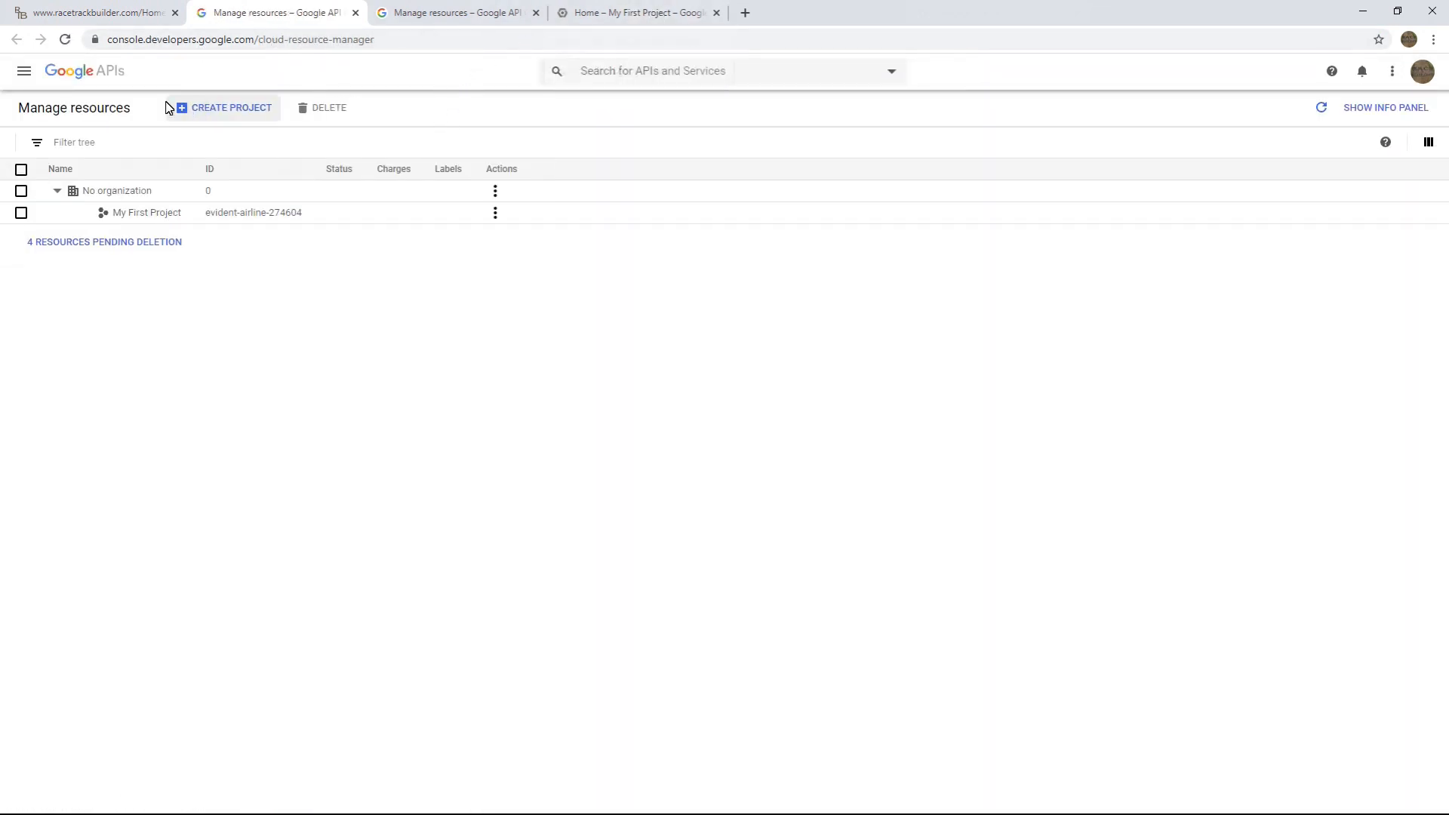
{"action": "mouse_move", "coordinate": [138, 219]}
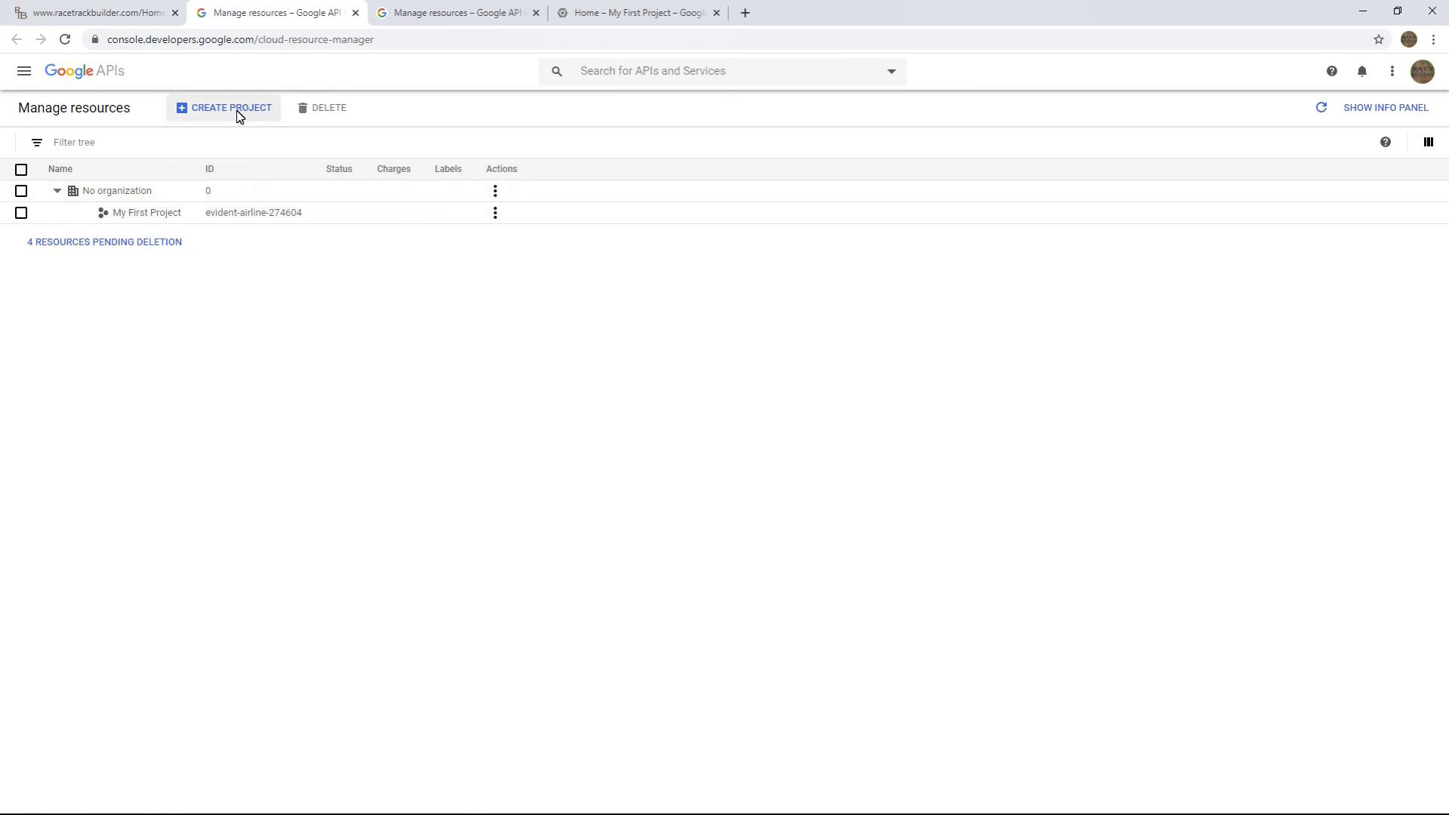
{"action": "left_click", "coordinate": [223, 108]}
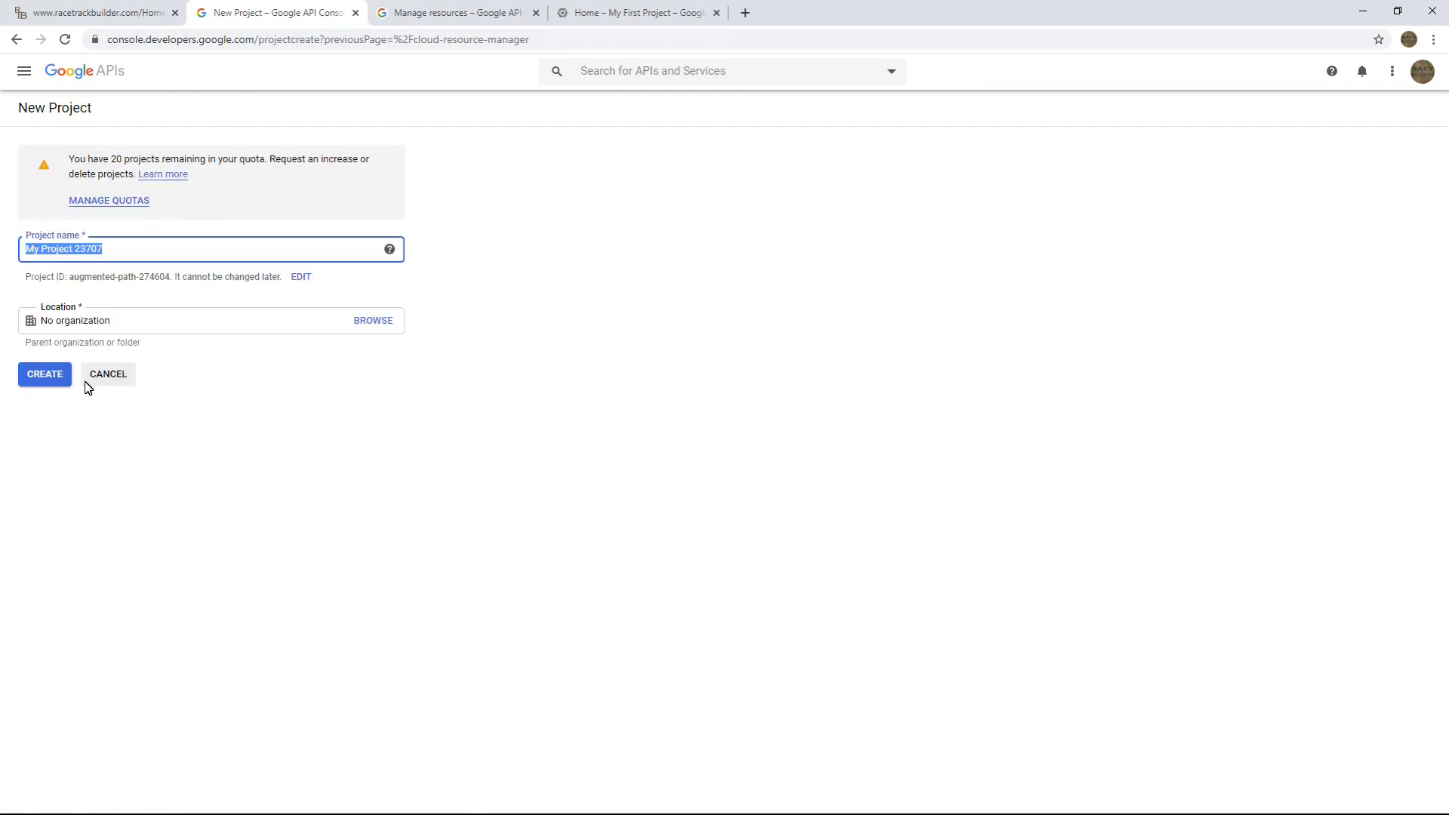
{"action": "mouse_move", "coordinate": [110, 383]}
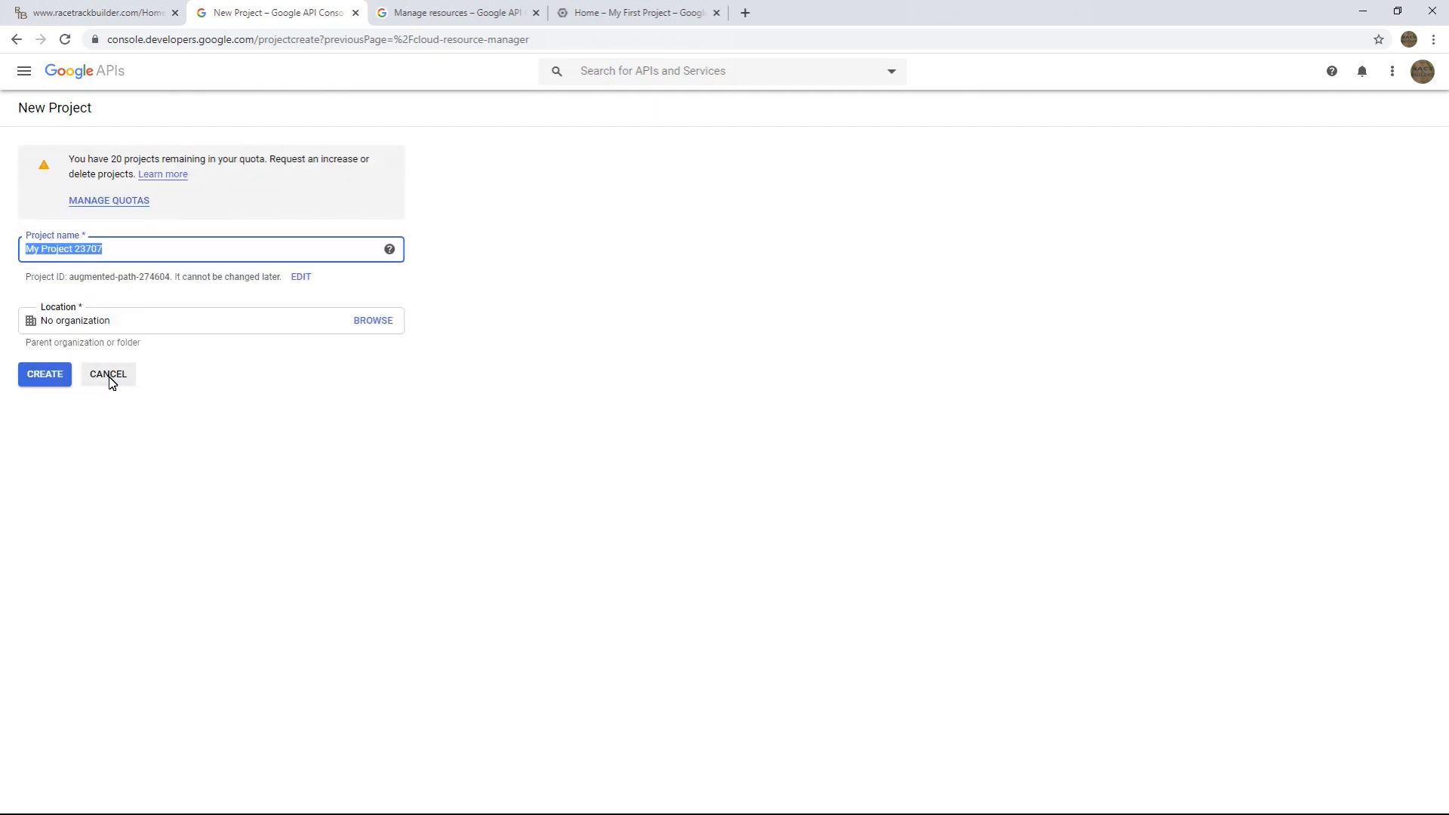
{"action": "left_click", "coordinate": [108, 374]}
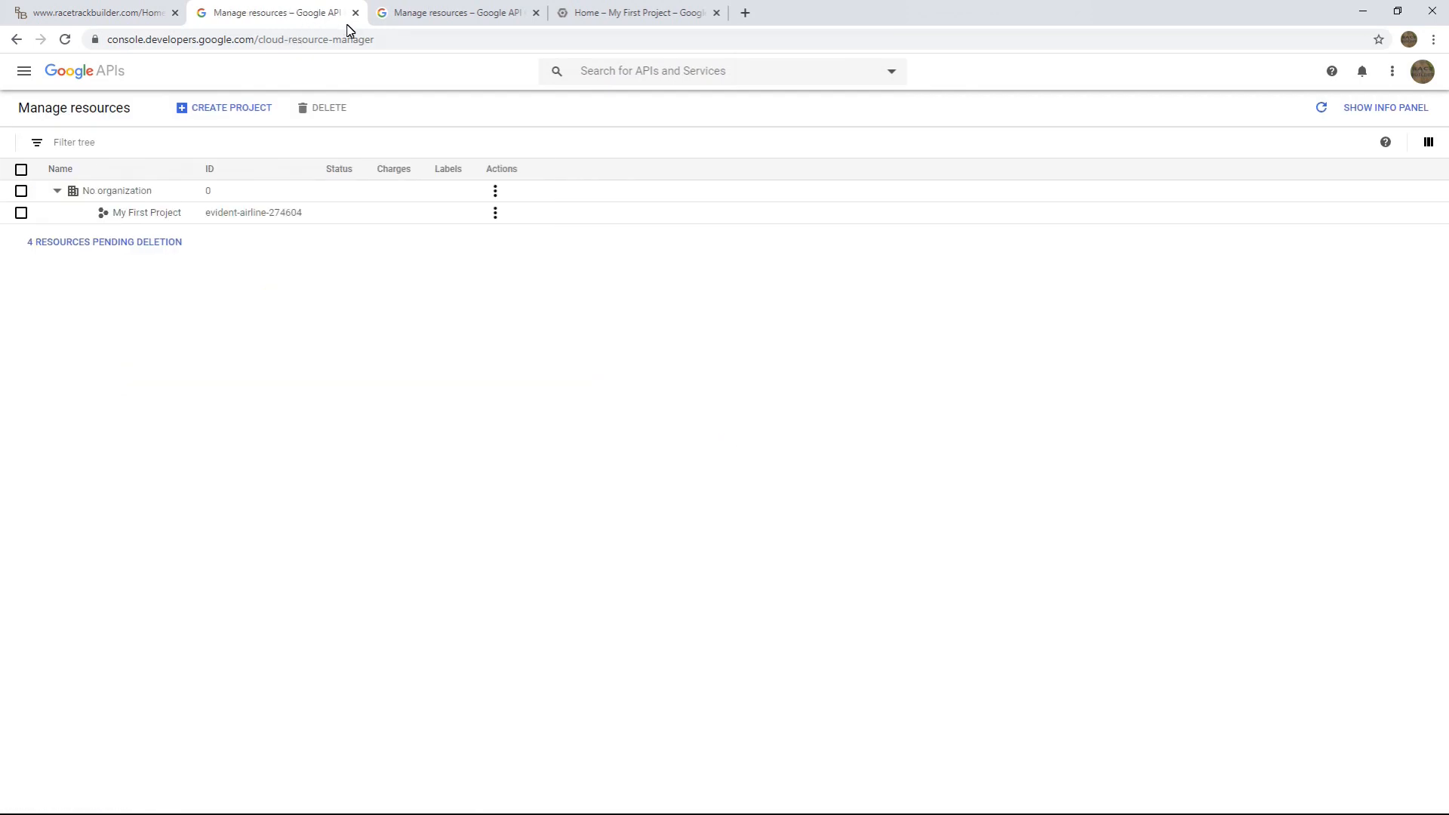
{"action": "left_click", "coordinate": [536, 12]}
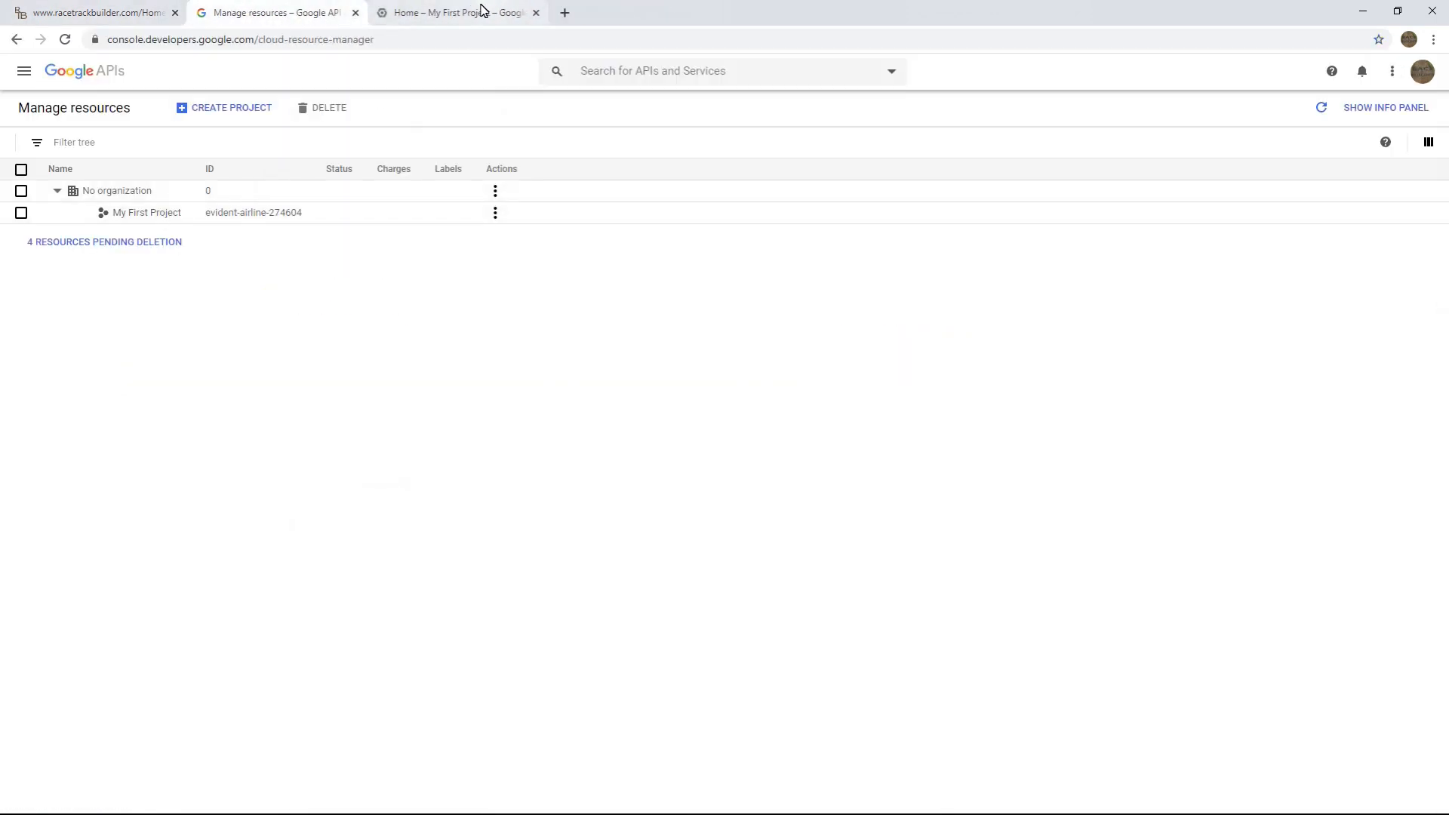
{"action": "left_click", "coordinate": [453, 12]}
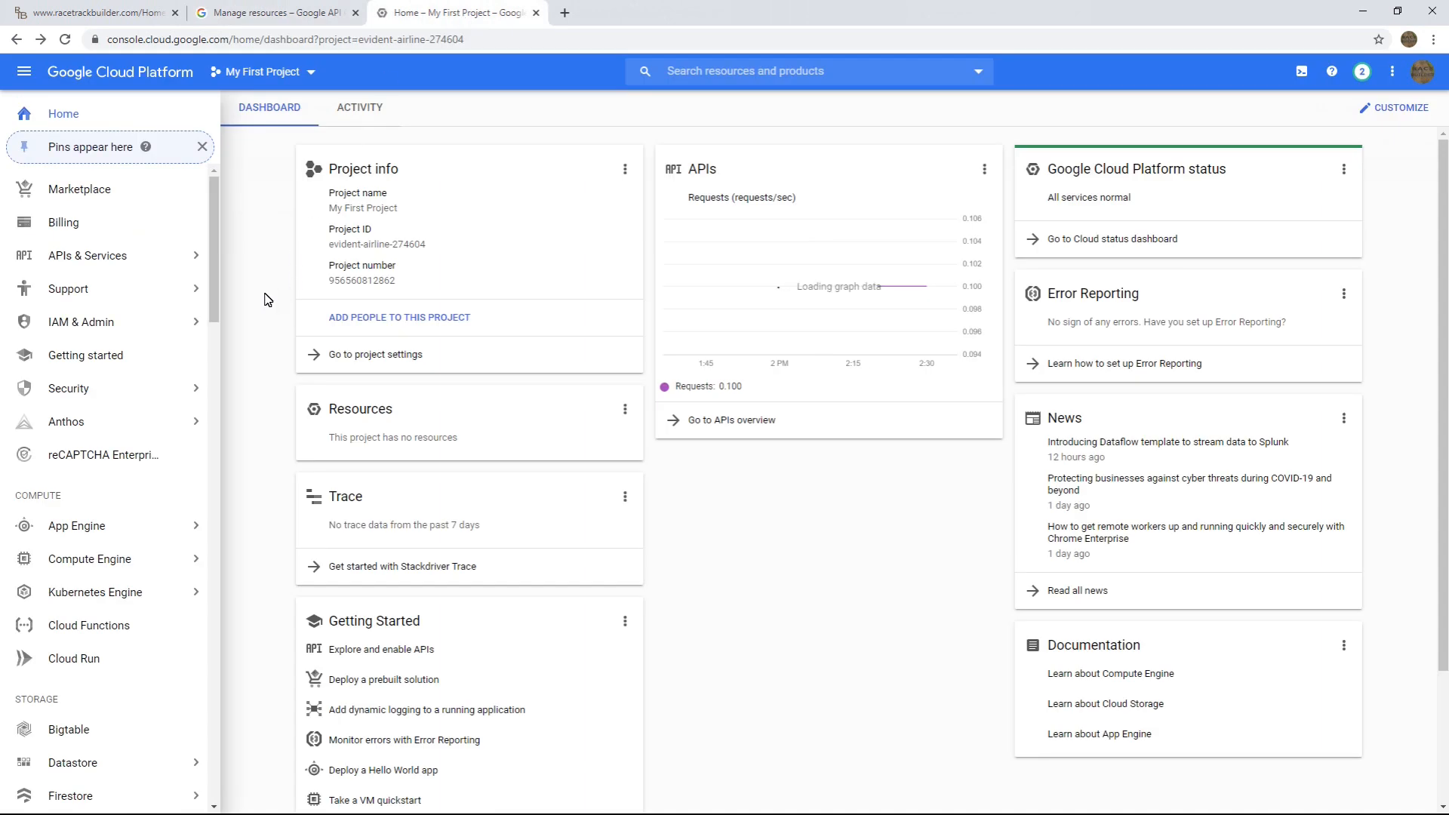
{"action": "mouse_move", "coordinate": [64, 222]}
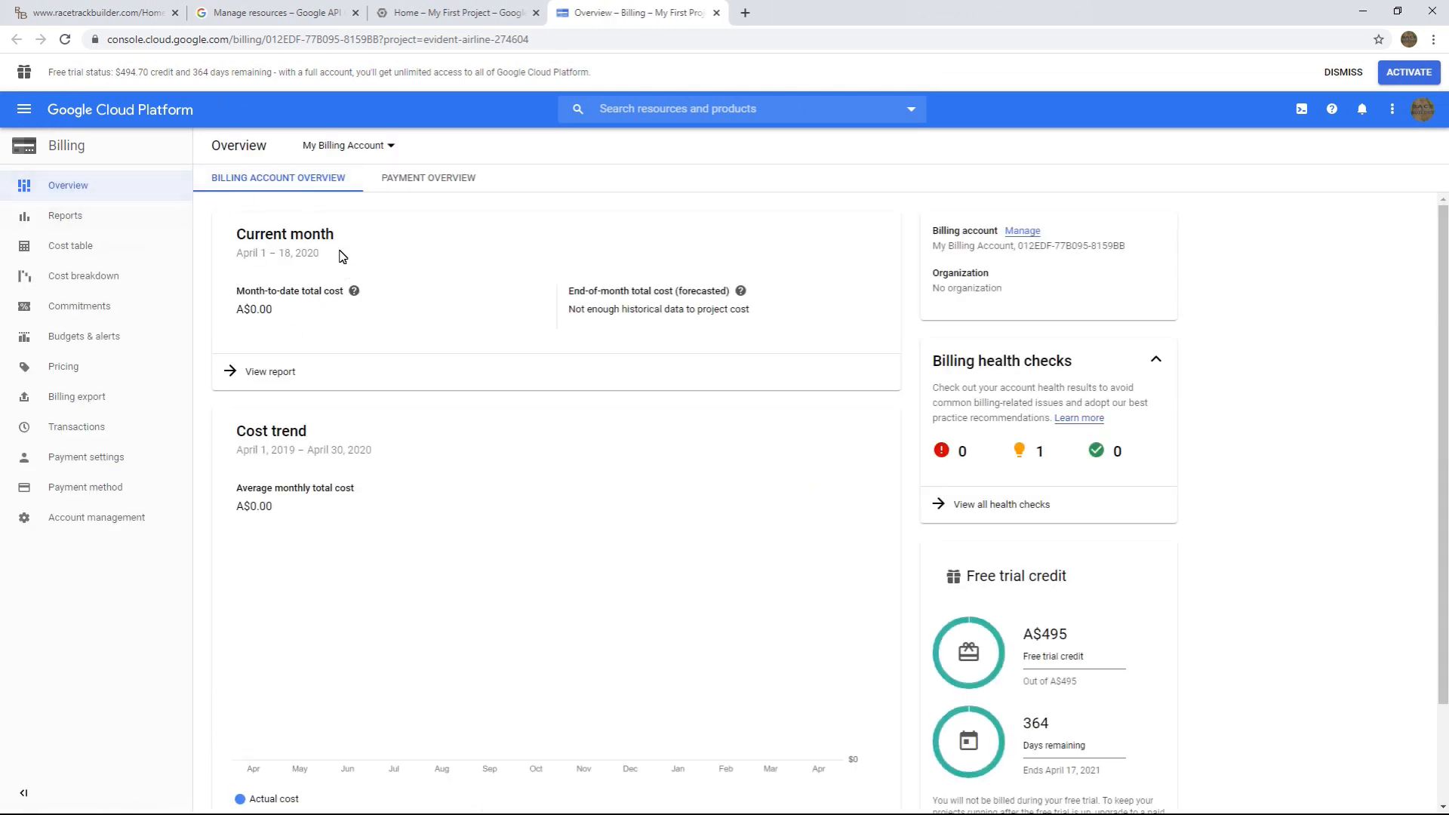
{"action": "mouse_move", "coordinate": [1072, 641]}
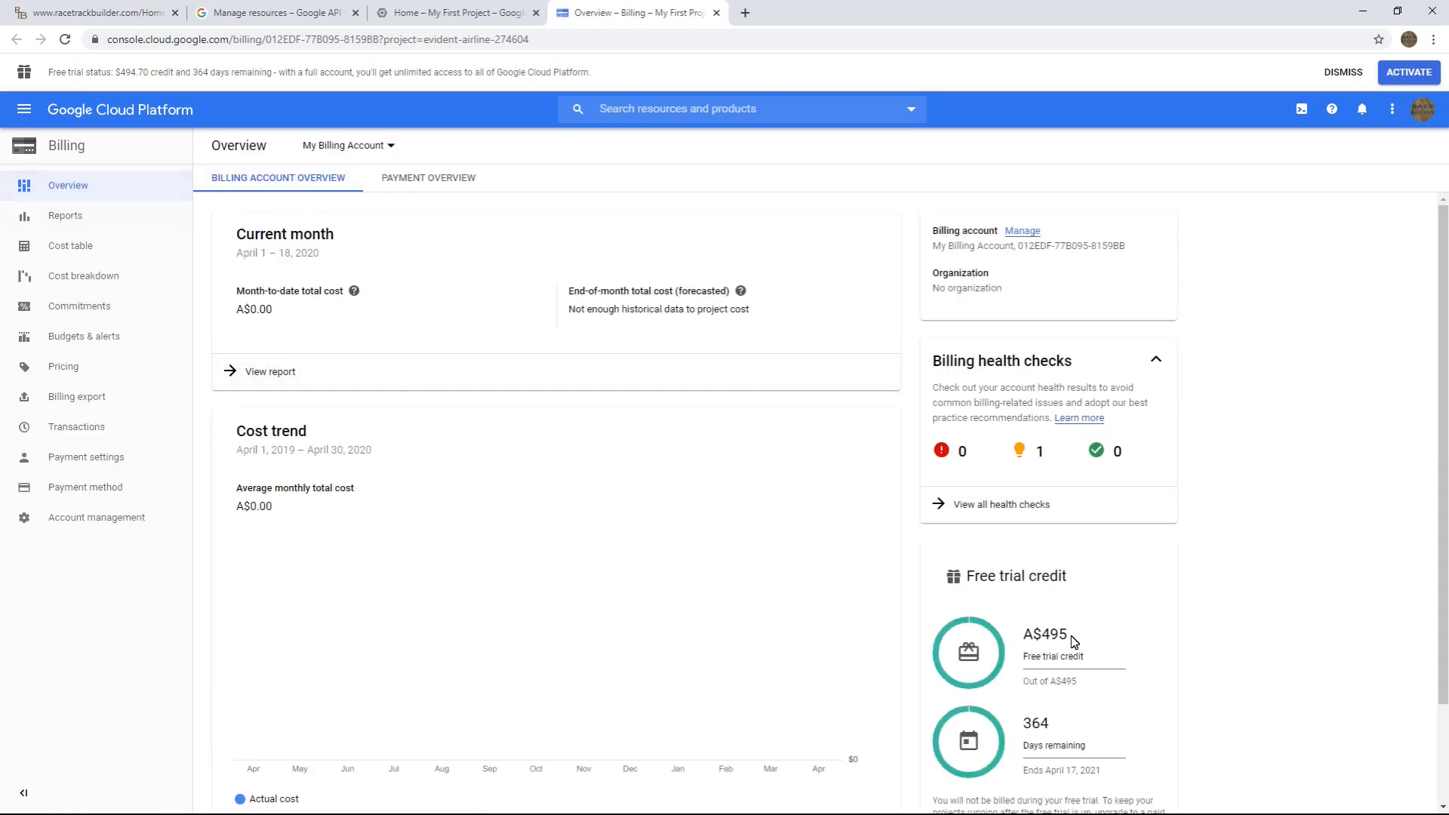
{"action": "mouse_move", "coordinate": [1058, 722]}
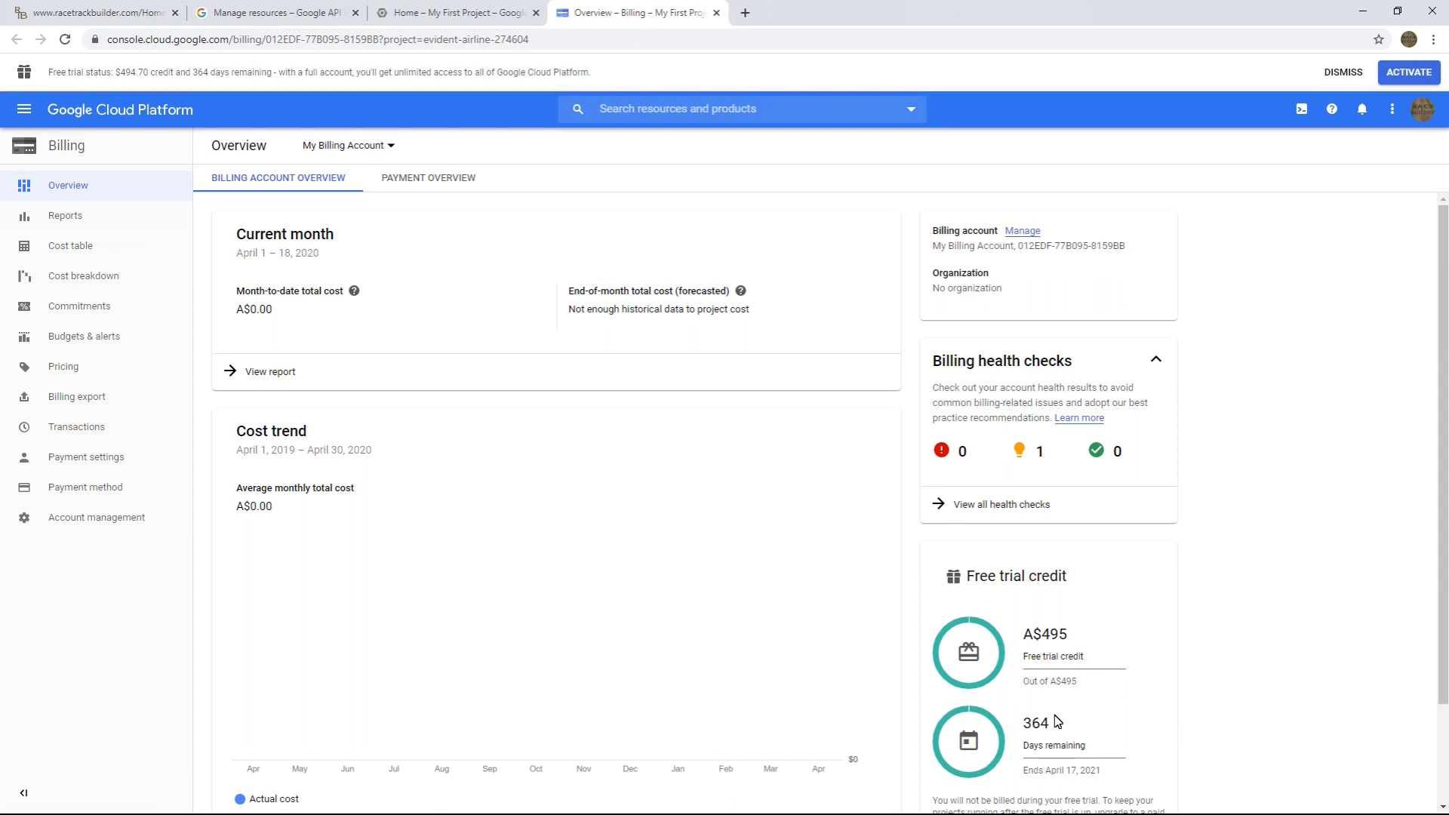
{"action": "mouse_move", "coordinate": [1088, 680]}
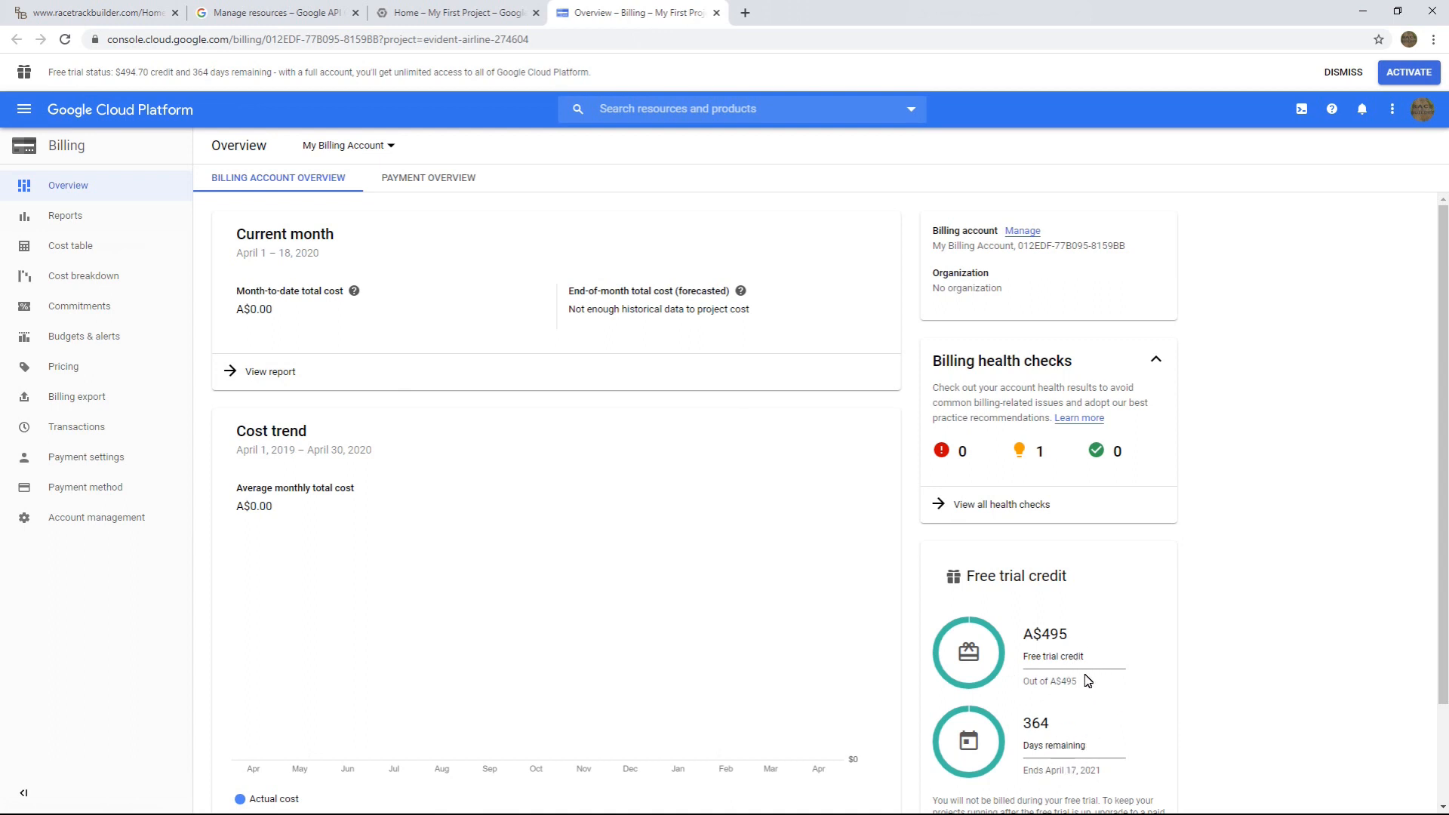
{"action": "mouse_move", "coordinate": [762, 700]}
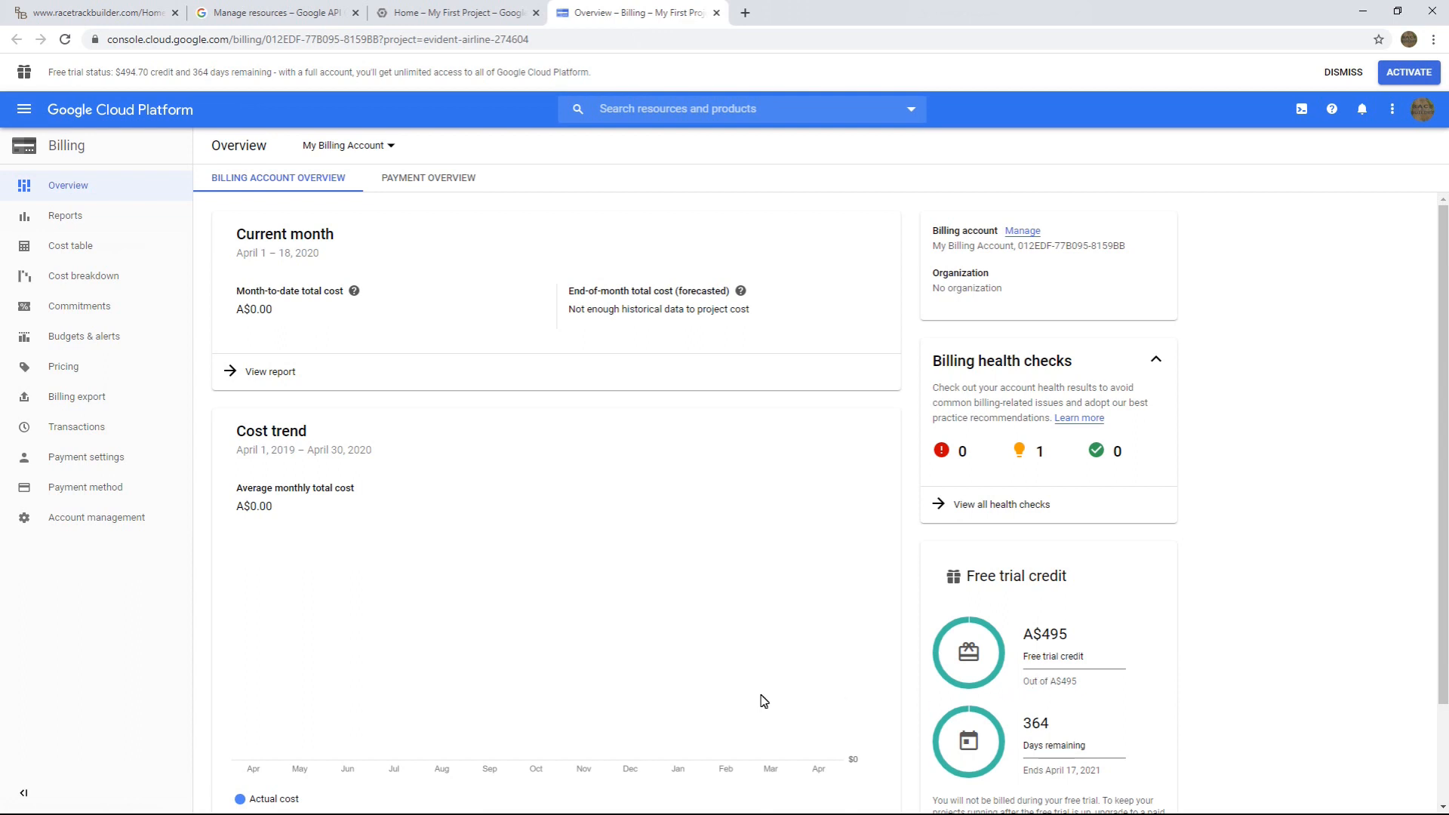
{"action": "mouse_move", "coordinate": [413, 641]}
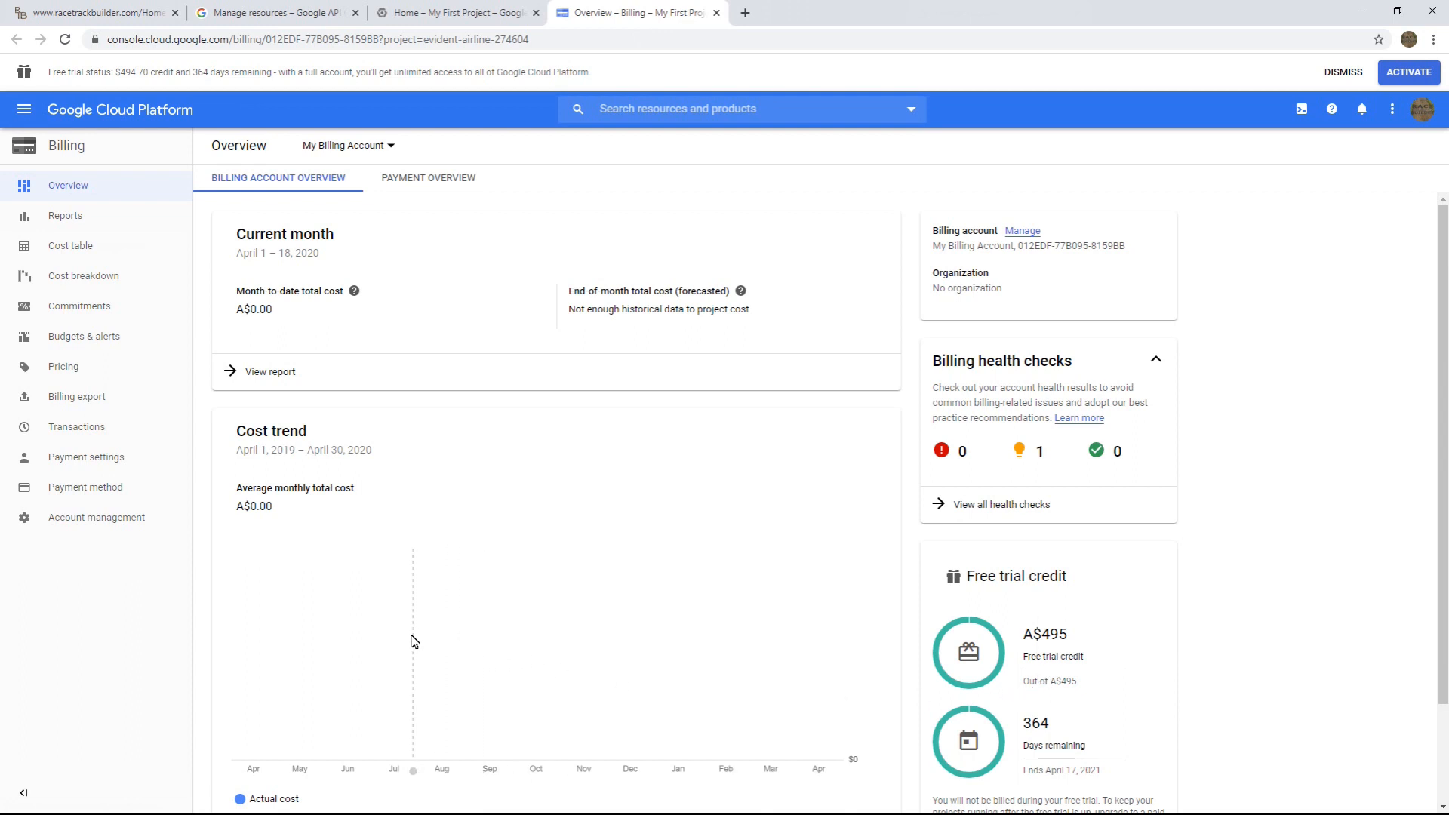
{"action": "mouse_move", "coordinate": [114, 621]}
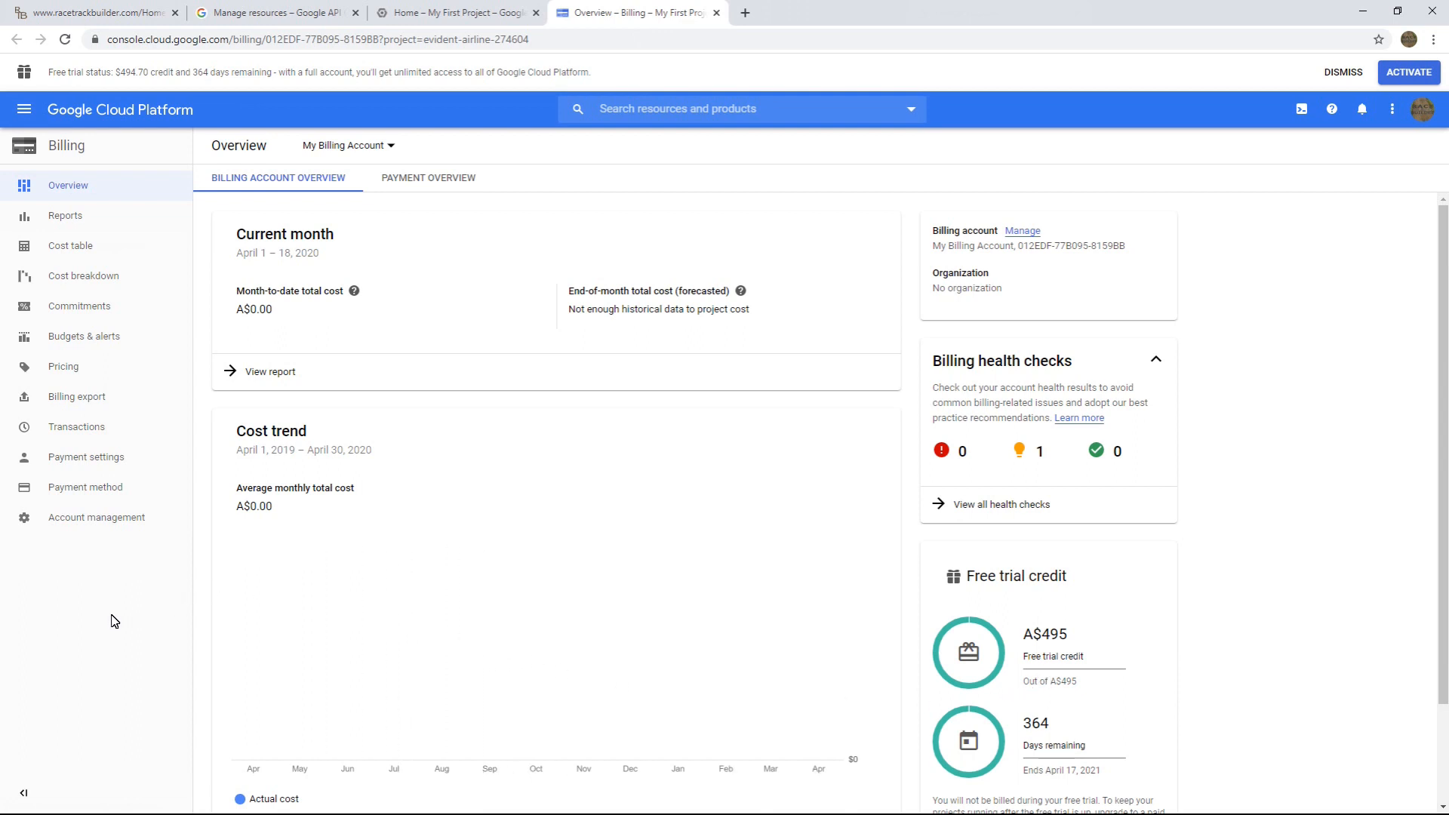
{"action": "mouse_move", "coordinate": [104, 621]}
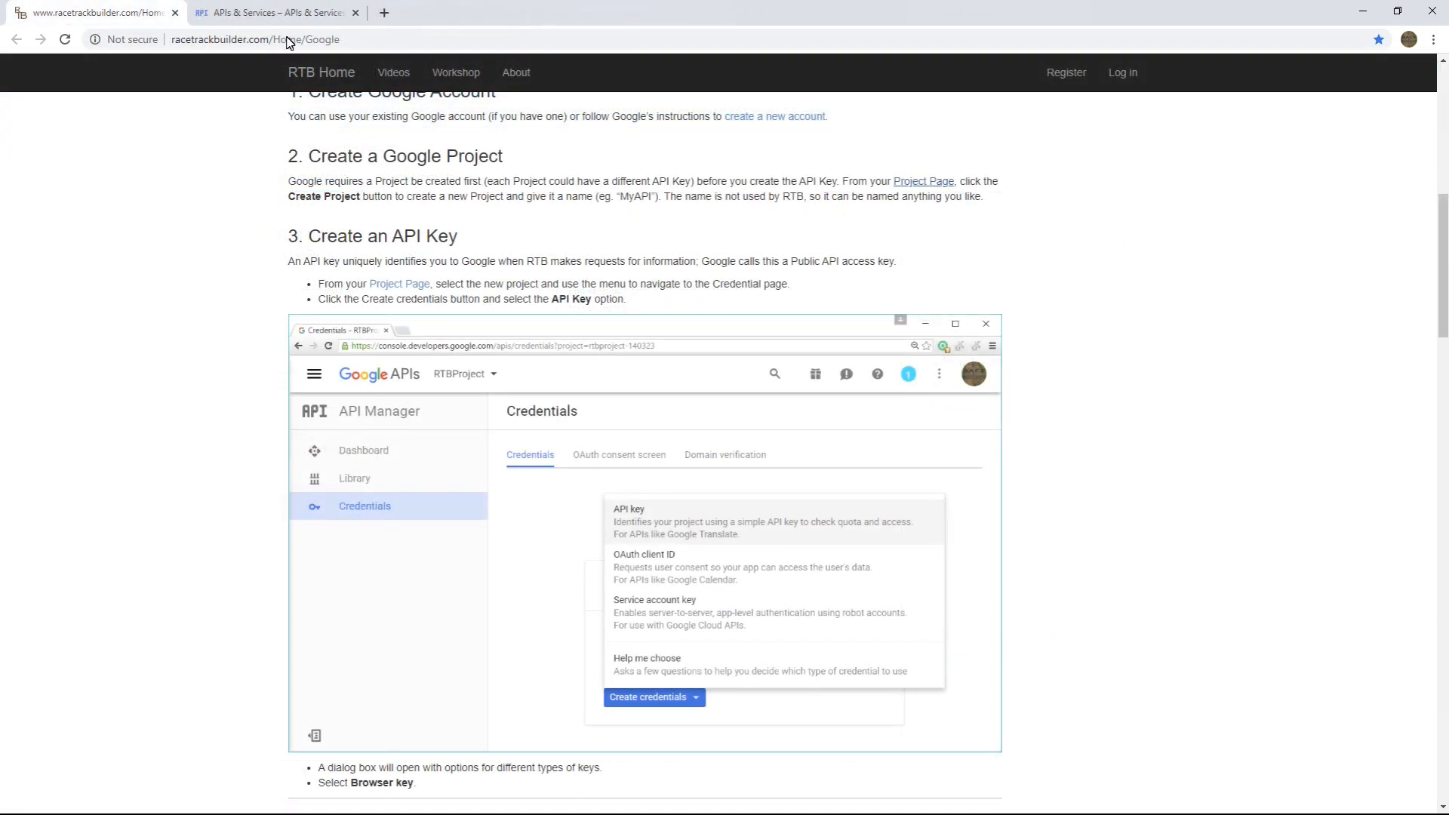
{"action": "mouse_move", "coordinate": [547, 304]}
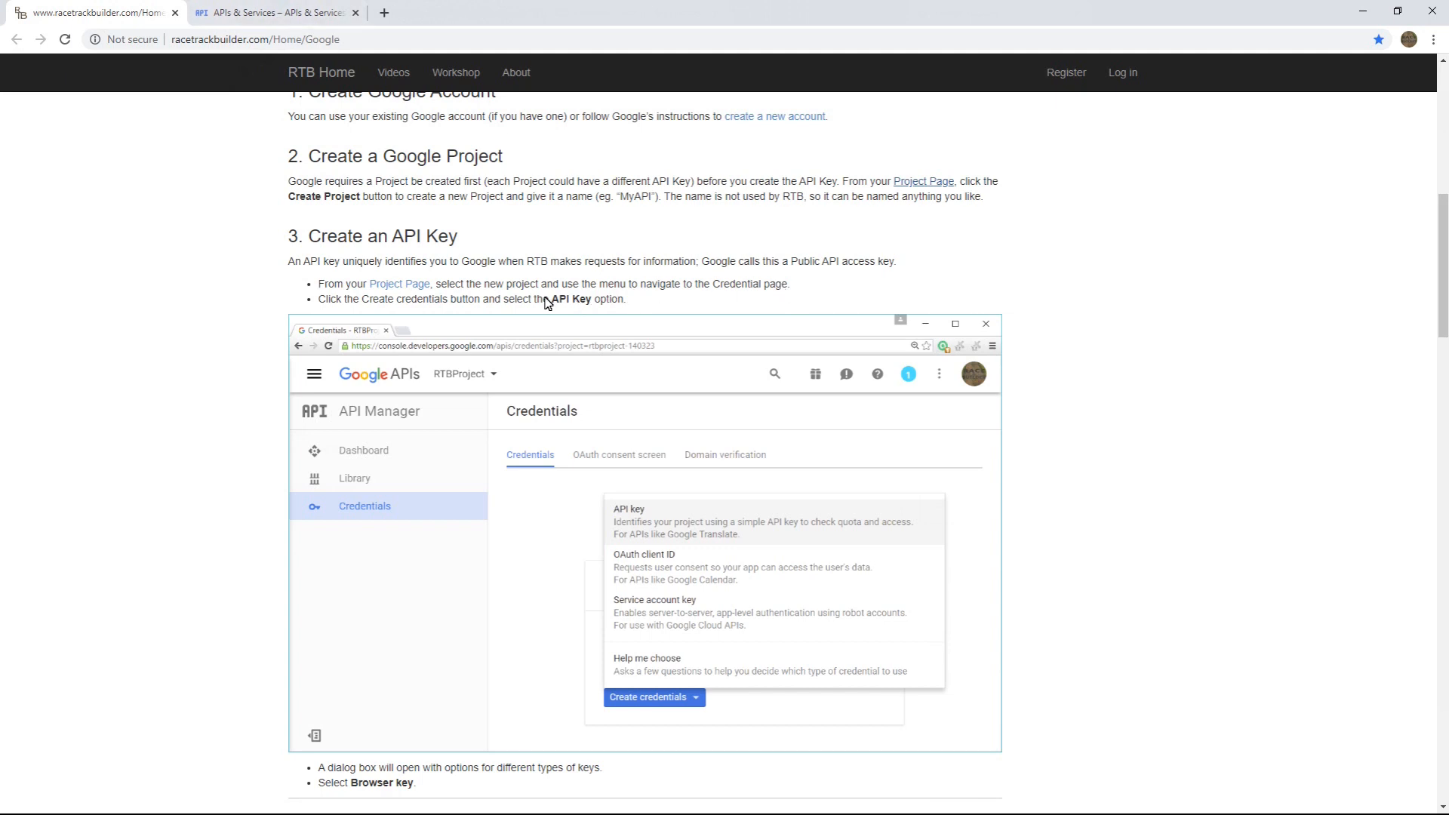
- Bring up the APIs & Services dashboard for My First Project
{"action": "left_click", "coordinate": [273, 13]}
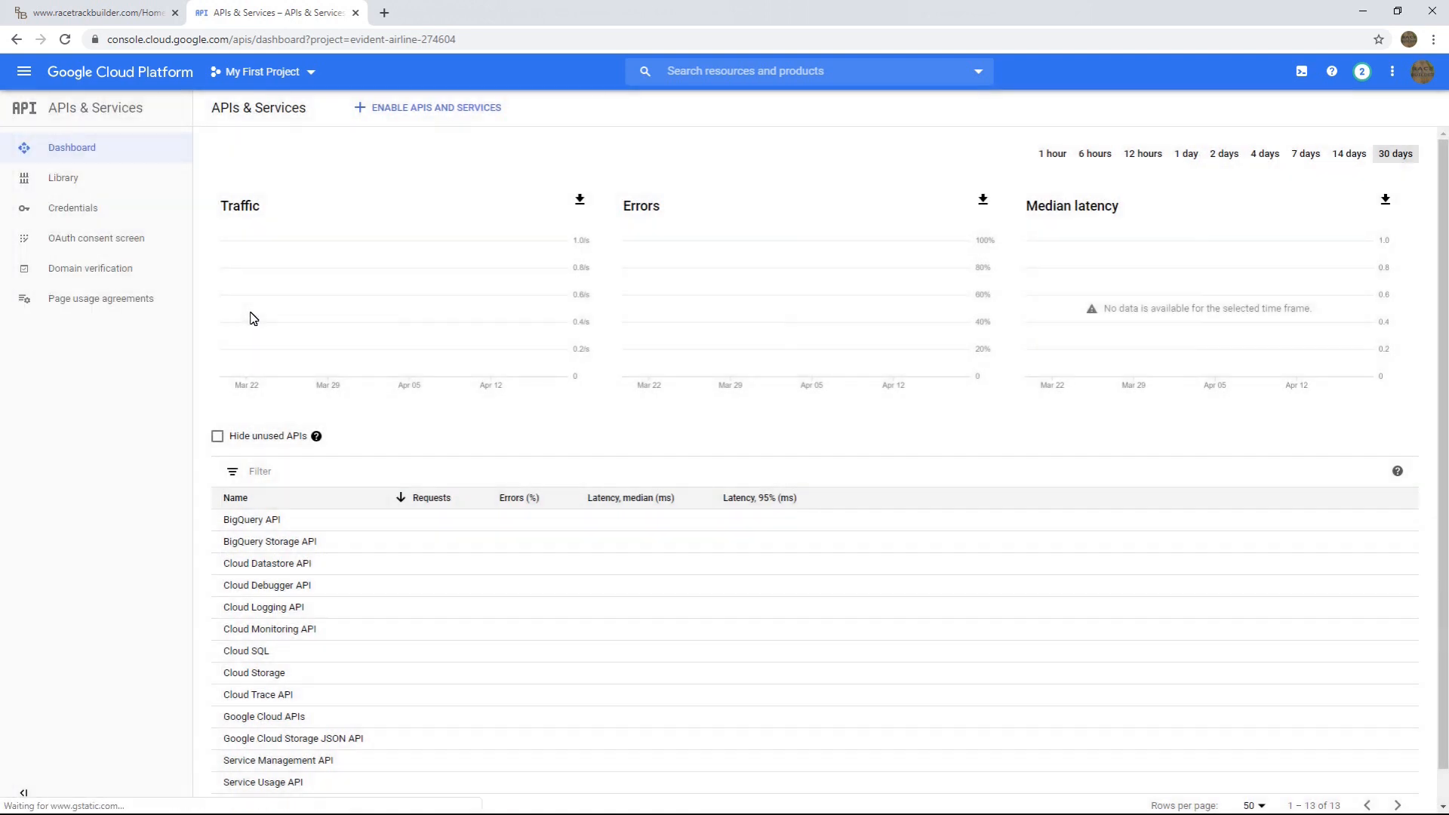
- Open Credentials for My First Project and show the Create Credentials options
{"action": "left_click", "coordinate": [73, 207]}
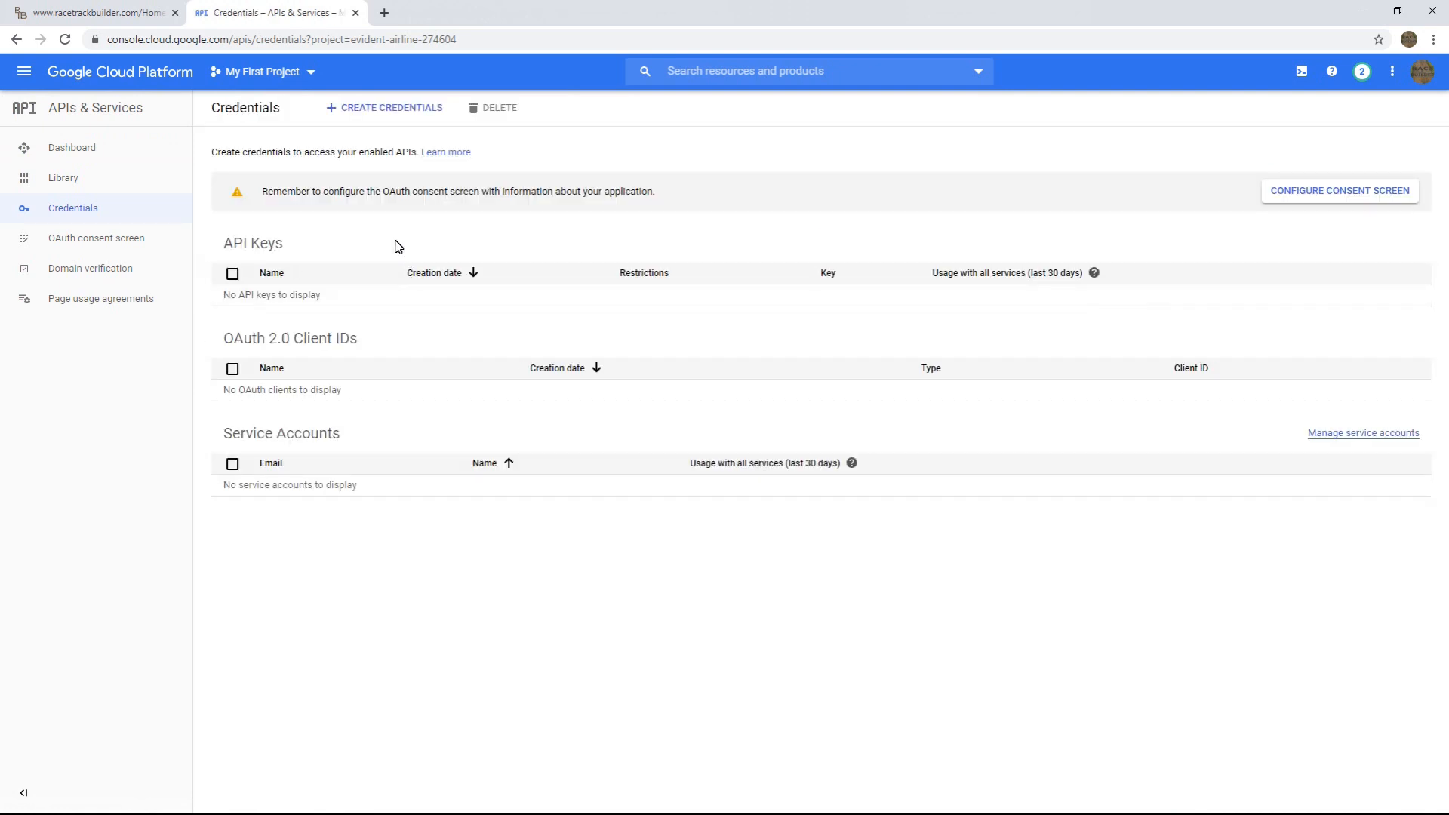
{"action": "mouse_move", "coordinate": [383, 111]}
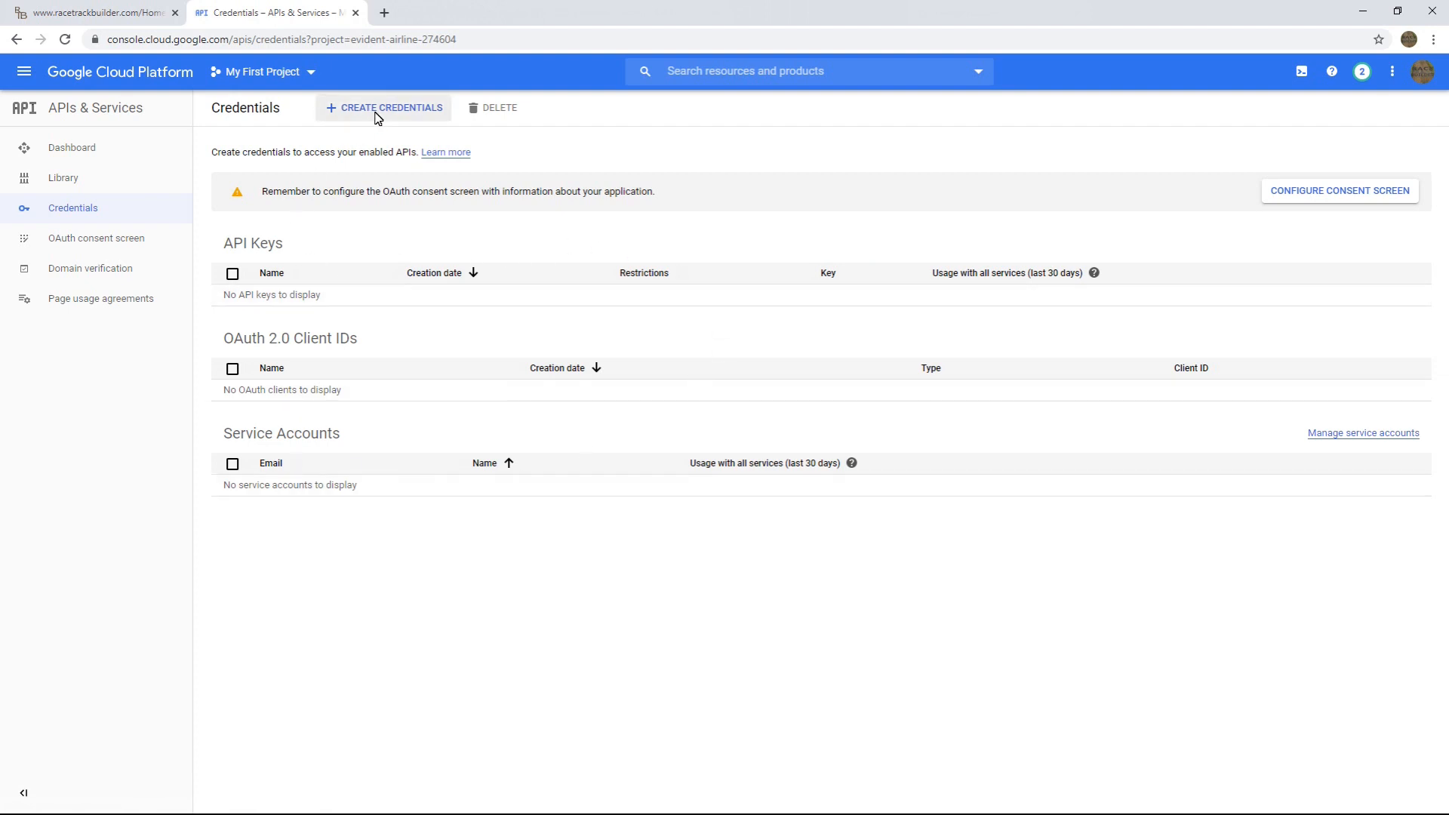
{"action": "left_click", "coordinate": [384, 107]}
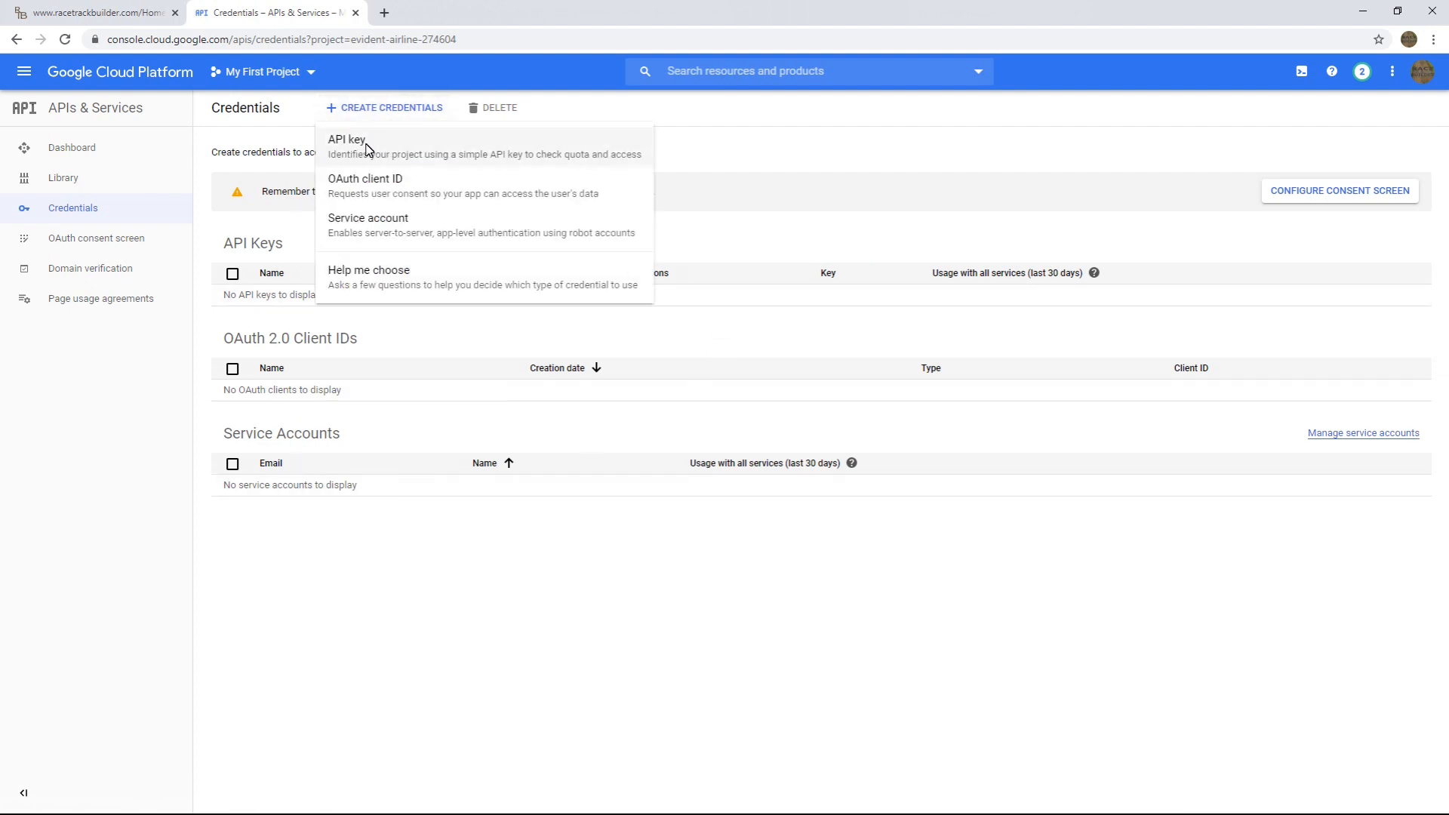
- Create API key 1 and copy its key value
{"action": "left_click", "coordinate": [347, 139]}
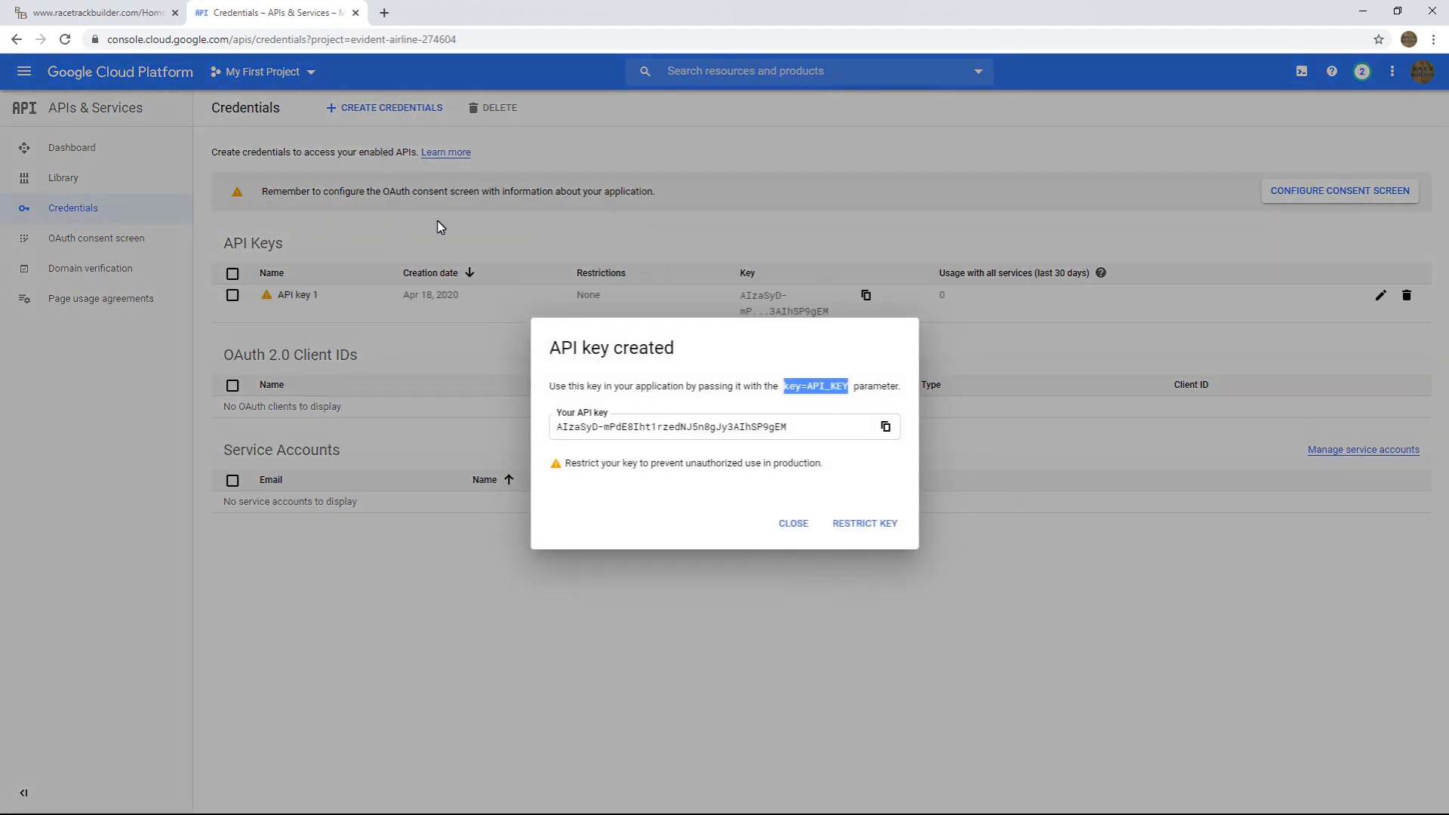
{"action": "mouse_move", "coordinate": [816, 435]}
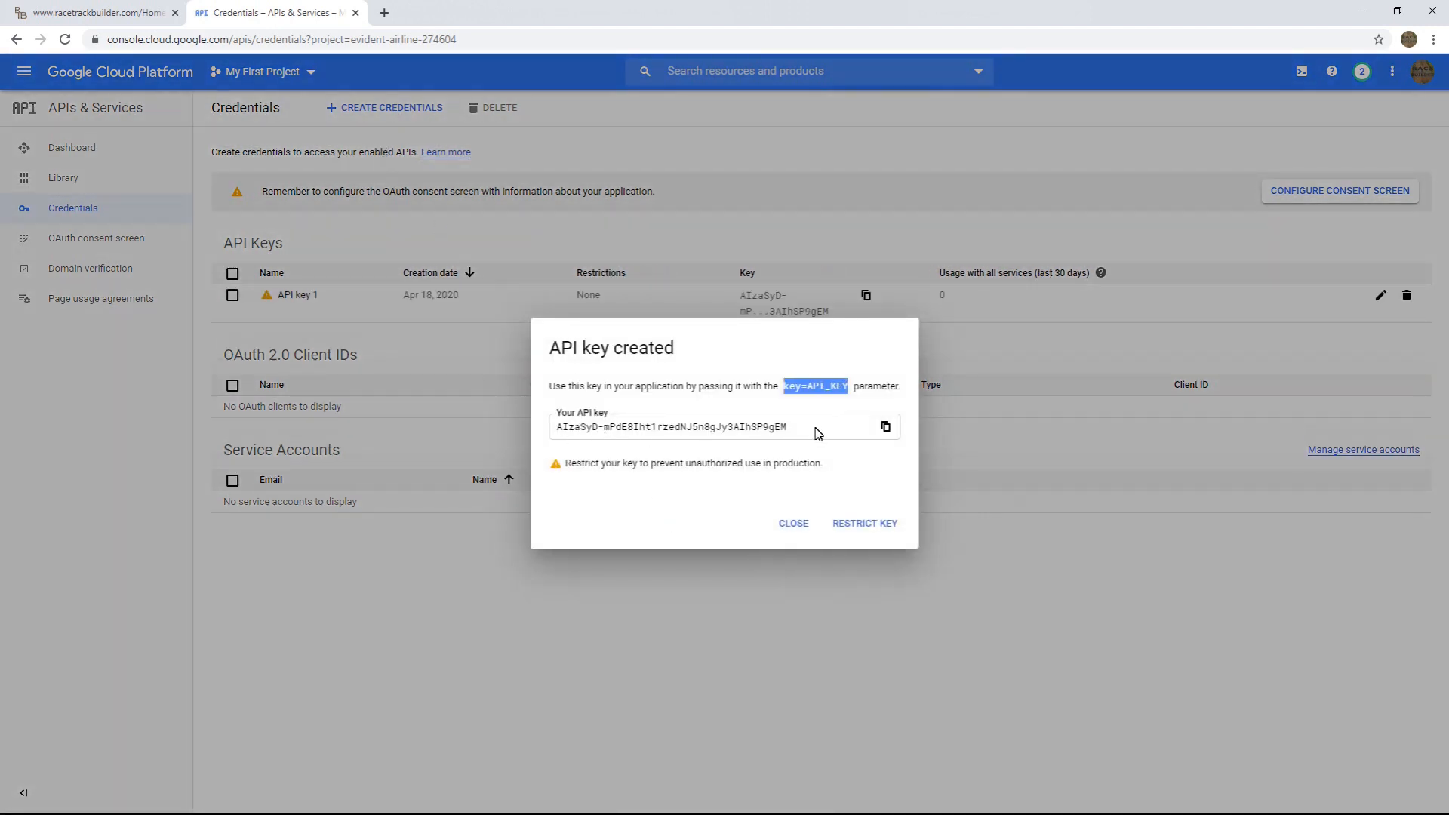
{"action": "mouse_move", "coordinate": [884, 427]}
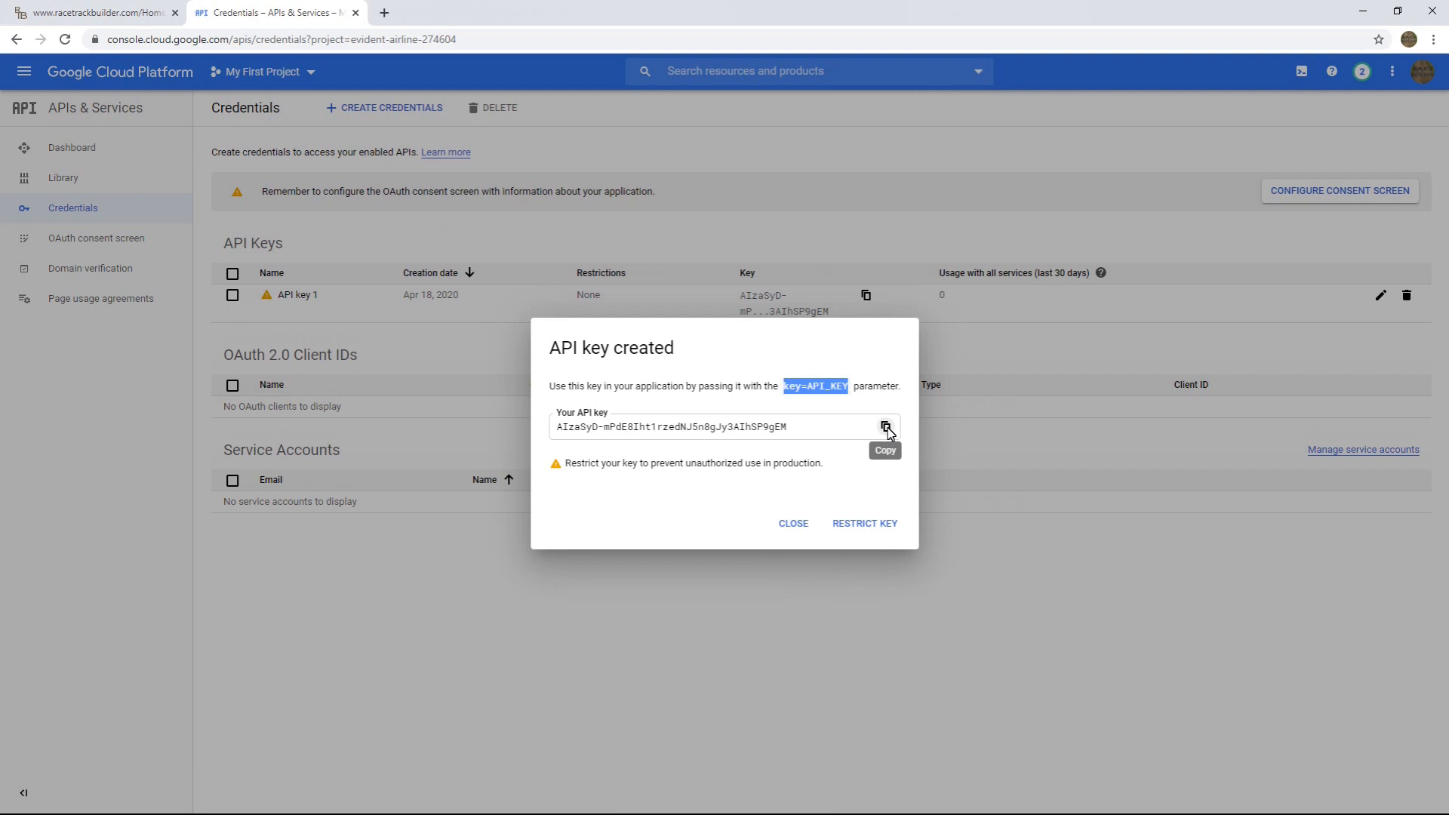
{"action": "left_click", "coordinate": [884, 427]}
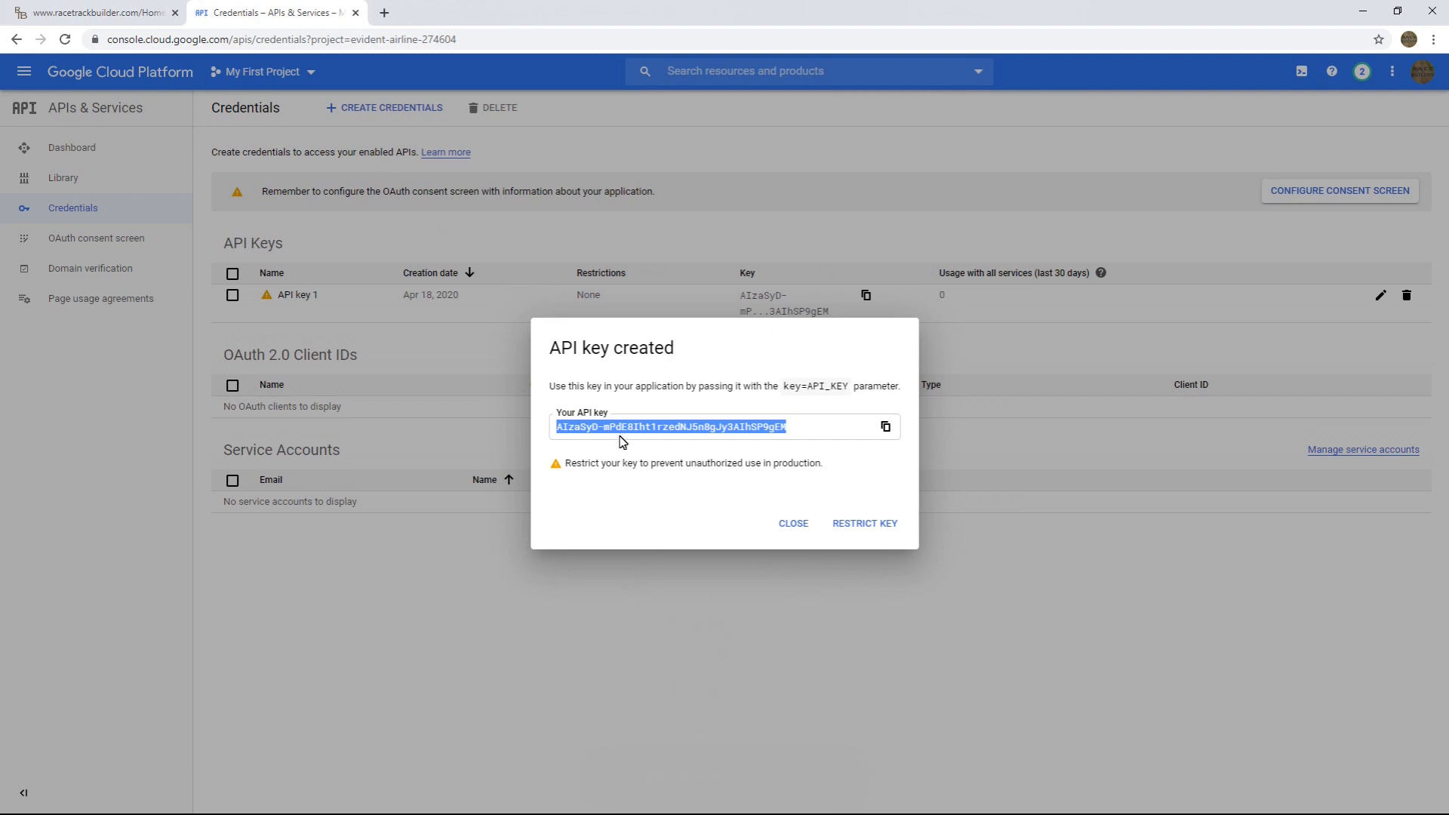
{"action": "mouse_move", "coordinate": [689, 470]}
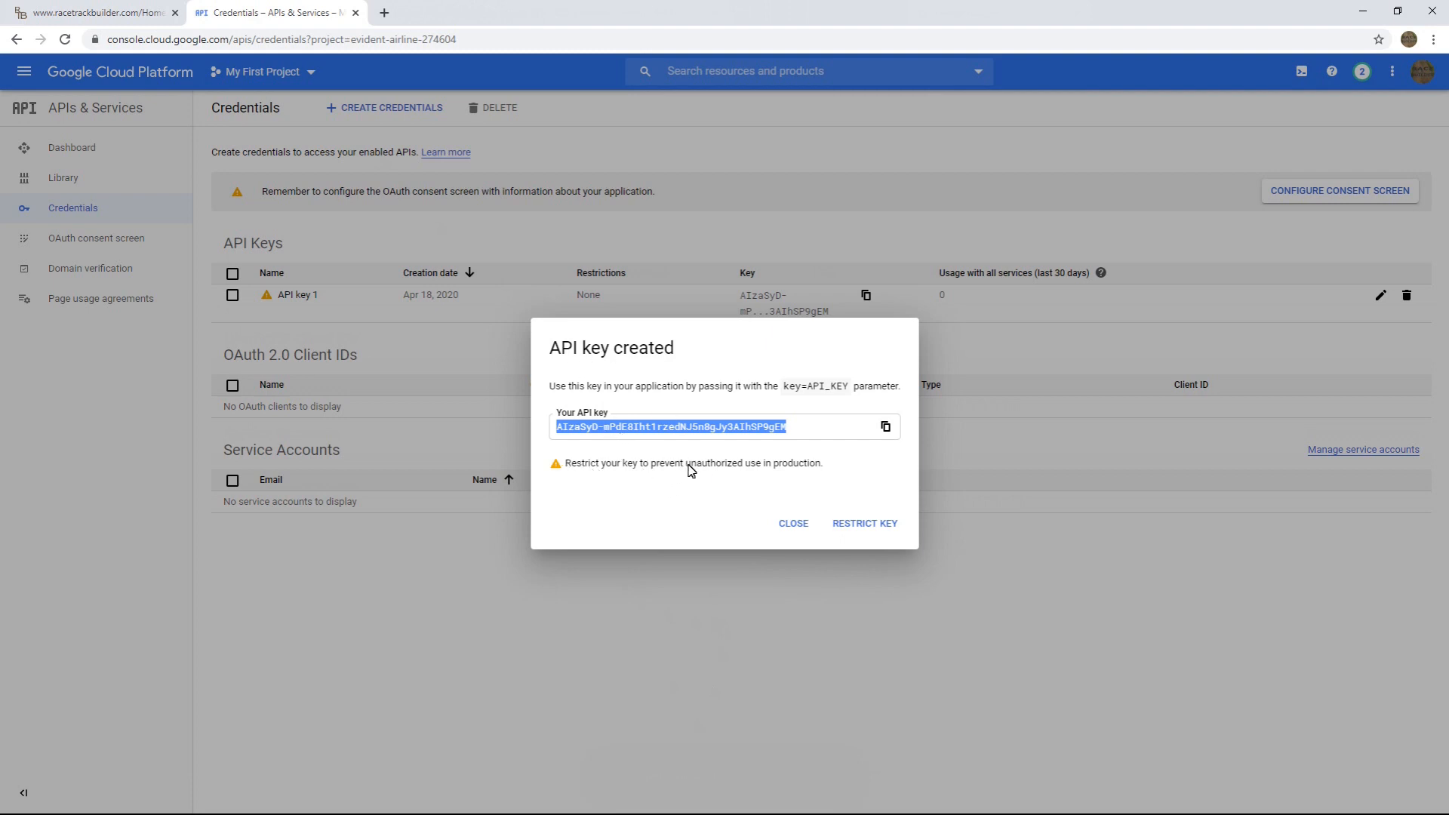
{"action": "mouse_move", "coordinate": [864, 523]}
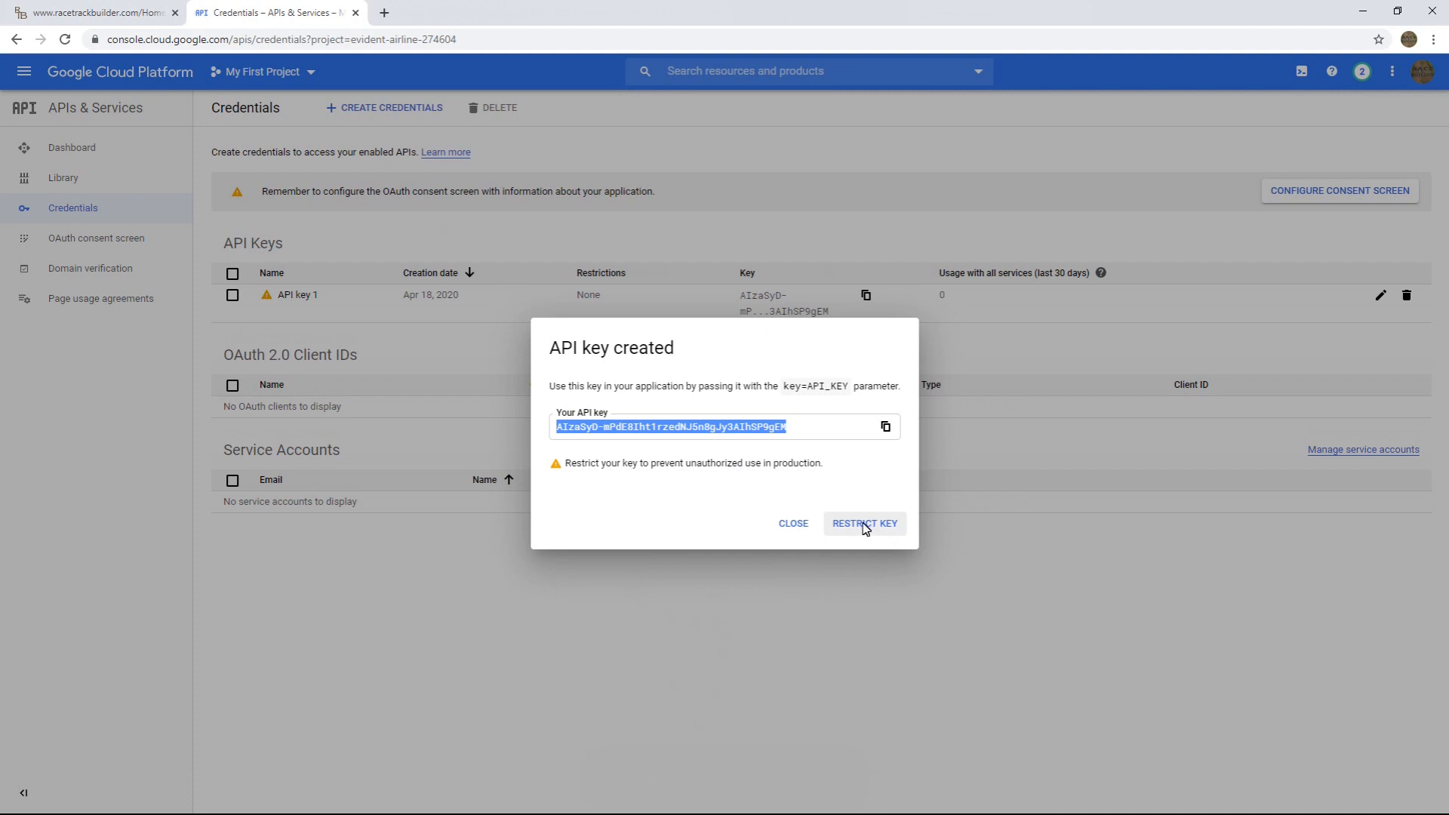
- Restrict API key 1 to HTTP referrers (web sites) and save
{"action": "left_click", "coordinate": [862, 523]}
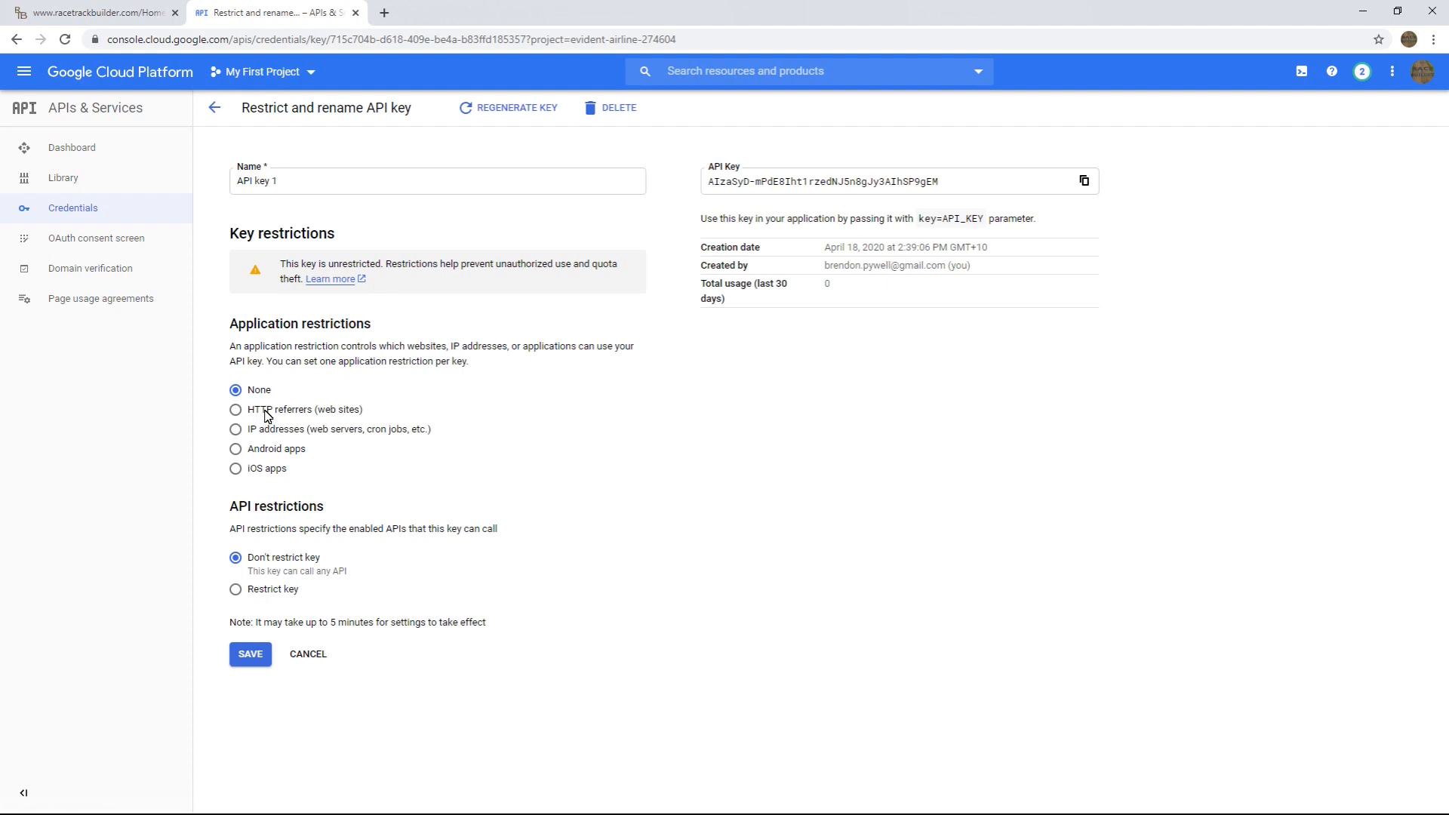
{"action": "left_click", "coordinate": [236, 409]}
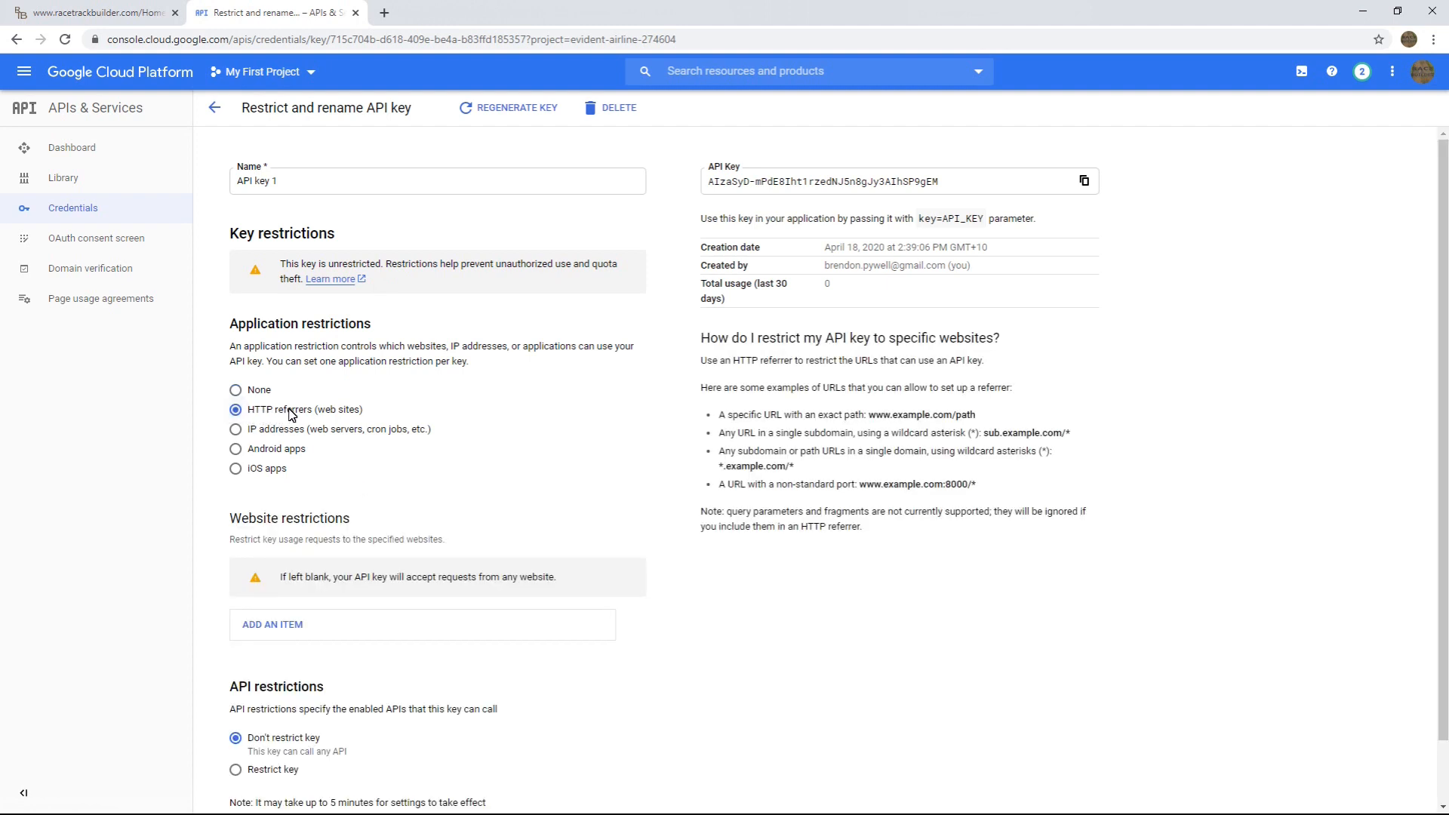
{"action": "mouse_move", "coordinate": [267, 417]}
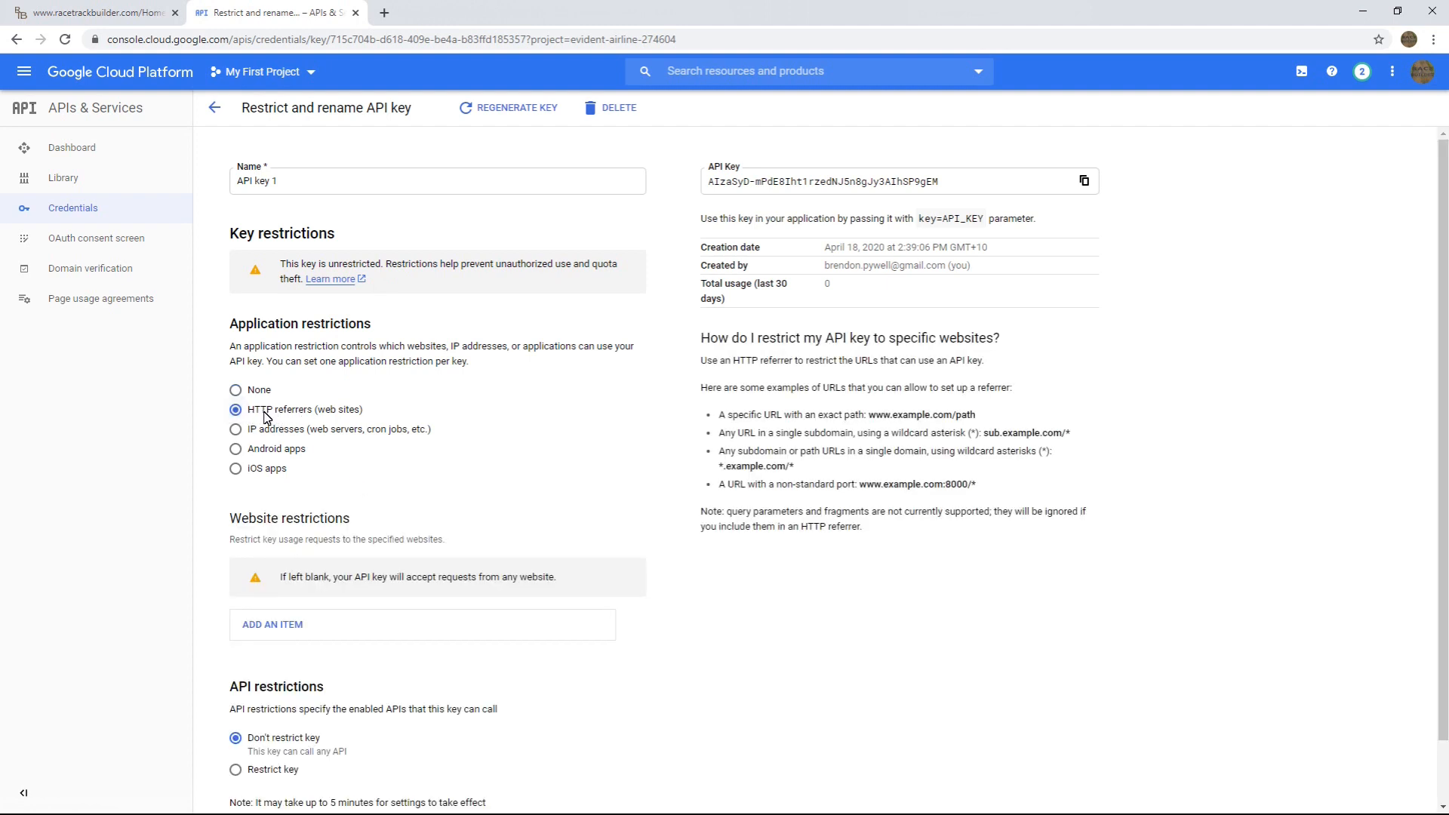
{"action": "mouse_move", "coordinate": [281, 417]}
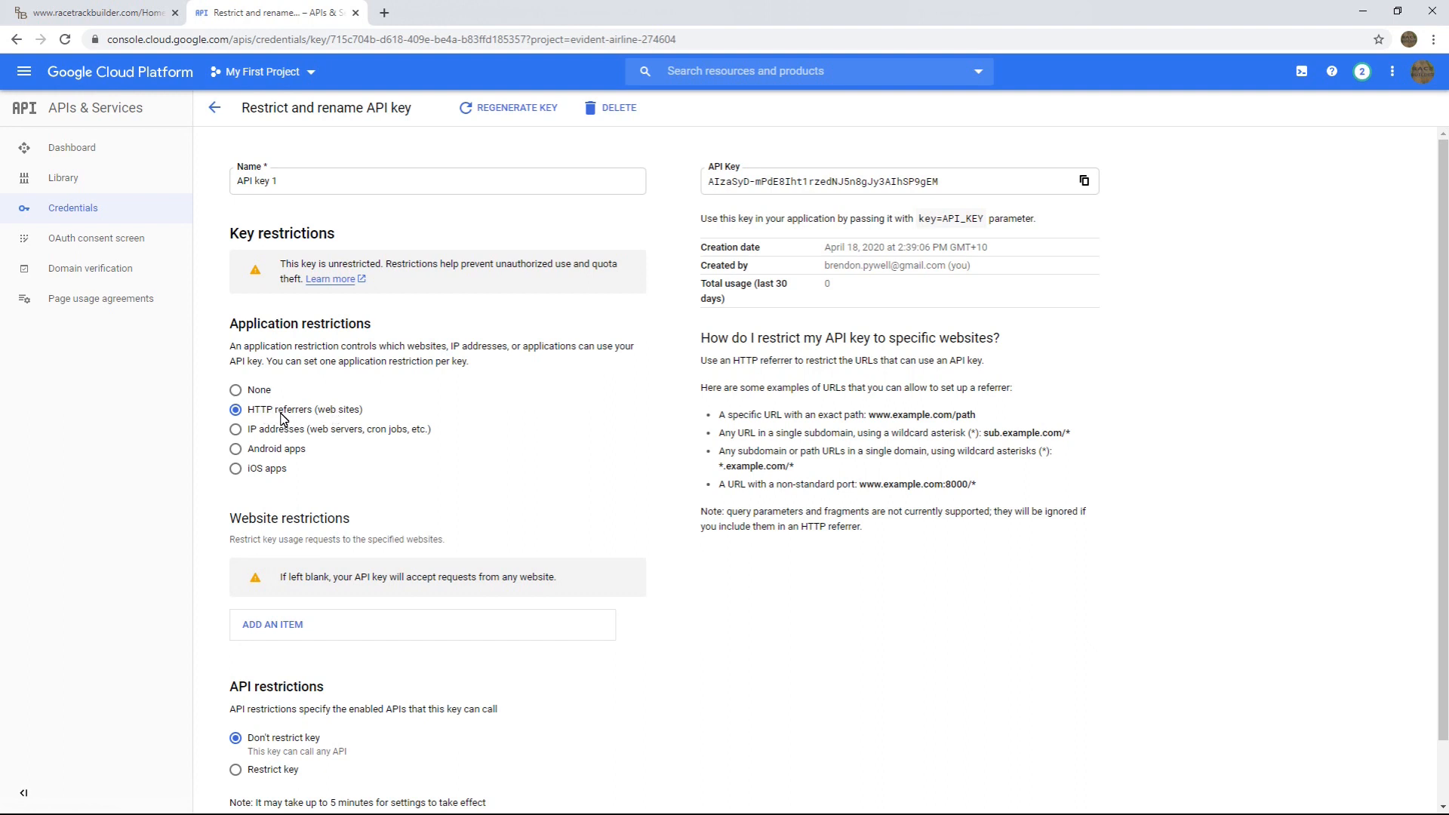
{"action": "mouse_move", "coordinate": [514, 446]}
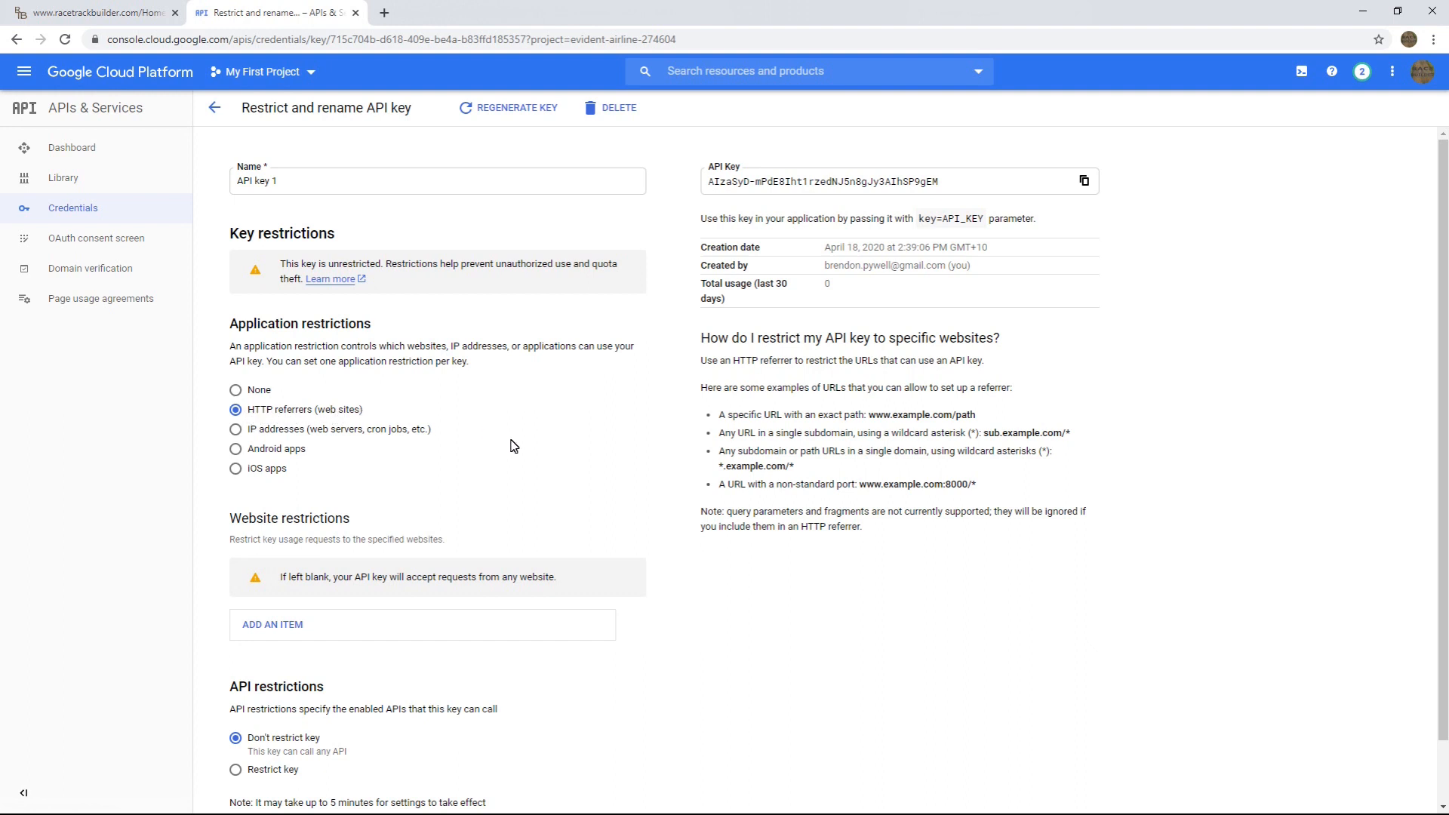
{"action": "scroll", "scroll_direction": "down", "scroll_amount": 3}
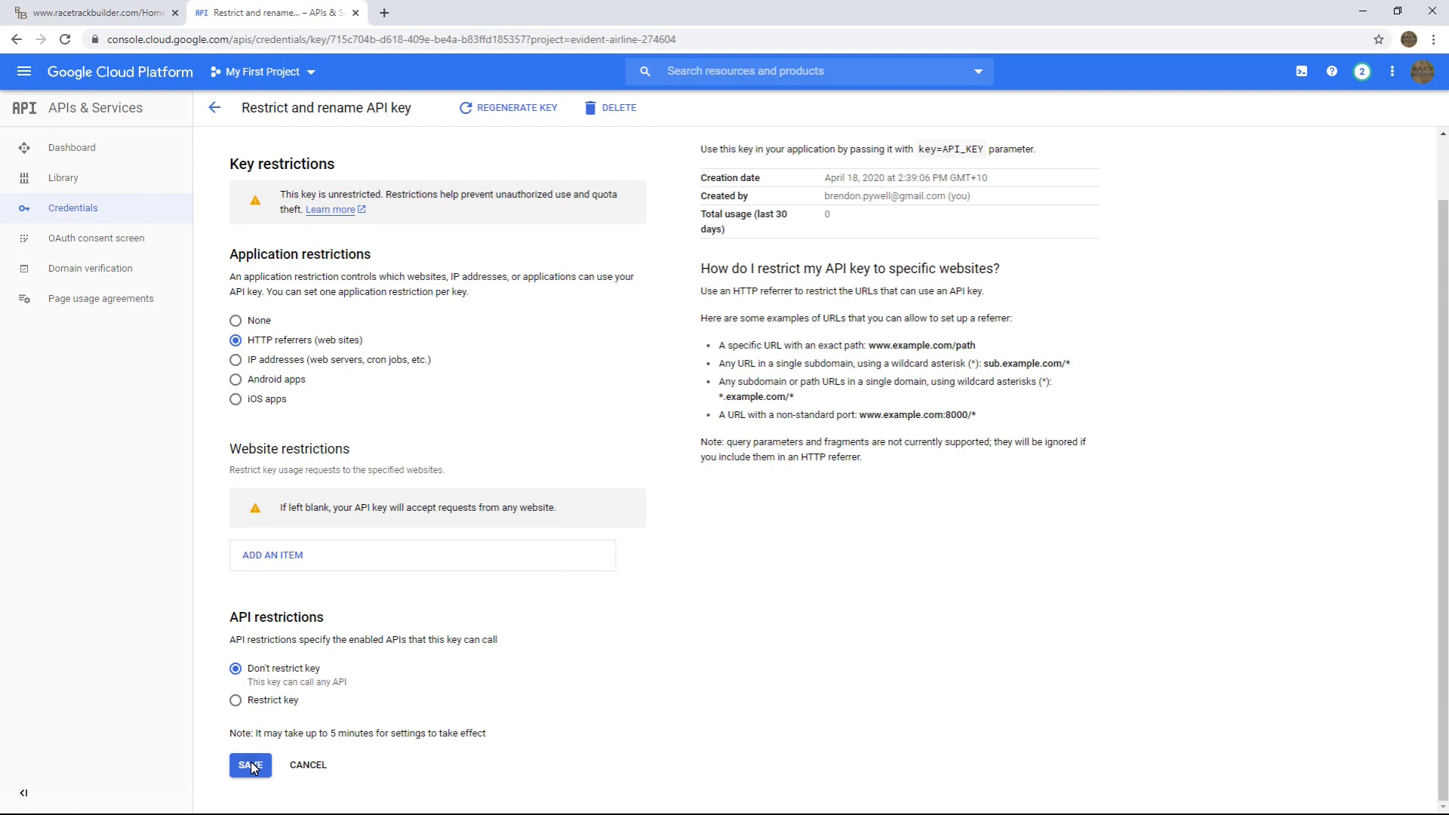
{"action": "left_click", "coordinate": [250, 765]}
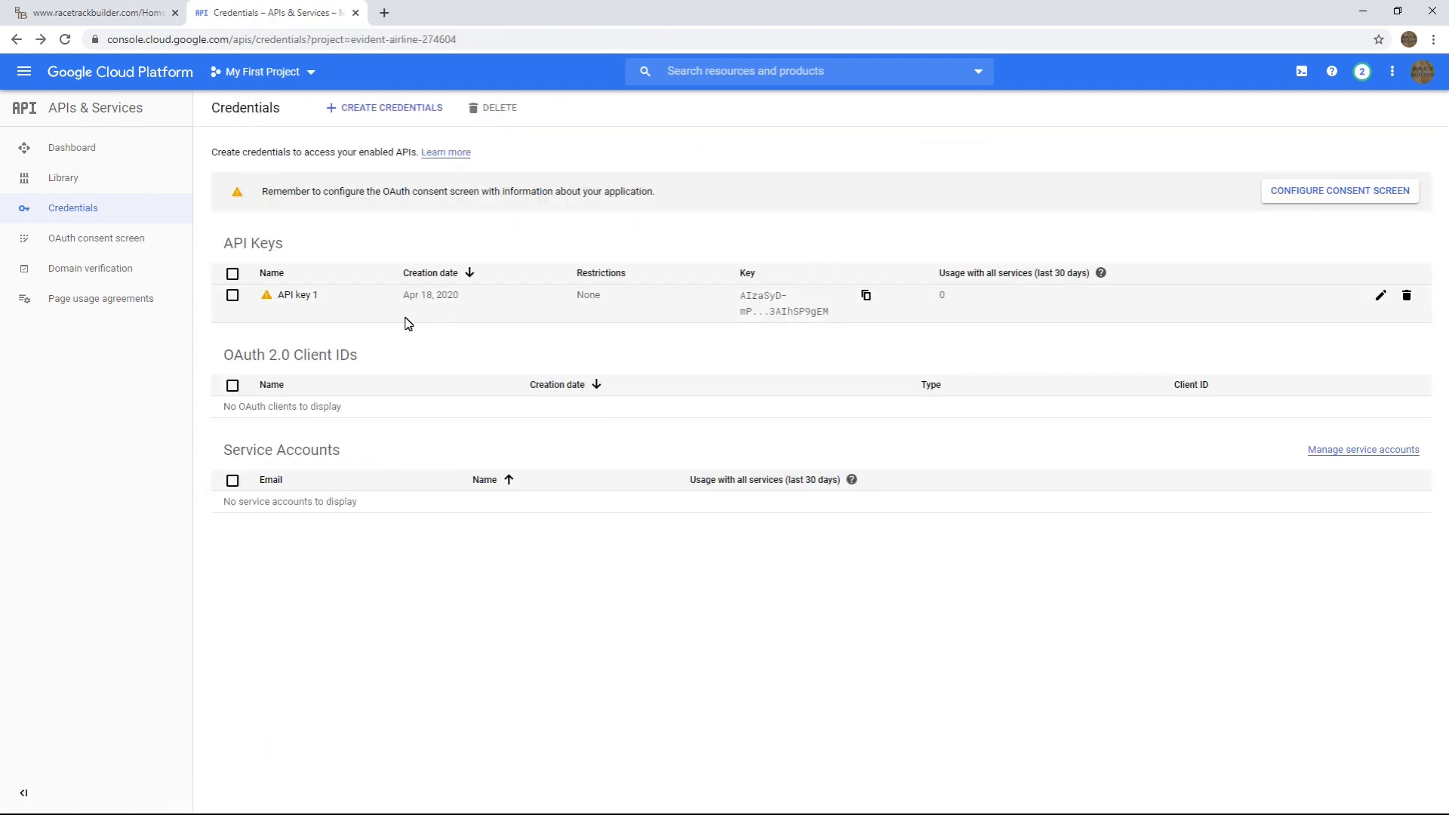
{"action": "mouse_move", "coordinate": [108, 24]}
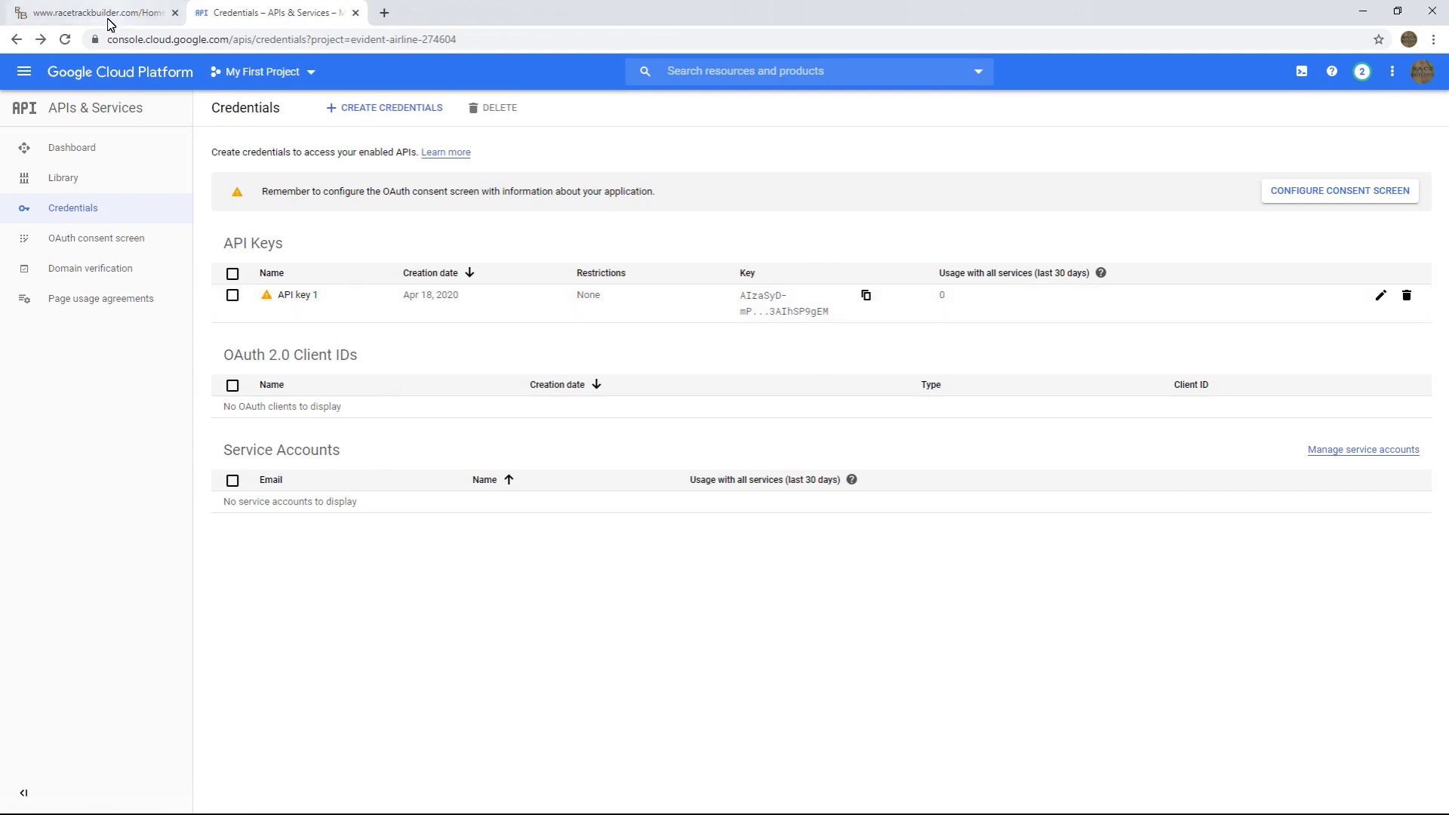
- Review the guide's 'Activate the APIs' step naming the Static Maps and Elevation APIs
{"action": "left_click", "coordinate": [92, 12]}
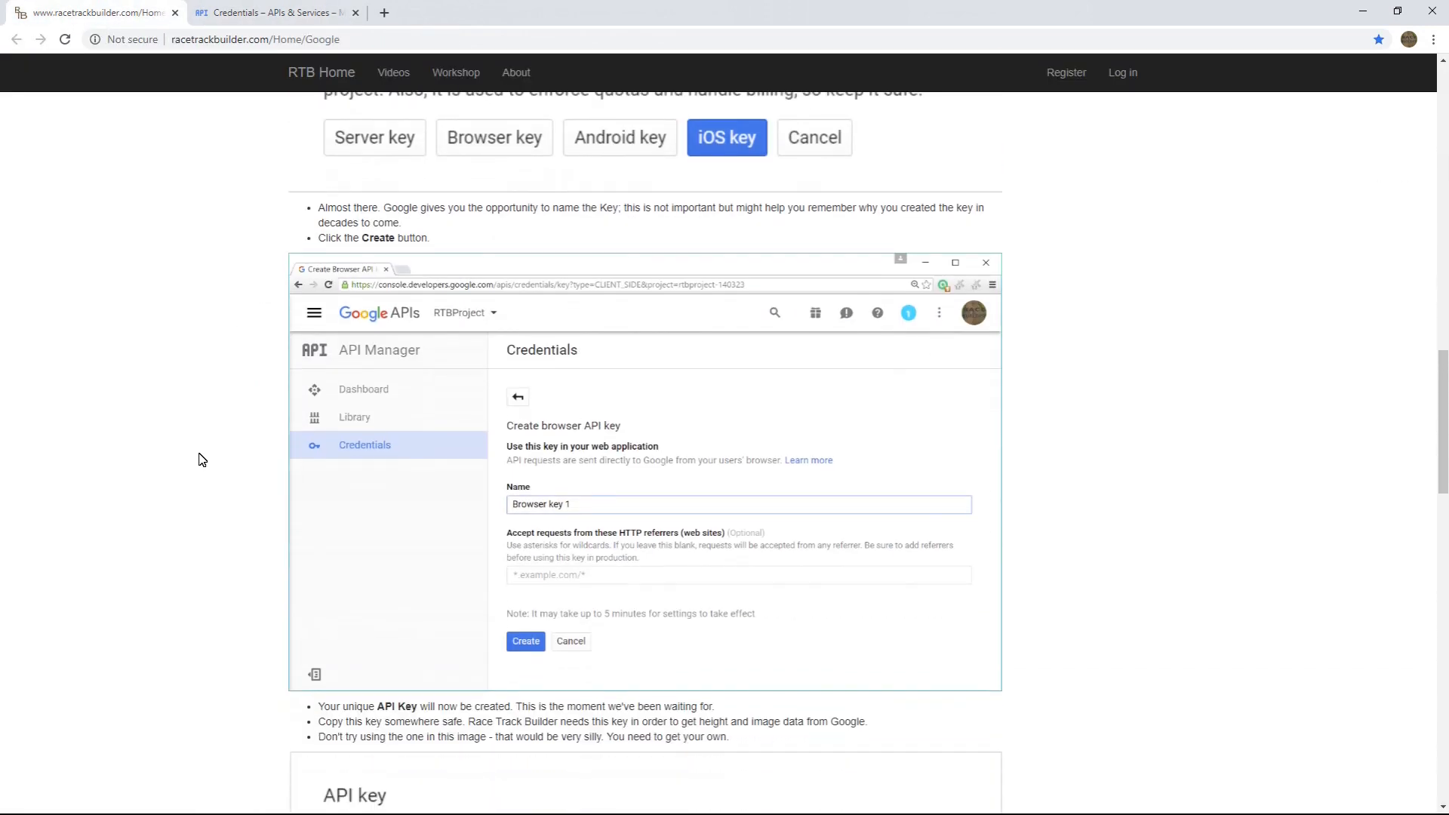
{"action": "scroll", "scroll_direction": "down", "scroll_amount": 3}
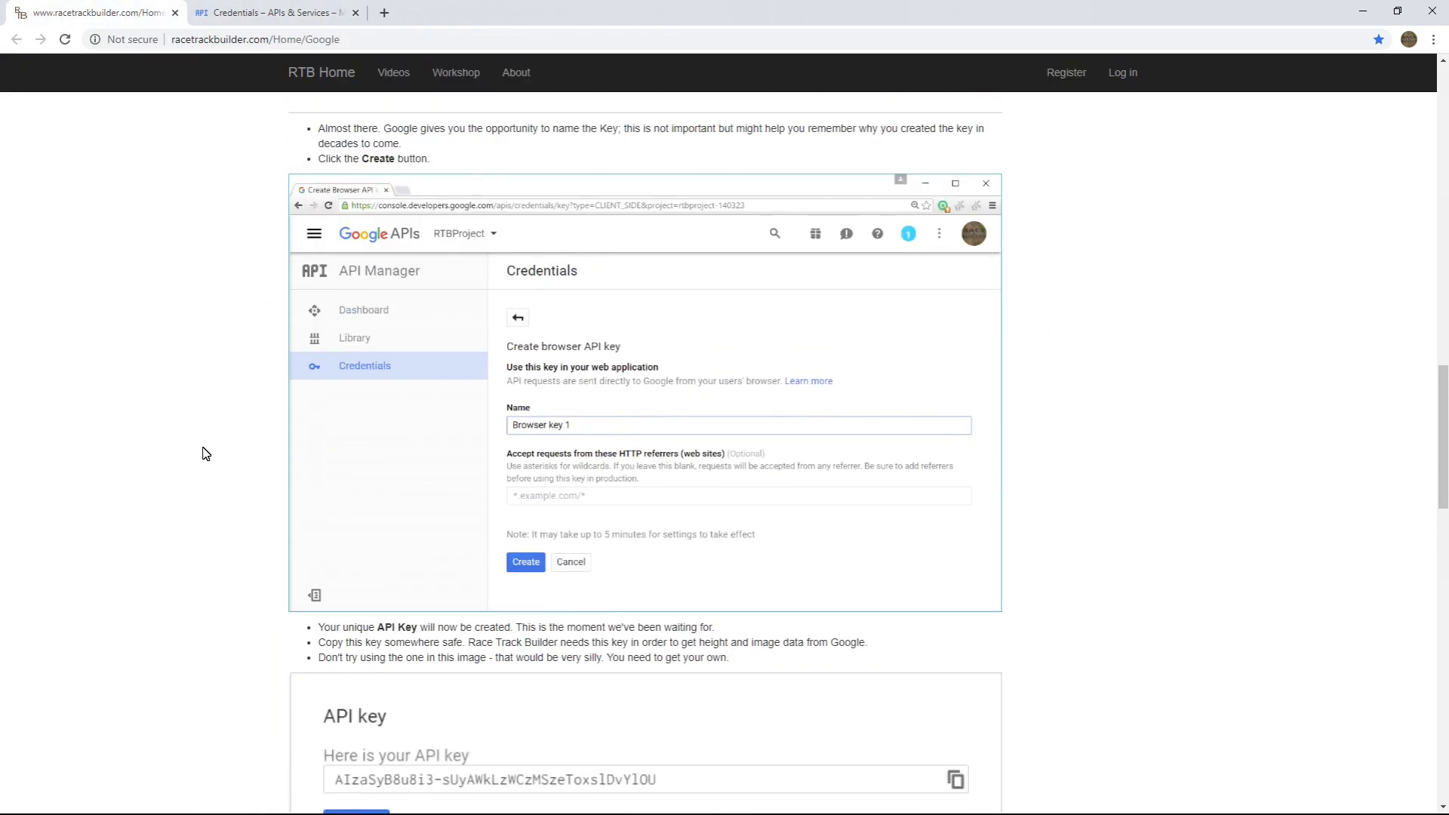
{"action": "scroll", "scroll_direction": "down", "scroll_amount": 3}
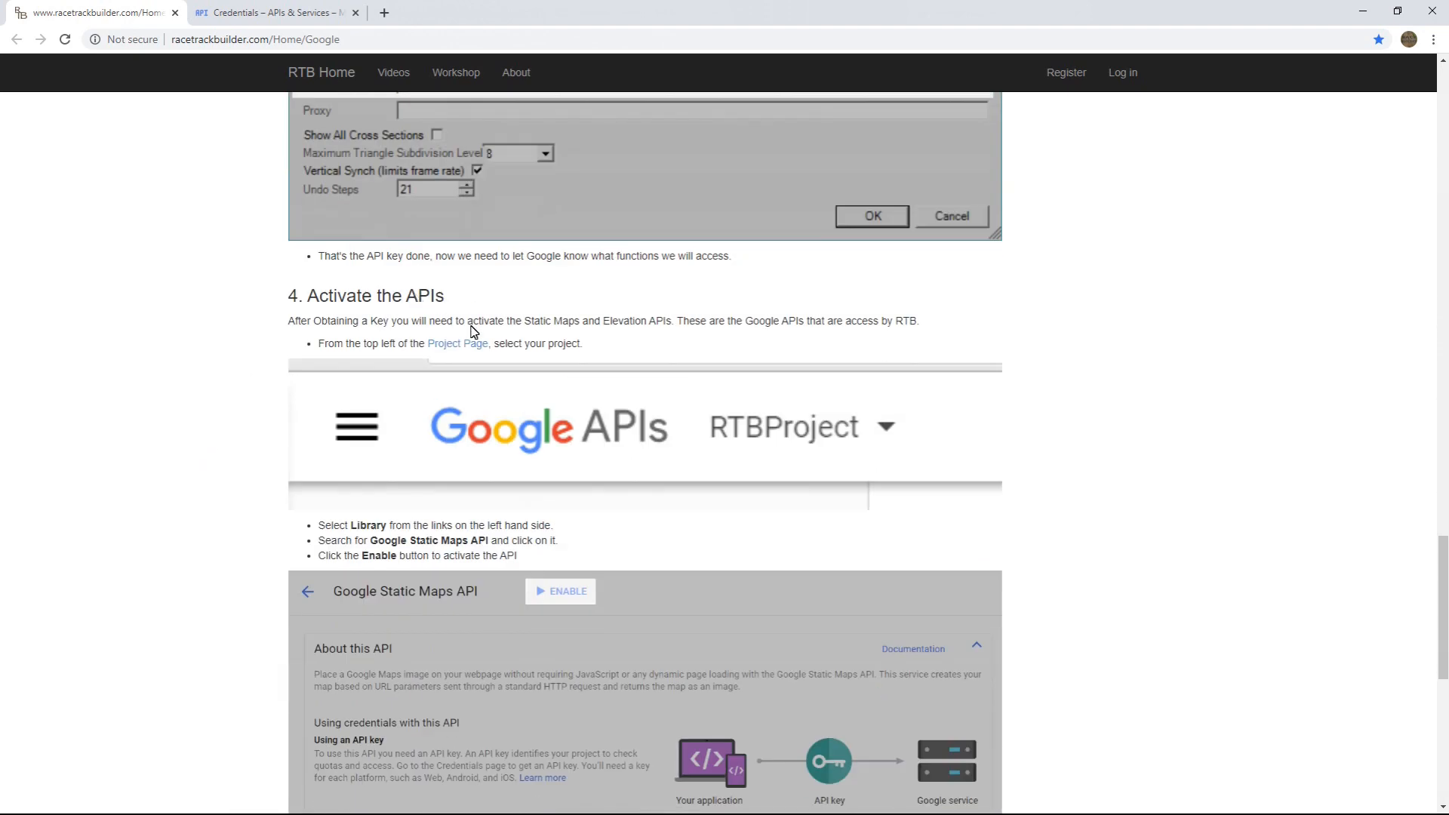
{"action": "double_click", "coordinate": [536, 321]}
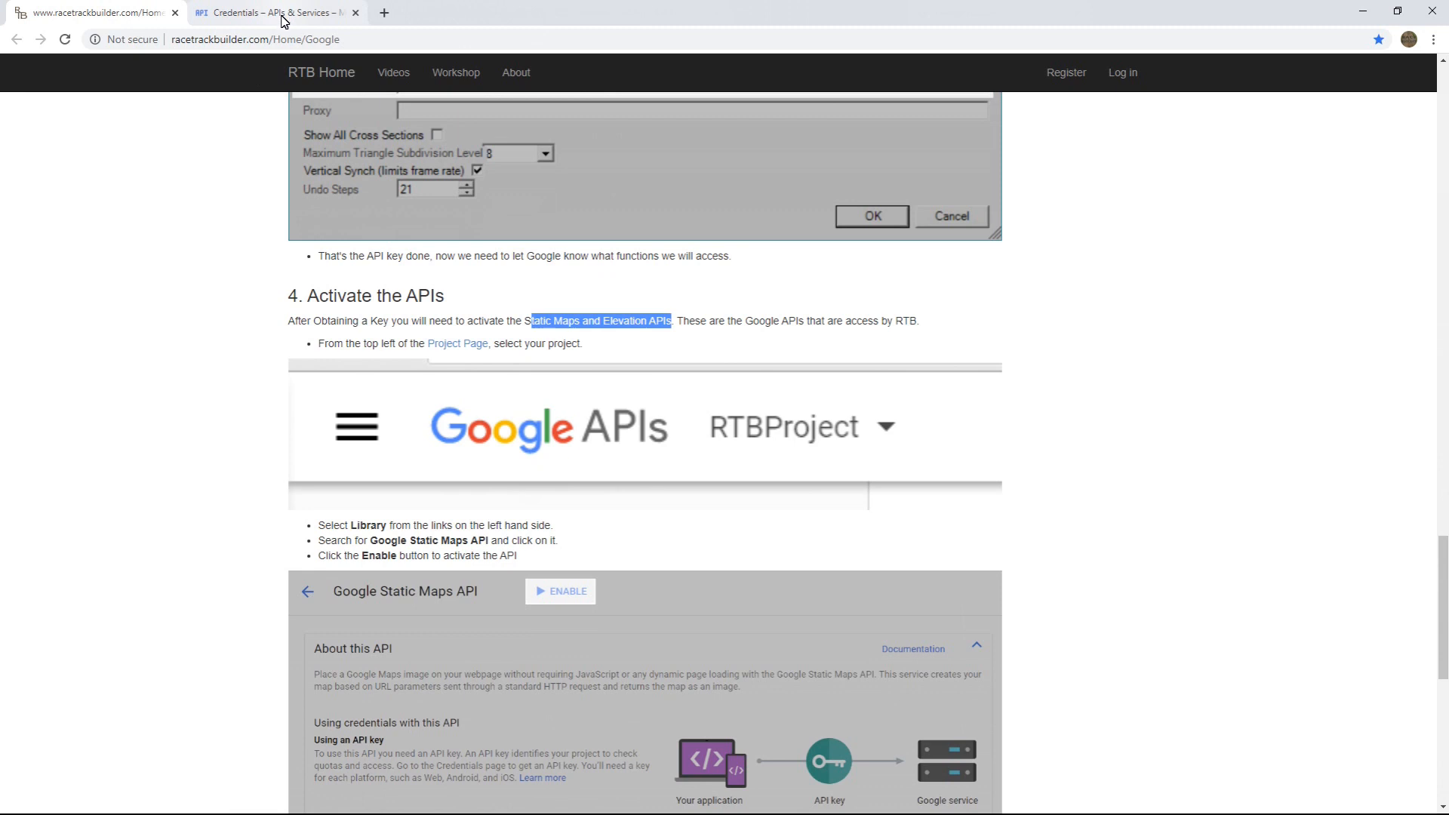
{"action": "left_click", "coordinate": [268, 12]}
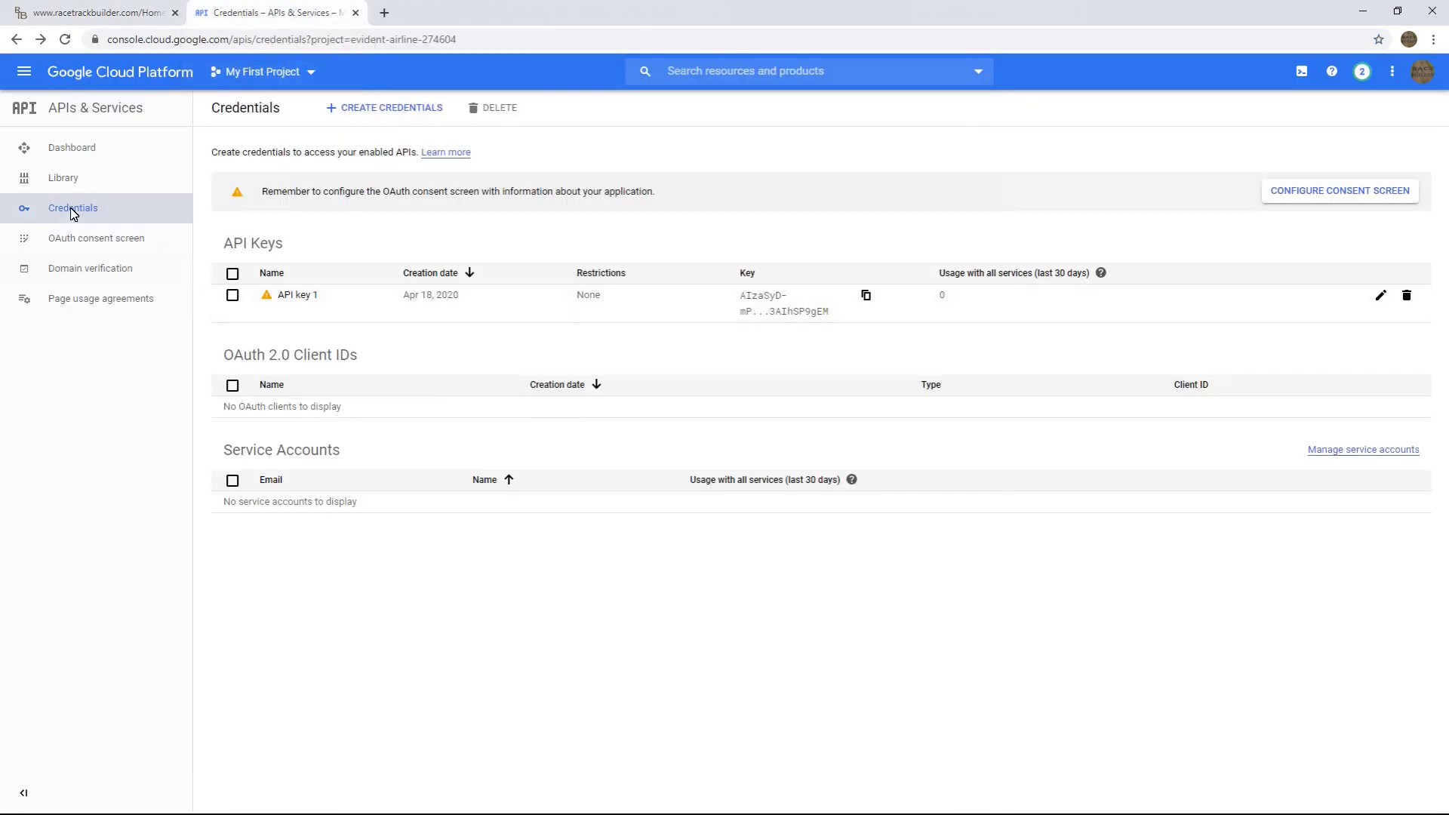
{"action": "mouse_move", "coordinate": [30, 110]}
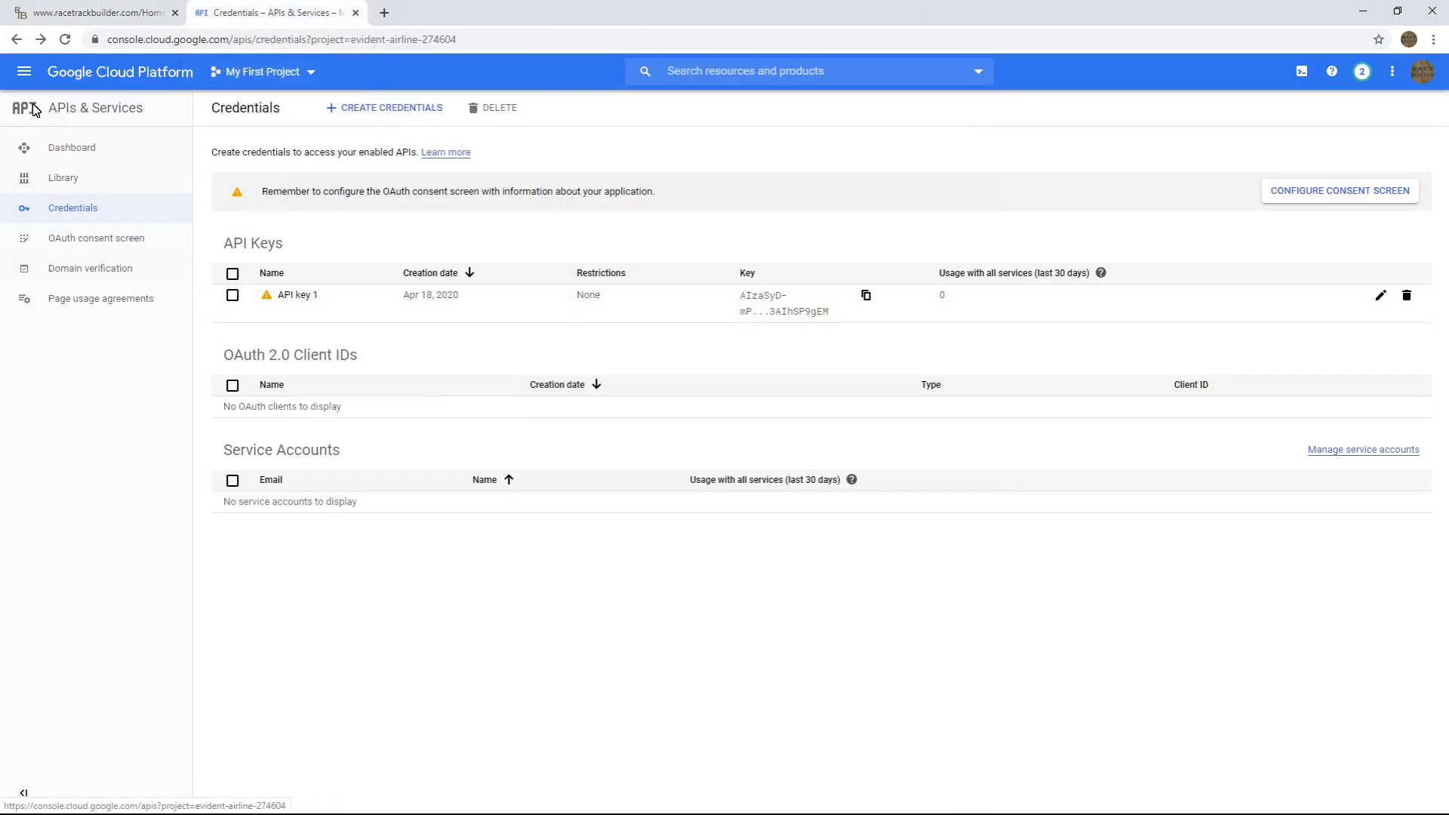
- Search the API library for 'elevation' and enable the Maps Elevation API
{"action": "left_click", "coordinate": [804, 71]}
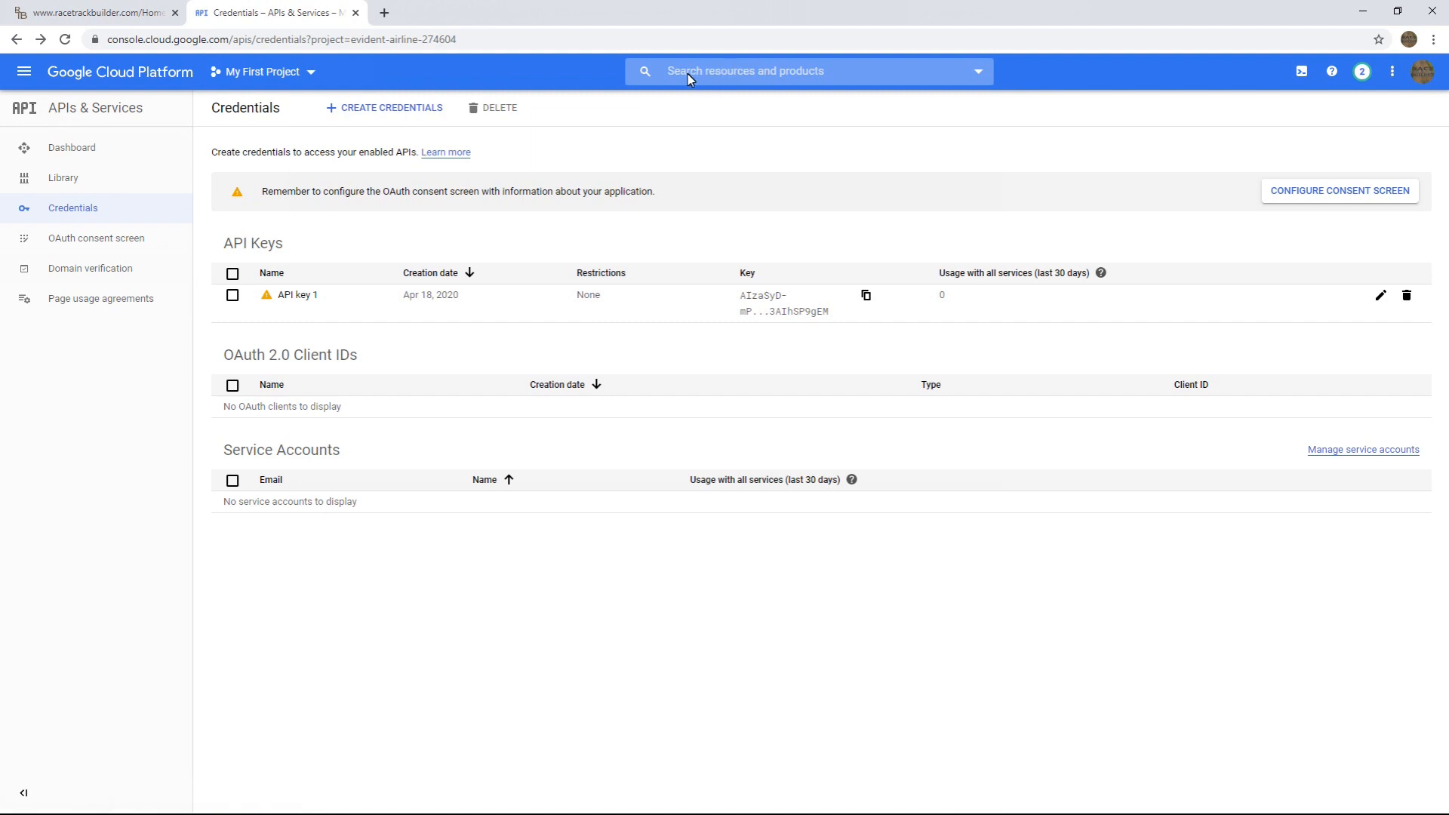
{"action": "left_click", "coordinate": [71, 147]}
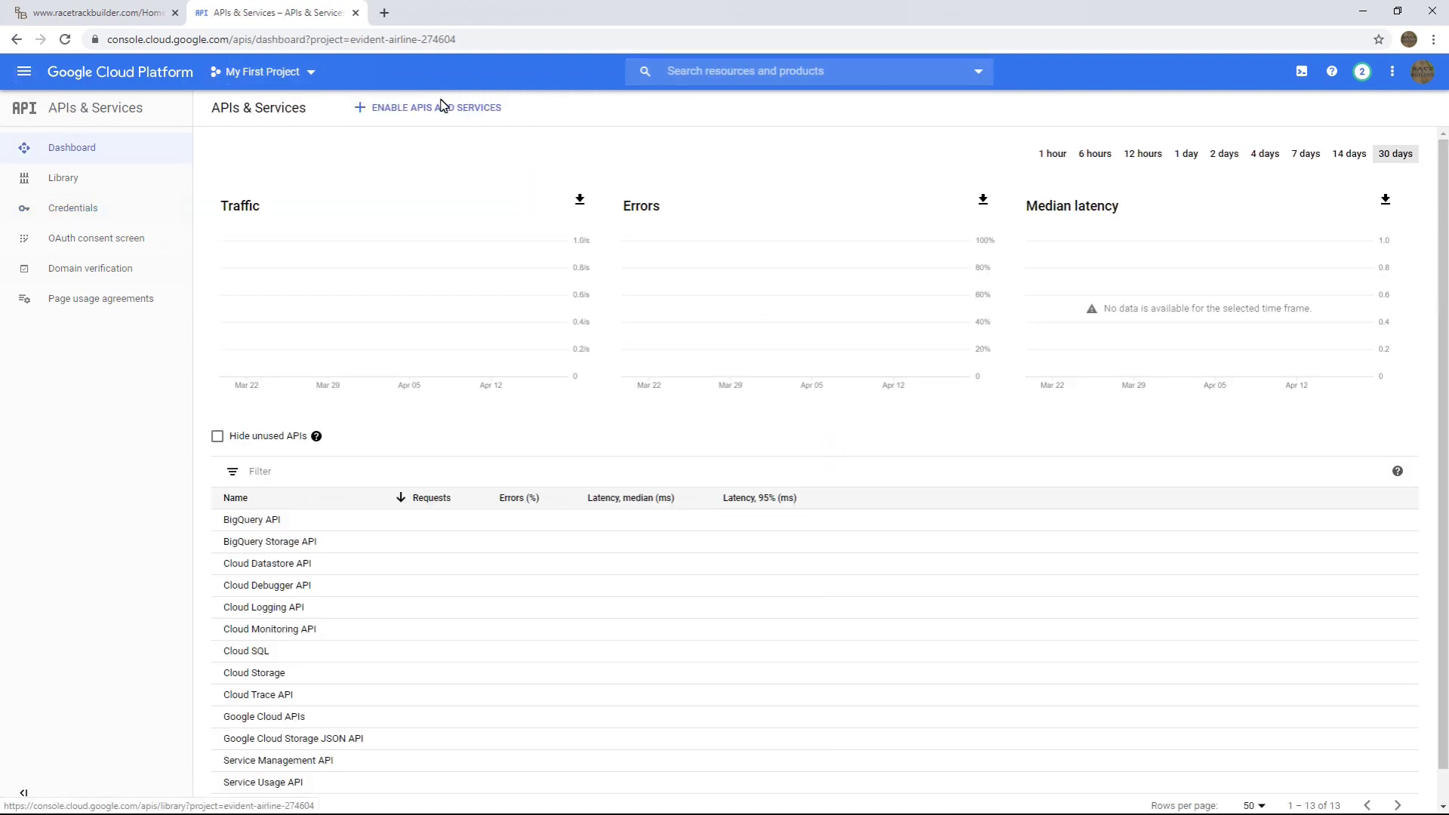
{"action": "left_click", "coordinate": [435, 107]}
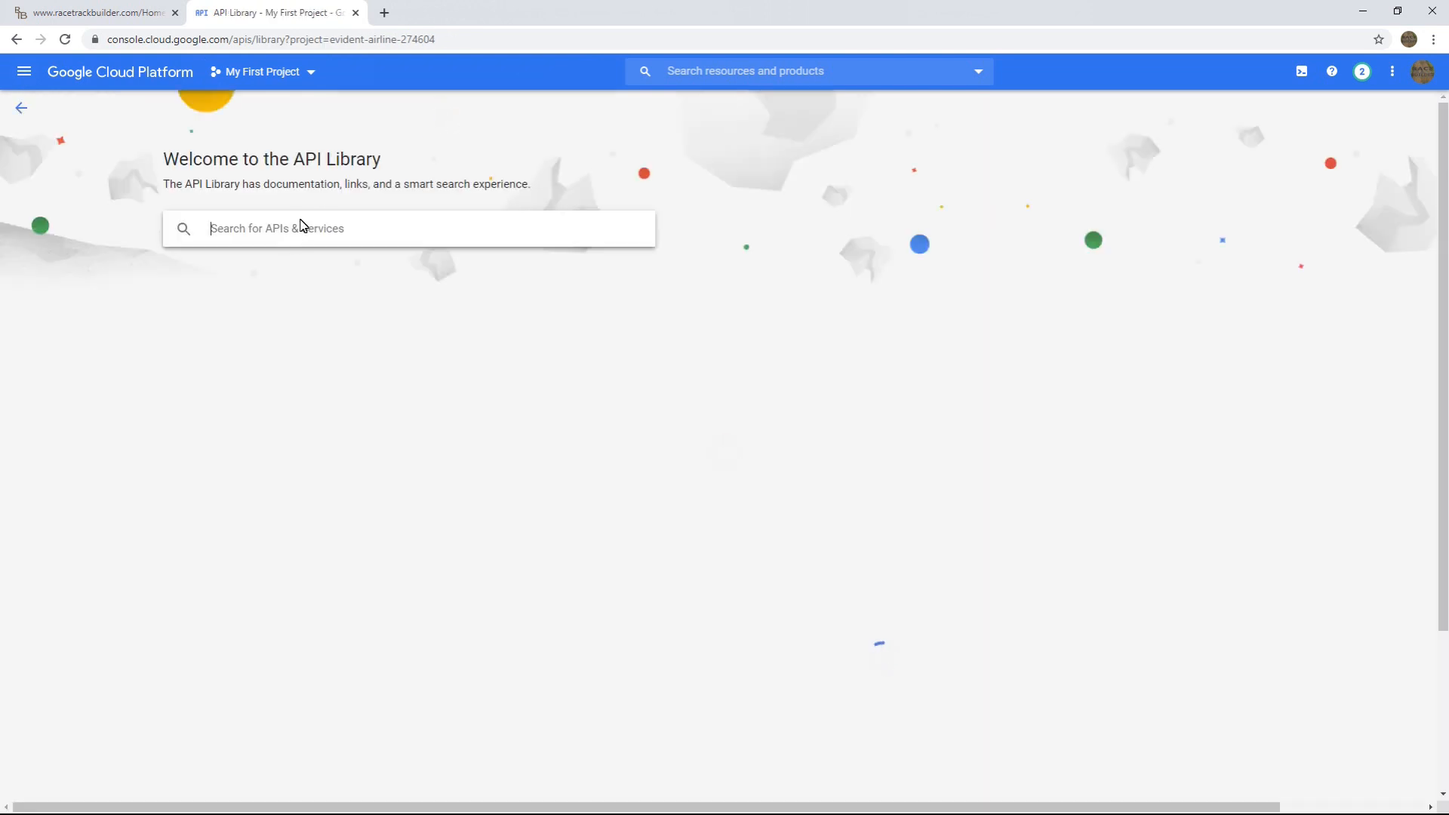
{"action": "type", "text": "eleva"}
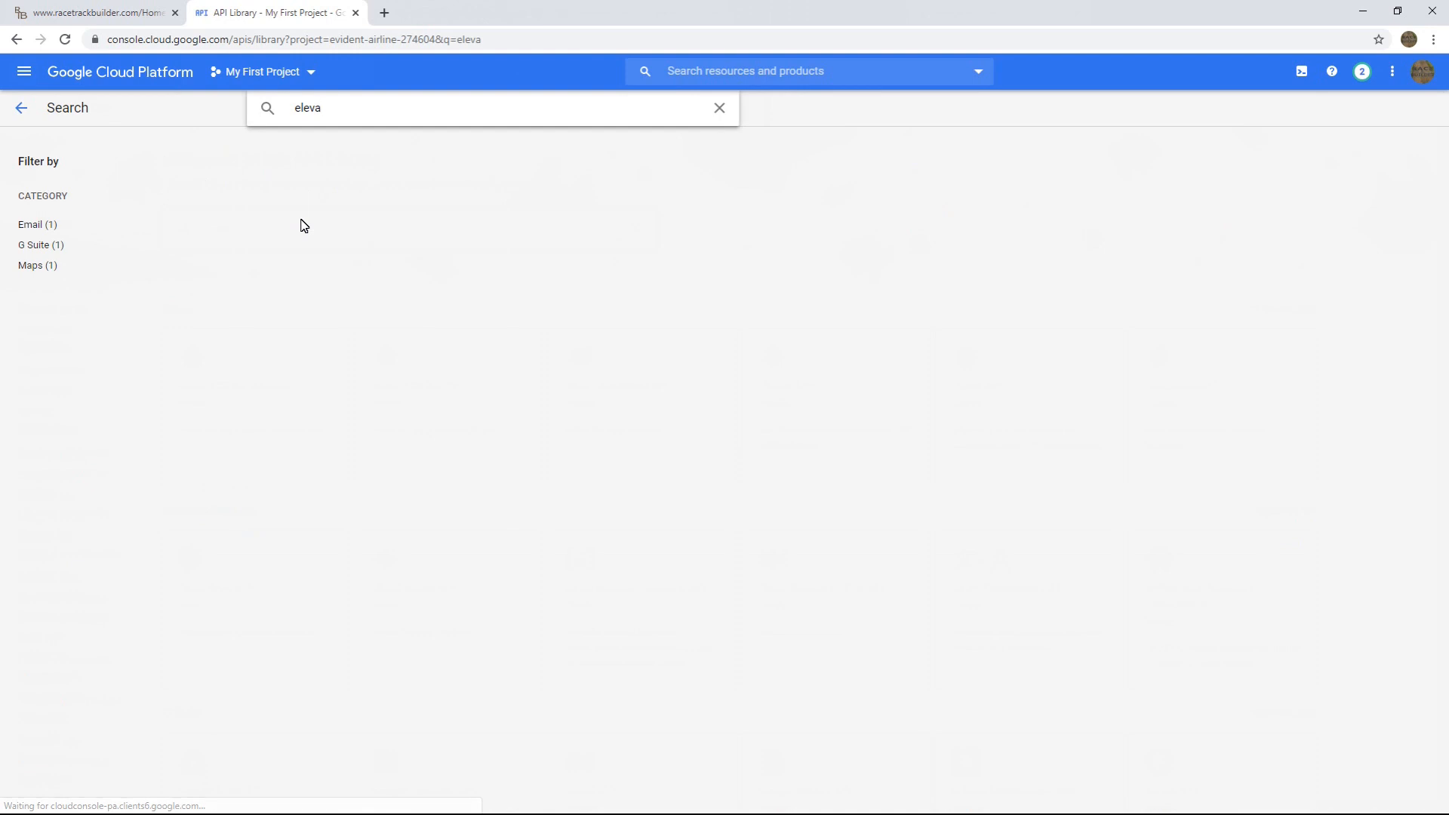
{"action": "type", "text": "tion"}
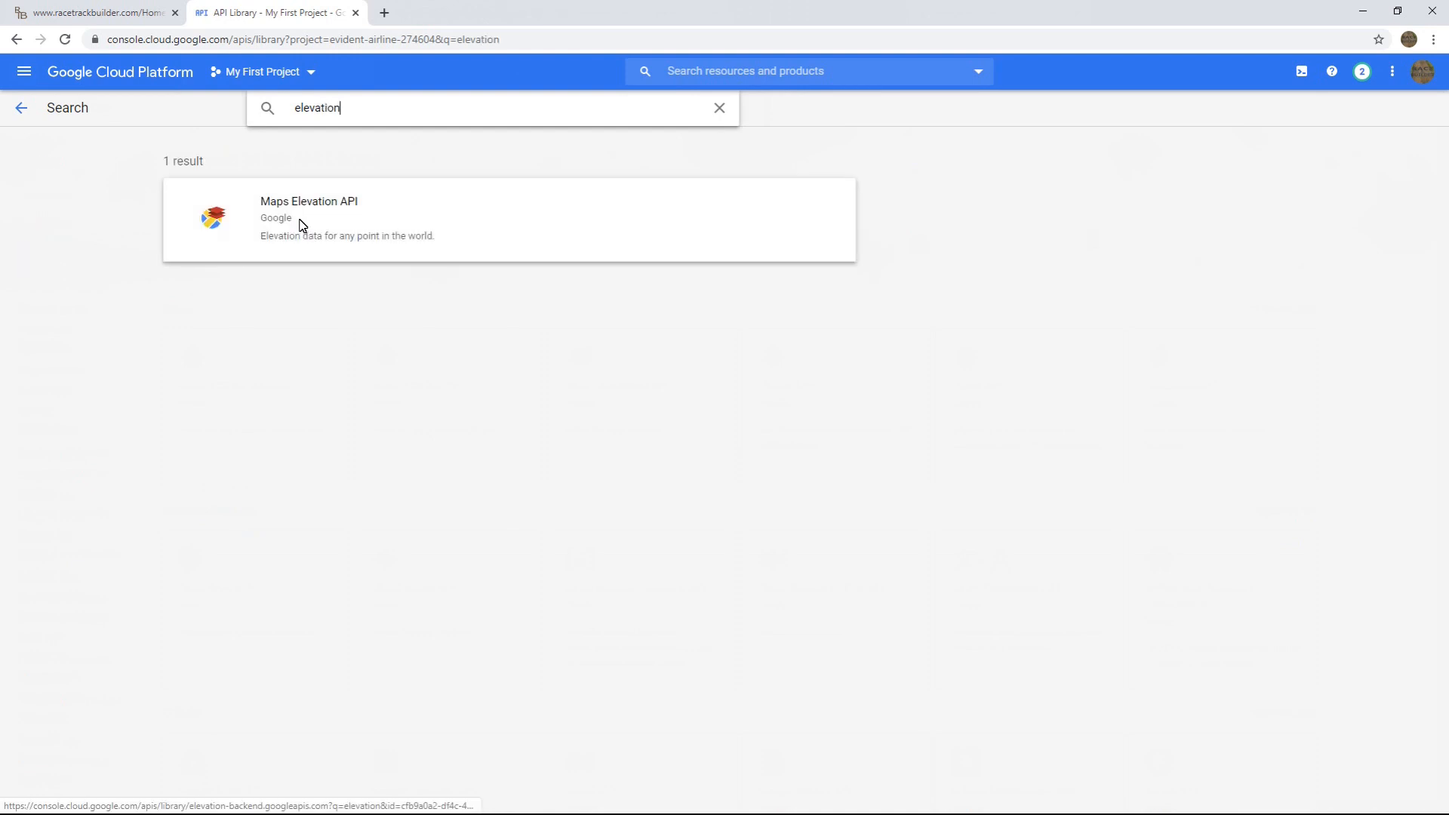
{"action": "left_click", "coordinate": [309, 201]}
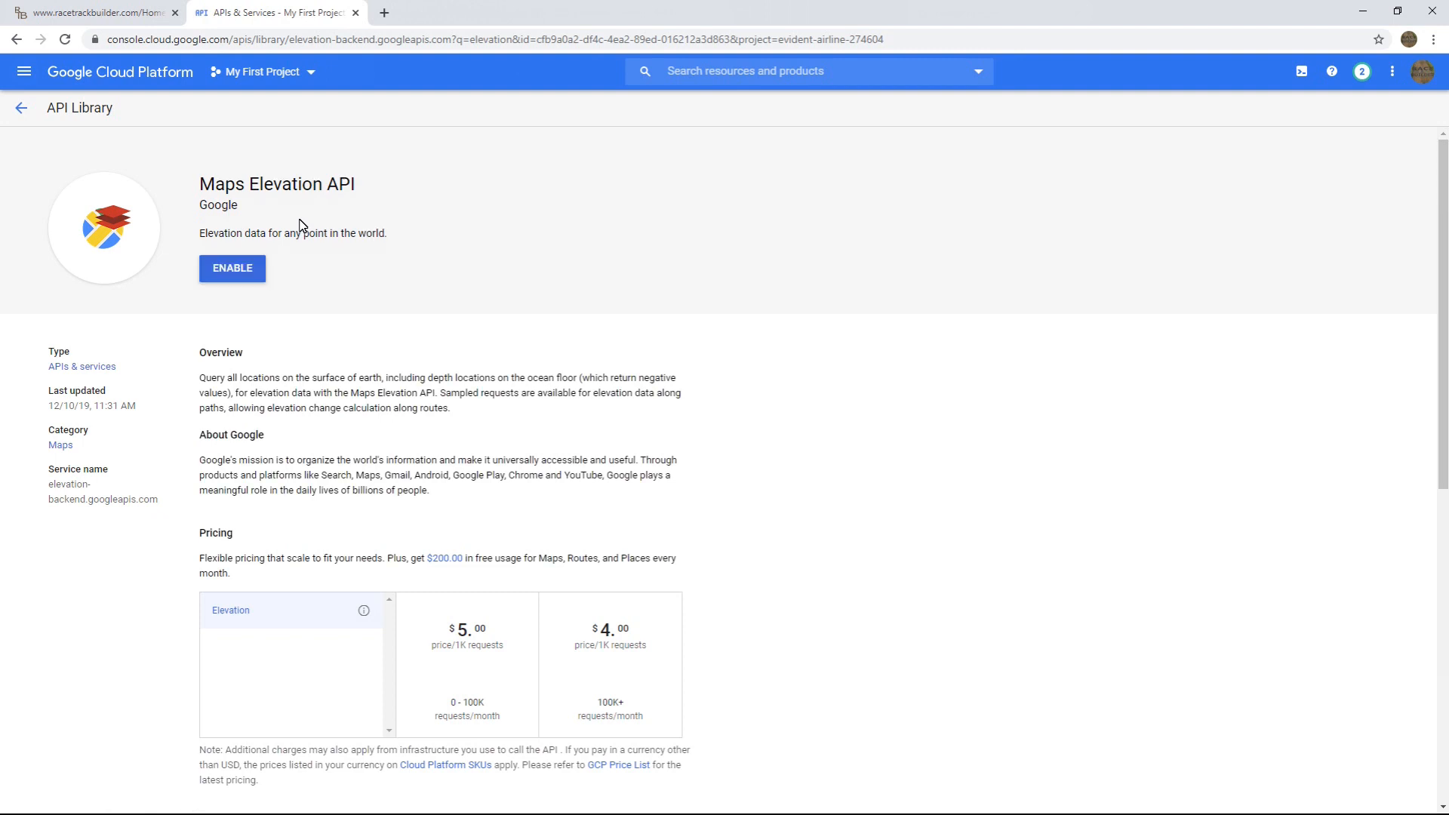
{"action": "left_click", "coordinate": [231, 268]}
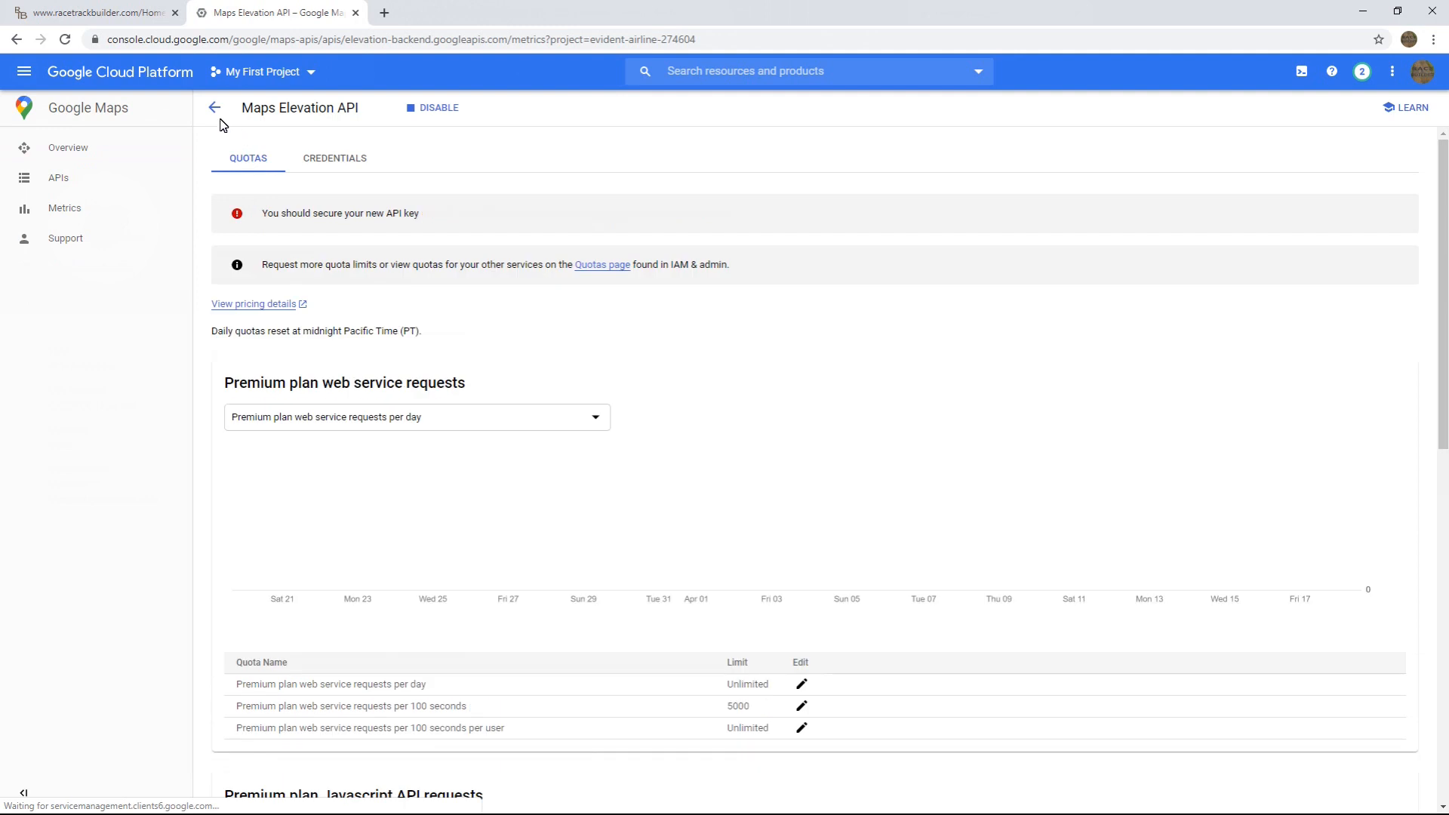
{"action": "mouse_move", "coordinate": [358, 272]}
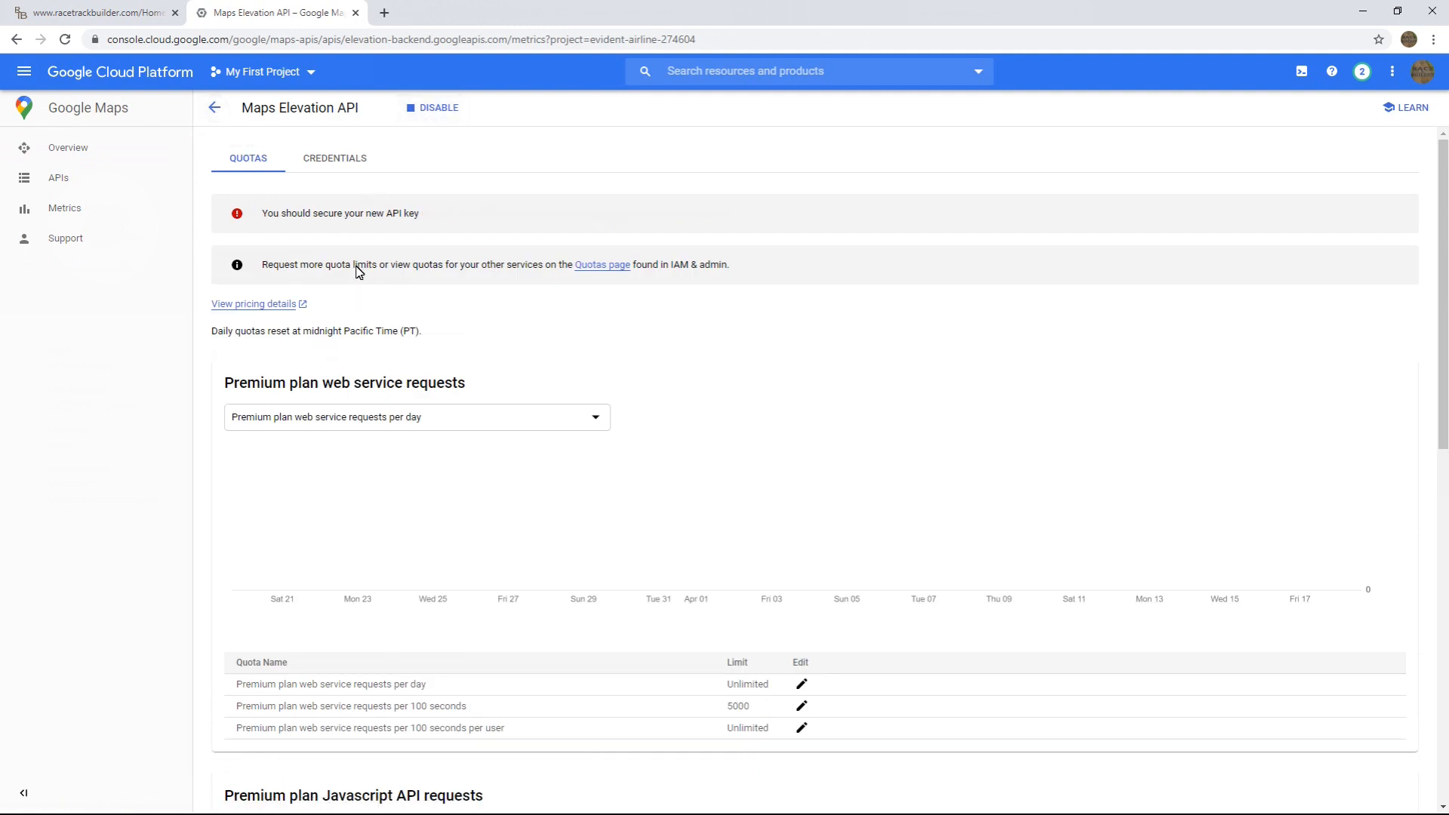
{"action": "mouse_move", "coordinate": [213, 108]}
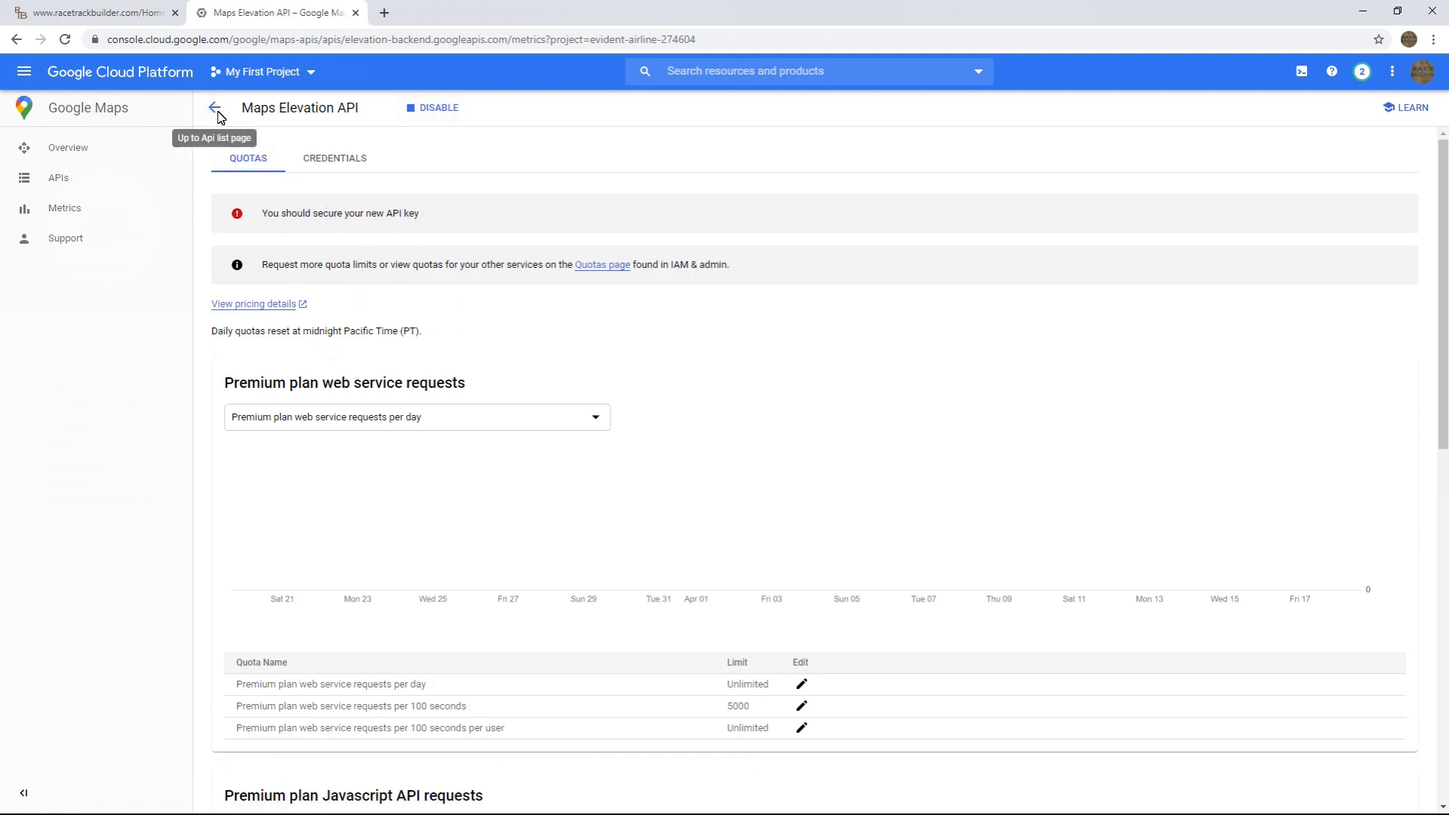
{"action": "left_click", "coordinate": [214, 108]}
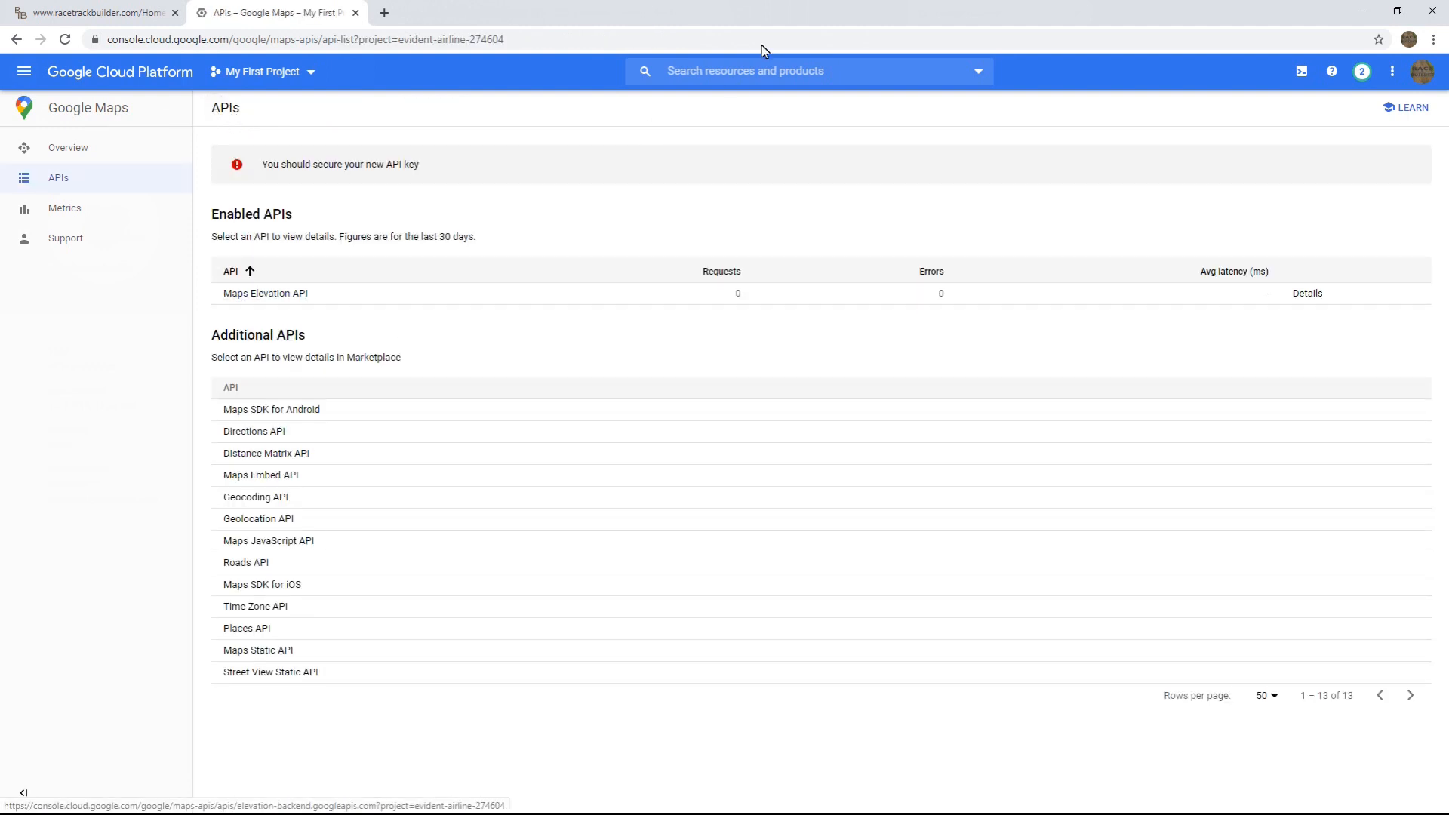
- Clear the empty search and go to the APIs & Services Library
{"action": "type", "text": "static maps"}
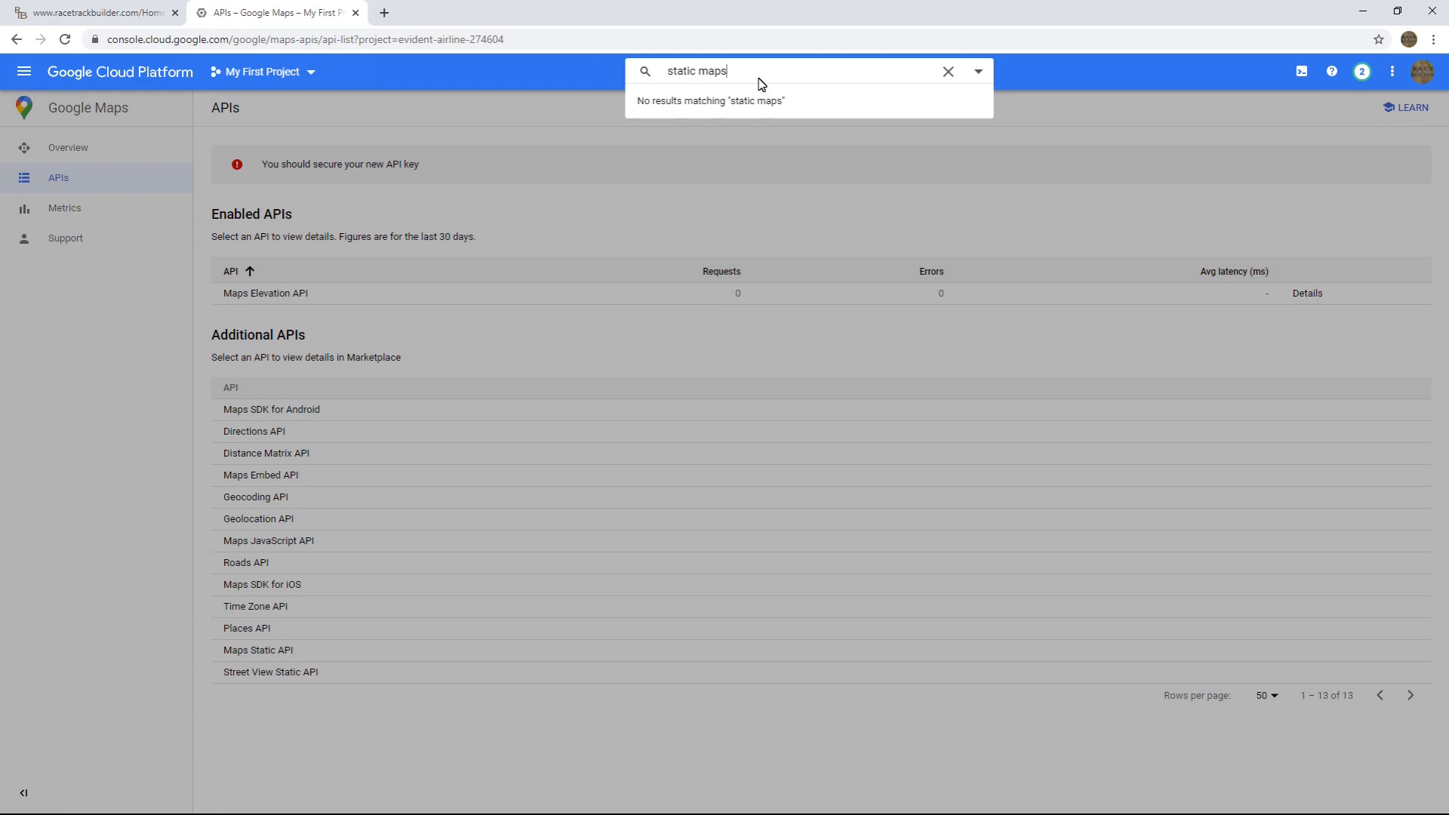
{"action": "left_click", "coordinate": [948, 71]}
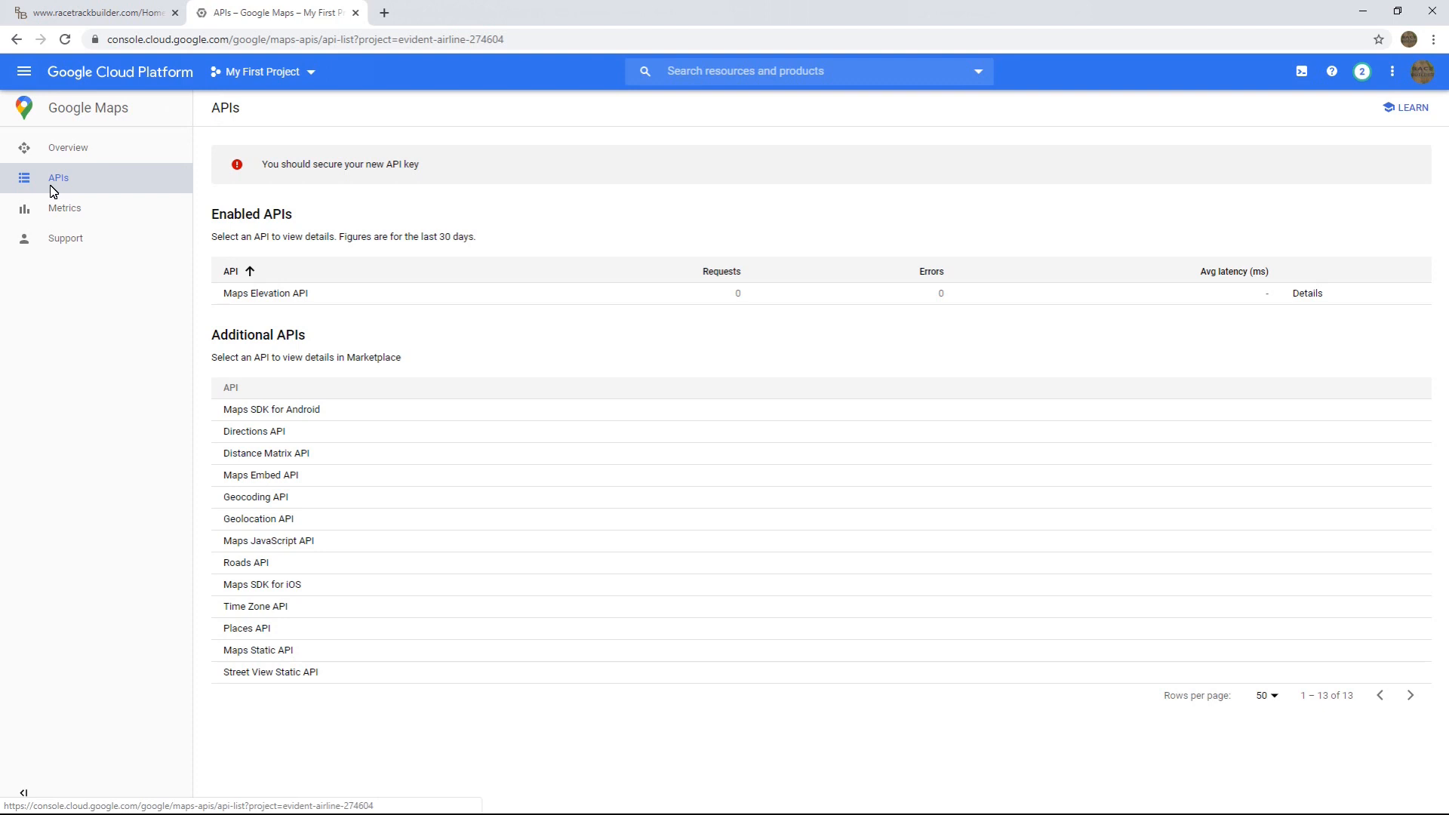
{"action": "mouse_move", "coordinate": [25, 71]}
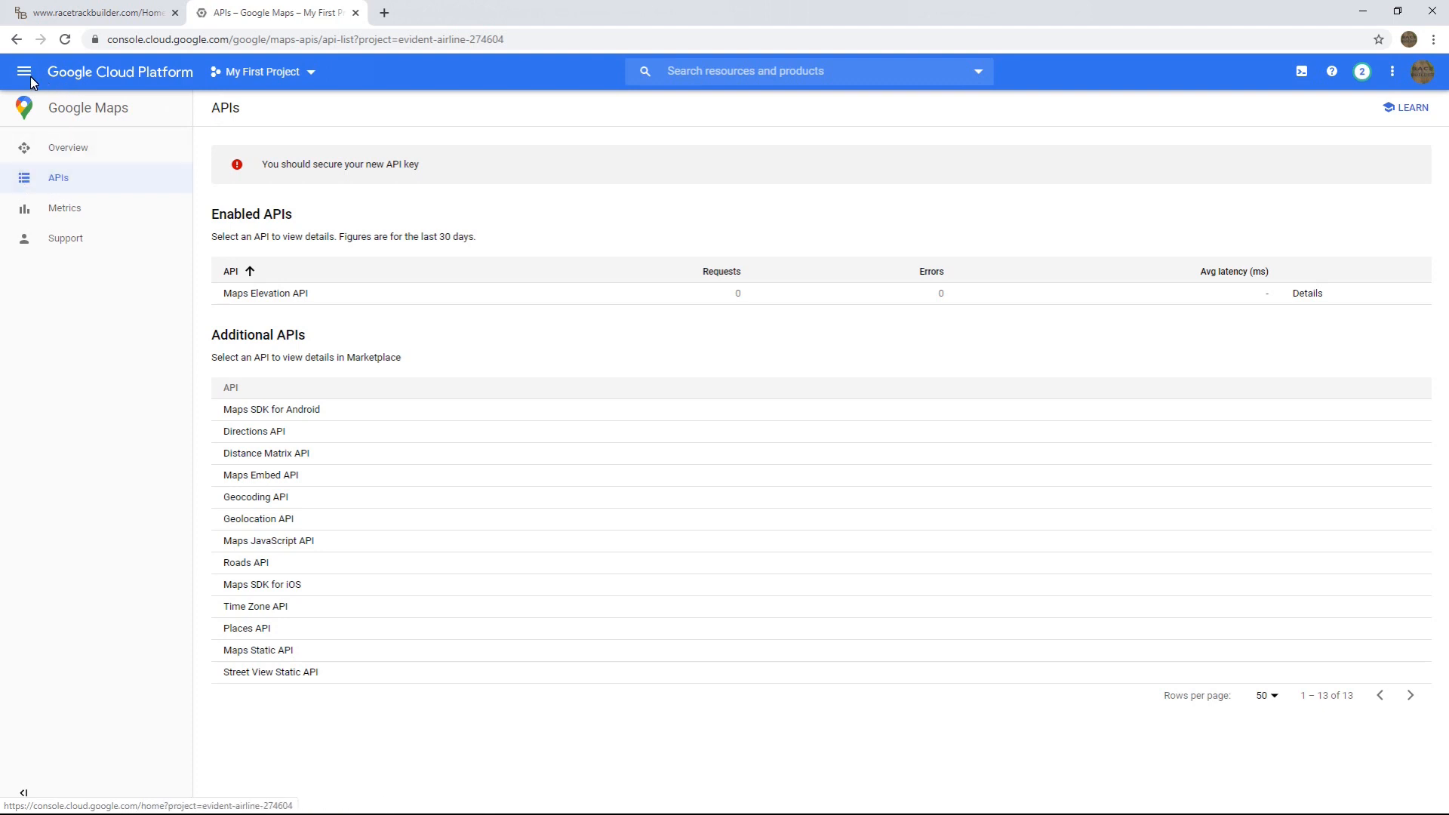
{"action": "left_click", "coordinate": [25, 71]}
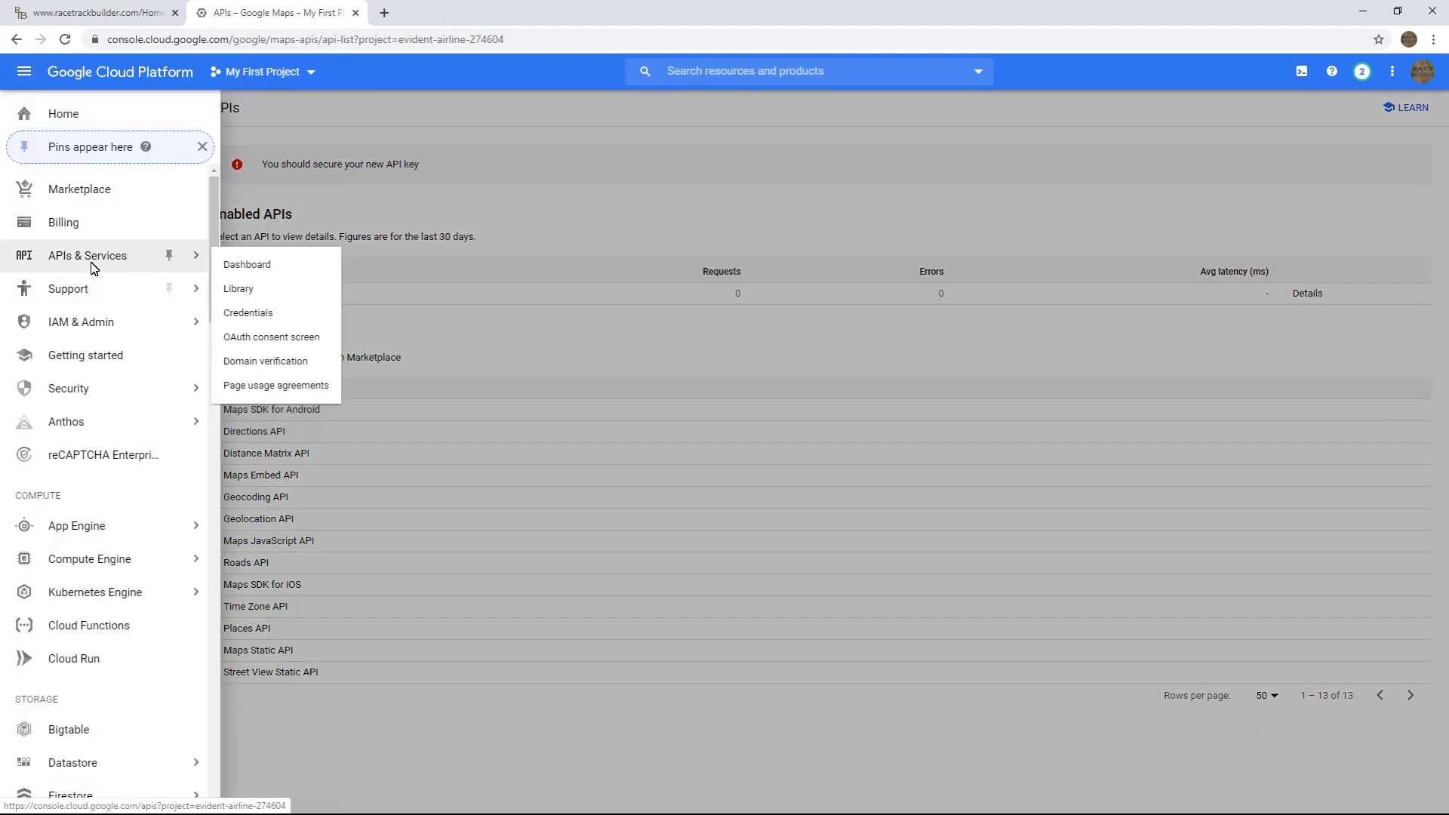
{"action": "left_click", "coordinate": [247, 264]}
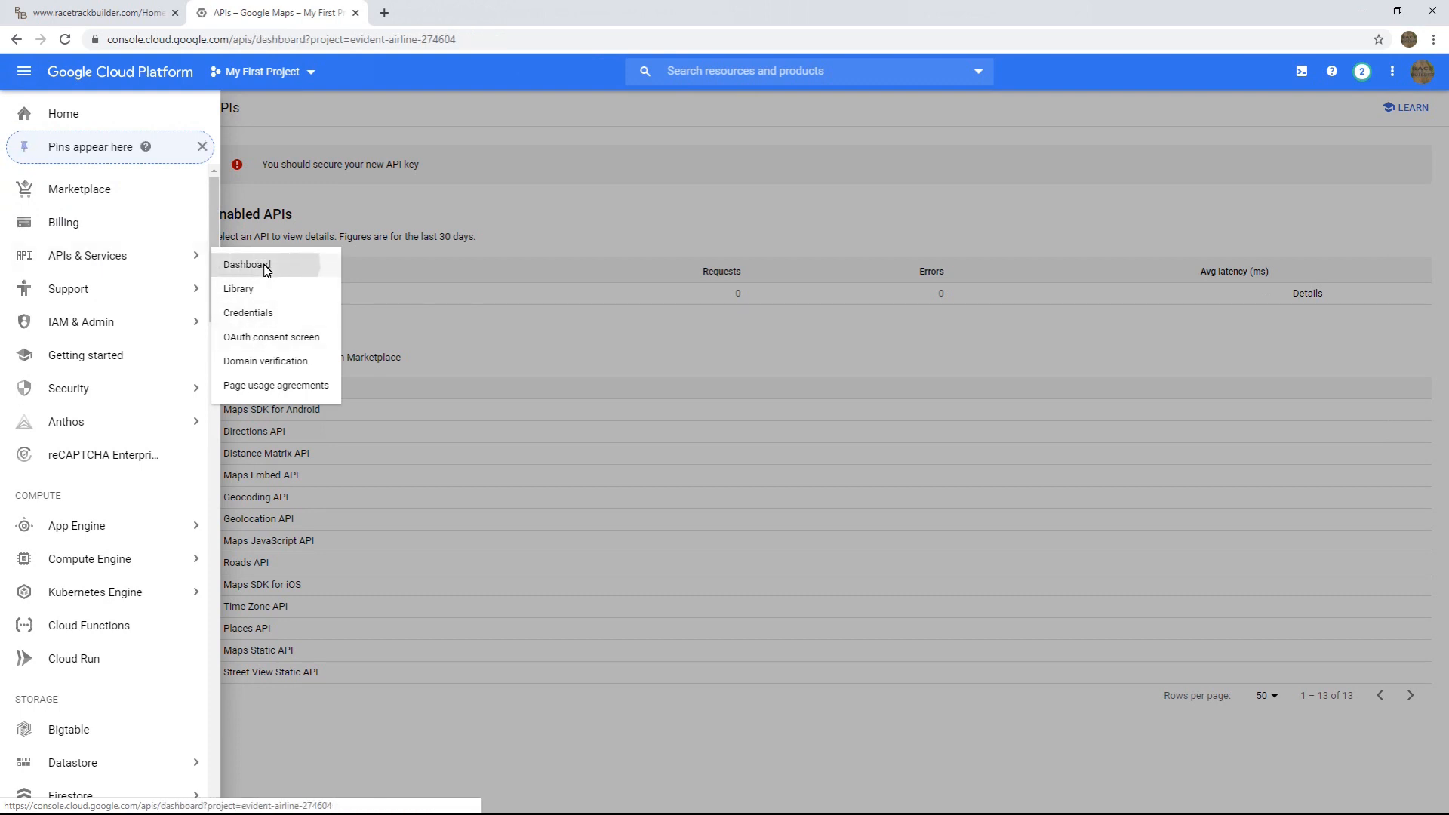
{"action": "left_click", "coordinate": [246, 265]}
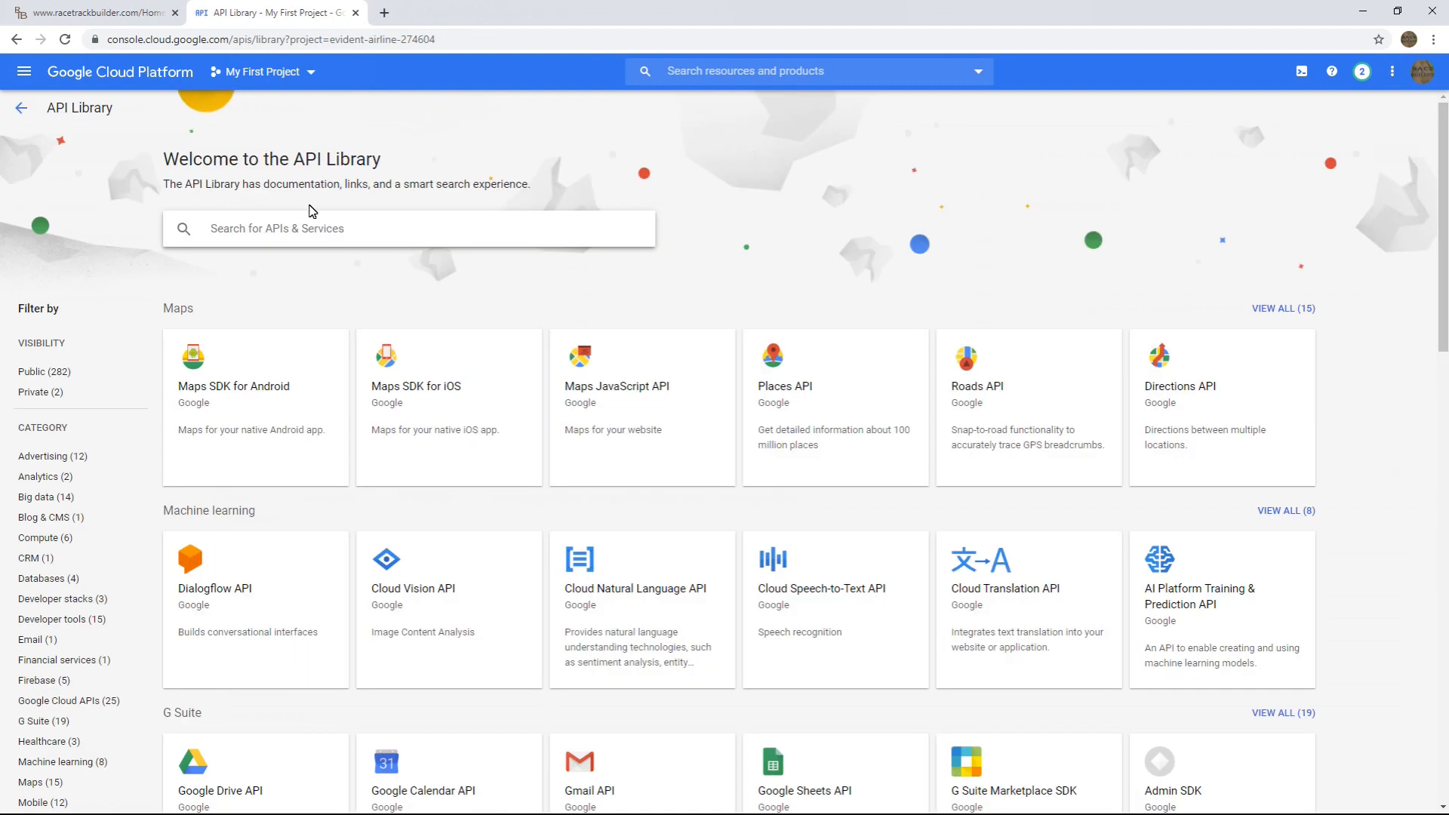
- Search the library for 'static maps' and enable the Maps Static API
{"action": "type", "text": "static maps"}
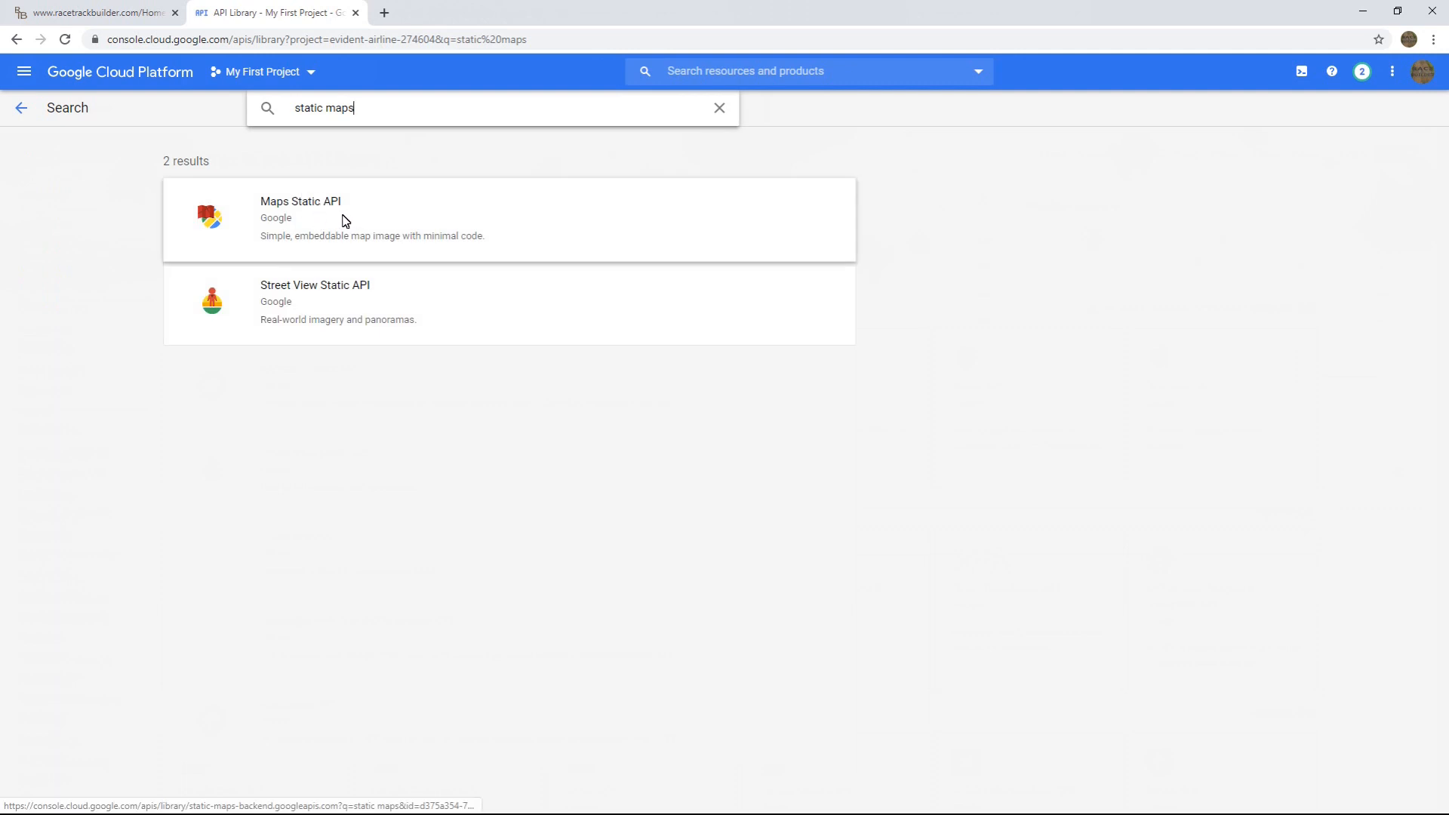
{"action": "mouse_move", "coordinate": [339, 222]}
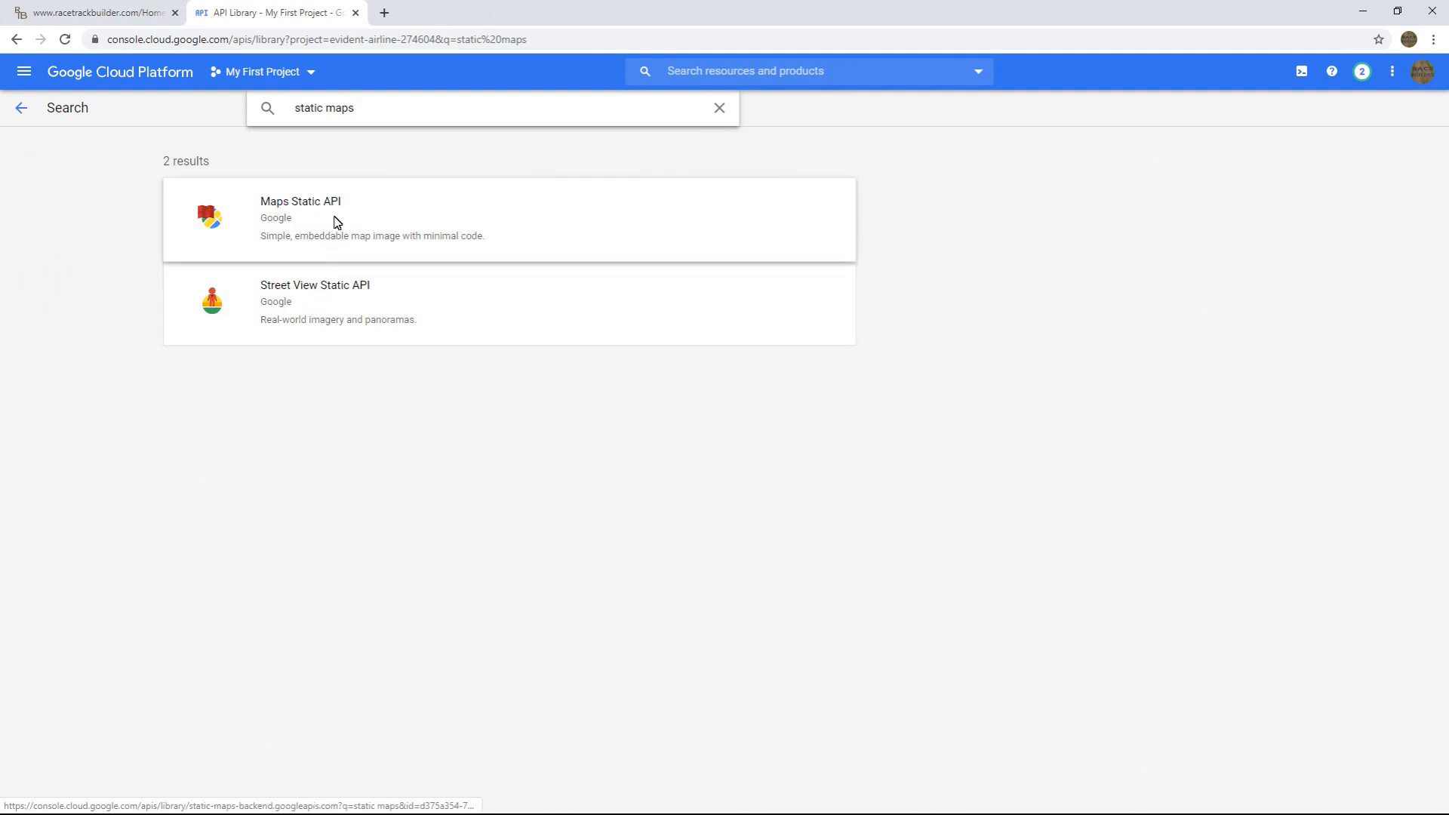
{"action": "mouse_move", "coordinate": [291, 219]}
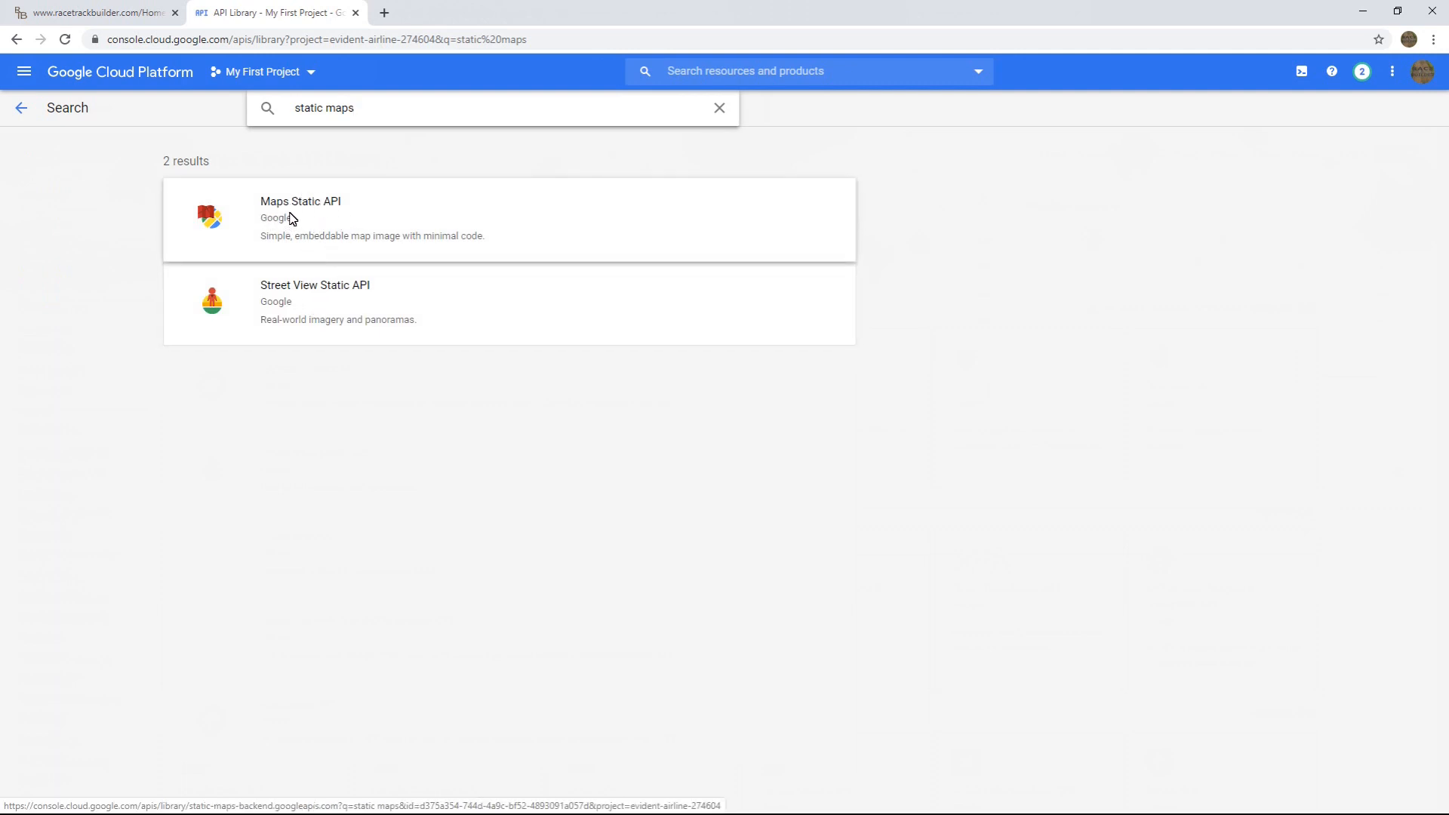
{"action": "left_click", "coordinate": [301, 217]}
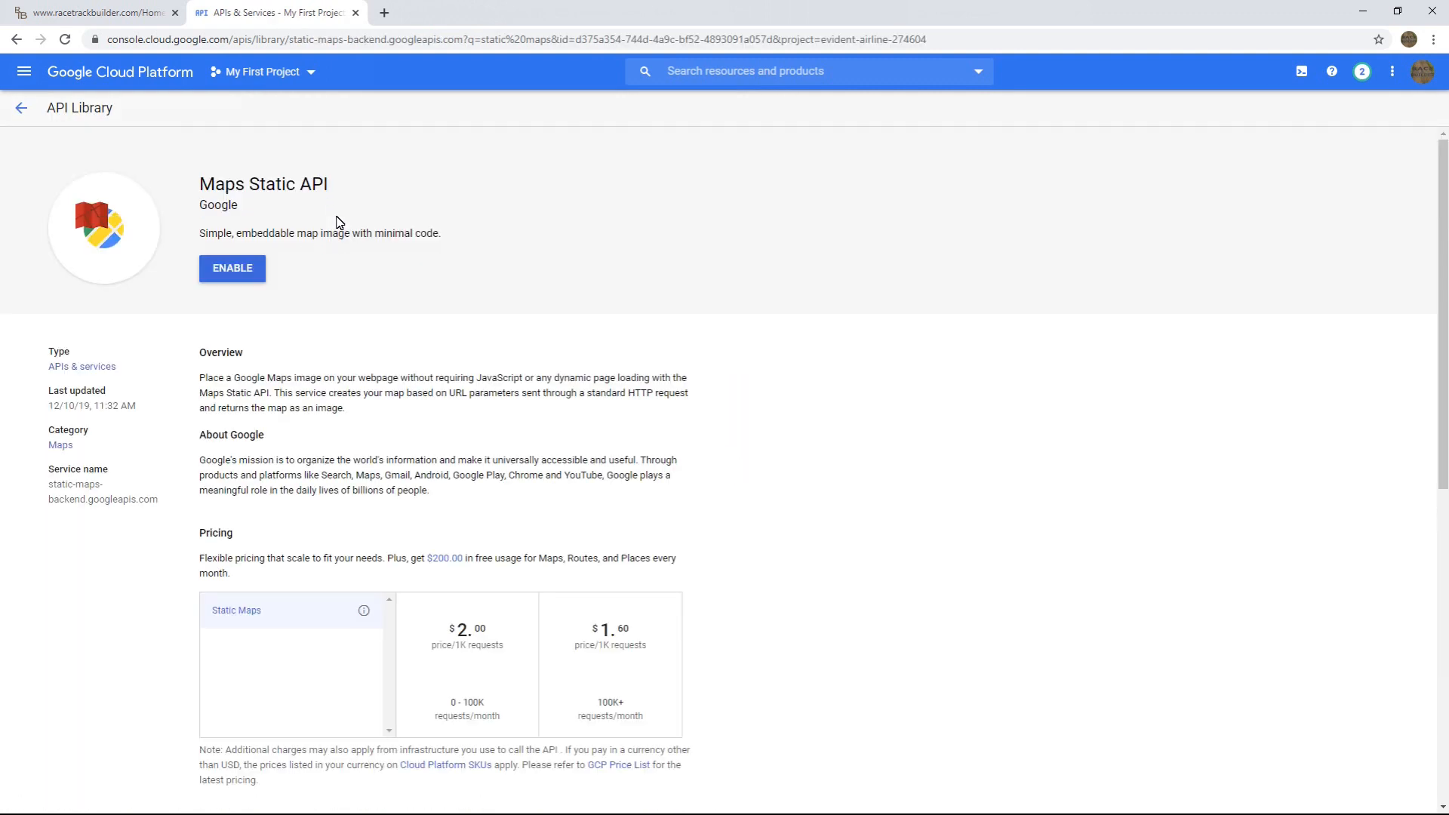
{"action": "left_click", "coordinate": [232, 268]}
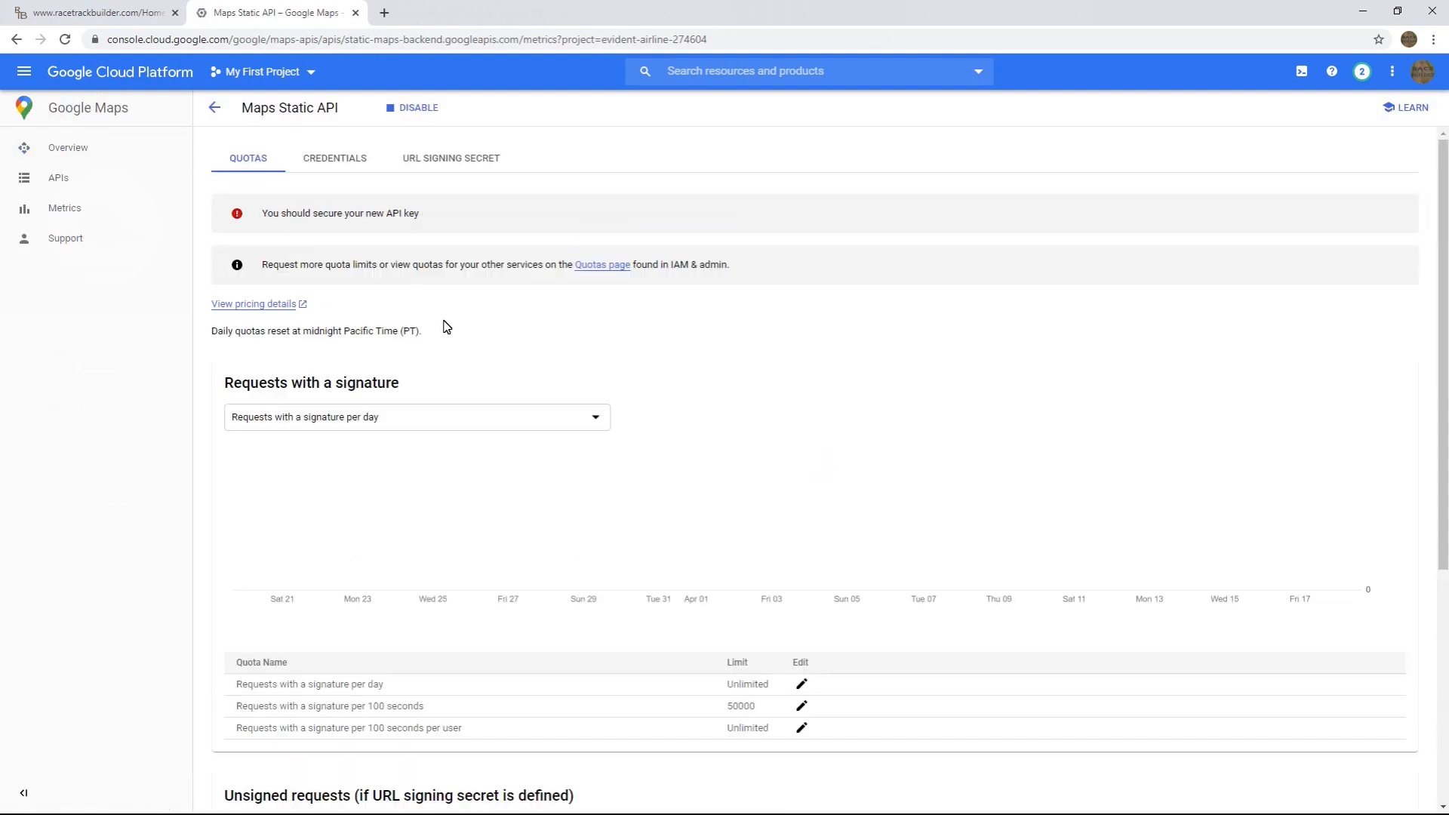
{"action": "left_click", "coordinate": [335, 158]}
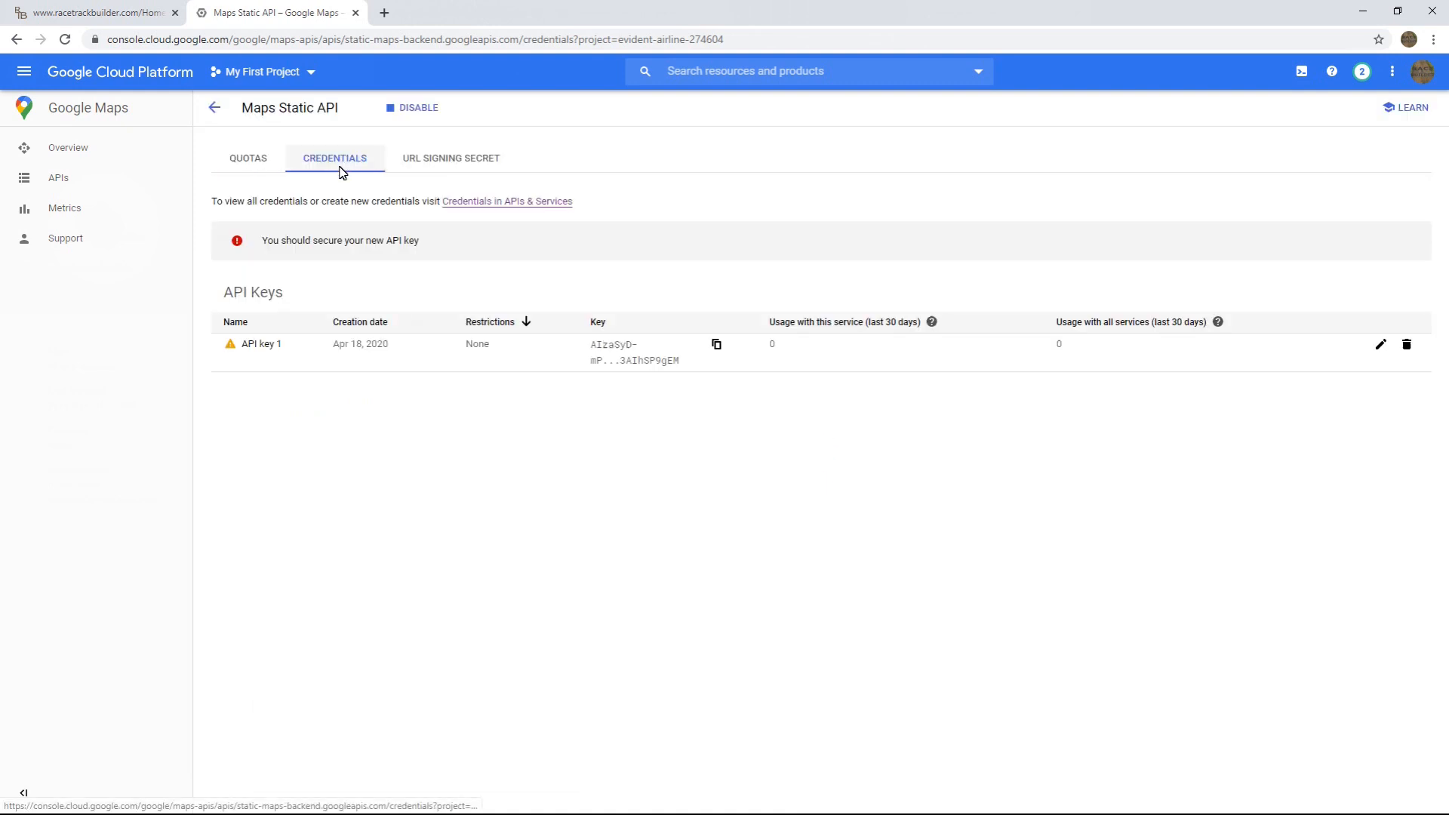
{"action": "mouse_move", "coordinate": [261, 344]}
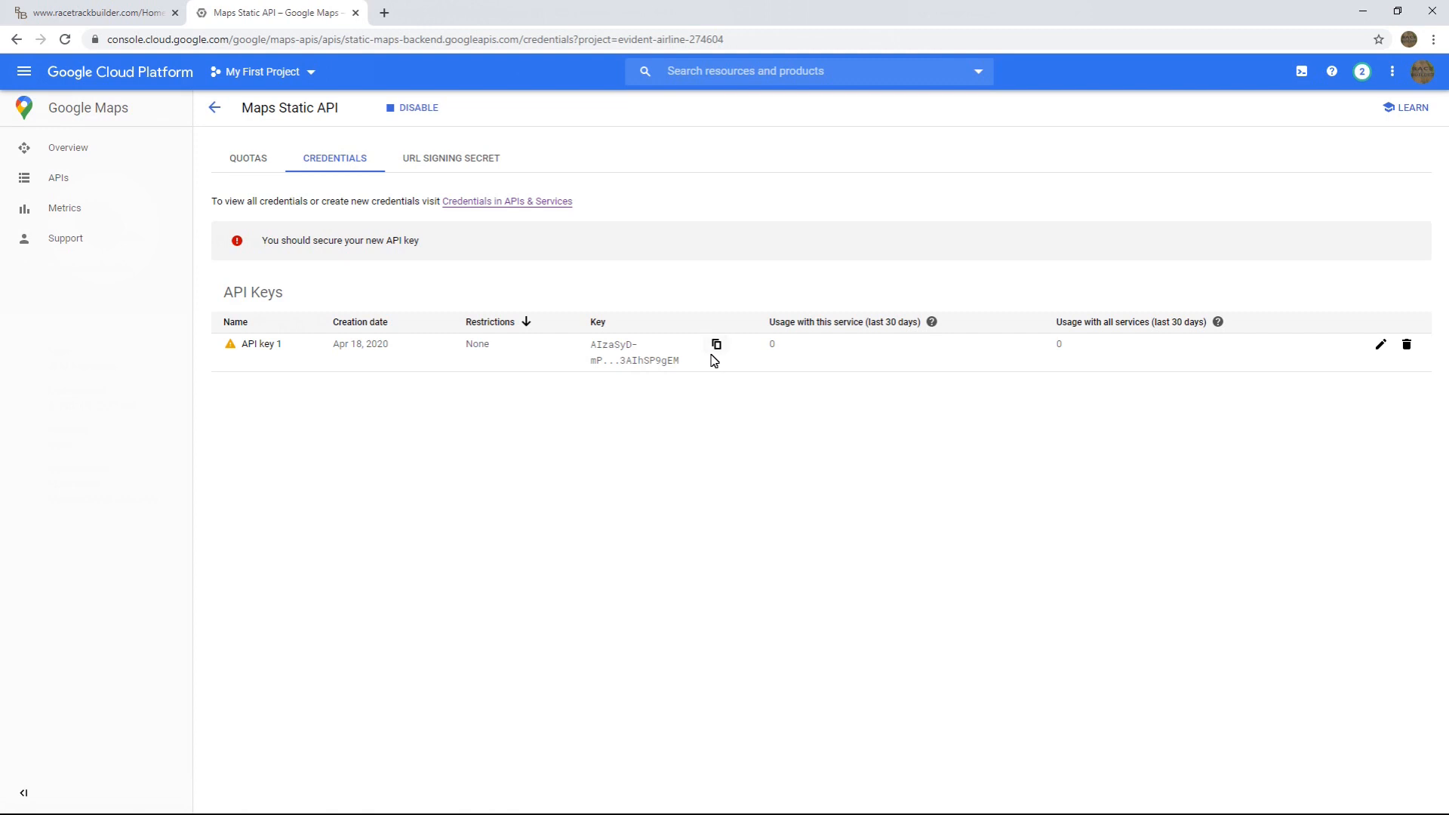
{"action": "mouse_move", "coordinate": [262, 345]}
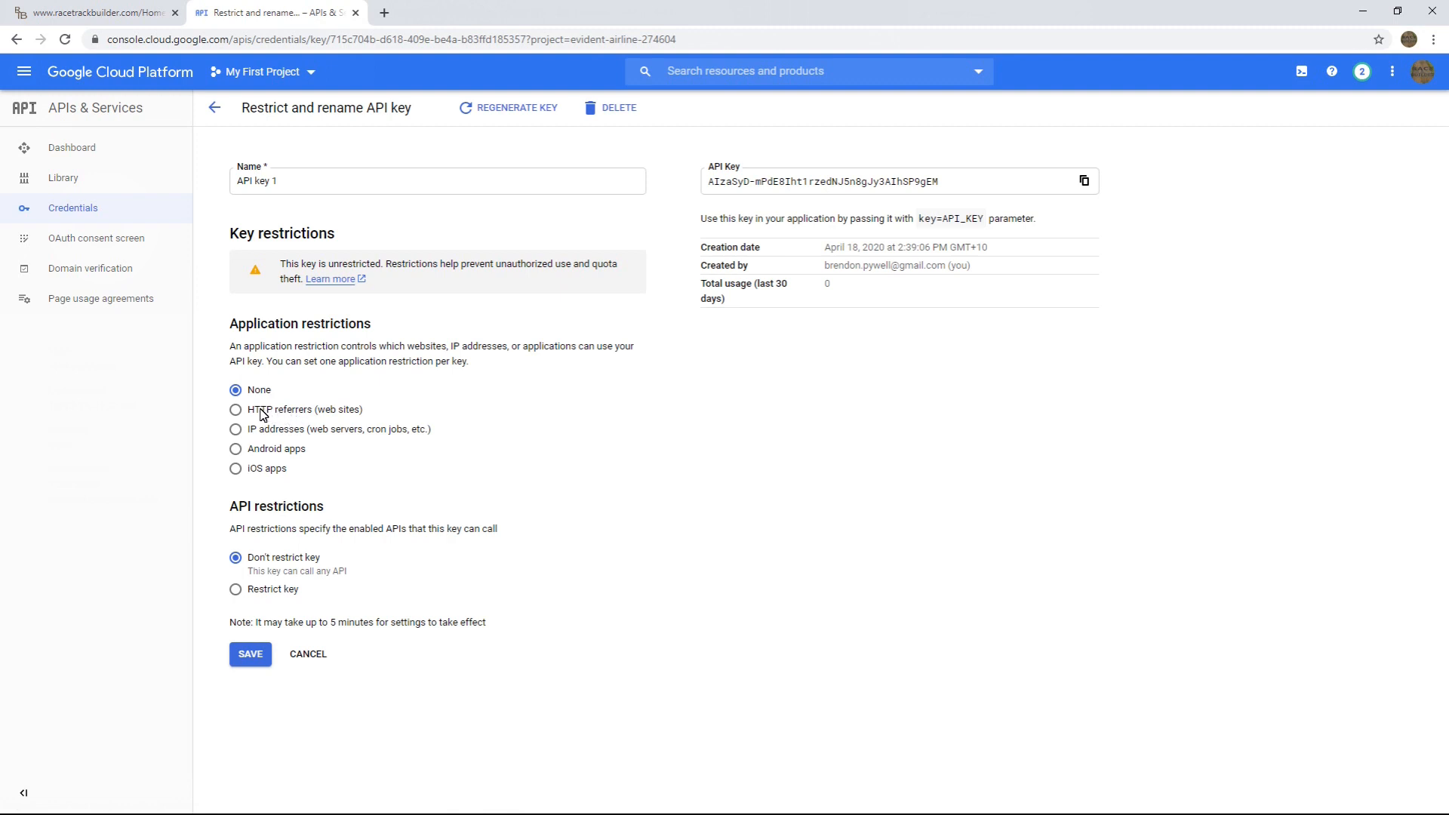
{"action": "mouse_move", "coordinate": [279, 417]}
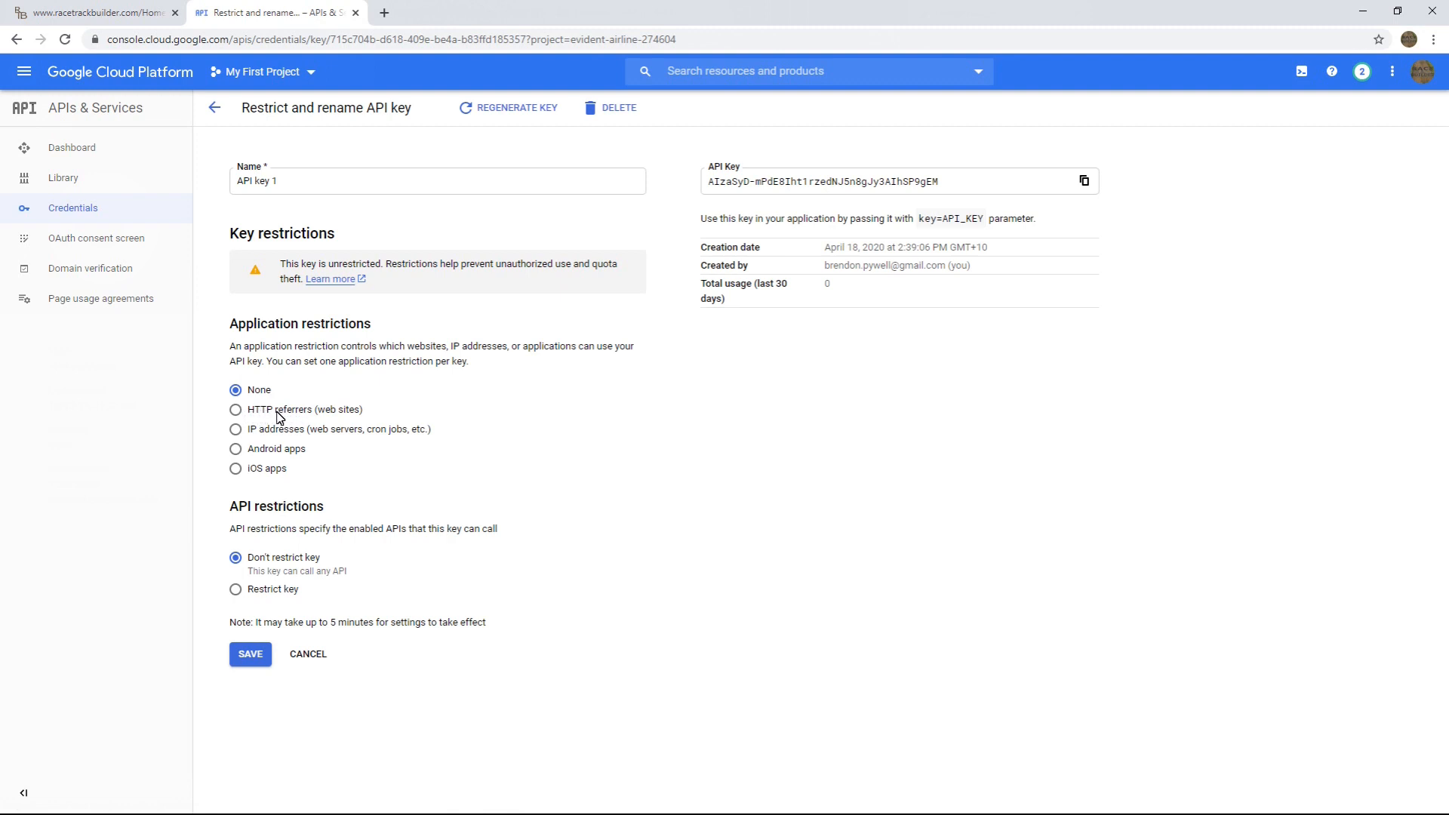
- Restrict API key 1 to HTTP referrers and the Maps Static and Elevation APIs, then save
{"action": "left_click", "coordinate": [236, 409]}
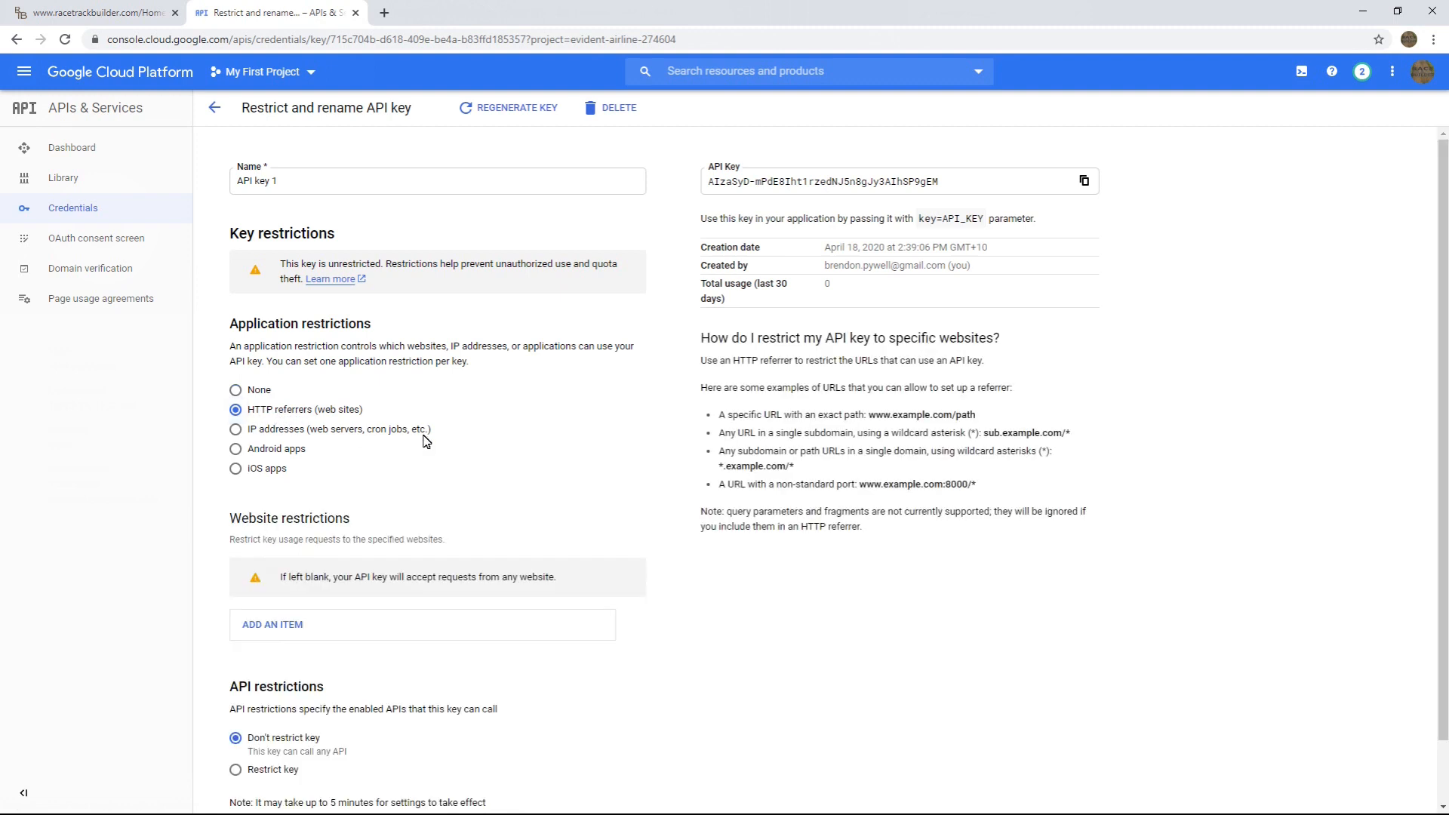
{"action": "scroll", "scroll_direction": "down", "scroll_amount": 3}
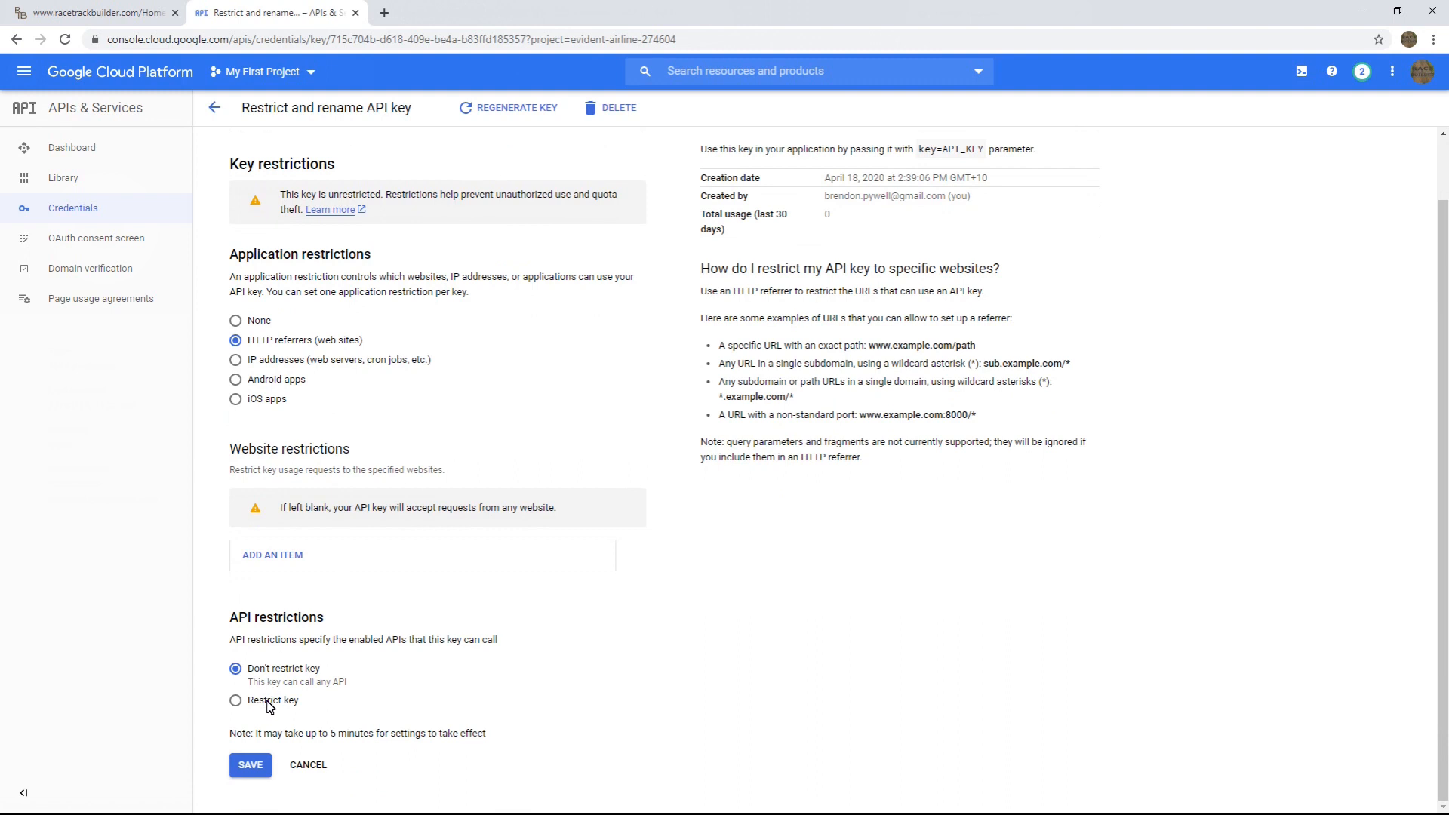
{"action": "left_click", "coordinate": [236, 700]}
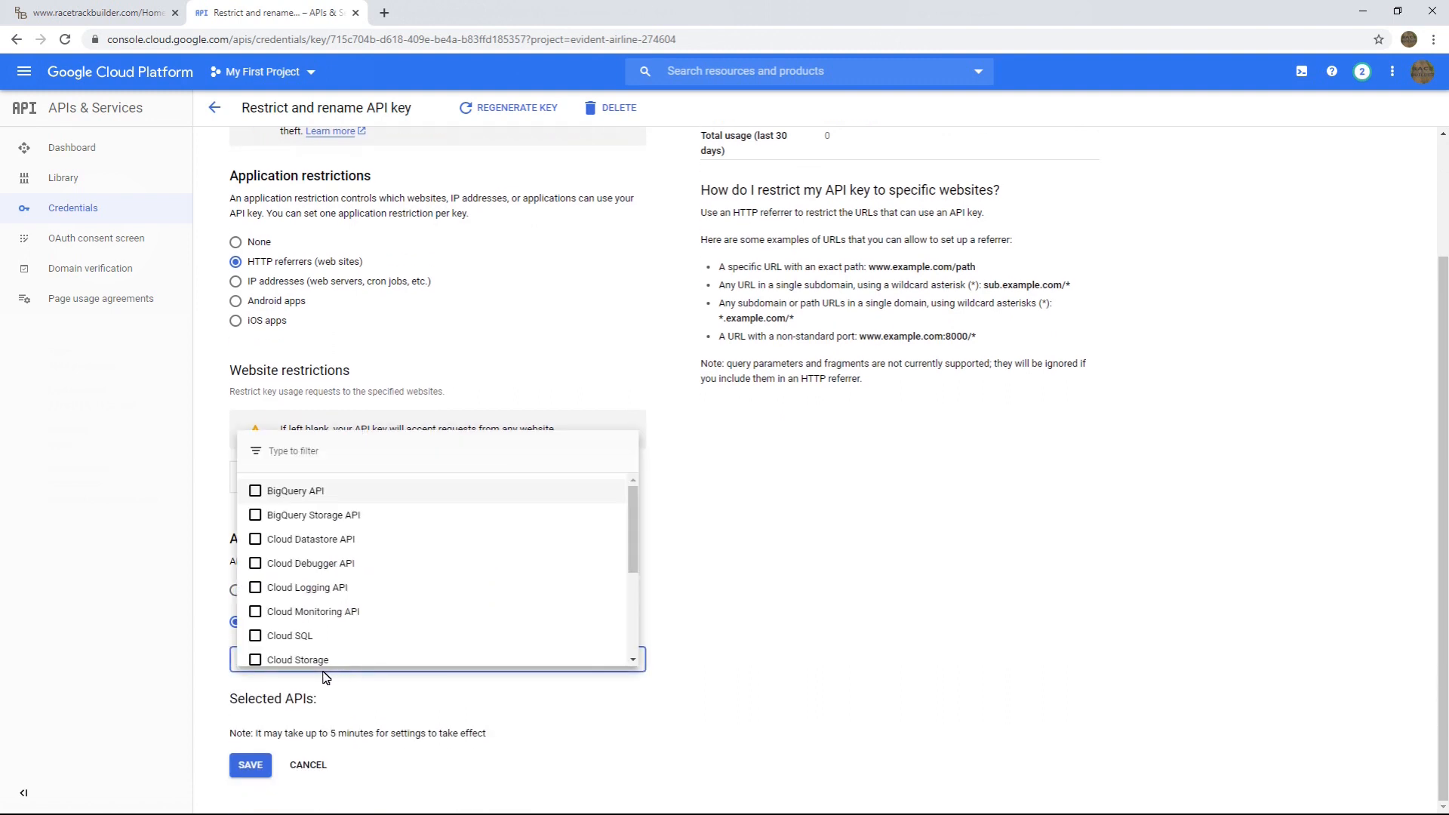
{"action": "mouse_move", "coordinate": [374, 703]}
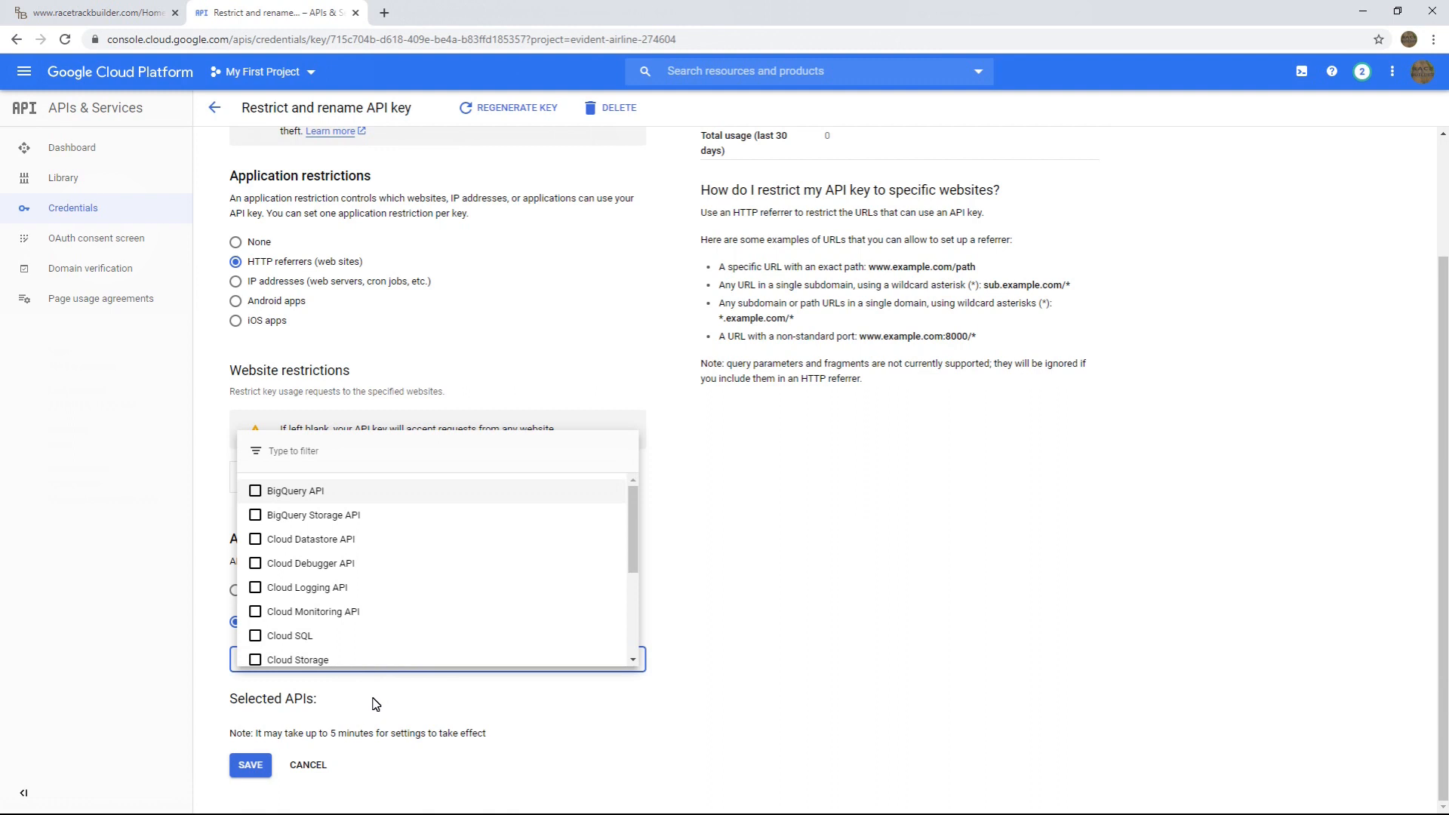
{"action": "scroll", "scroll_direction": "down", "scroll_amount": 3}
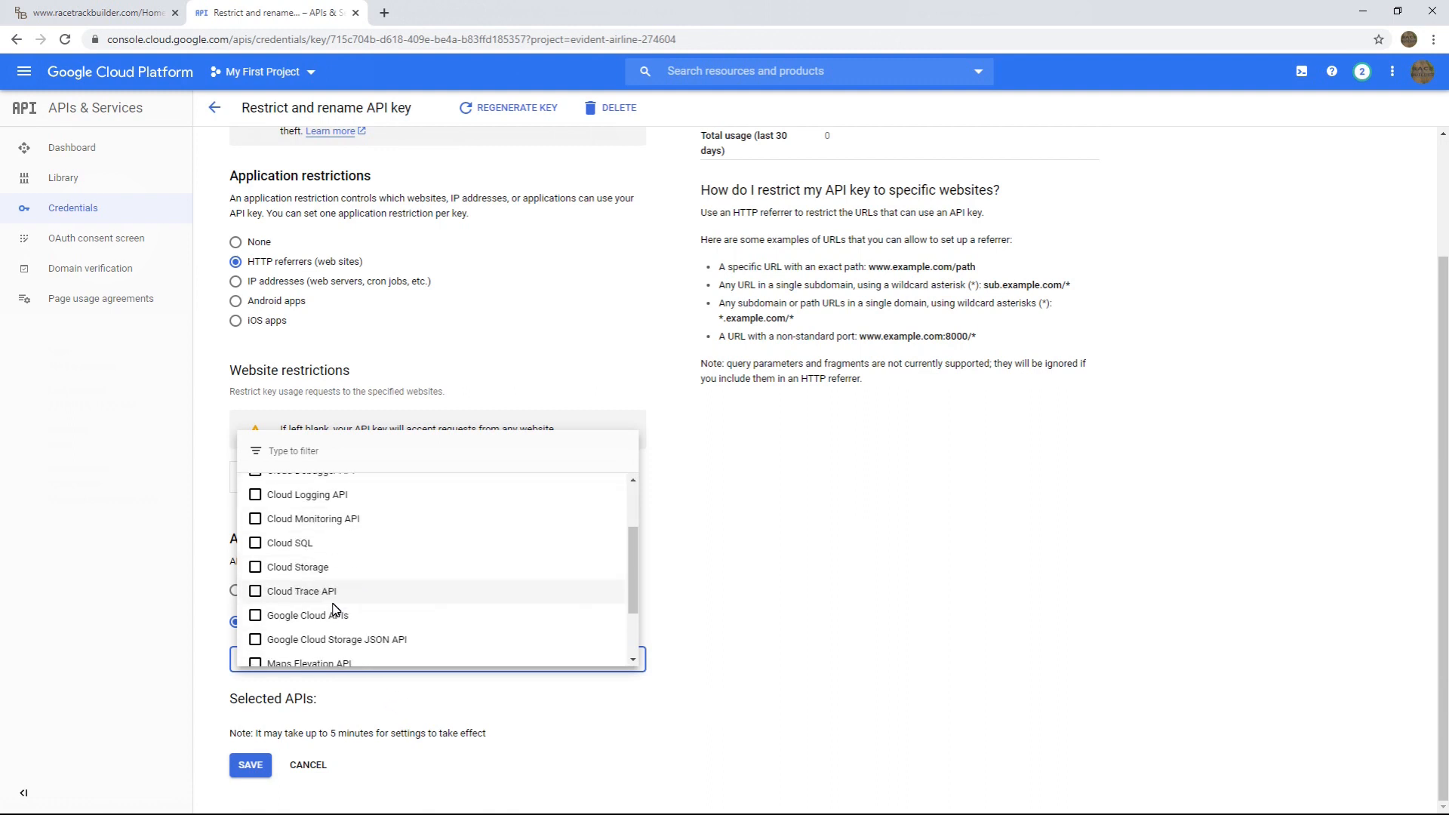
{"action": "scroll", "scroll_direction": "down", "scroll_amount": 3}
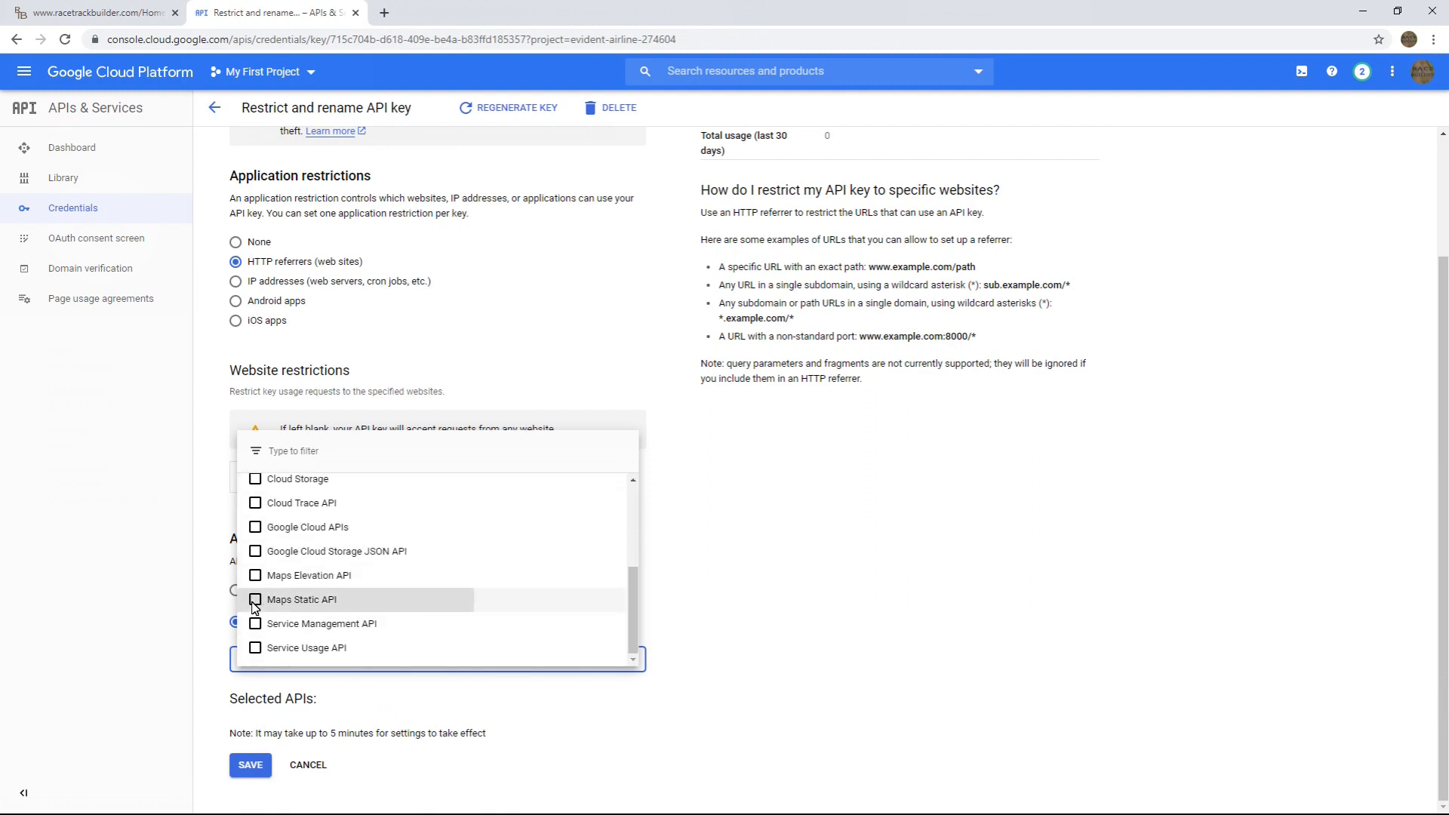
{"action": "left_click", "coordinate": [255, 575]}
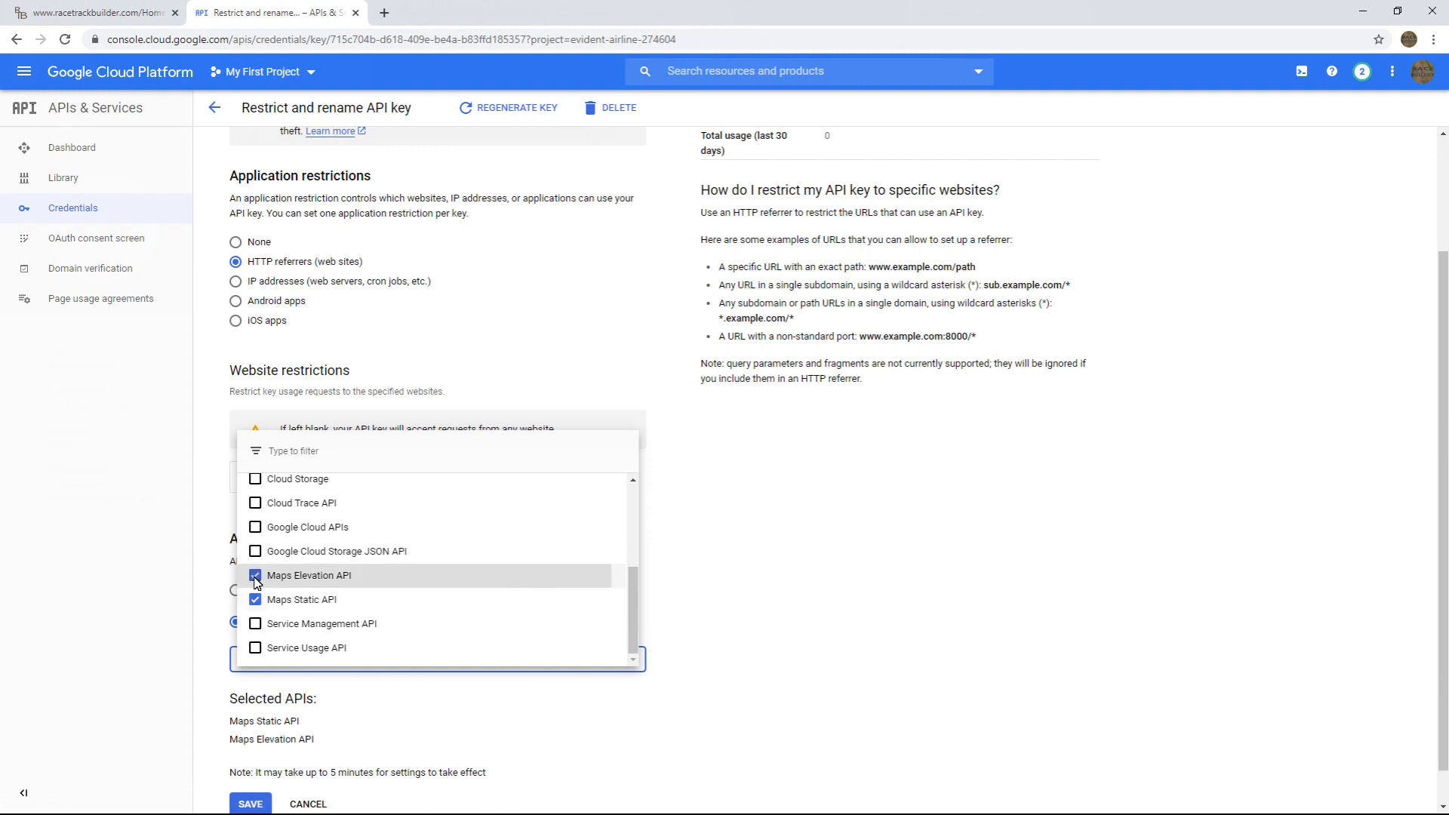
{"action": "left_click", "coordinate": [255, 575]}
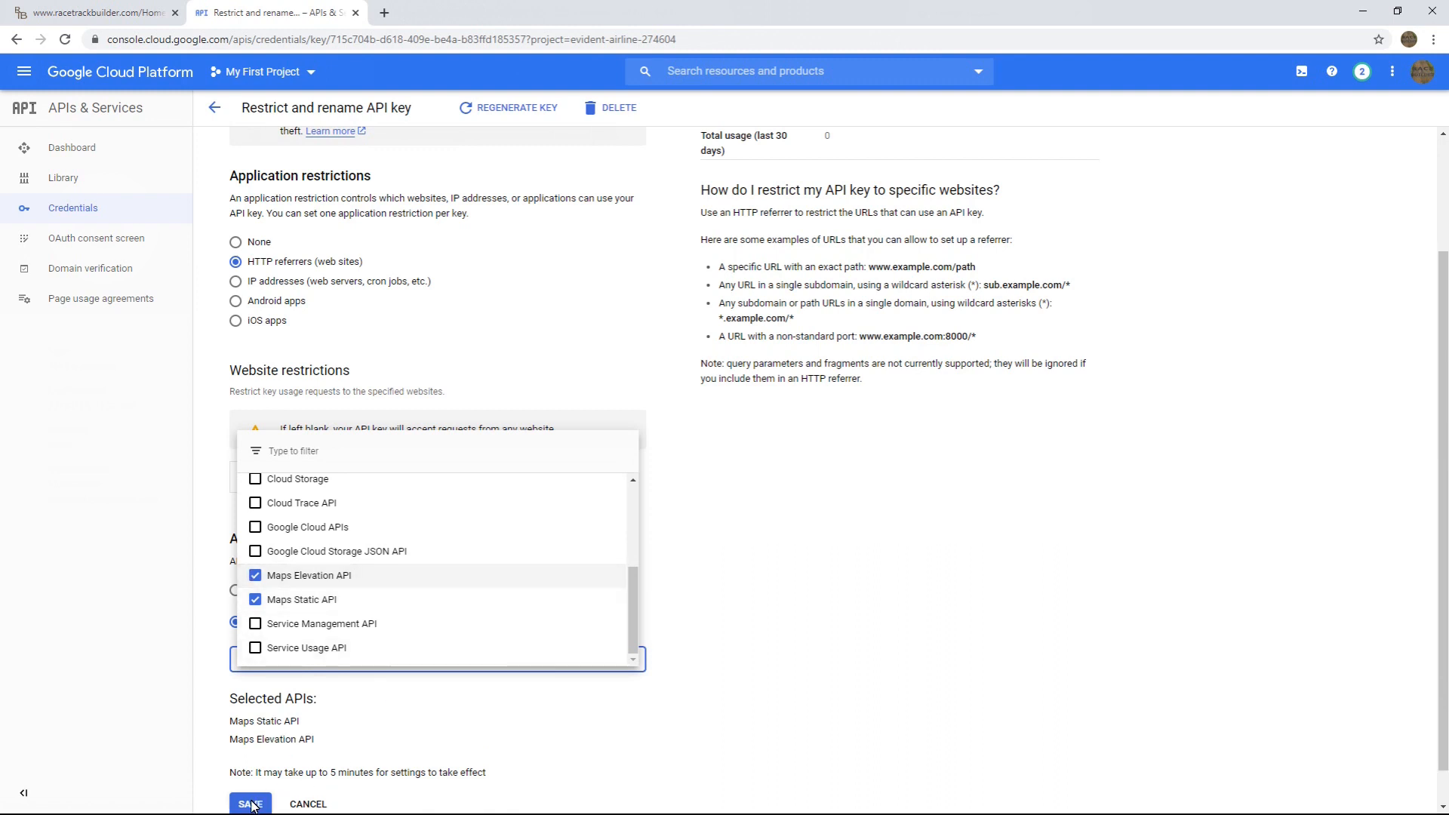
{"action": "left_click", "coordinate": [250, 801]}
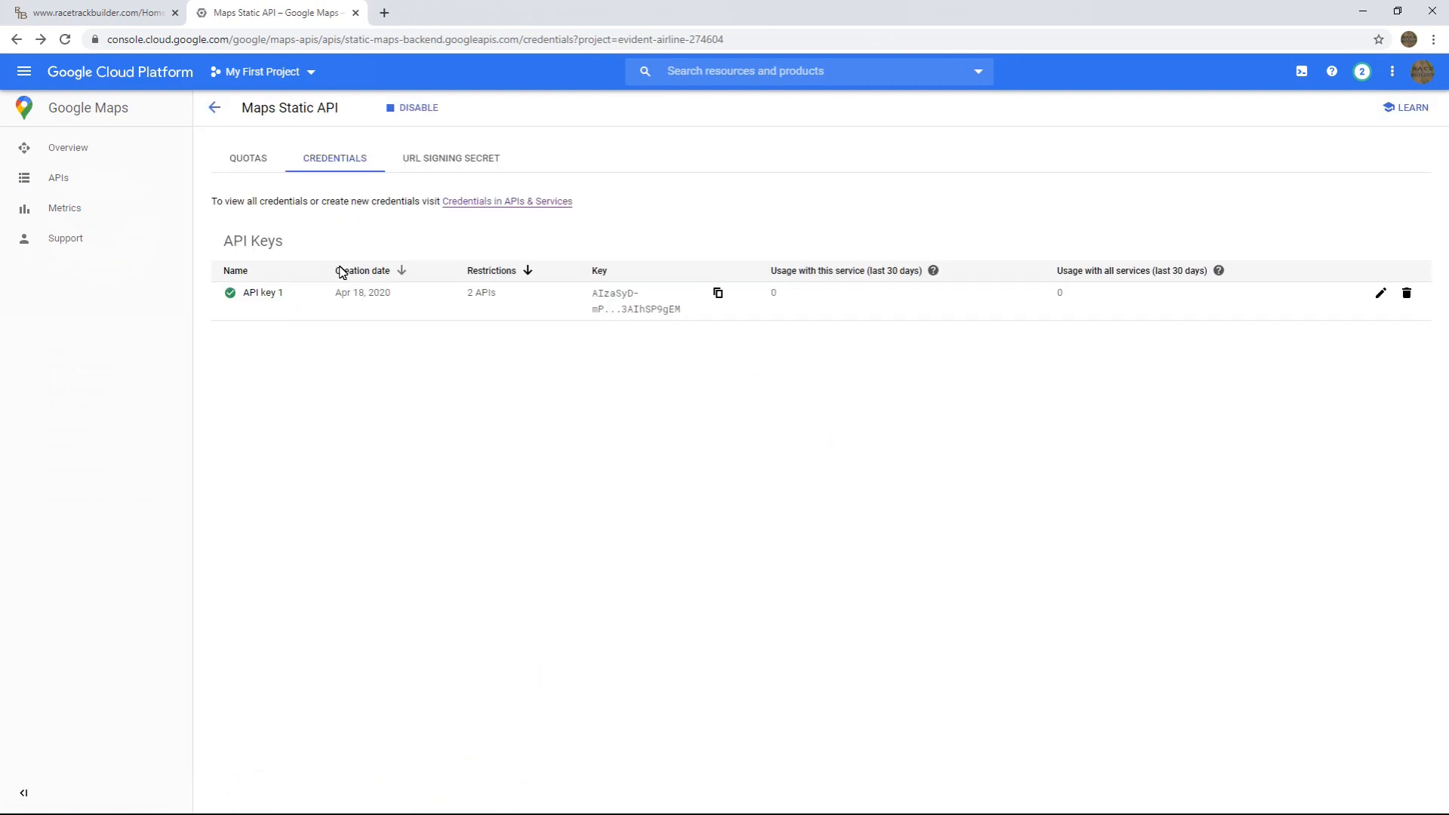
- Confirm the Maps Elevation API credentials list API key 1 as restricted
{"action": "left_click", "coordinate": [235, 271]}
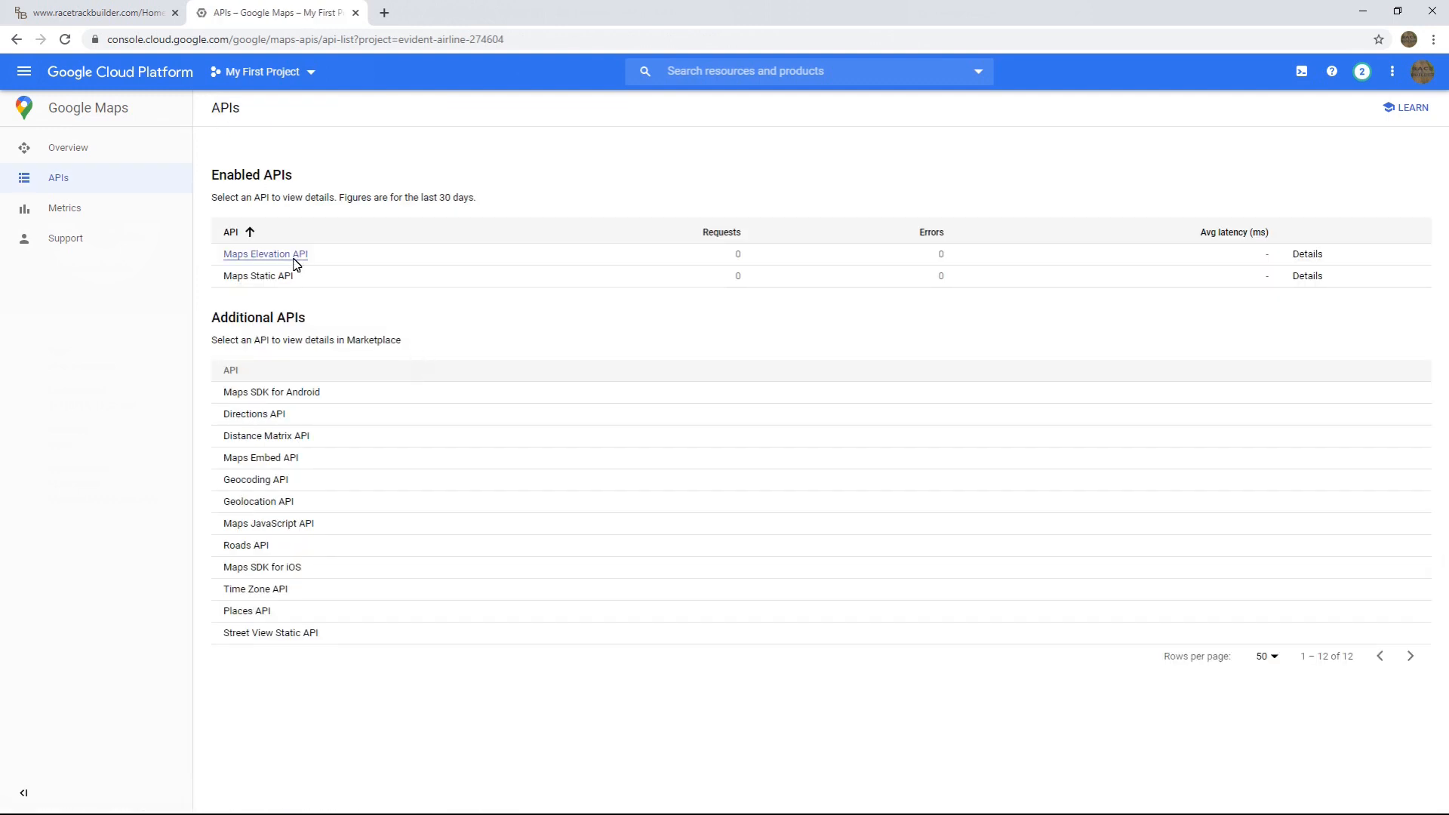
{"action": "mouse_move", "coordinate": [271, 257]}
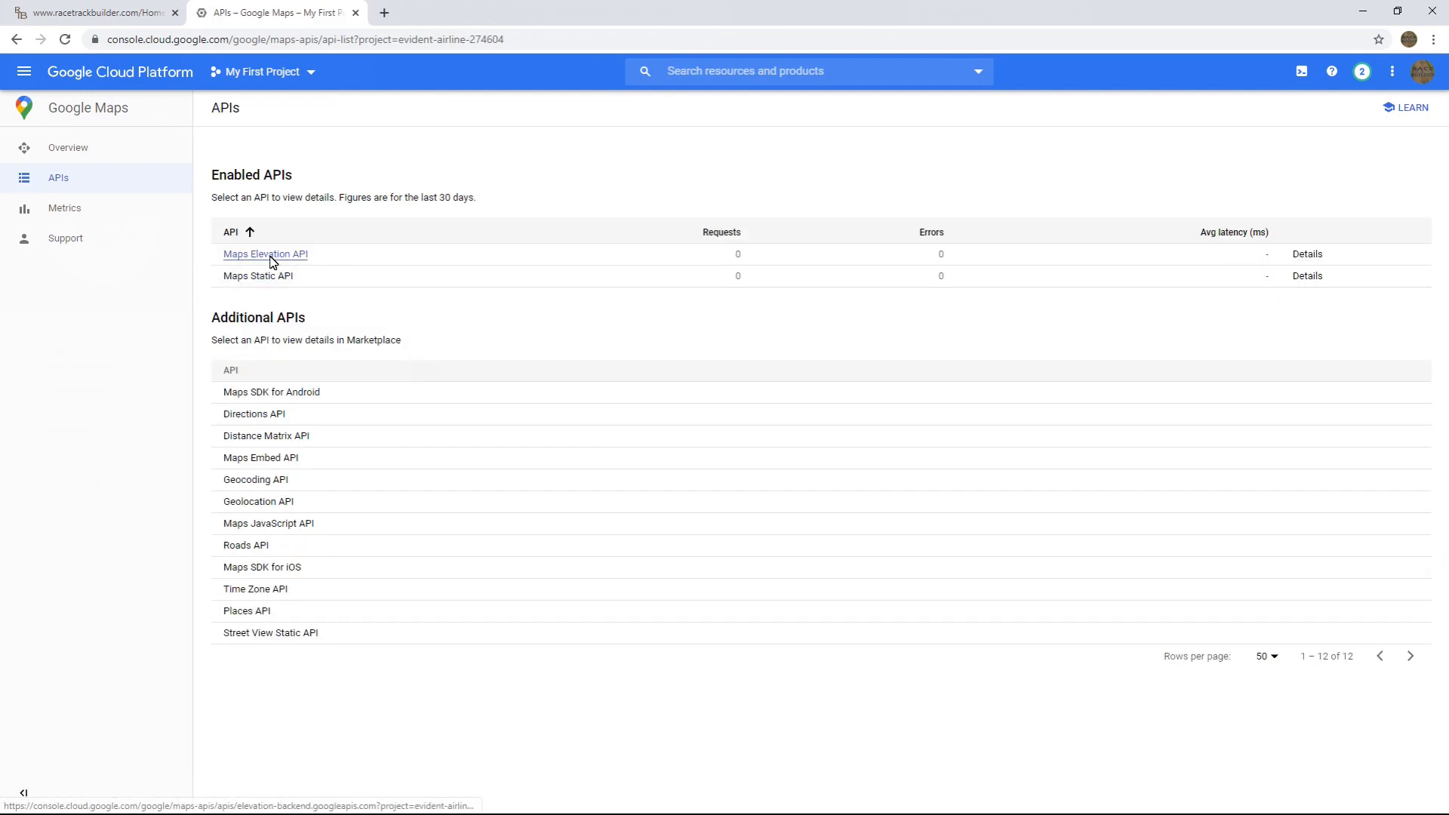
{"action": "left_click", "coordinate": [265, 254]}
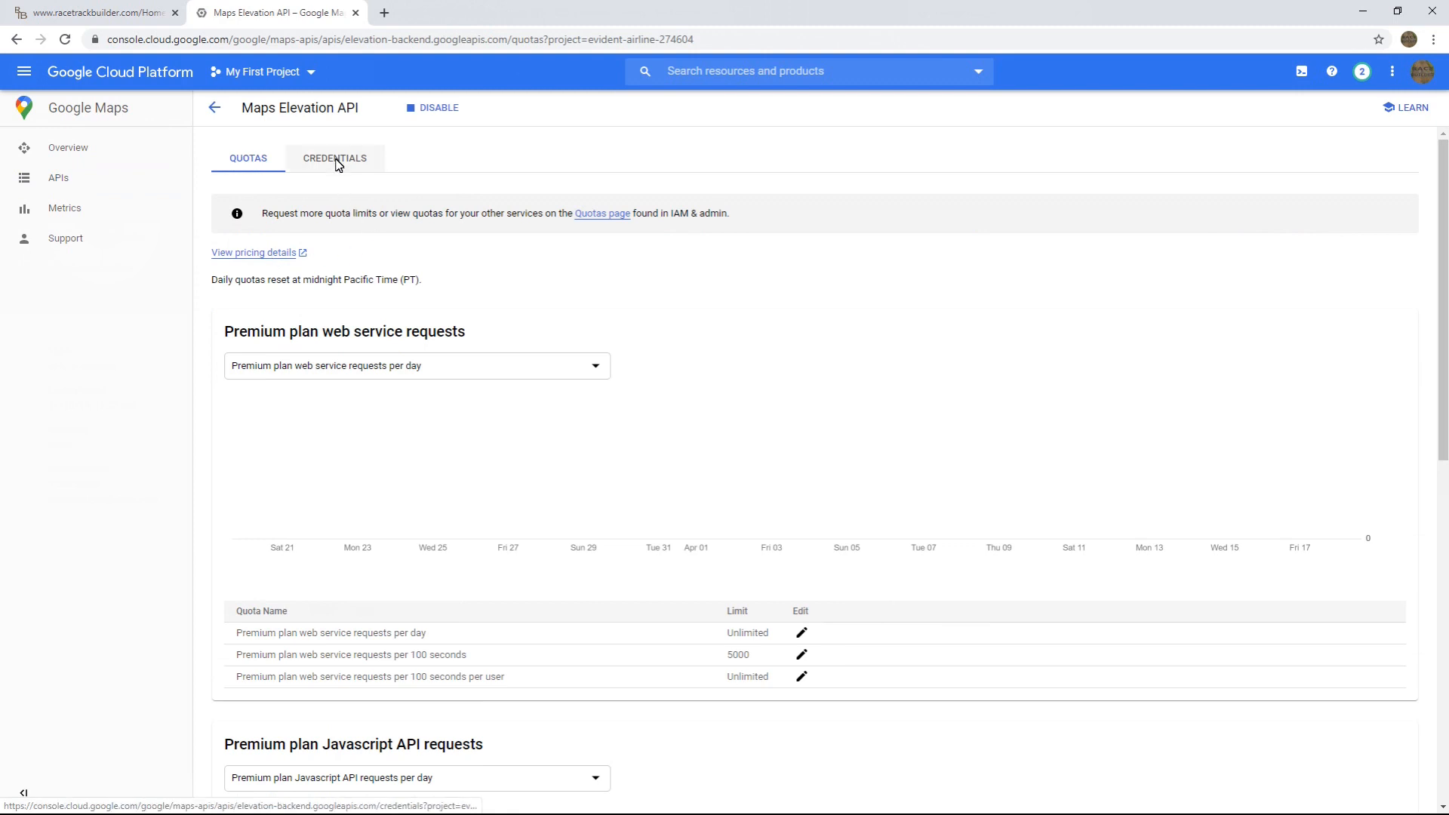
{"action": "left_click", "coordinate": [335, 158]}
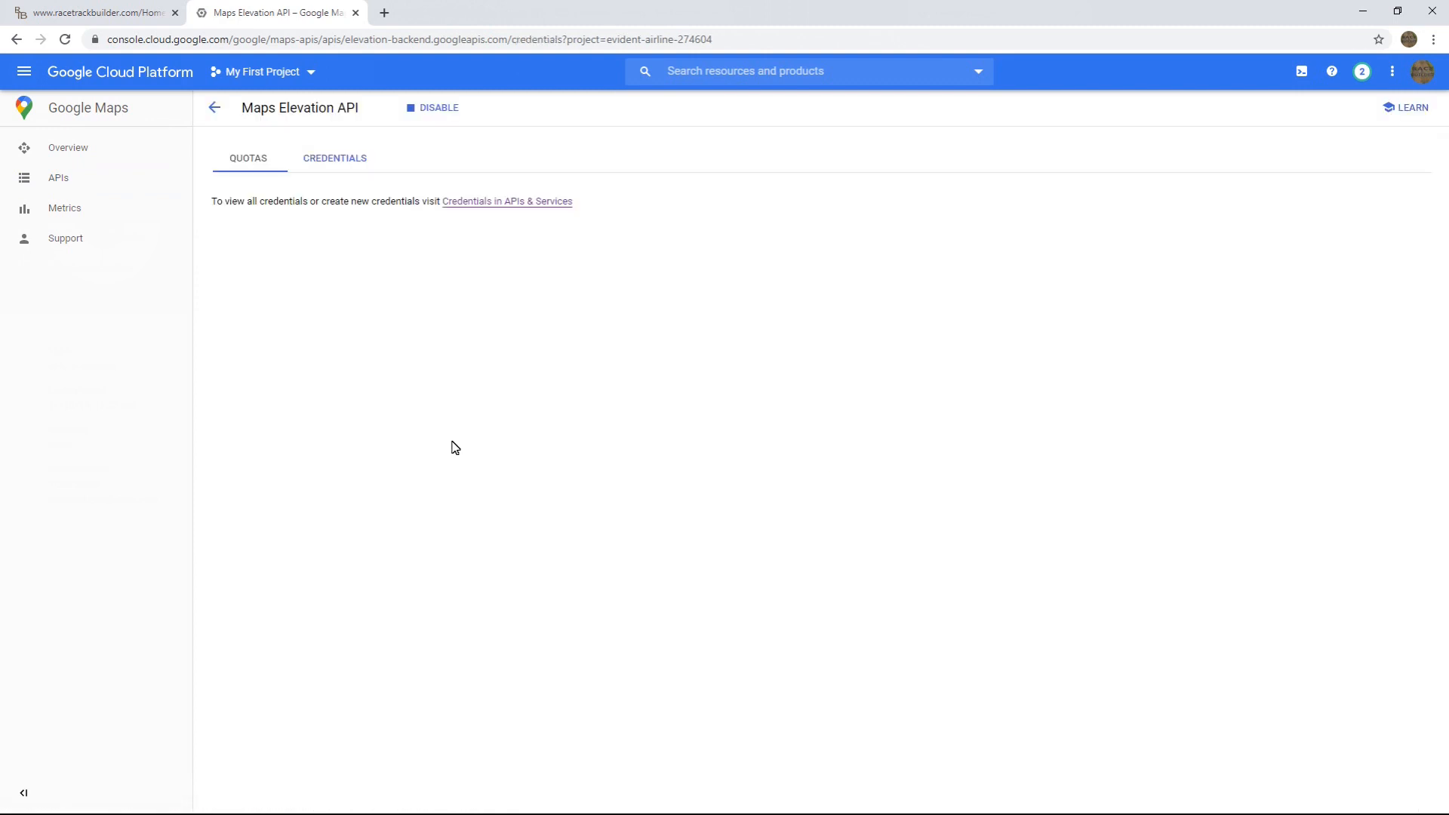
{"action": "left_click", "coordinate": [334, 157]}
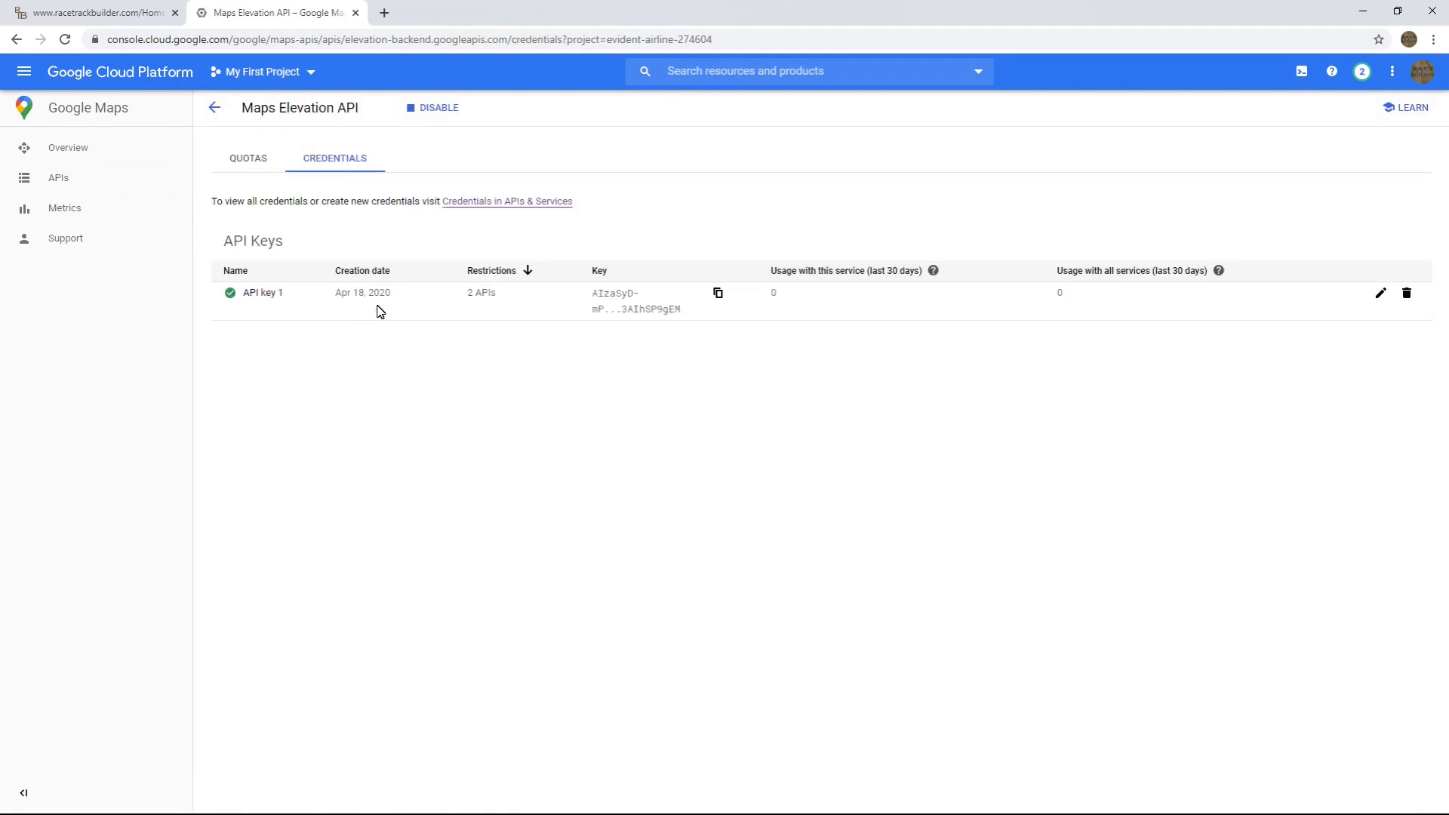
{"action": "mouse_move", "coordinate": [214, 107]}
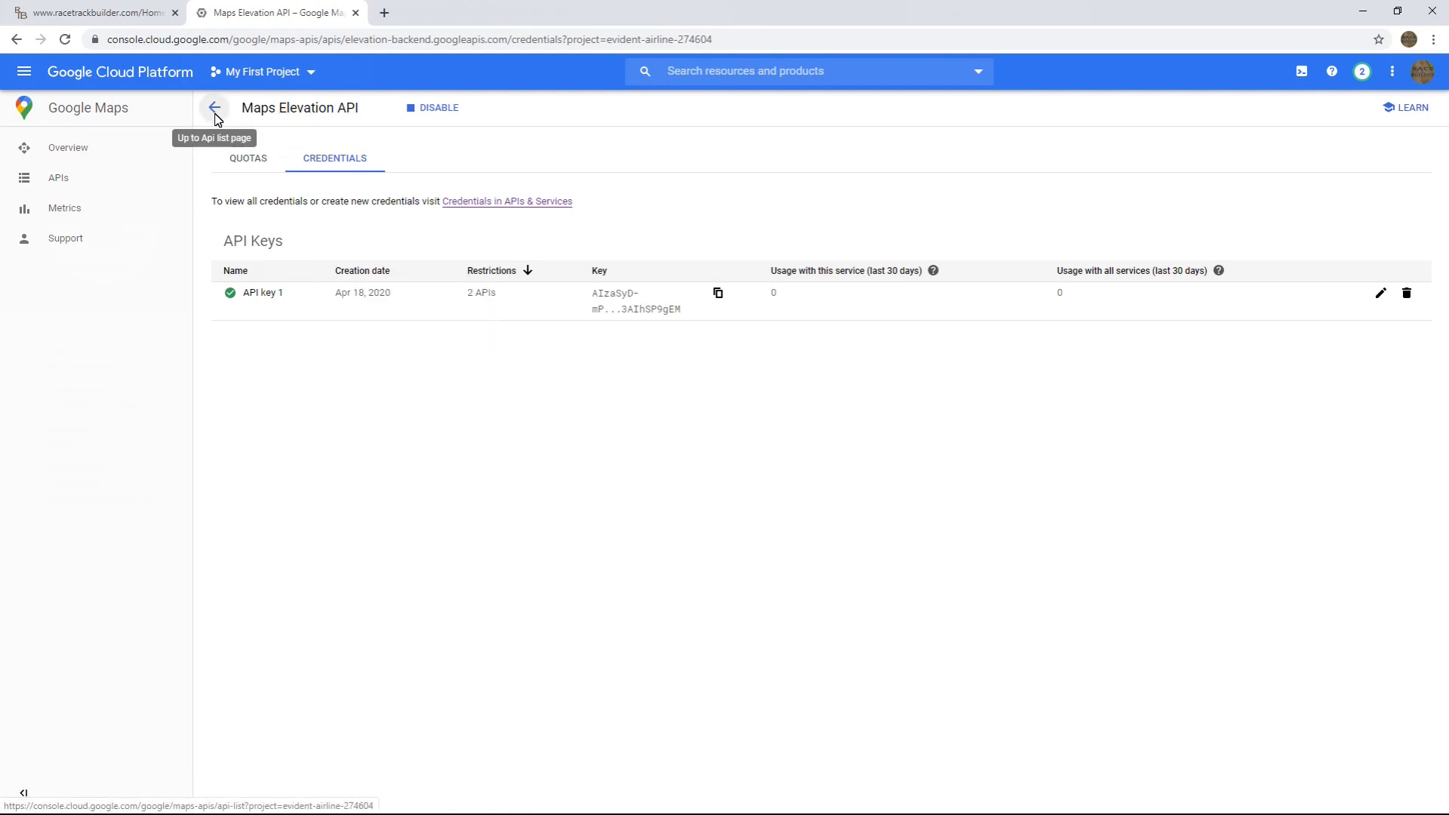
{"action": "left_click", "coordinate": [214, 107]}
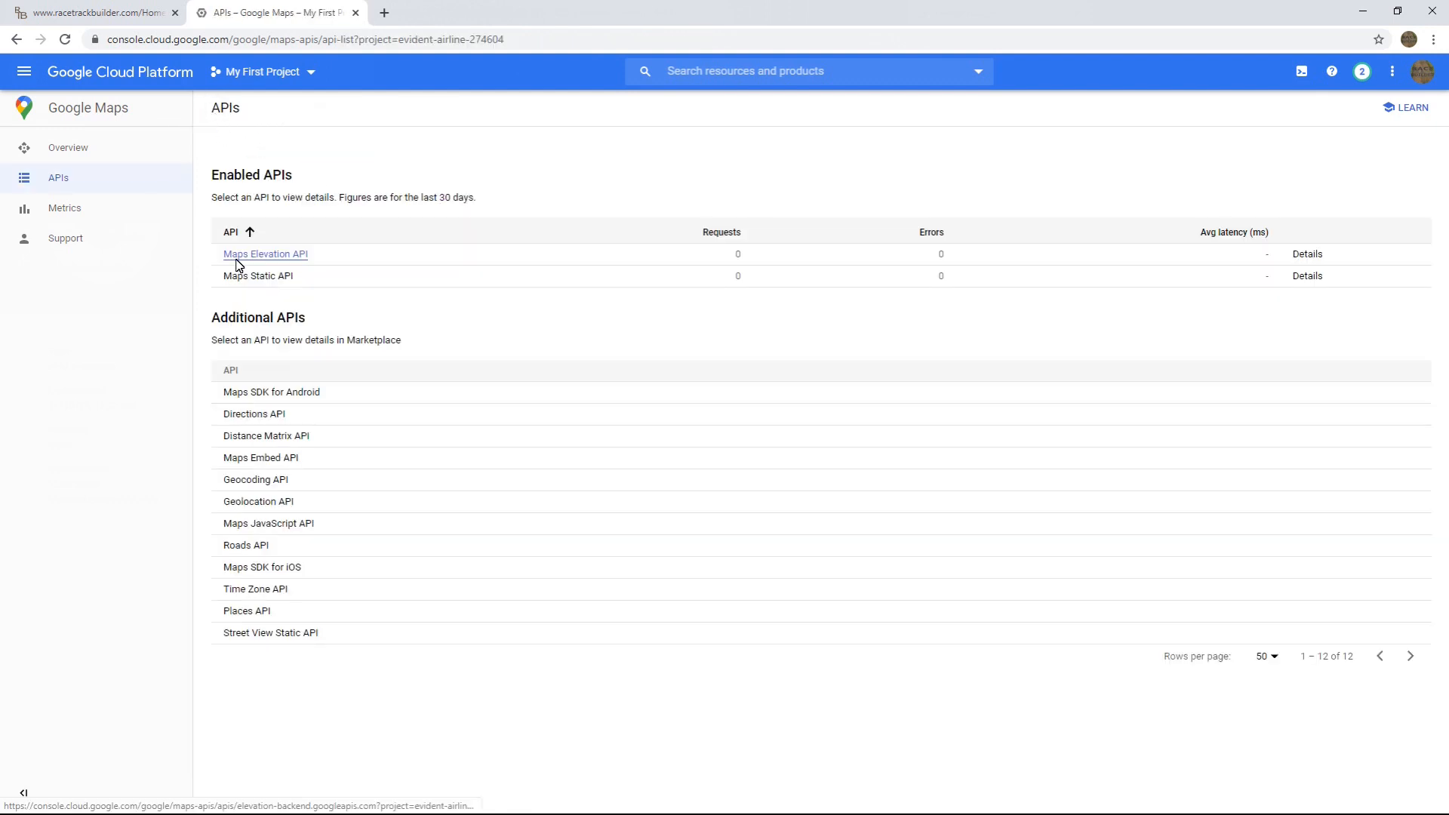
{"action": "mouse_move", "coordinate": [258, 276]}
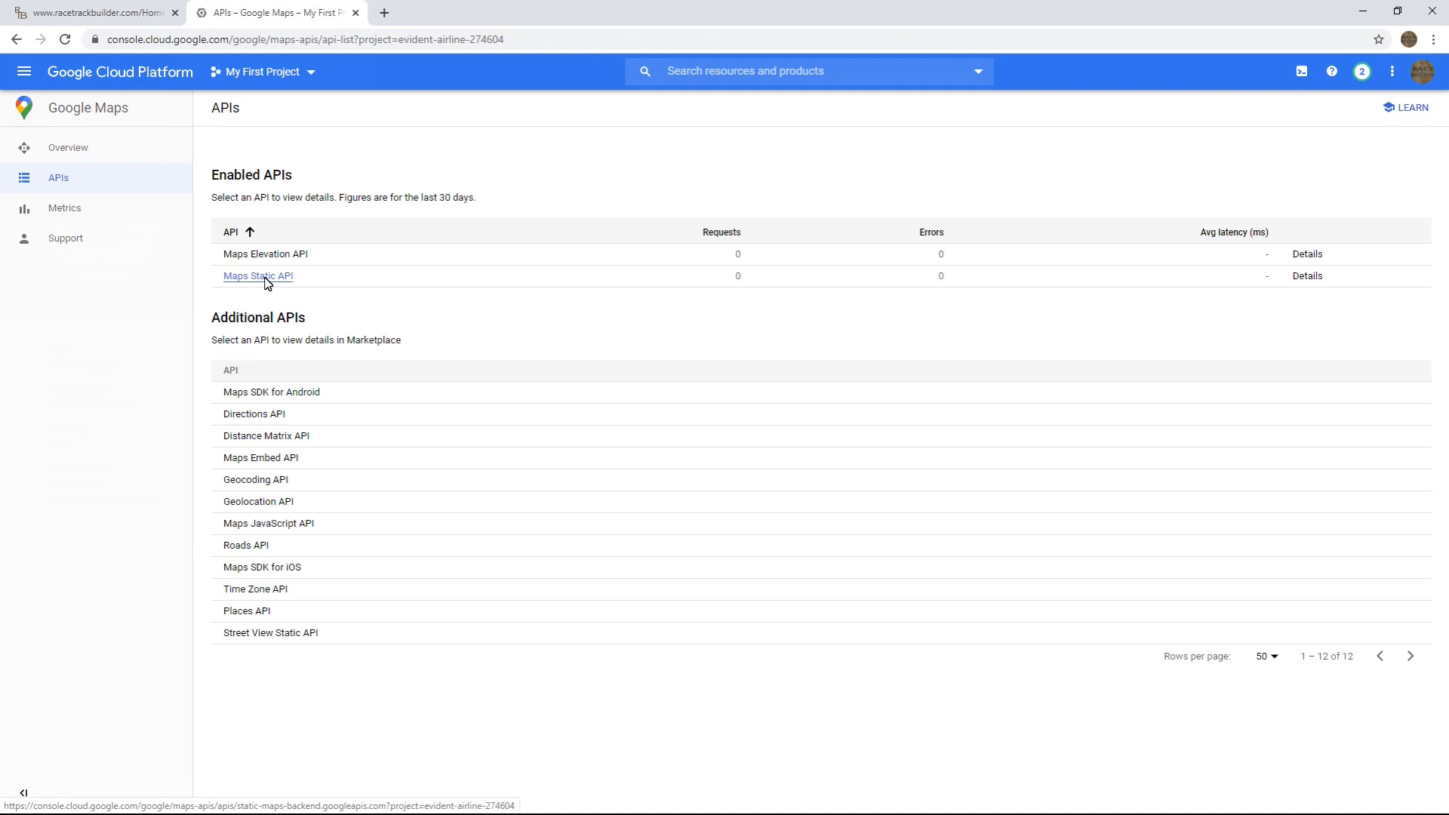
- Copy API key 1 from the Maps Static API credentials tab
{"action": "left_click", "coordinate": [258, 275]}
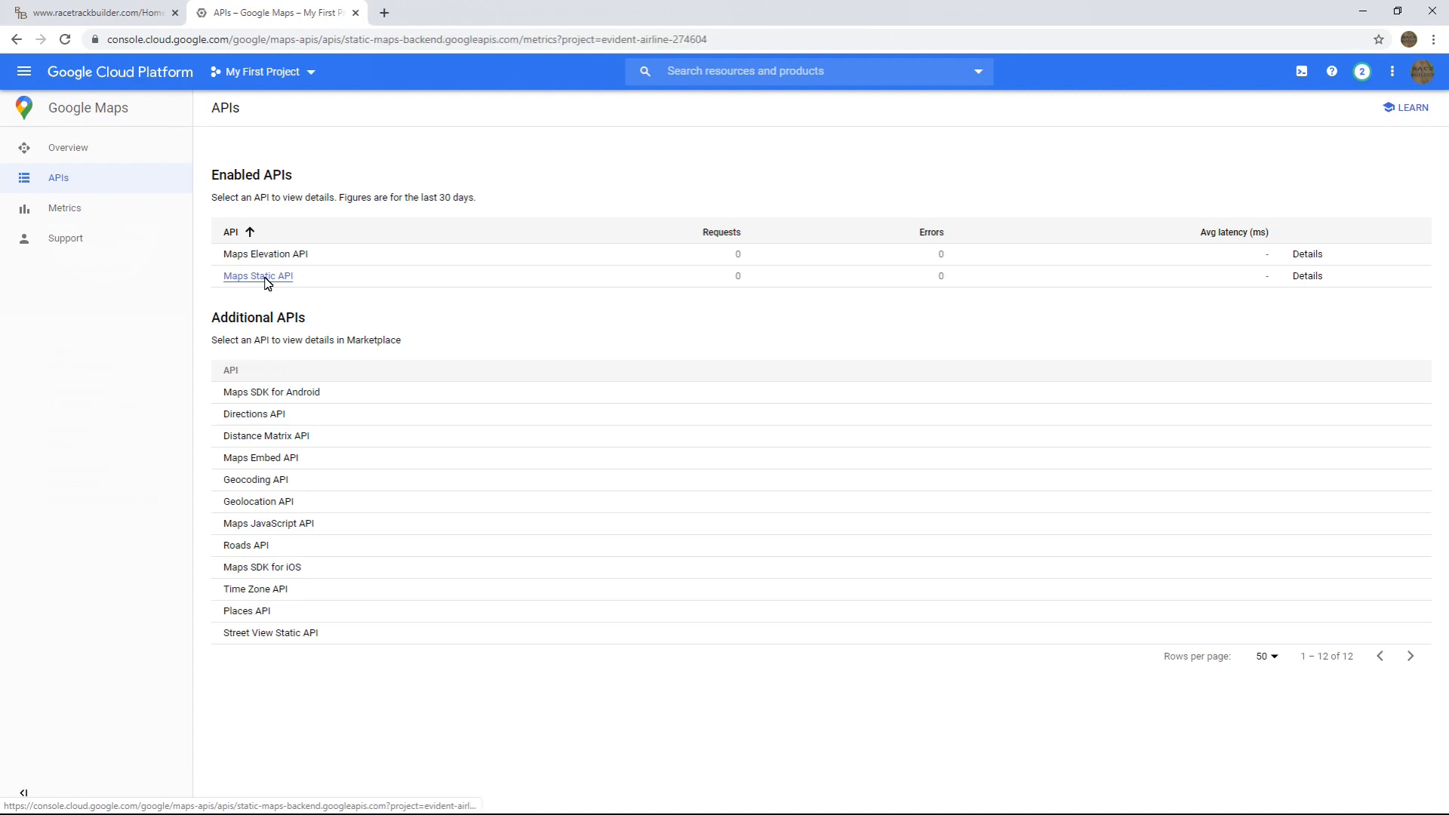
{"action": "left_click", "coordinate": [257, 276]}
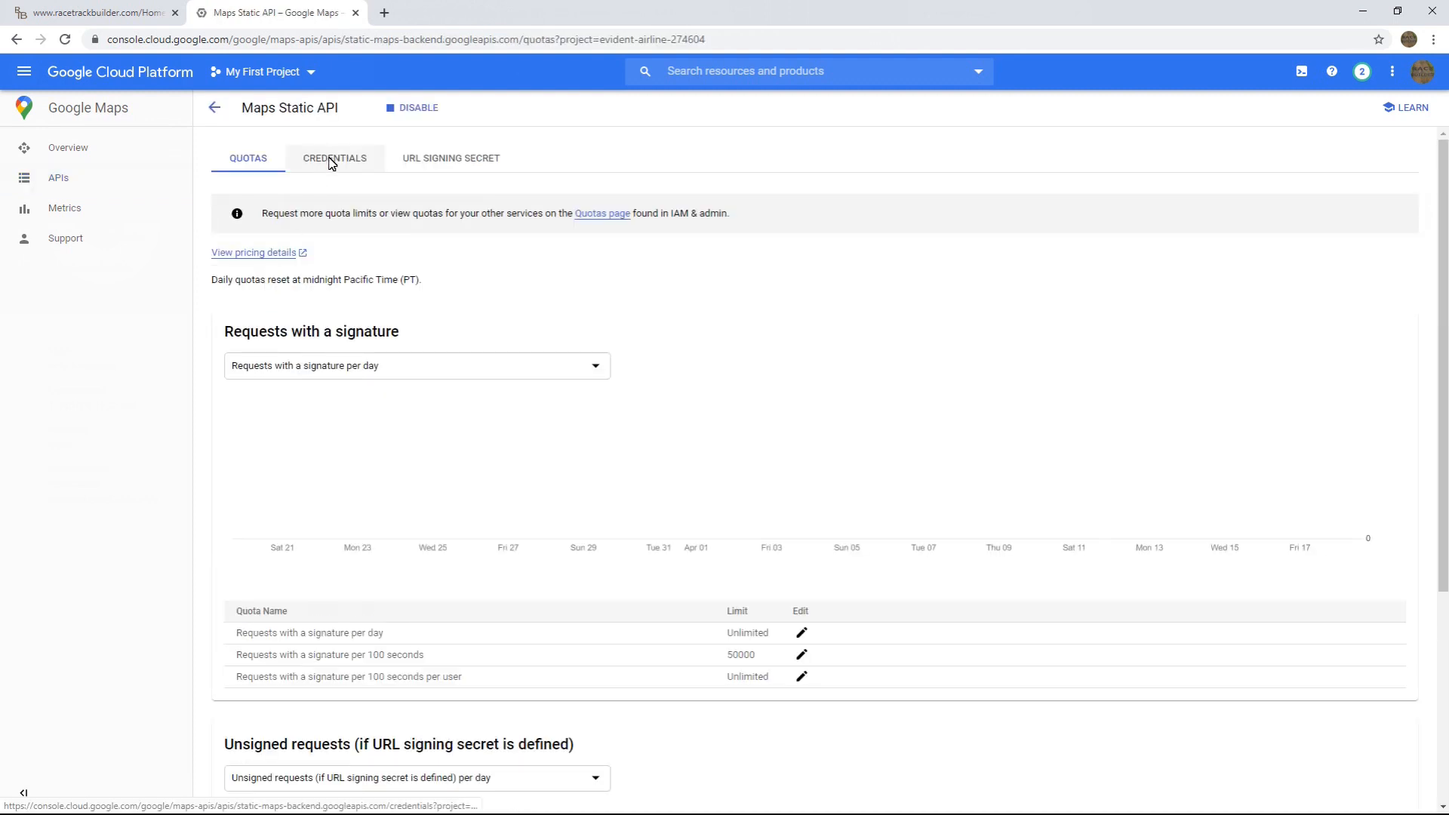
{"action": "left_click", "coordinate": [334, 158]}
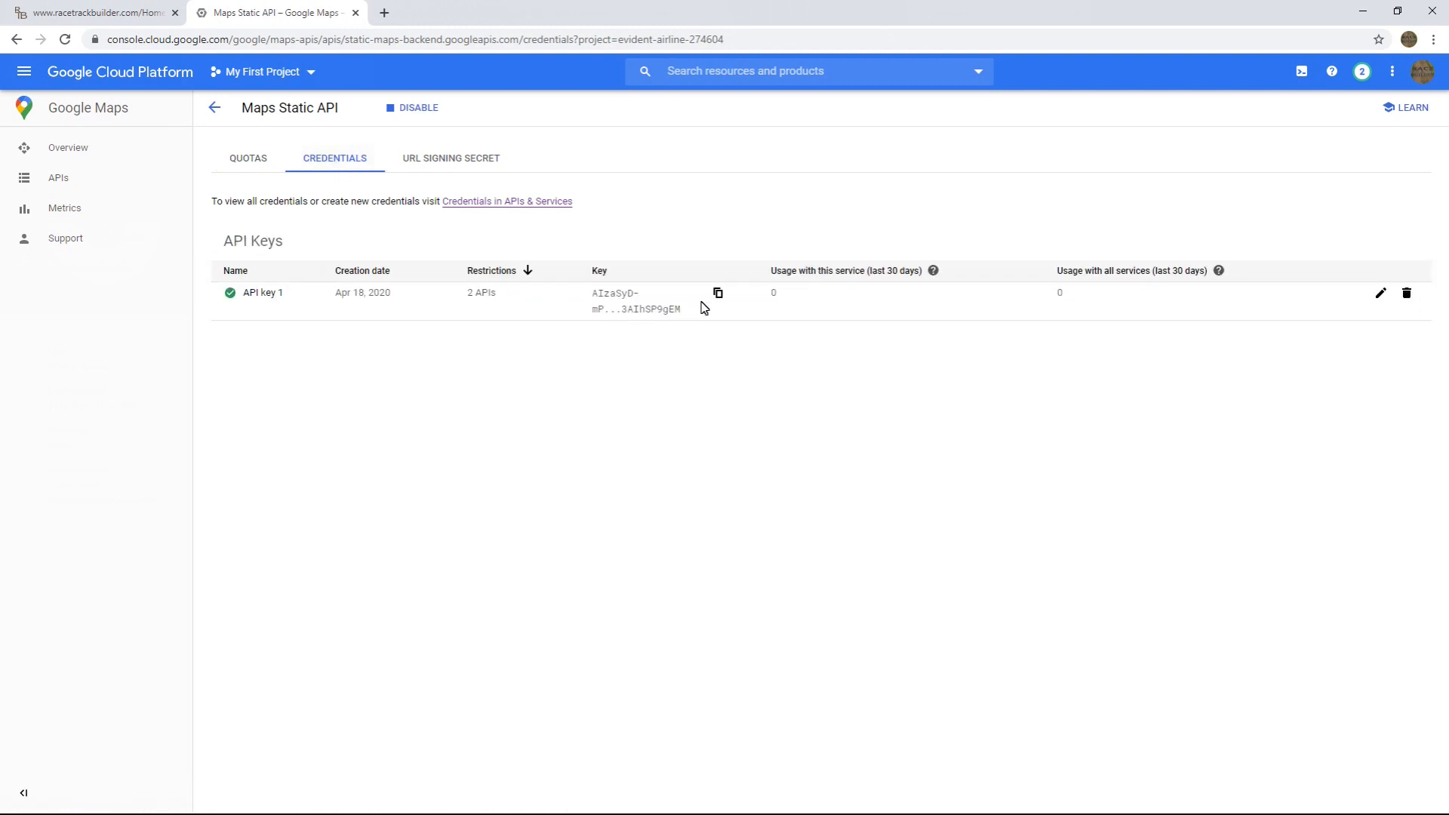
{"action": "left_click", "coordinate": [718, 293]}
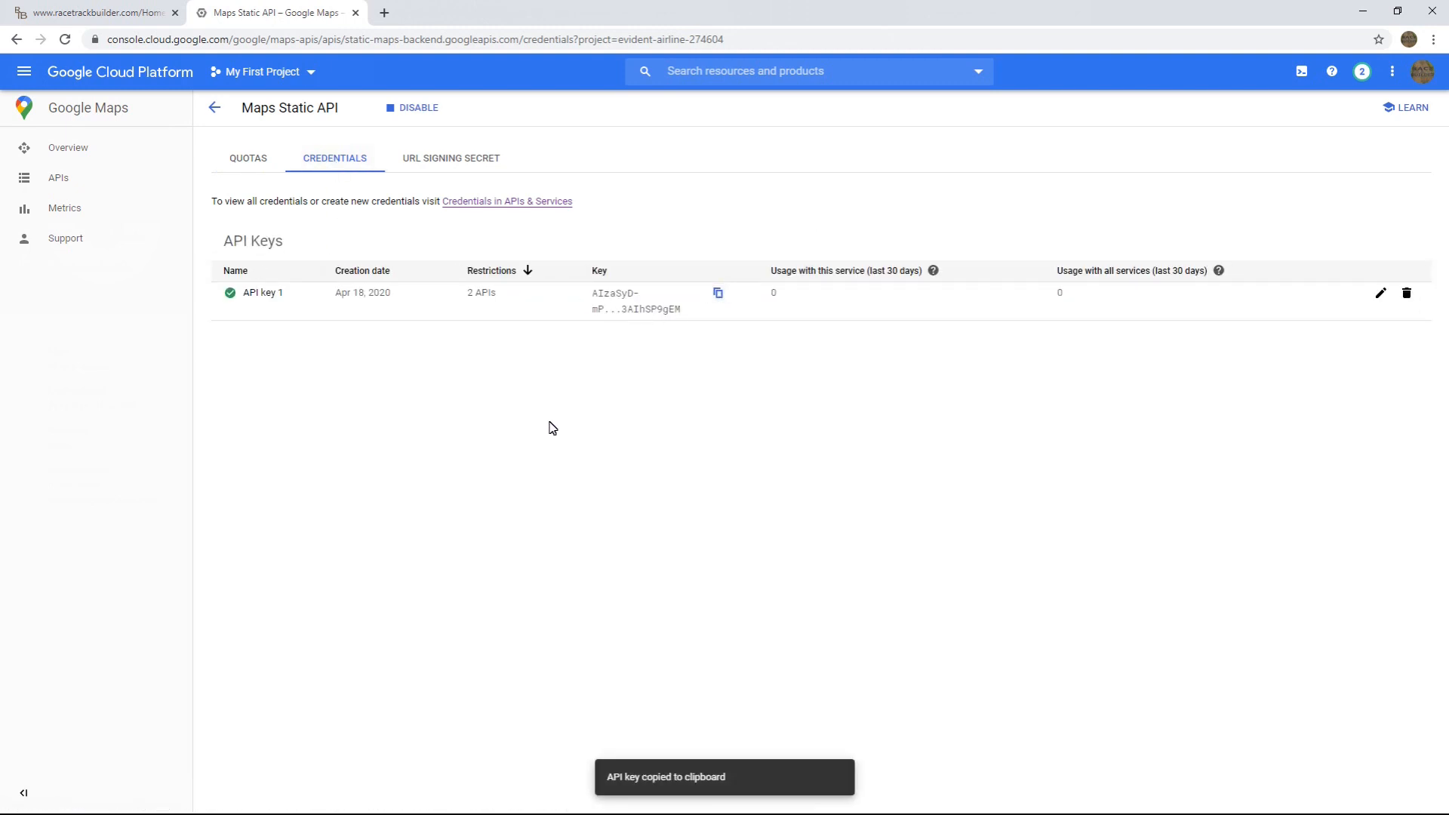
{"action": "key", "text": "alt+tab"}
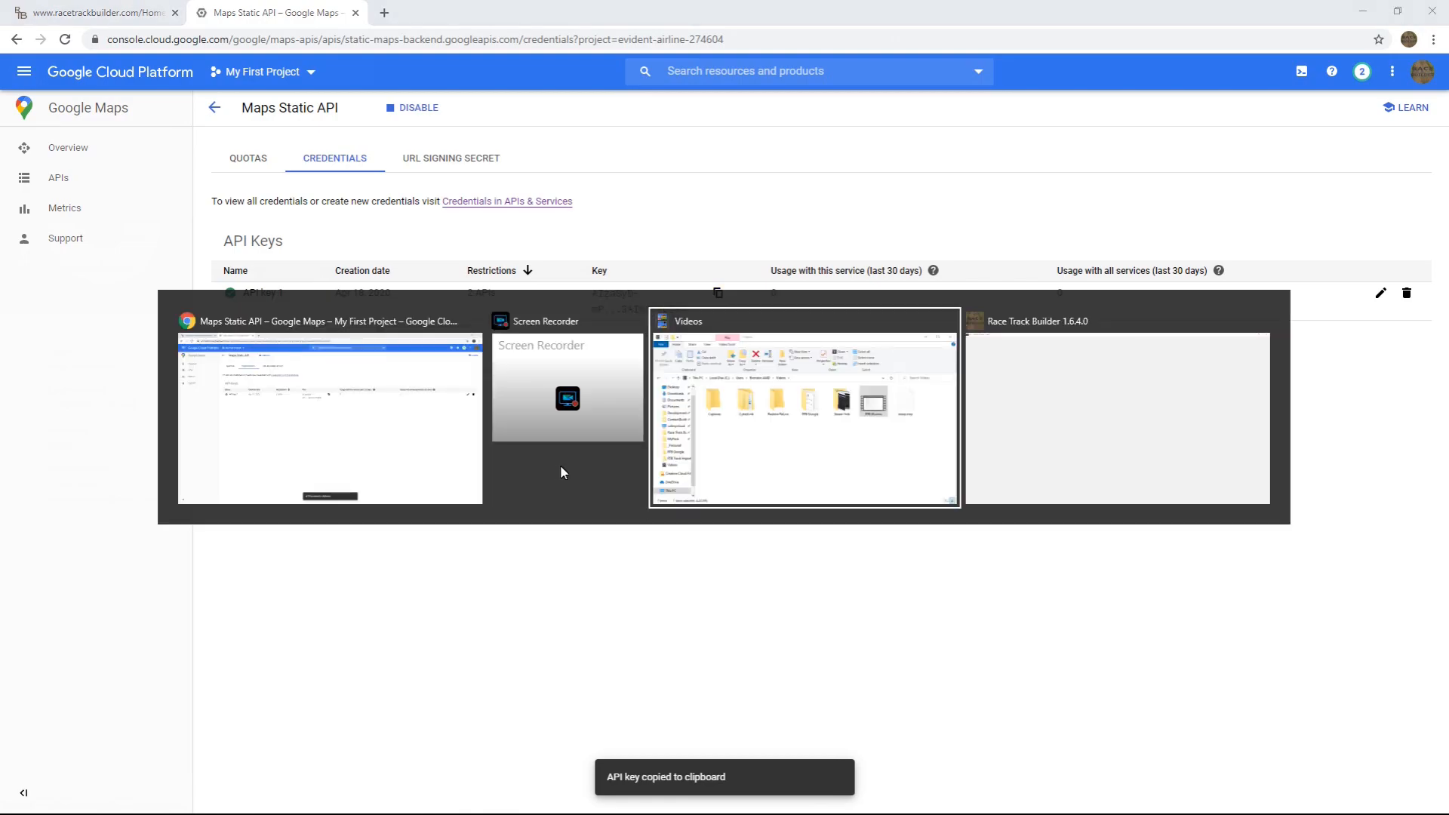
- Pass the Google key image test and create the venue, overwriting the existing project
{"action": "left_click", "coordinate": [1116, 416]}
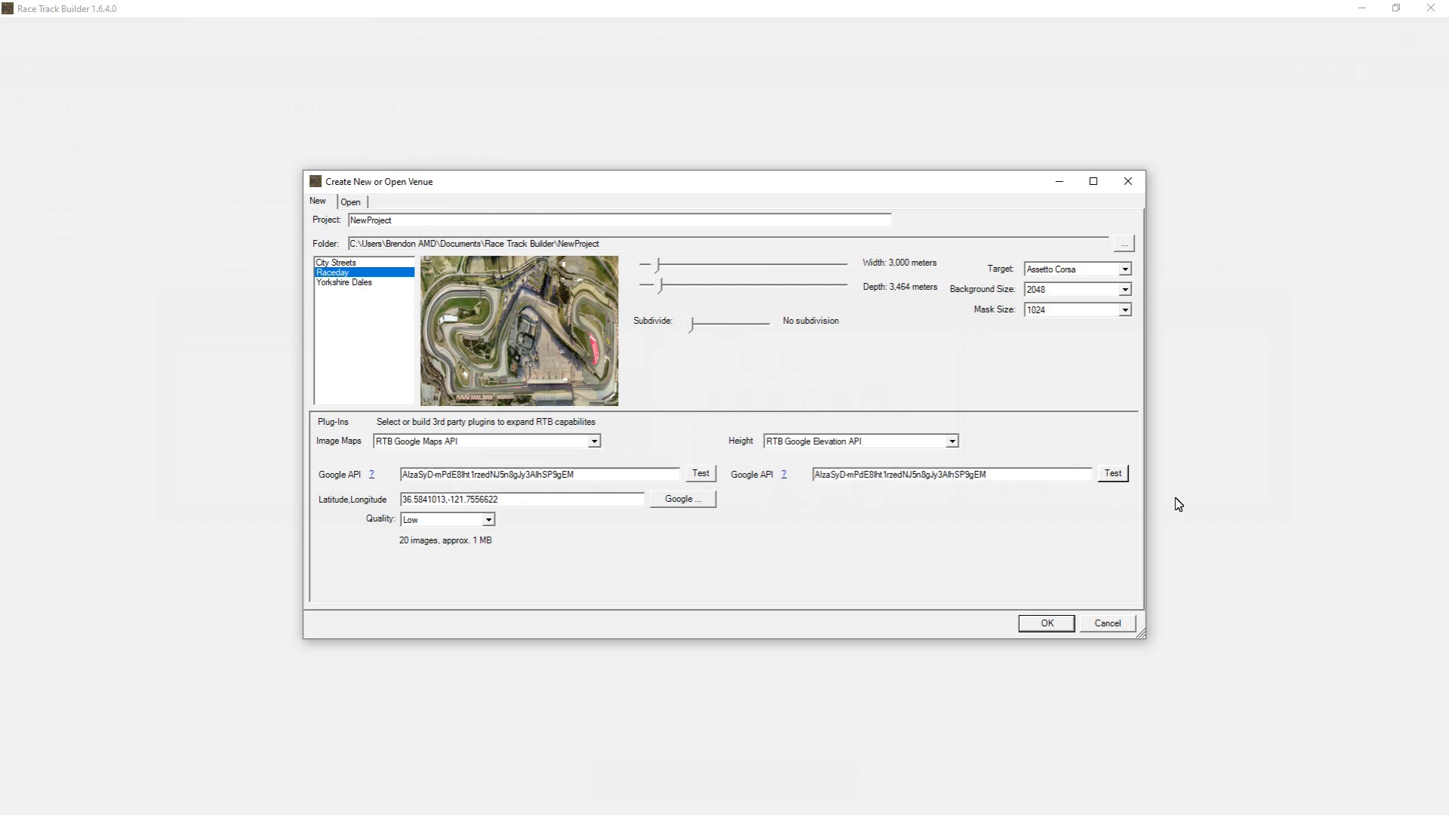
{"action": "left_click", "coordinate": [1112, 473]}
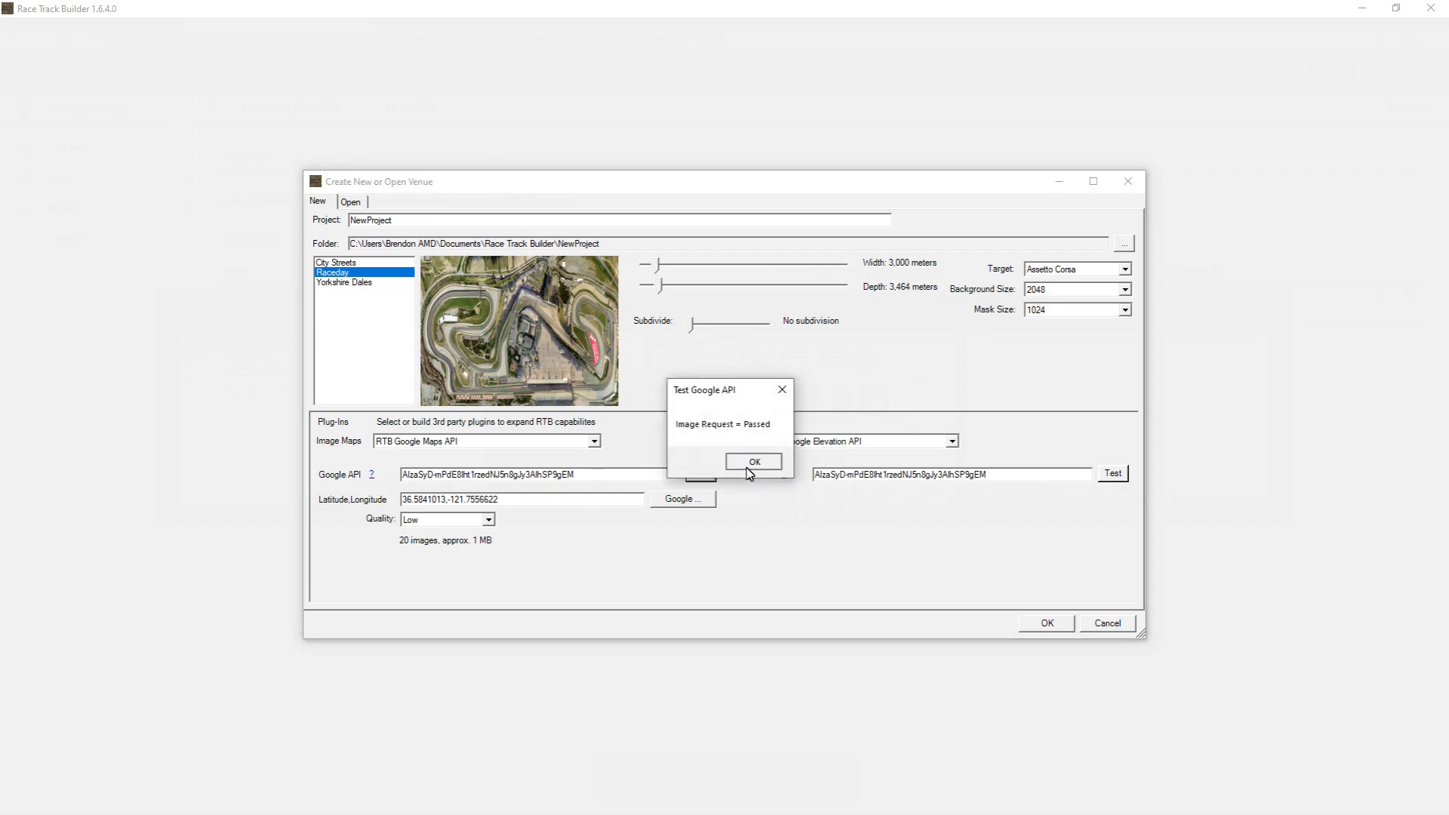
{"action": "left_click", "coordinate": [753, 462]}
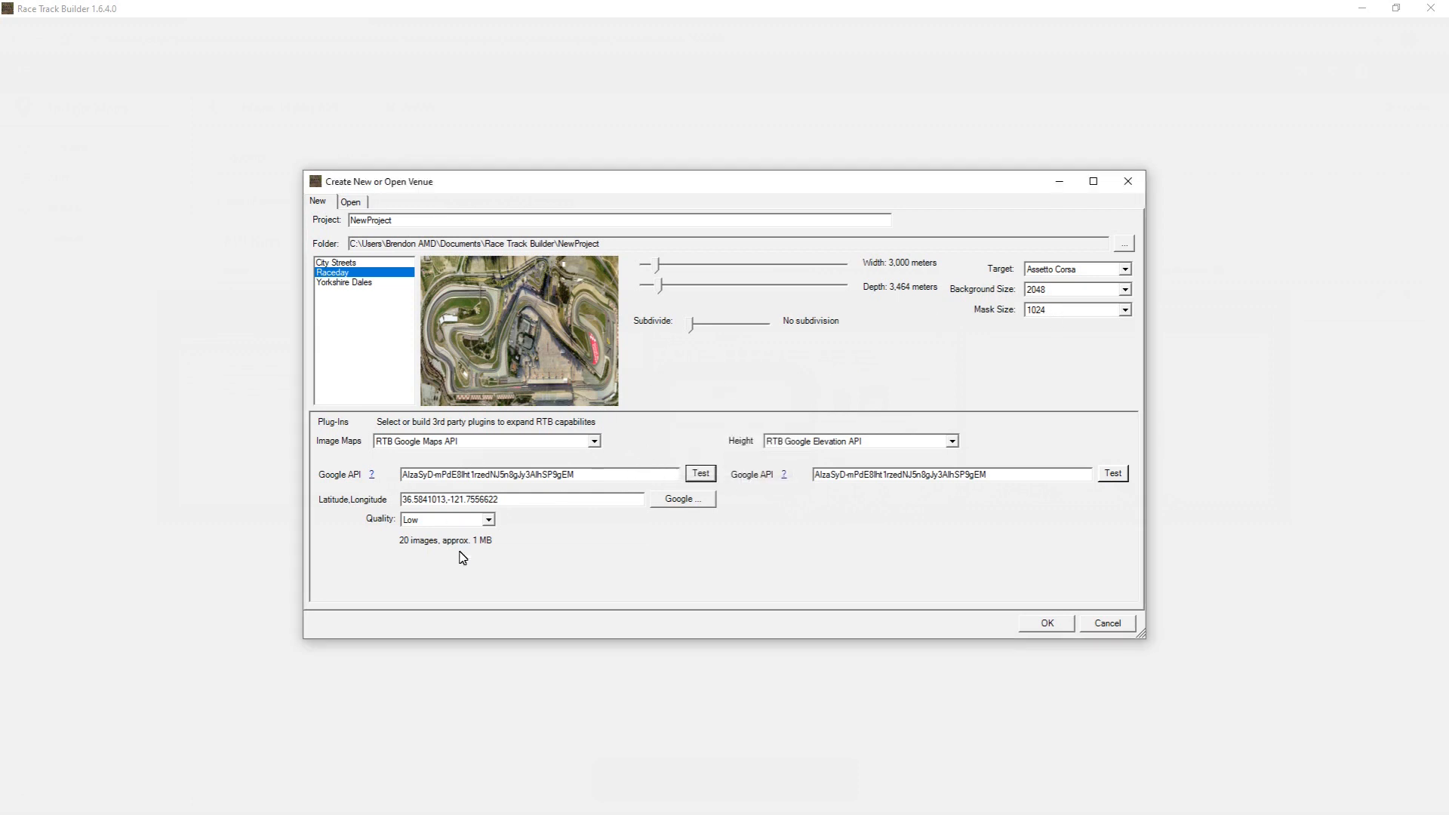
{"action": "left_click", "coordinate": [1045, 622]}
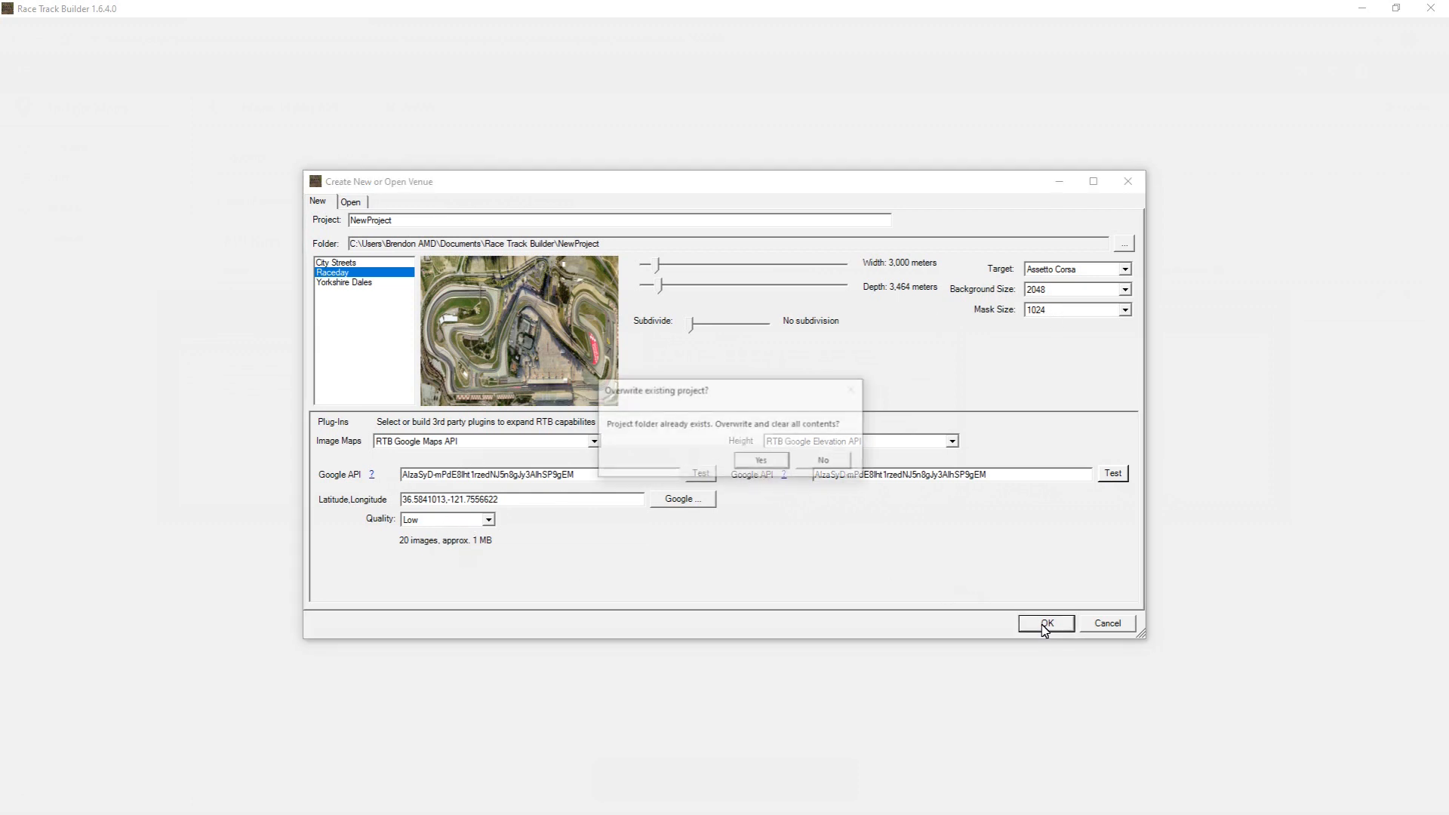
{"action": "left_click", "coordinate": [759, 460]}
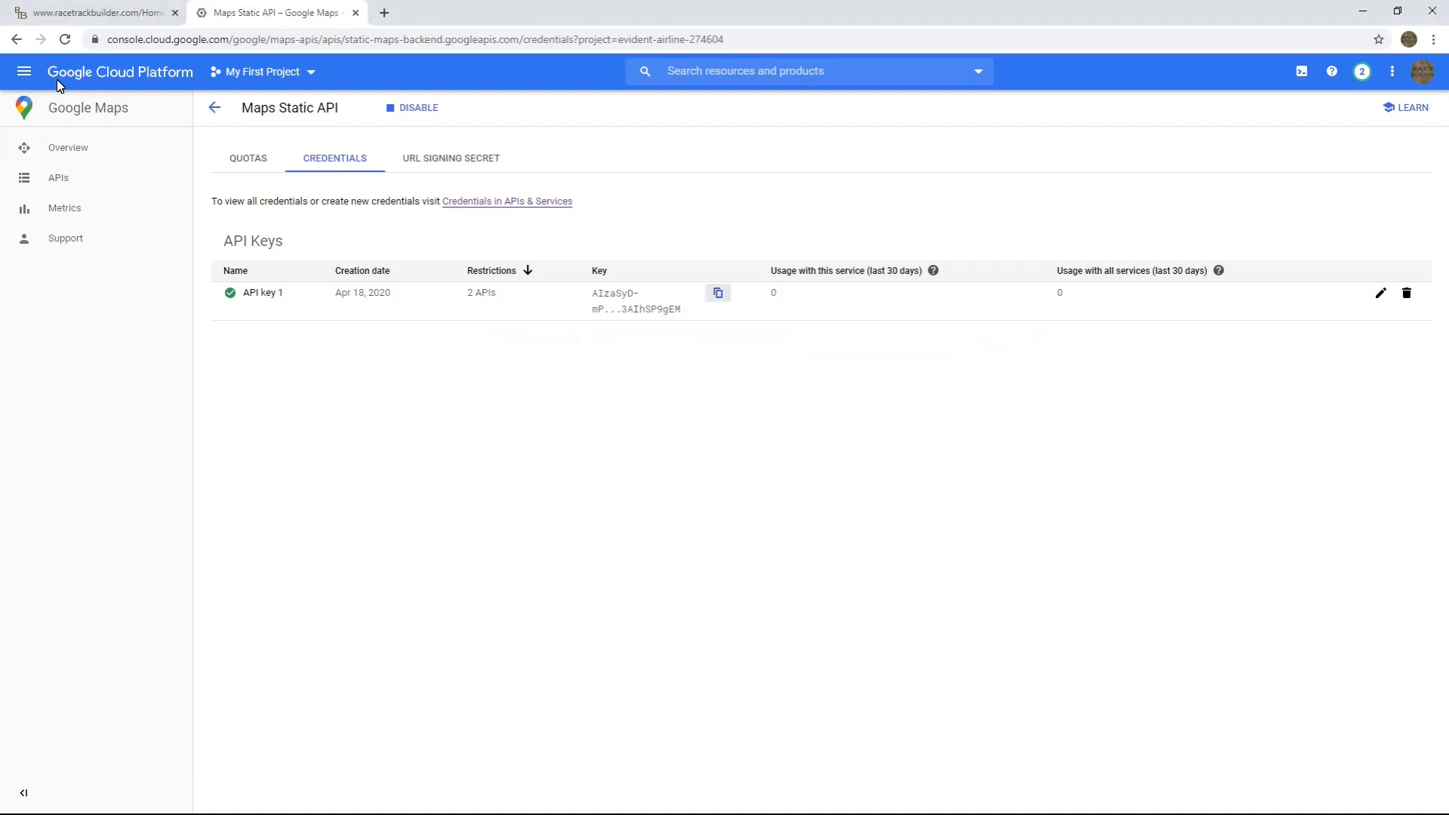
- Open Billing from the console navigation menu to see the A$495 free trial credit
{"action": "left_click", "coordinate": [25, 71]}
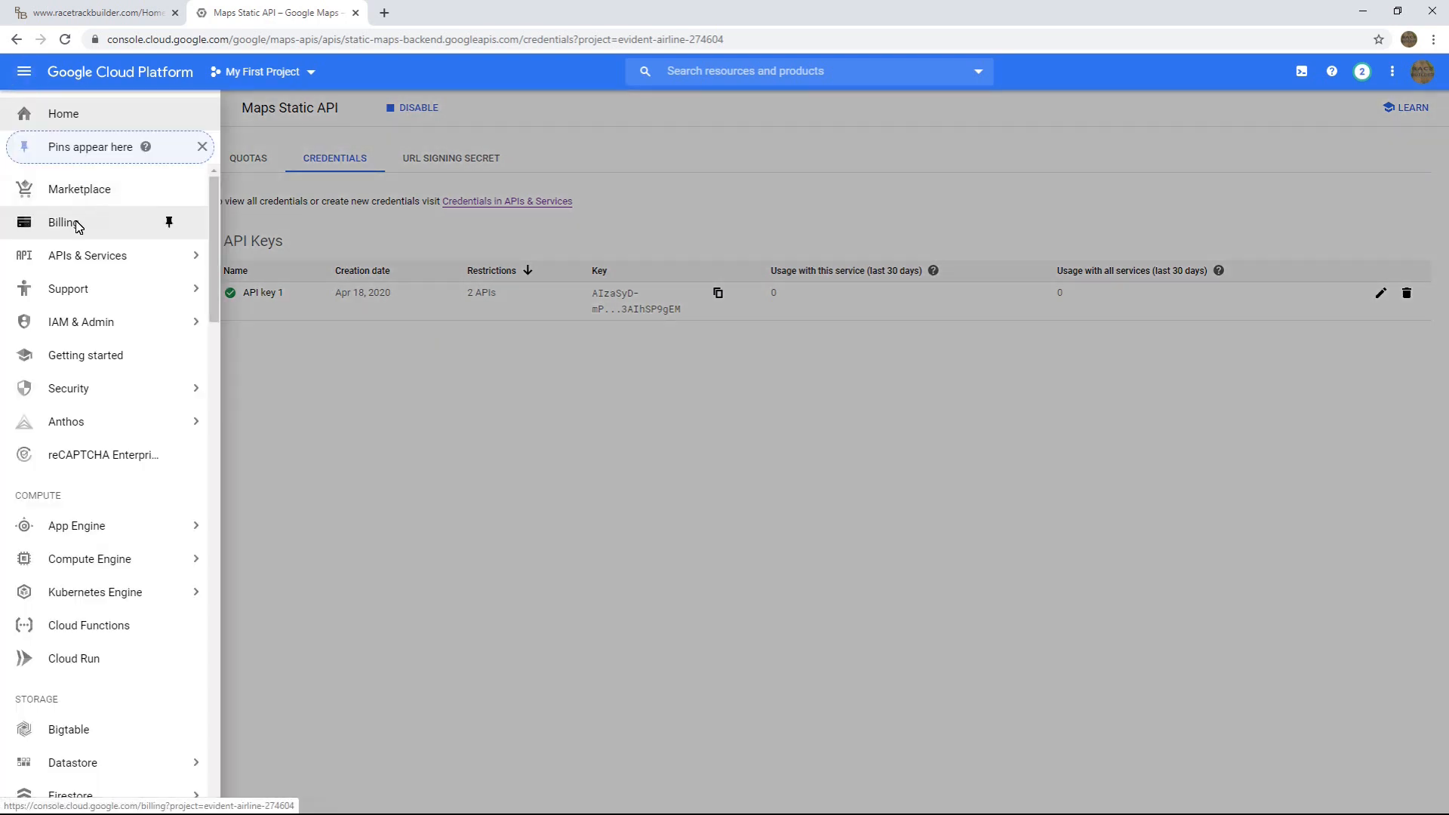
{"action": "left_click", "coordinate": [63, 223]}
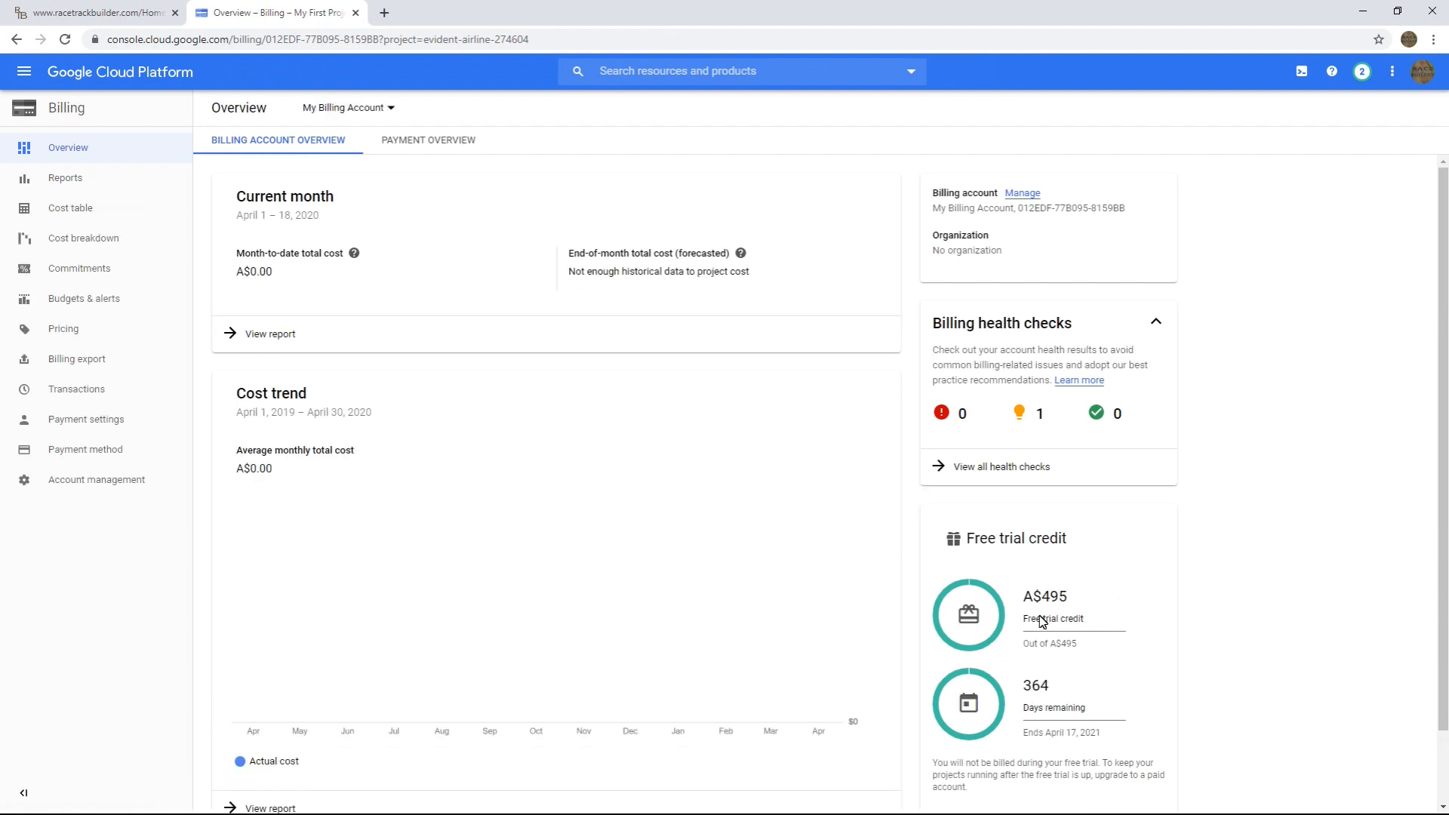
{"action": "mouse_move", "coordinate": [484, 483]}
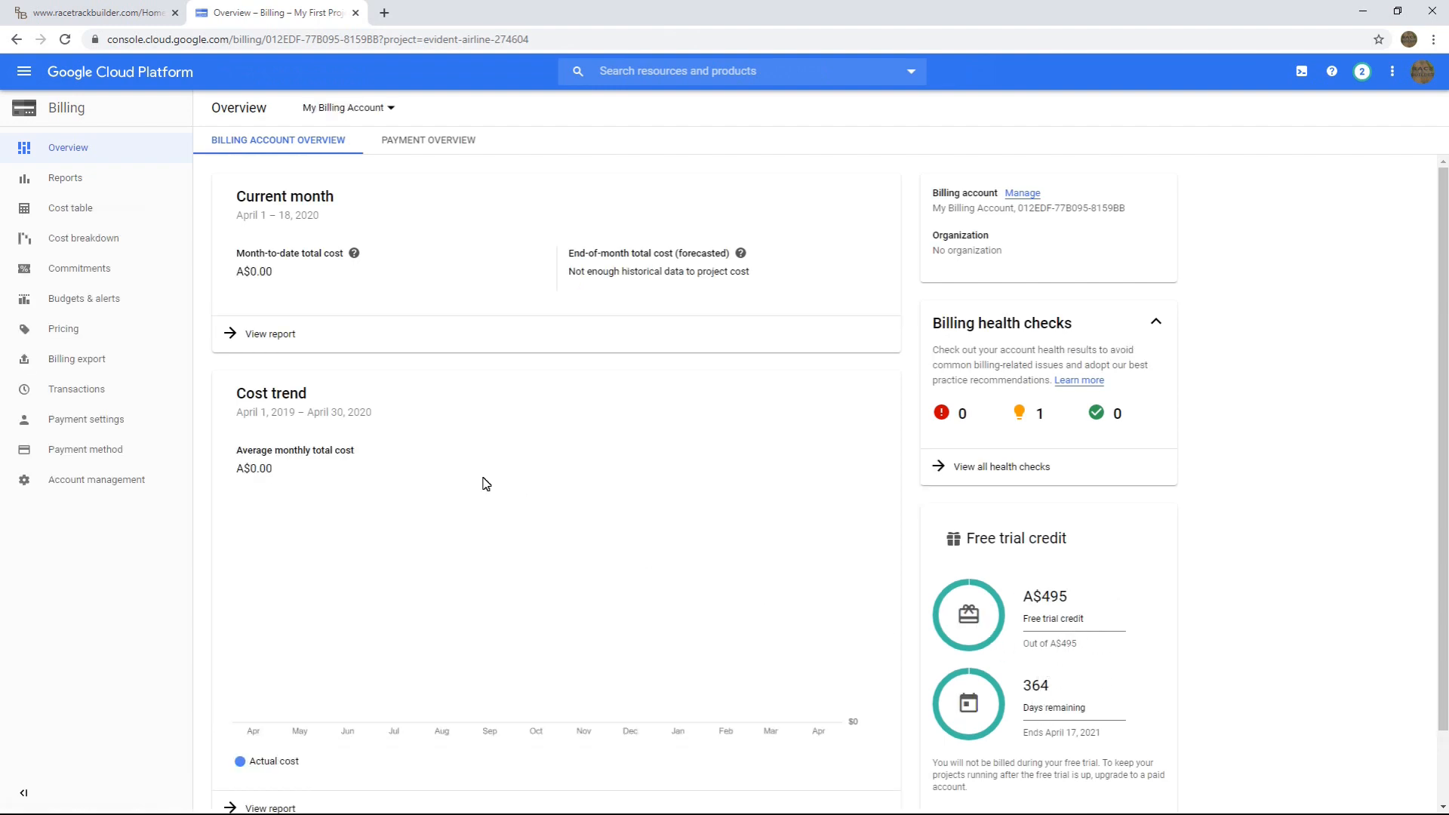